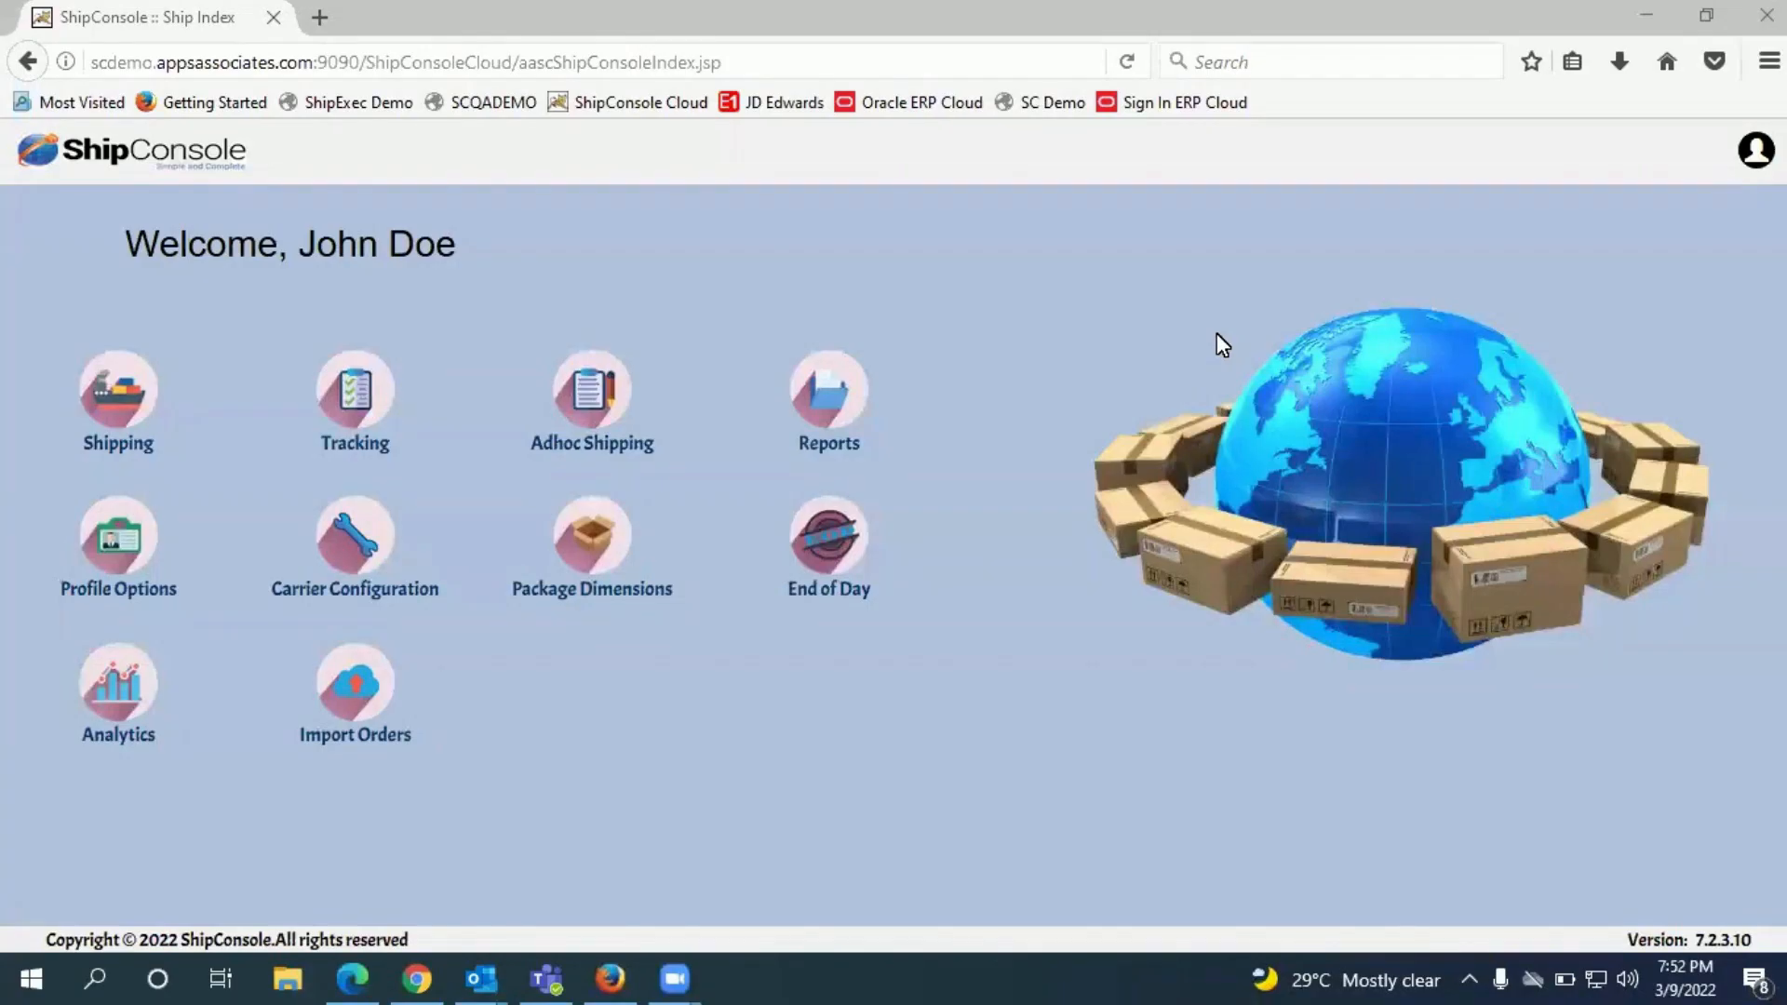
{"action": "mouse_move", "coordinate": [1204, 341]}
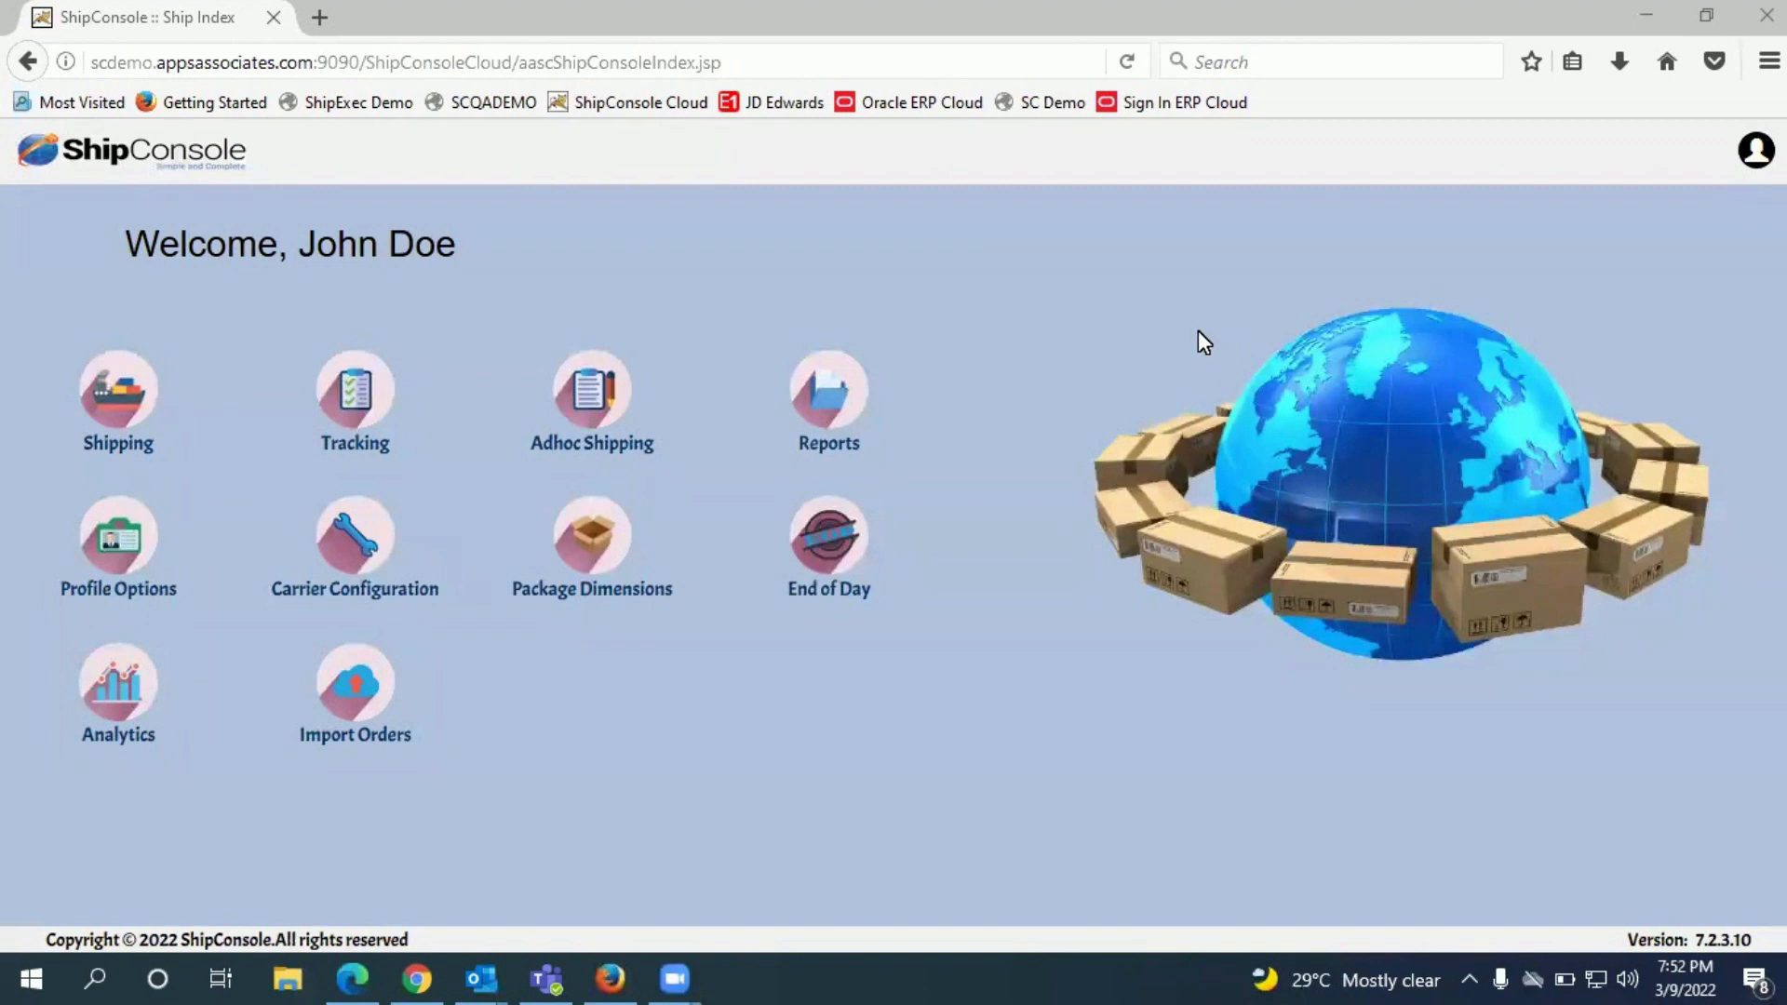
{"action": "mouse_move", "coordinate": [1177, 347]}
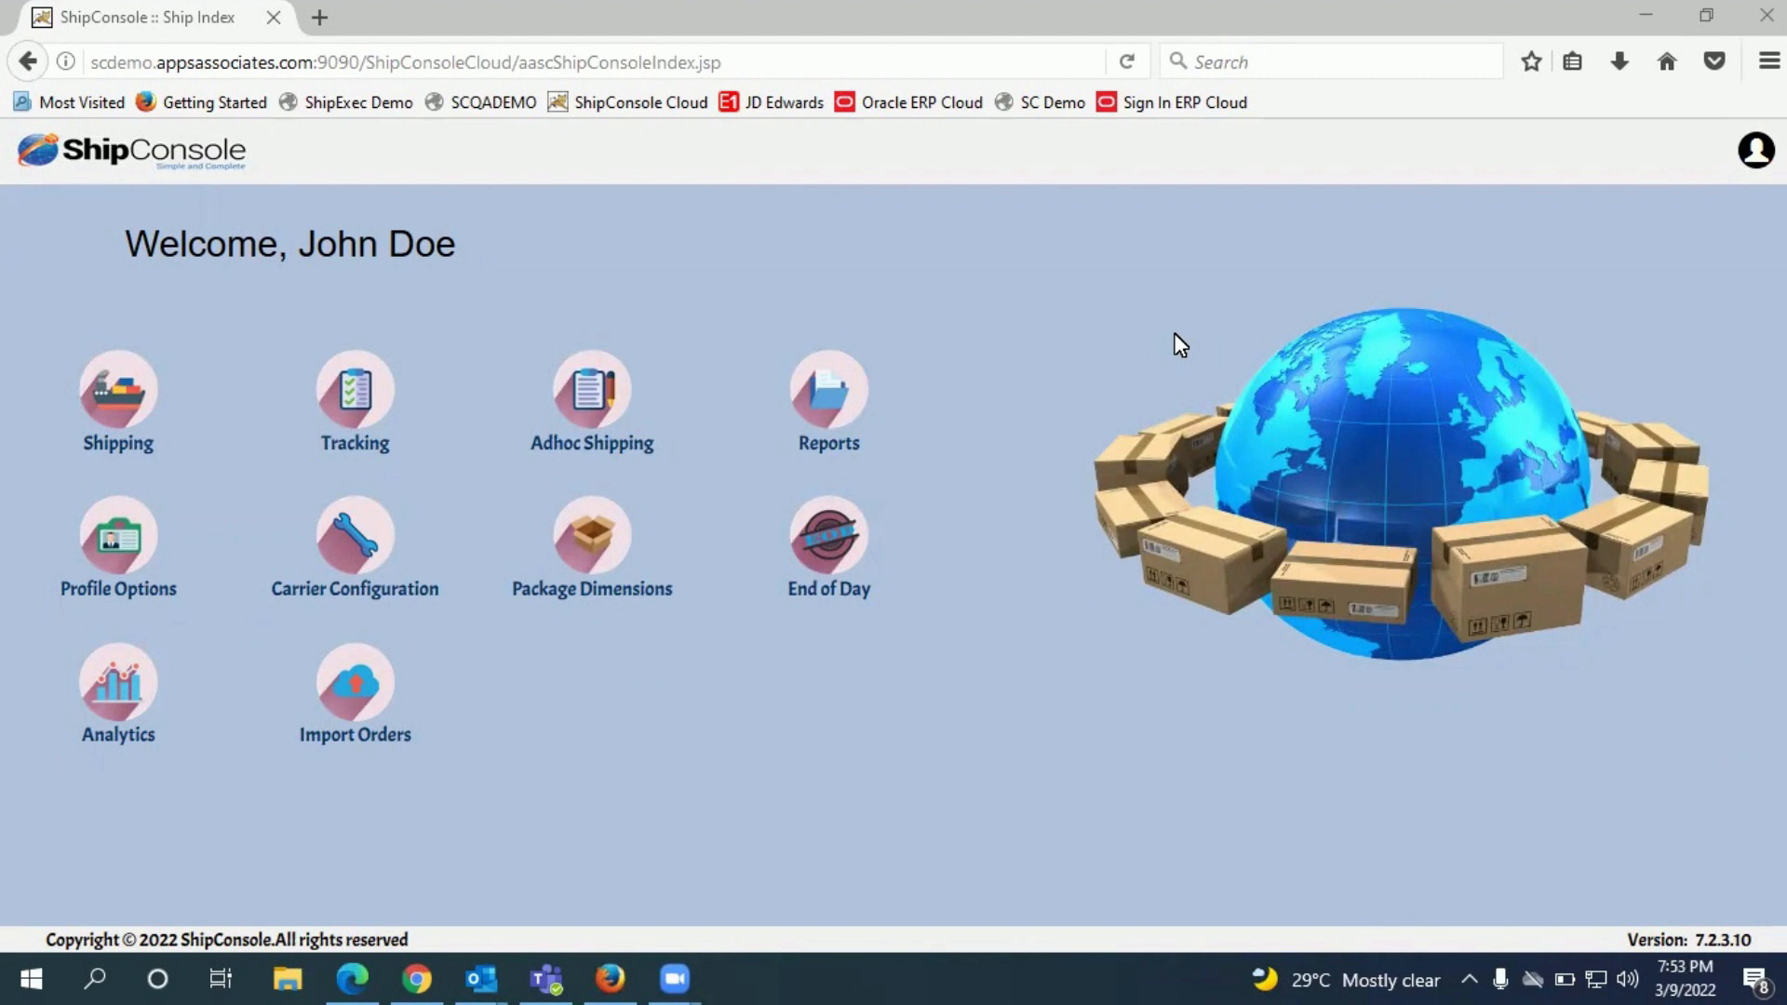
{"action": "mouse_move", "coordinate": [325, 308]}
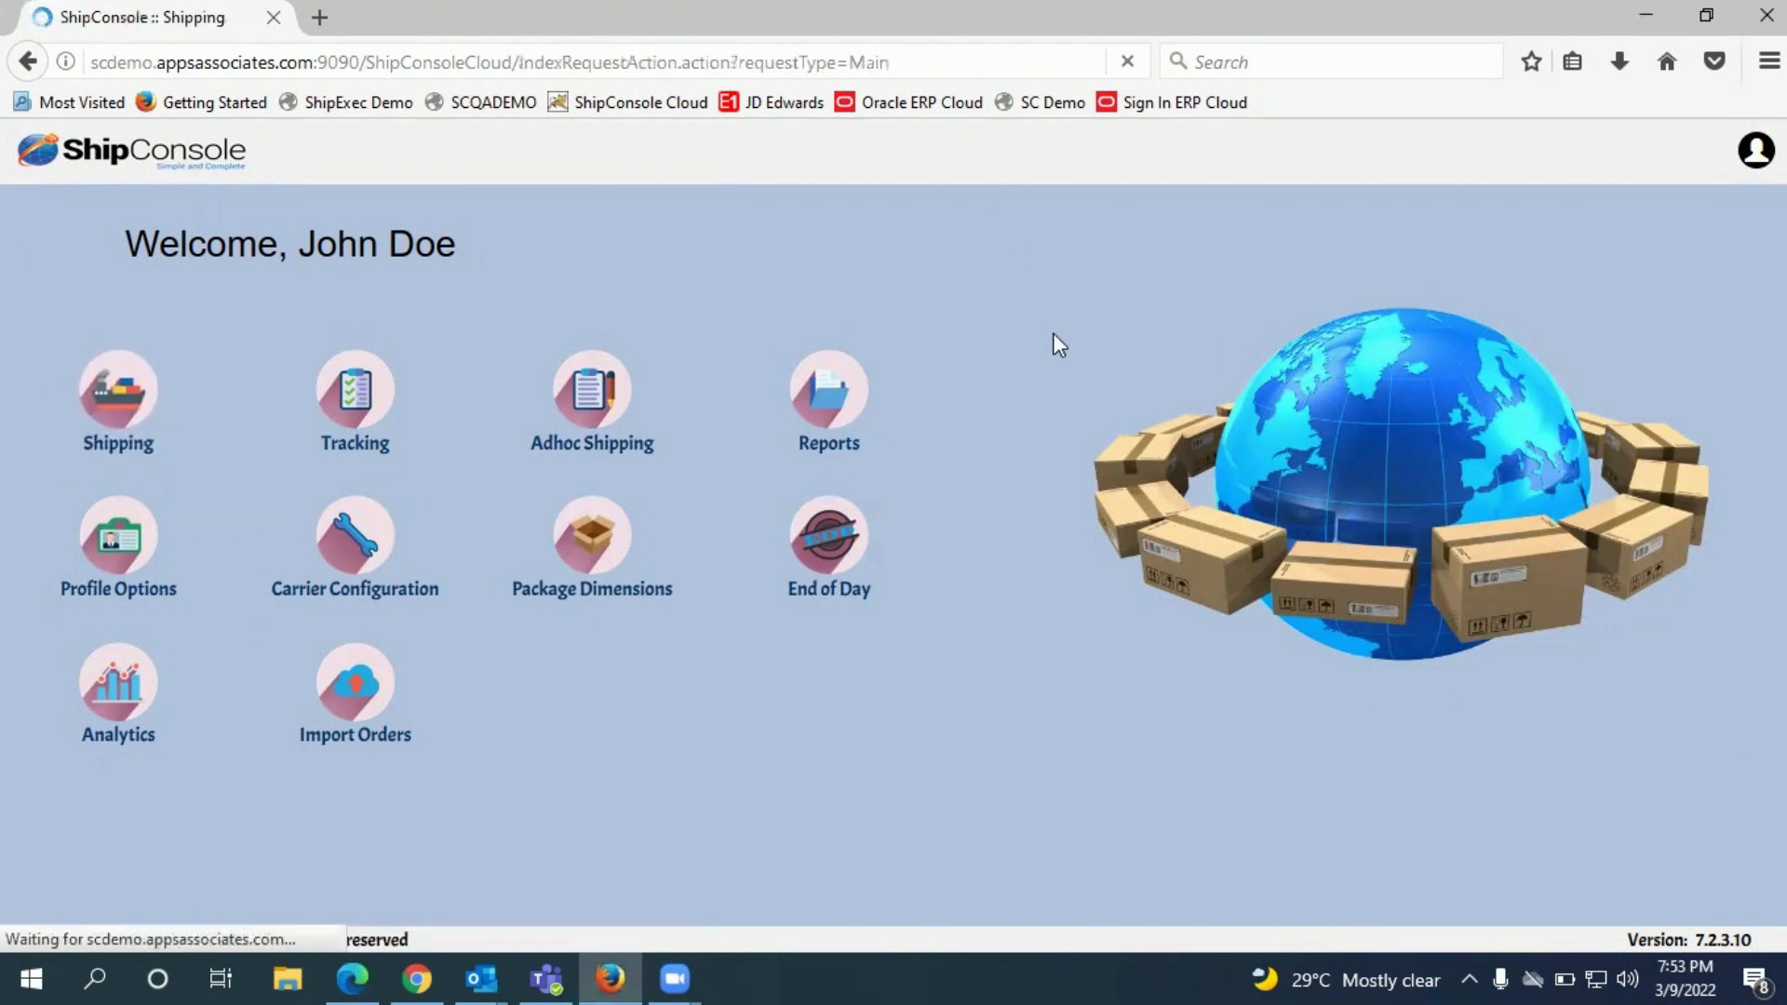
- Enter the Shipping workspace from the ShipConsole home page
{"action": "left_click", "coordinate": [117, 387]}
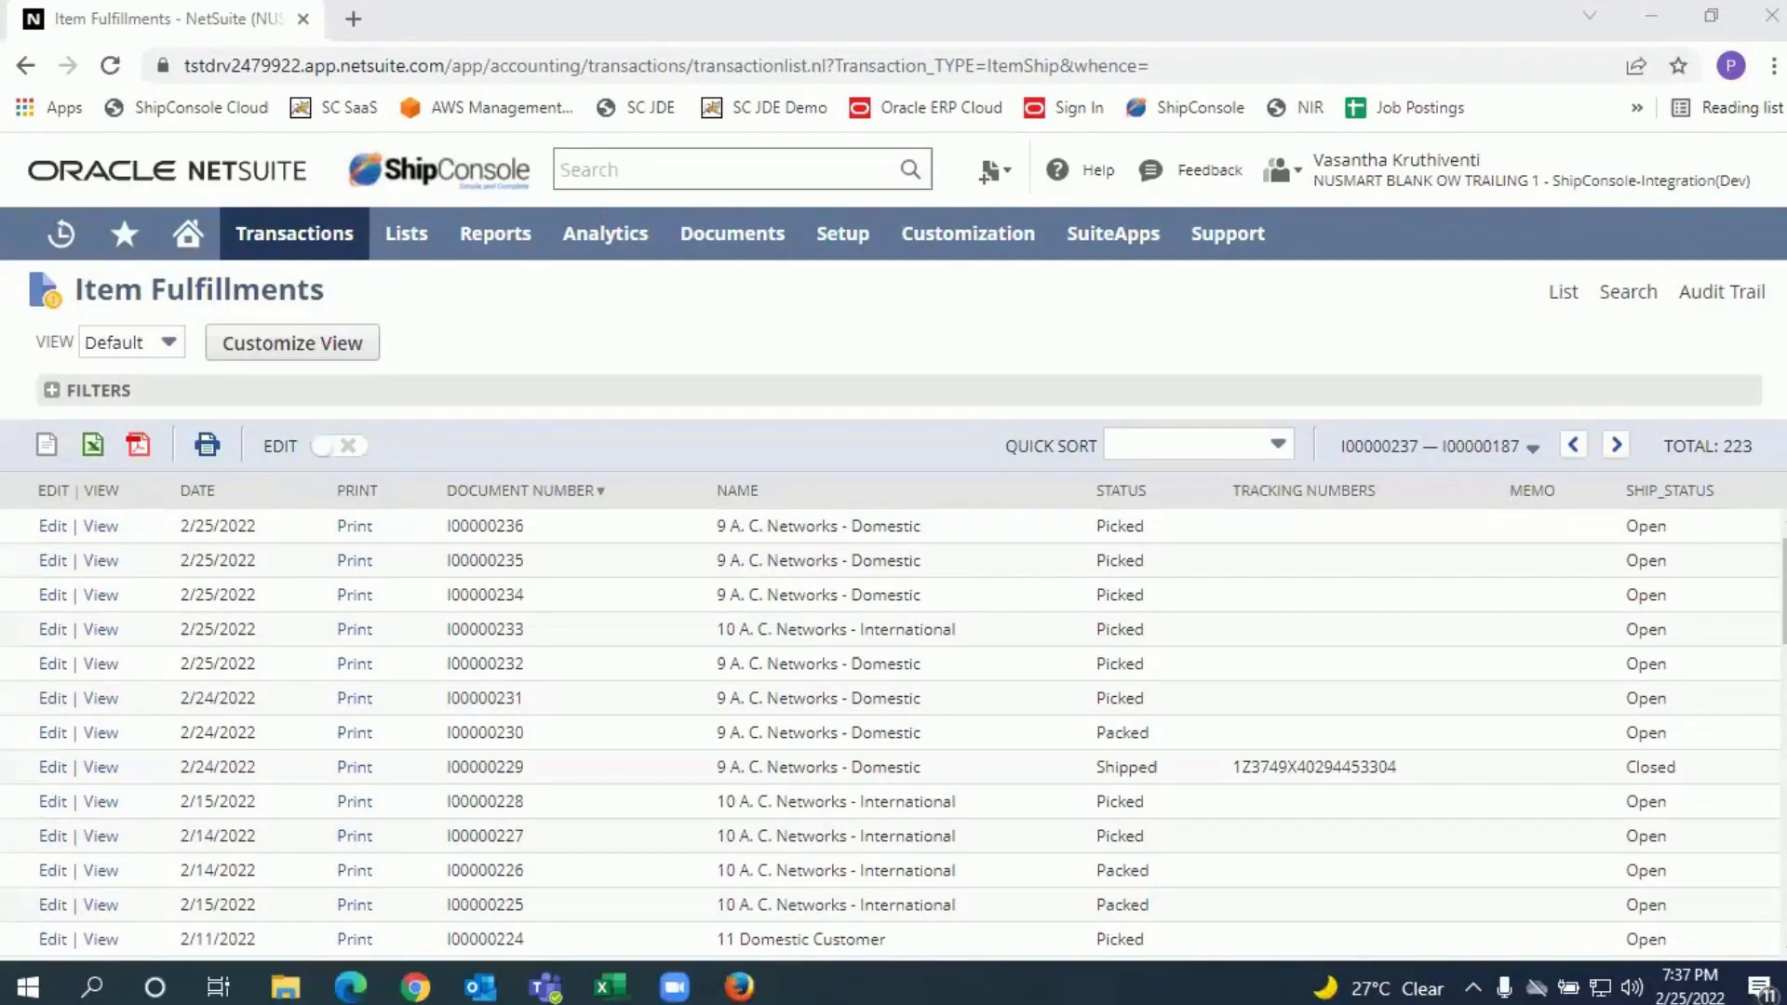
{"action": "mouse_move", "coordinate": [1177, 336]}
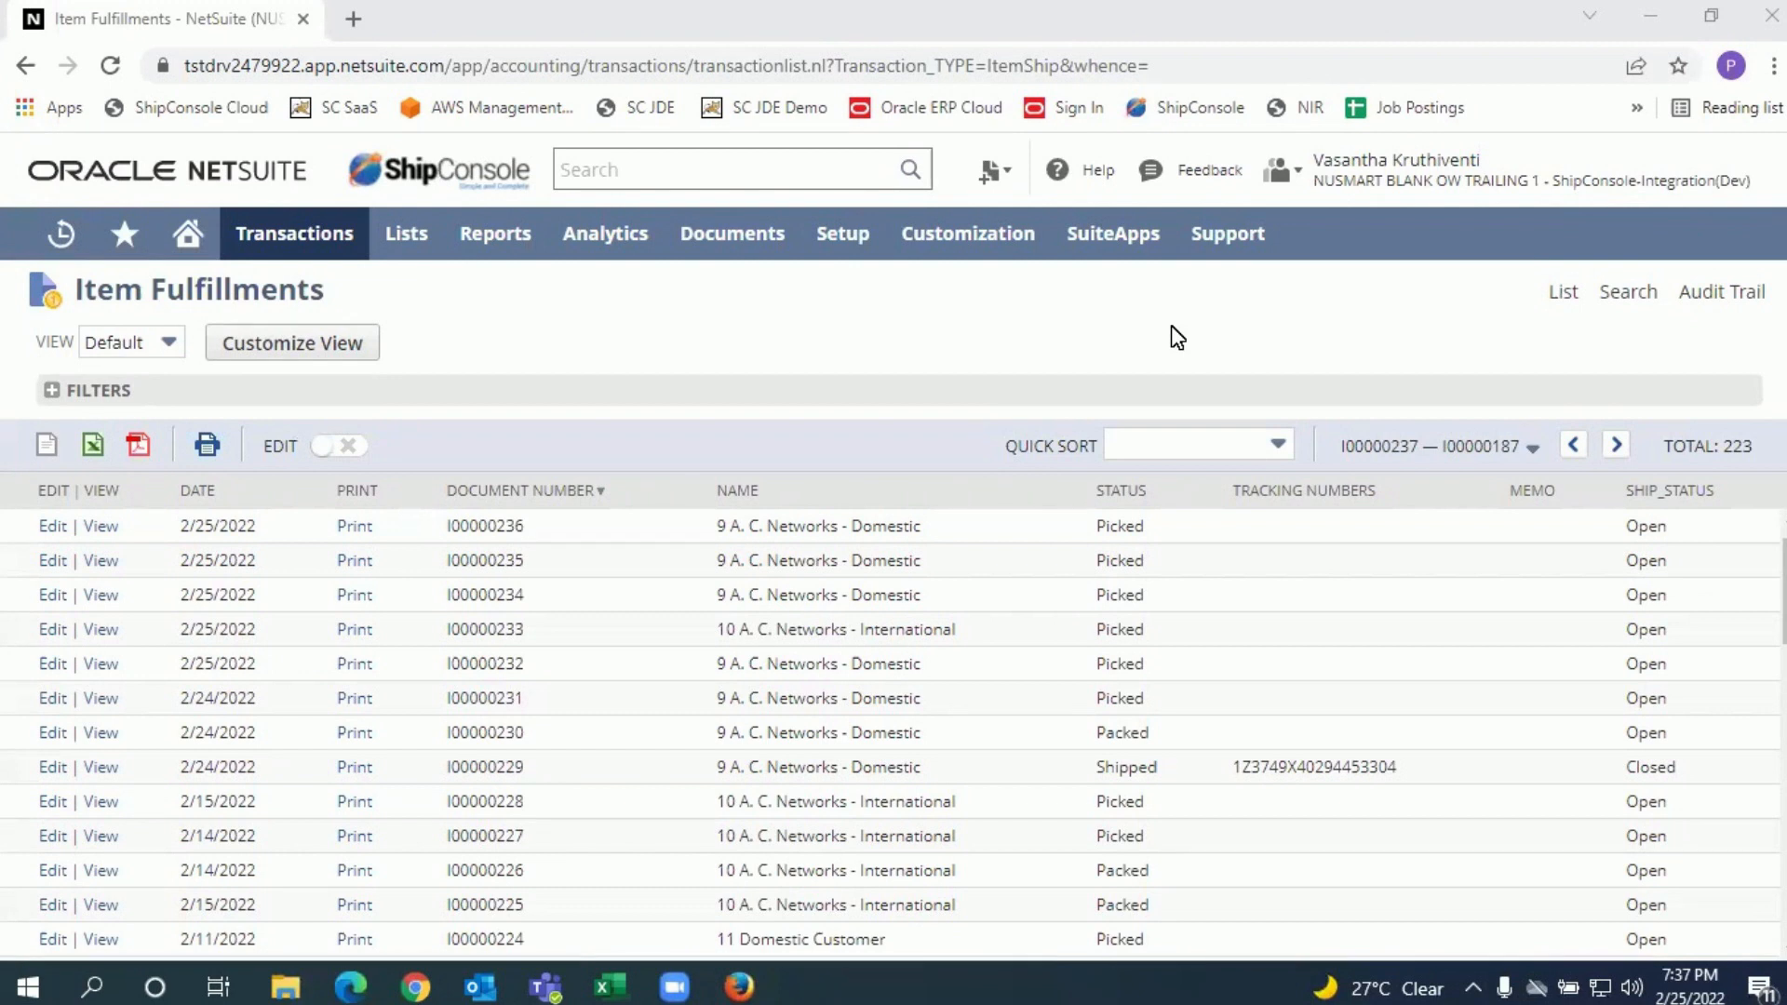
{"action": "mouse_move", "coordinate": [1100, 341]}
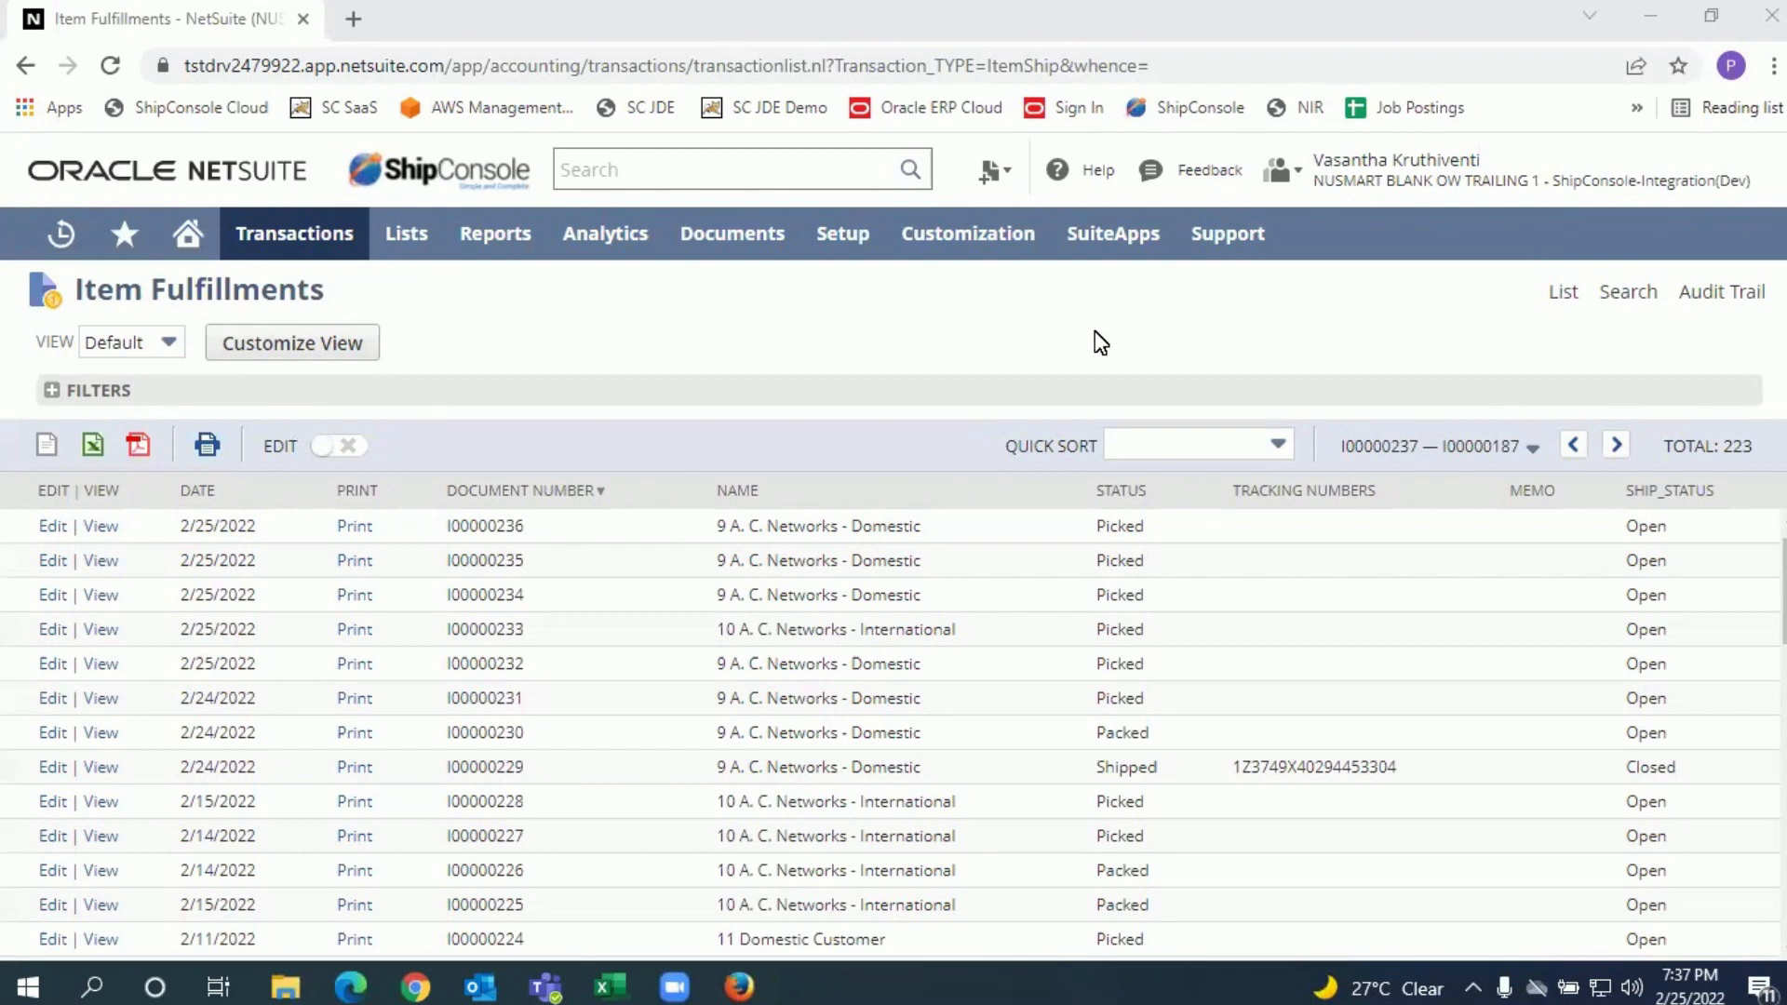
{"action": "mouse_move", "coordinate": [1066, 358]}
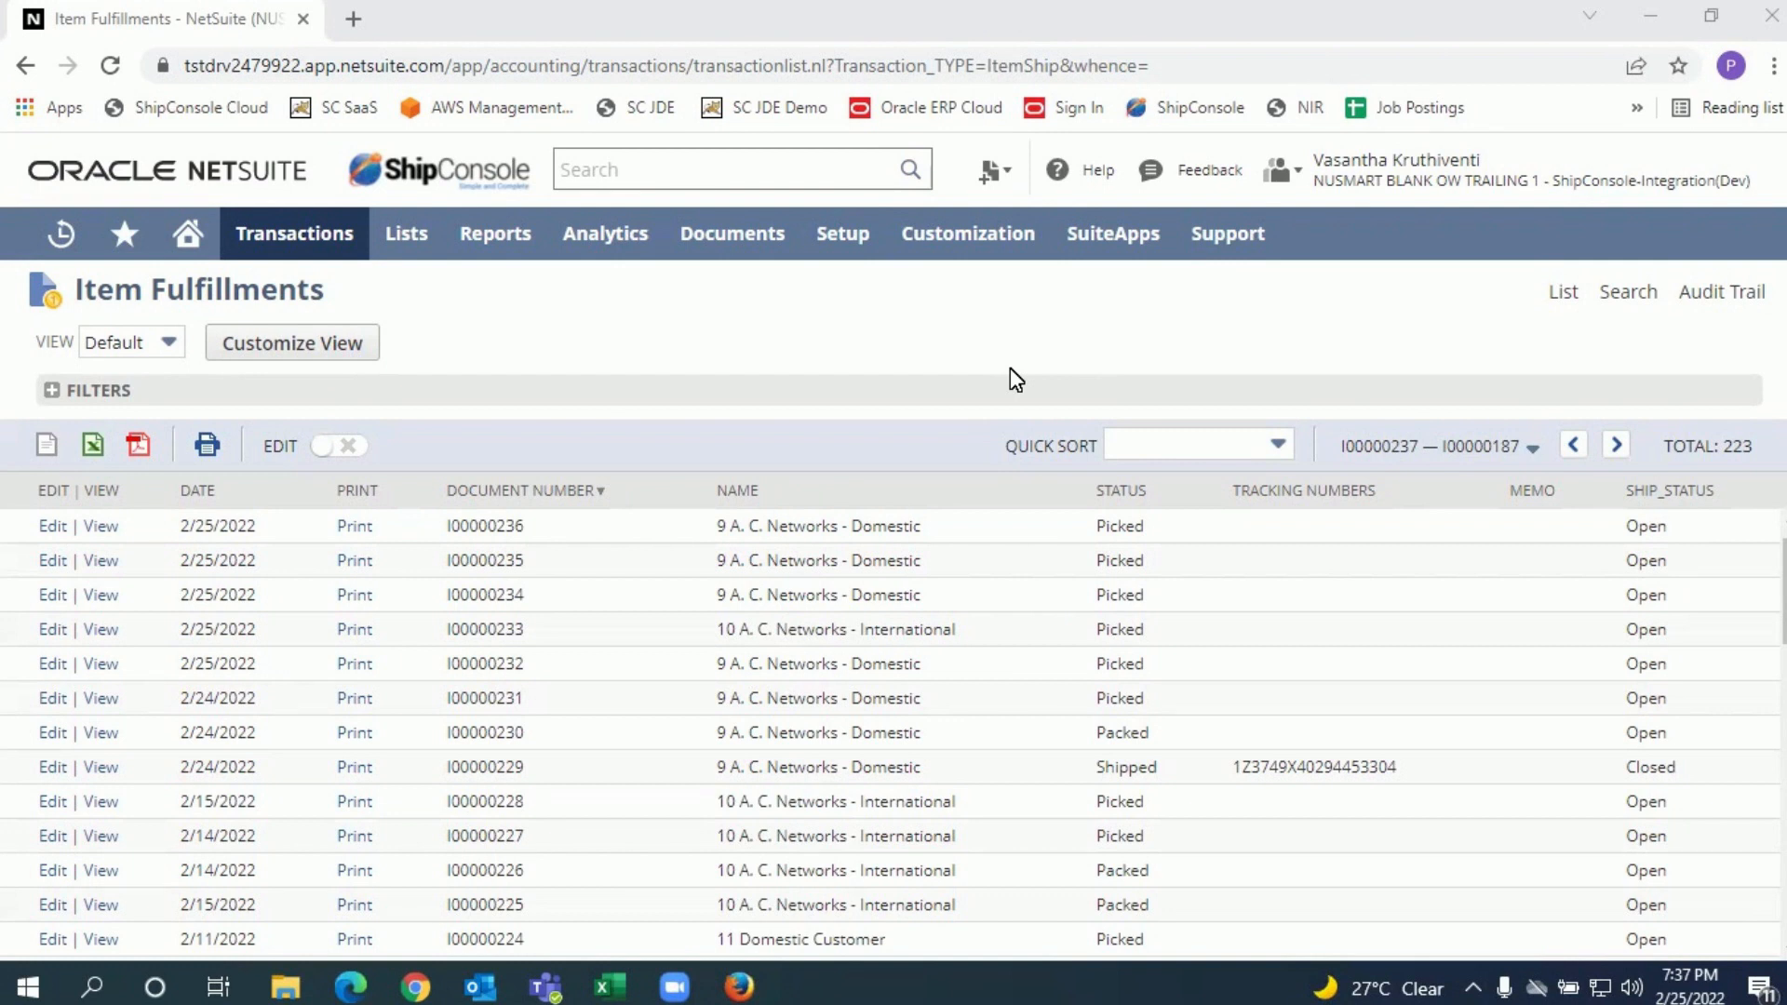
{"action": "mouse_move", "coordinate": [904, 362]}
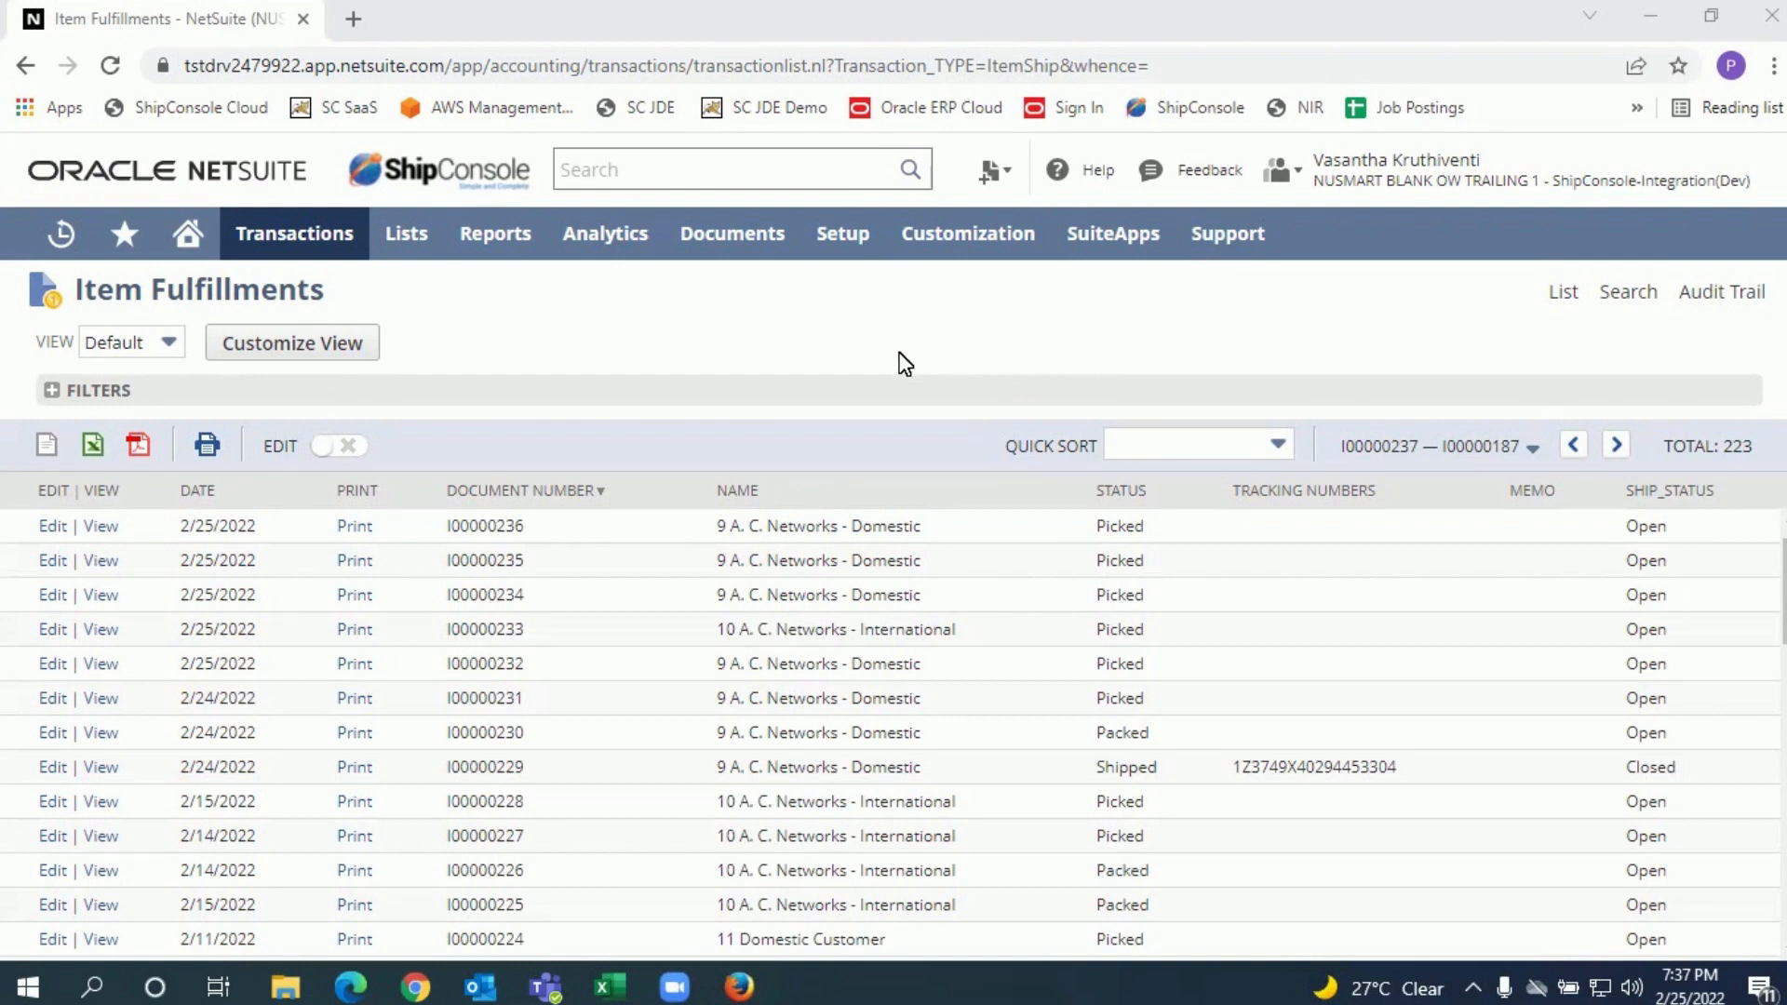
{"action": "mouse_move", "coordinate": [849, 379]}
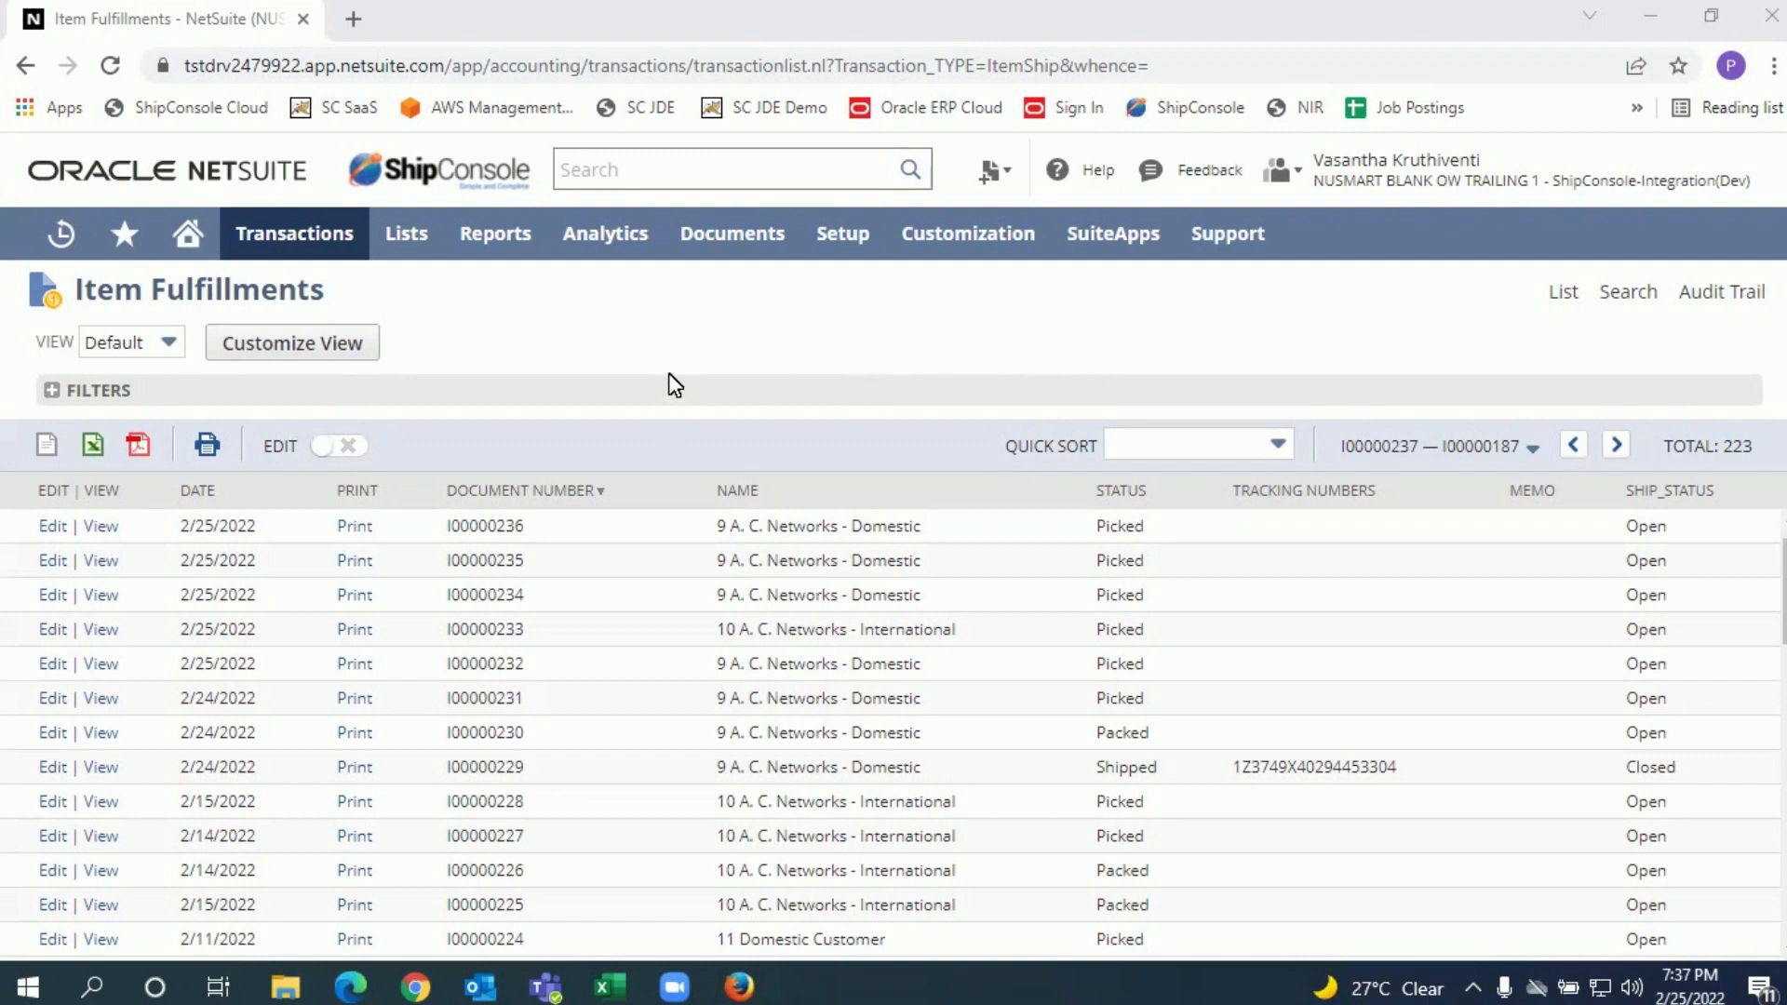
{"action": "mouse_move", "coordinate": [662, 379]}
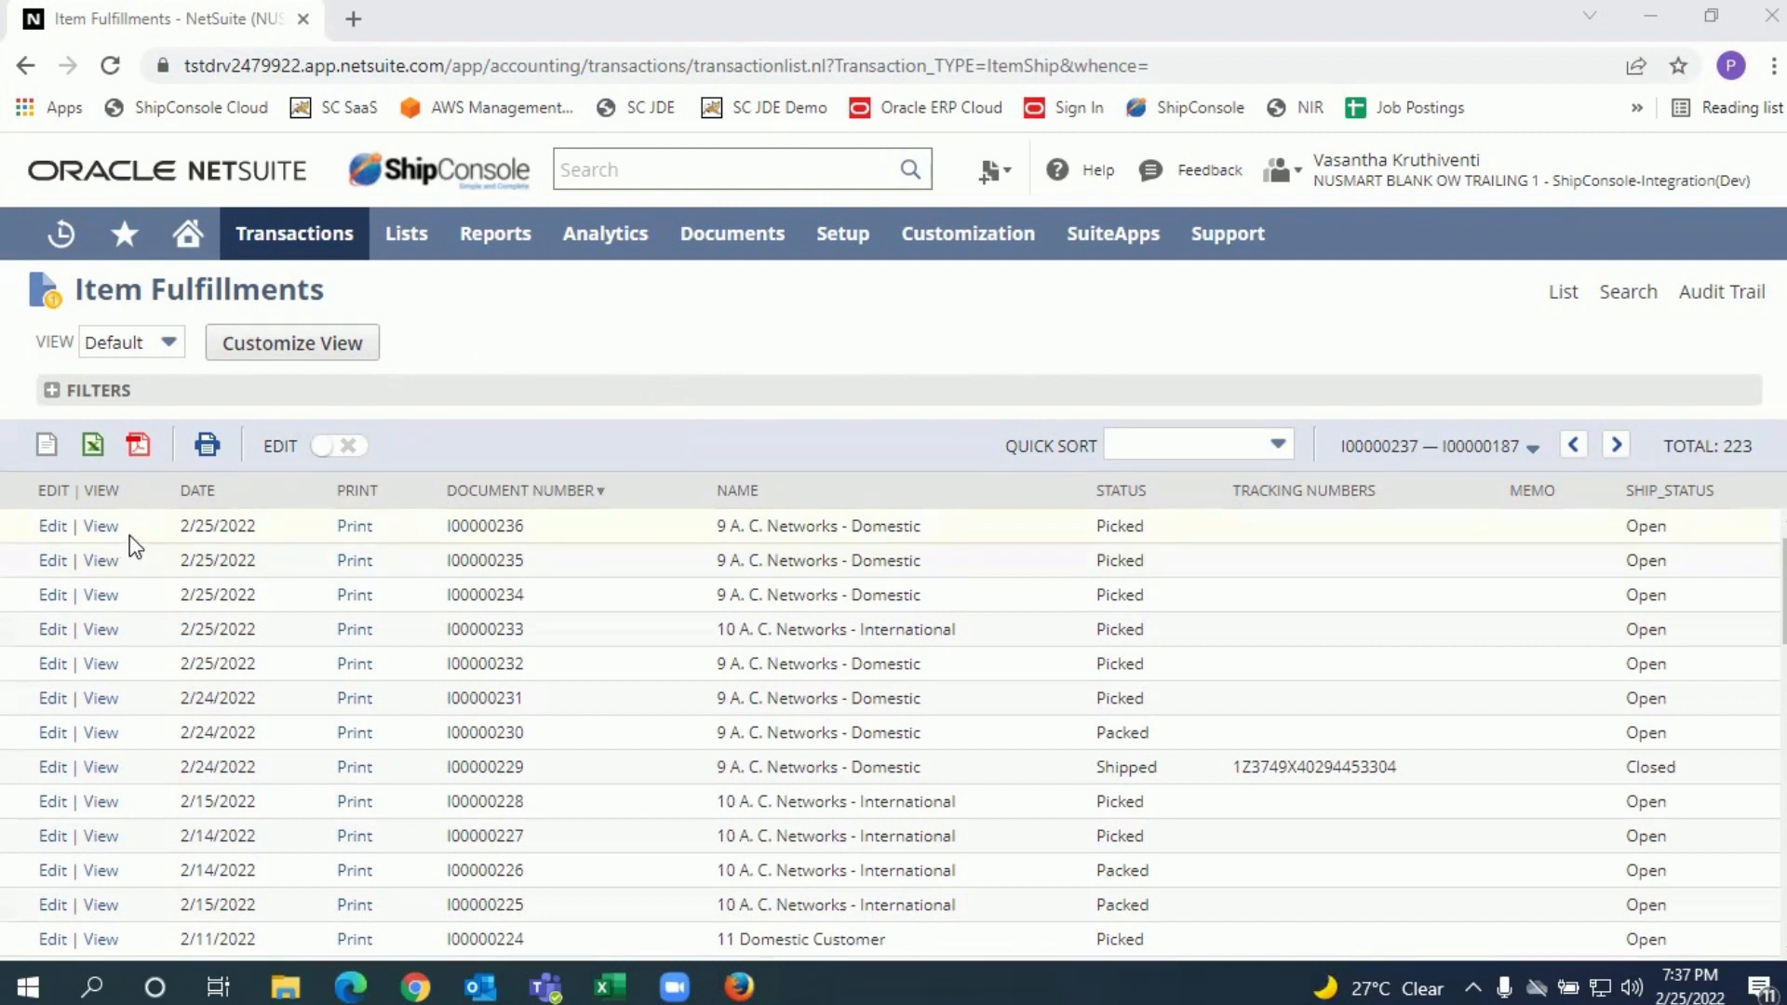
{"action": "mouse_move", "coordinate": [101, 537]}
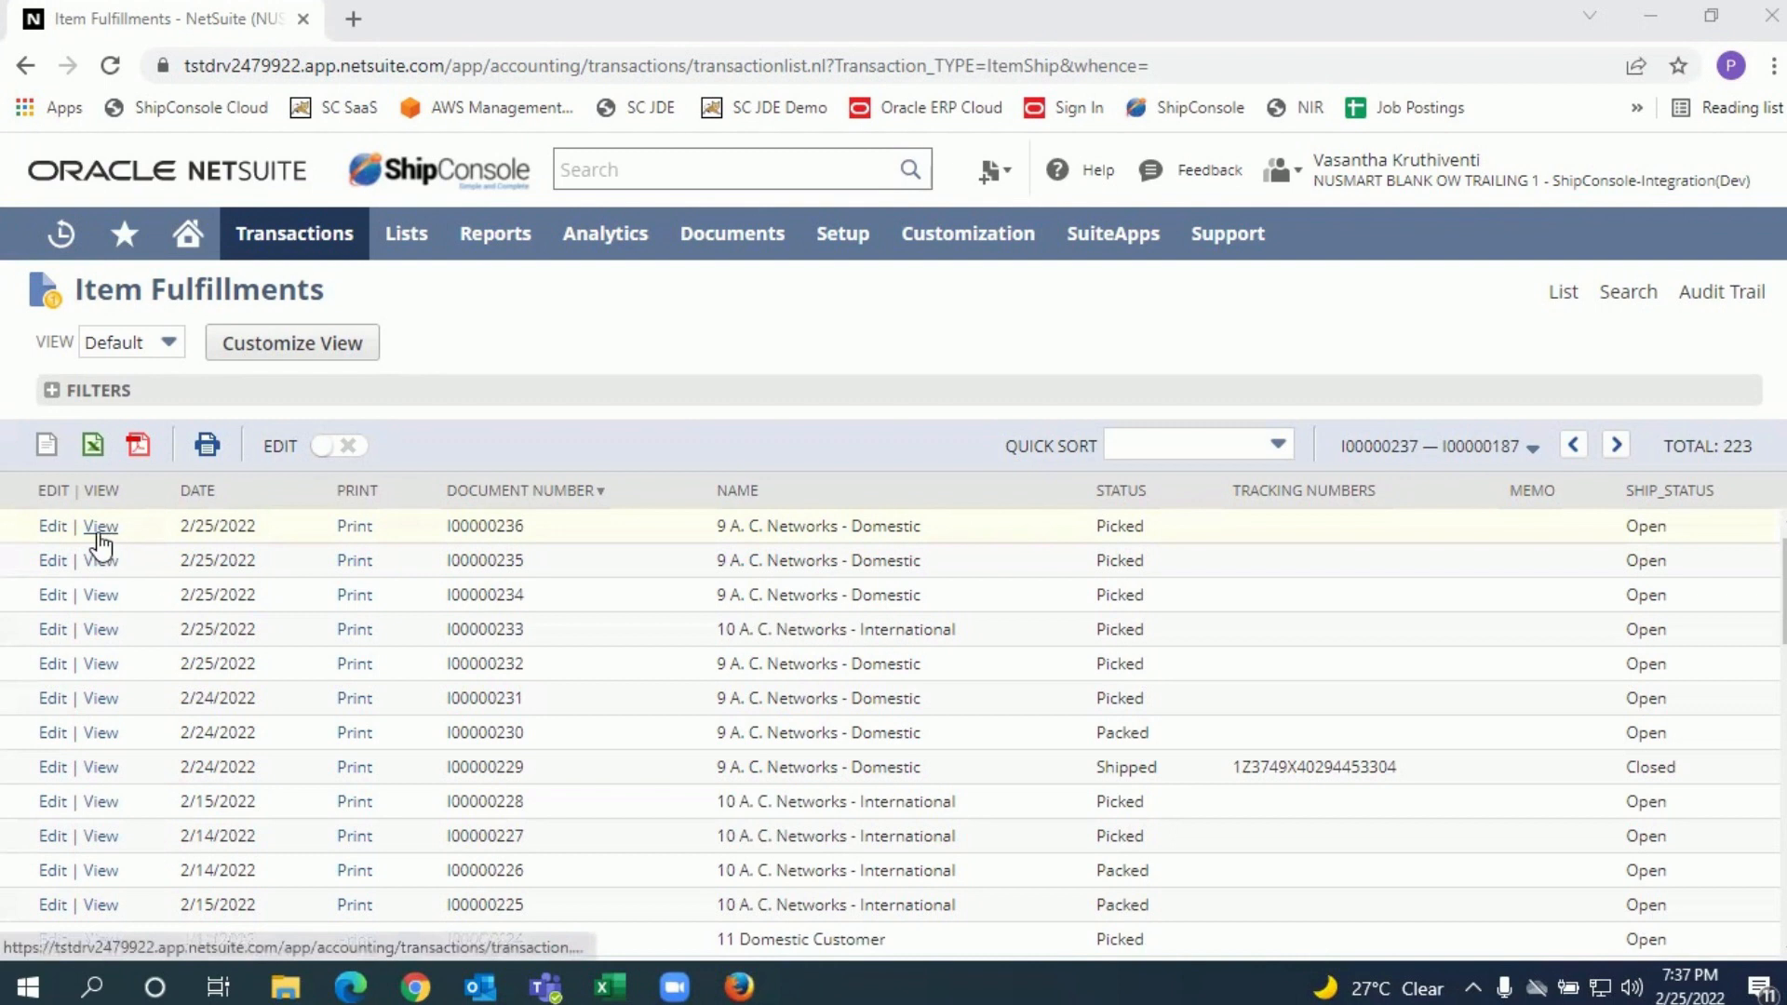
- Open Picked fulfillment I00000236 for A. C. Networks - Domestic in a new tab
{"action": "left_click", "coordinate": [100, 525]}
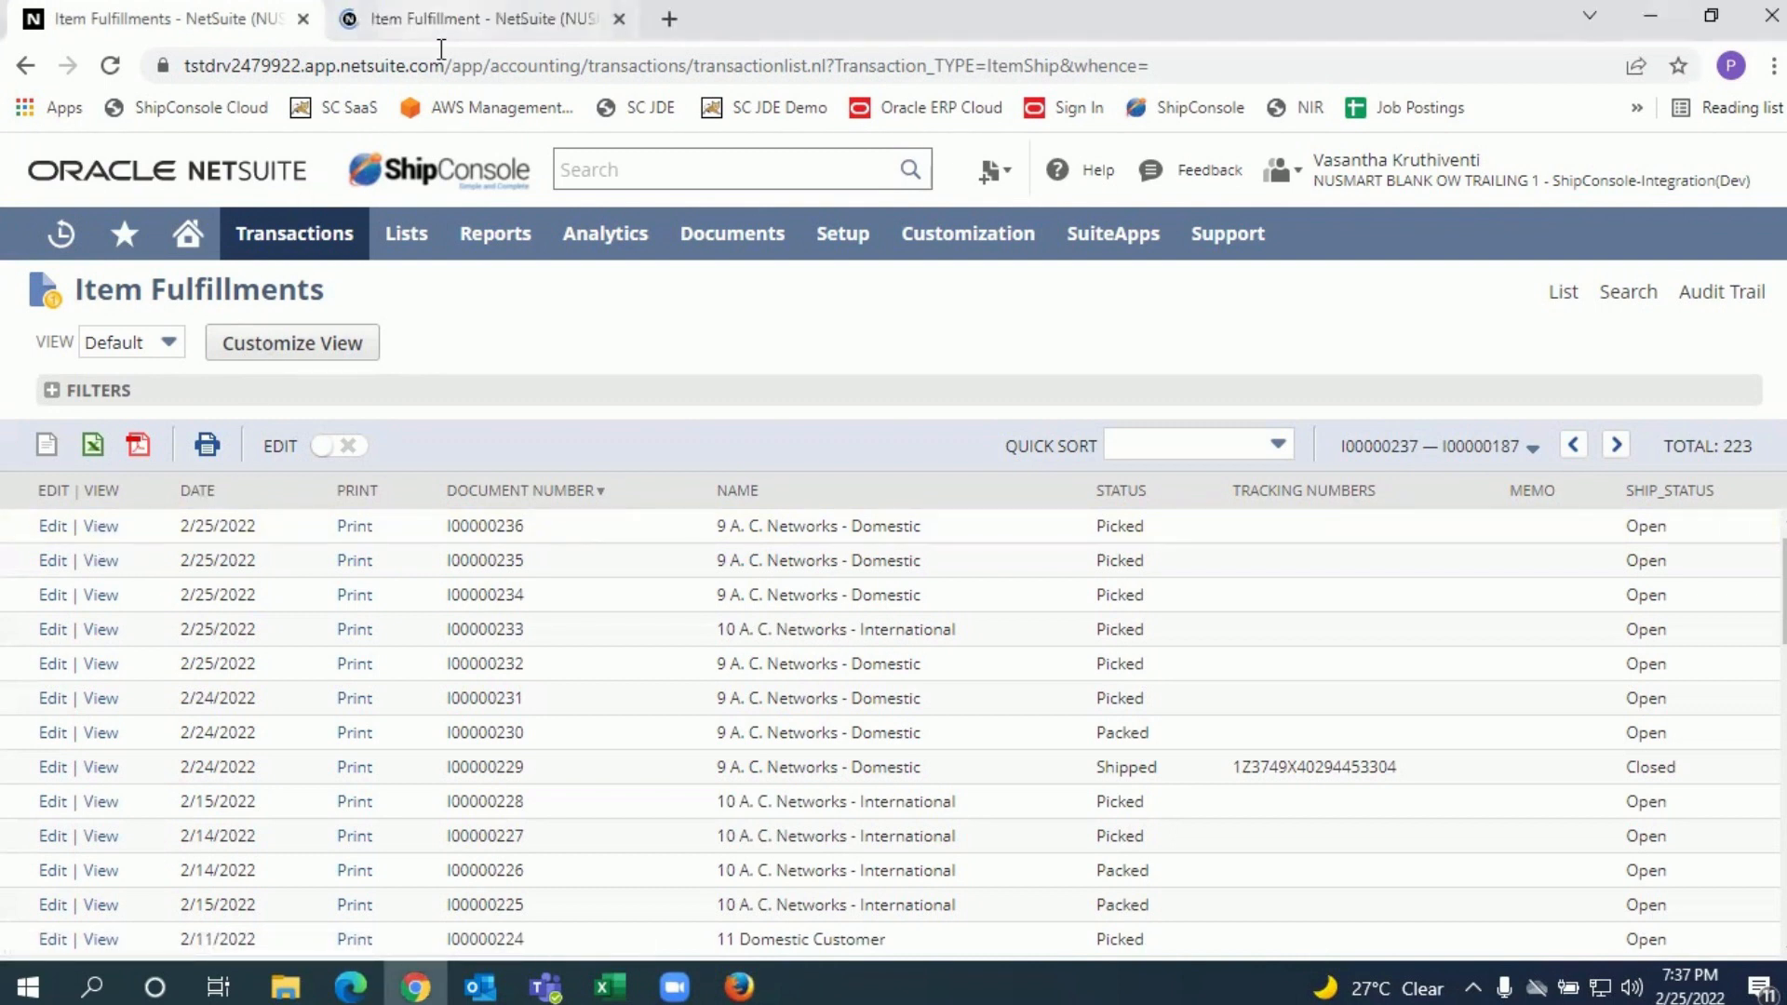
{"action": "left_click", "coordinate": [100, 525]}
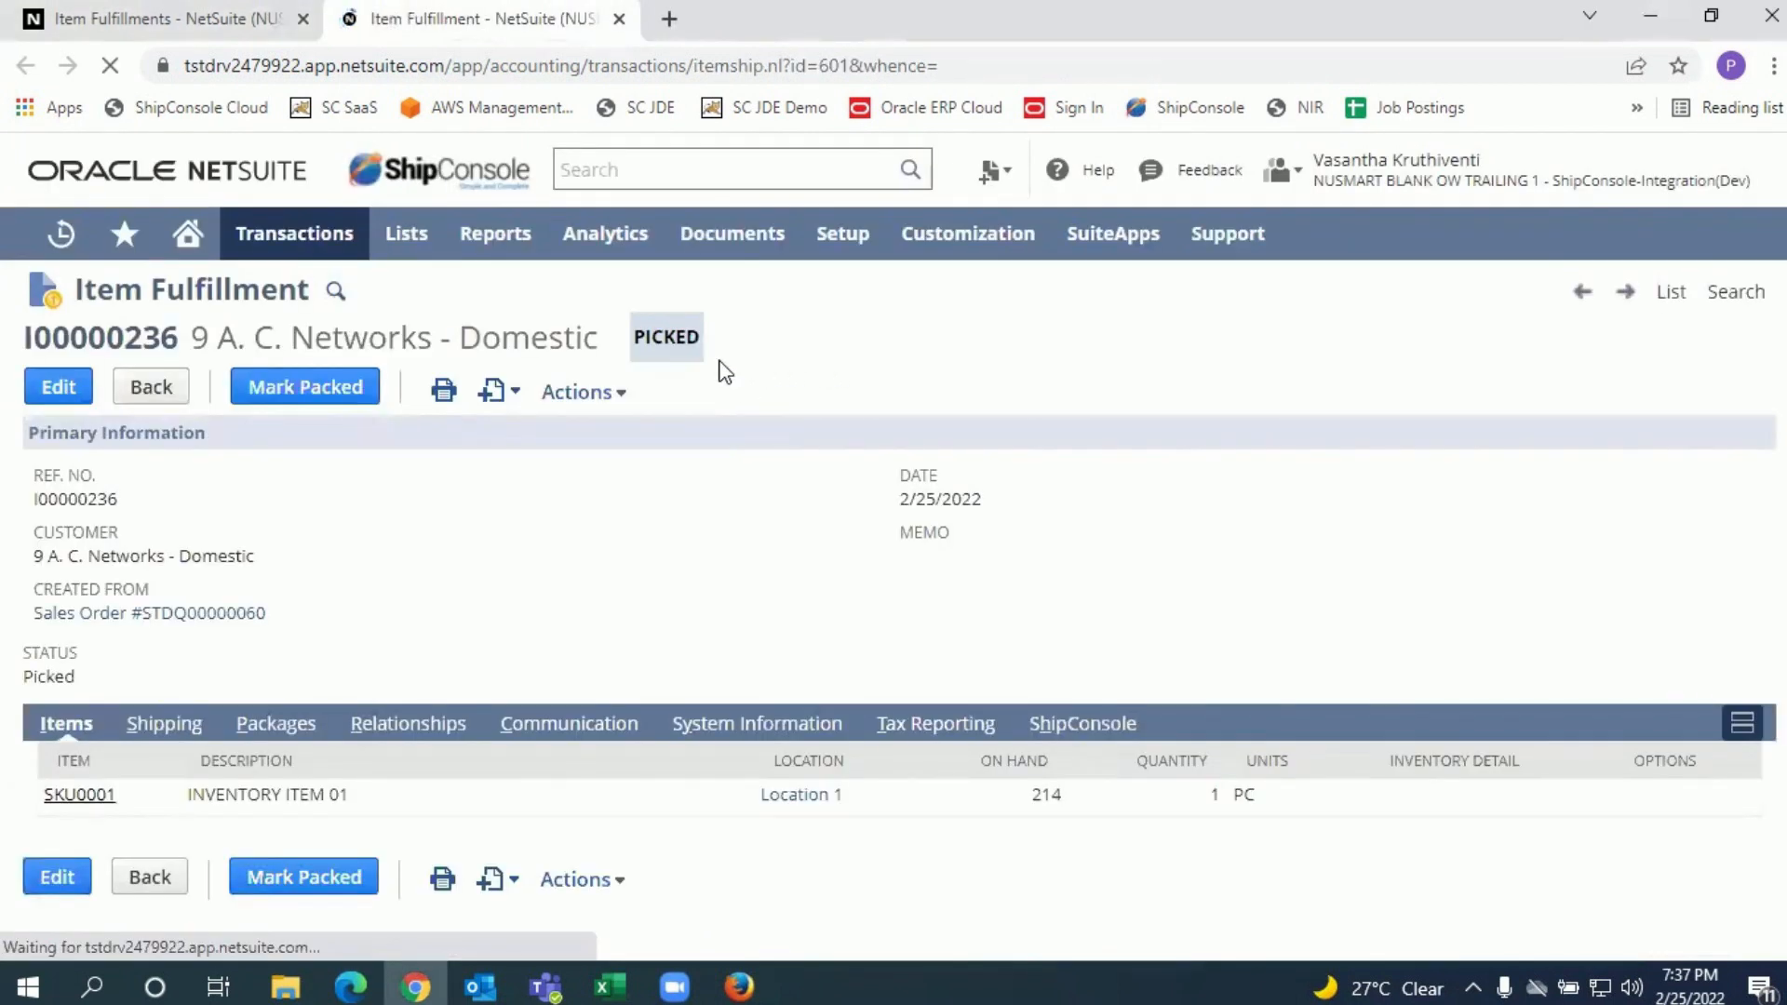
{"action": "double_click", "coordinate": [100, 337]}
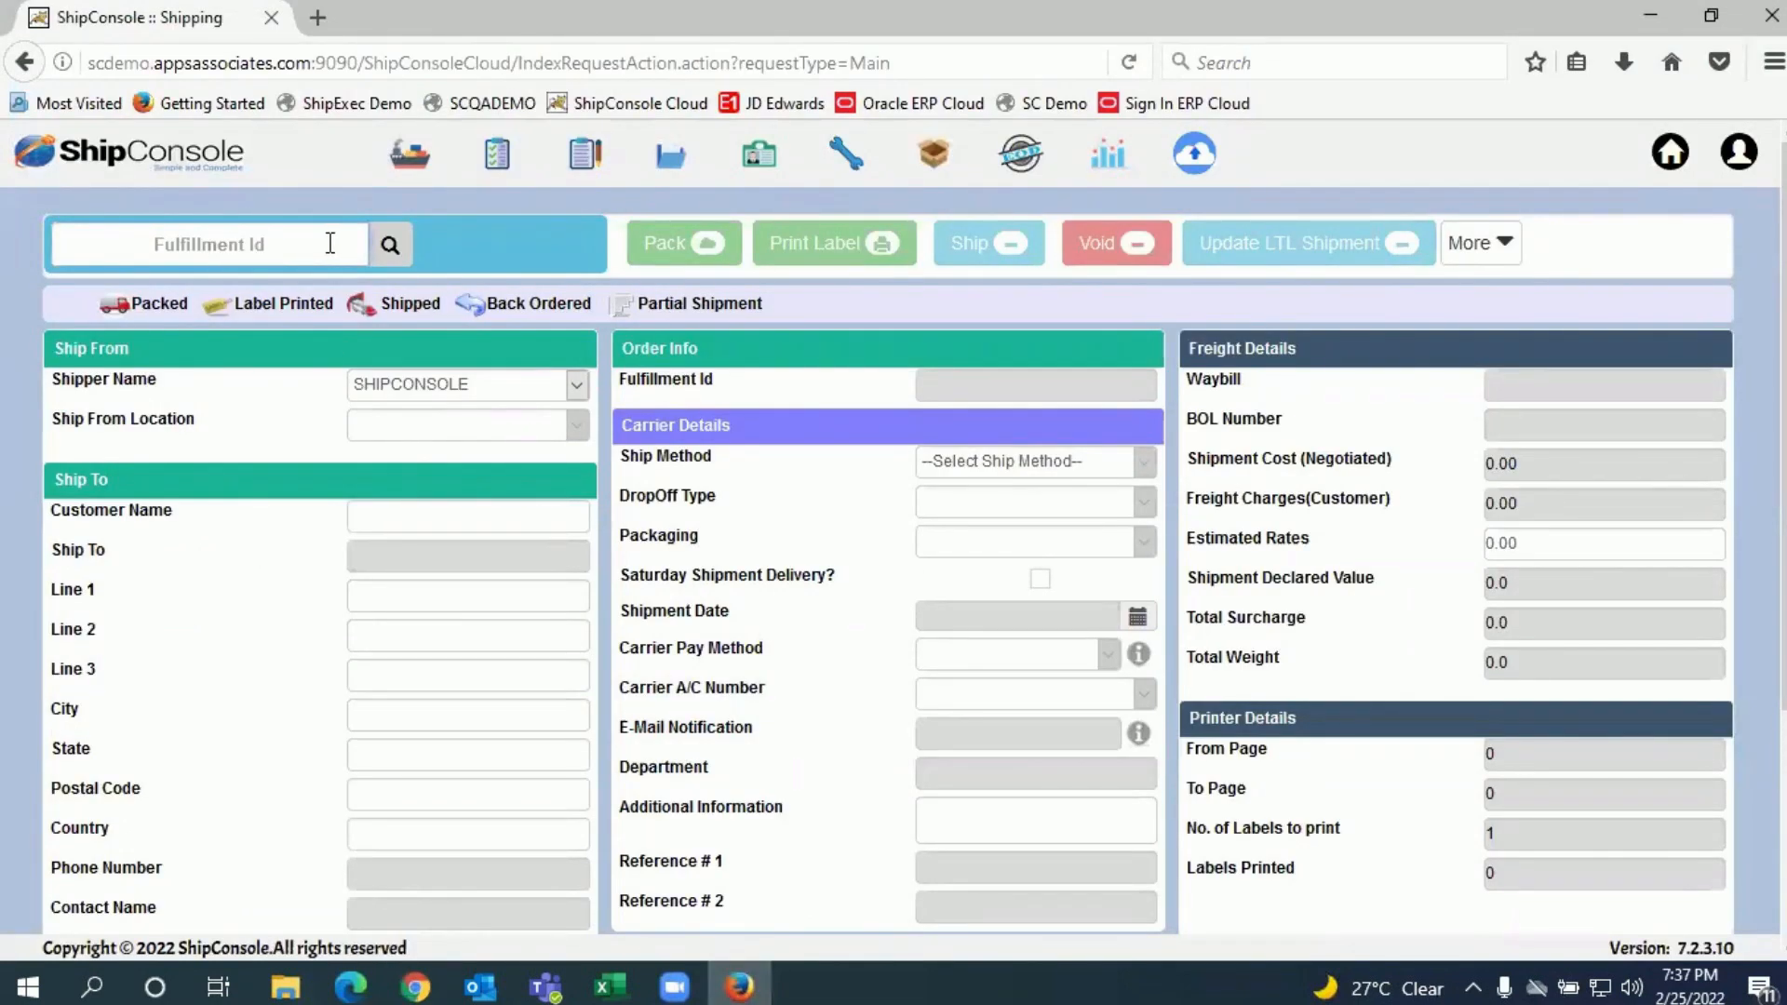
- Look up fulfillment I00000236 and enter 1 in the package Weight field
{"action": "type", "text": "I00000236"}
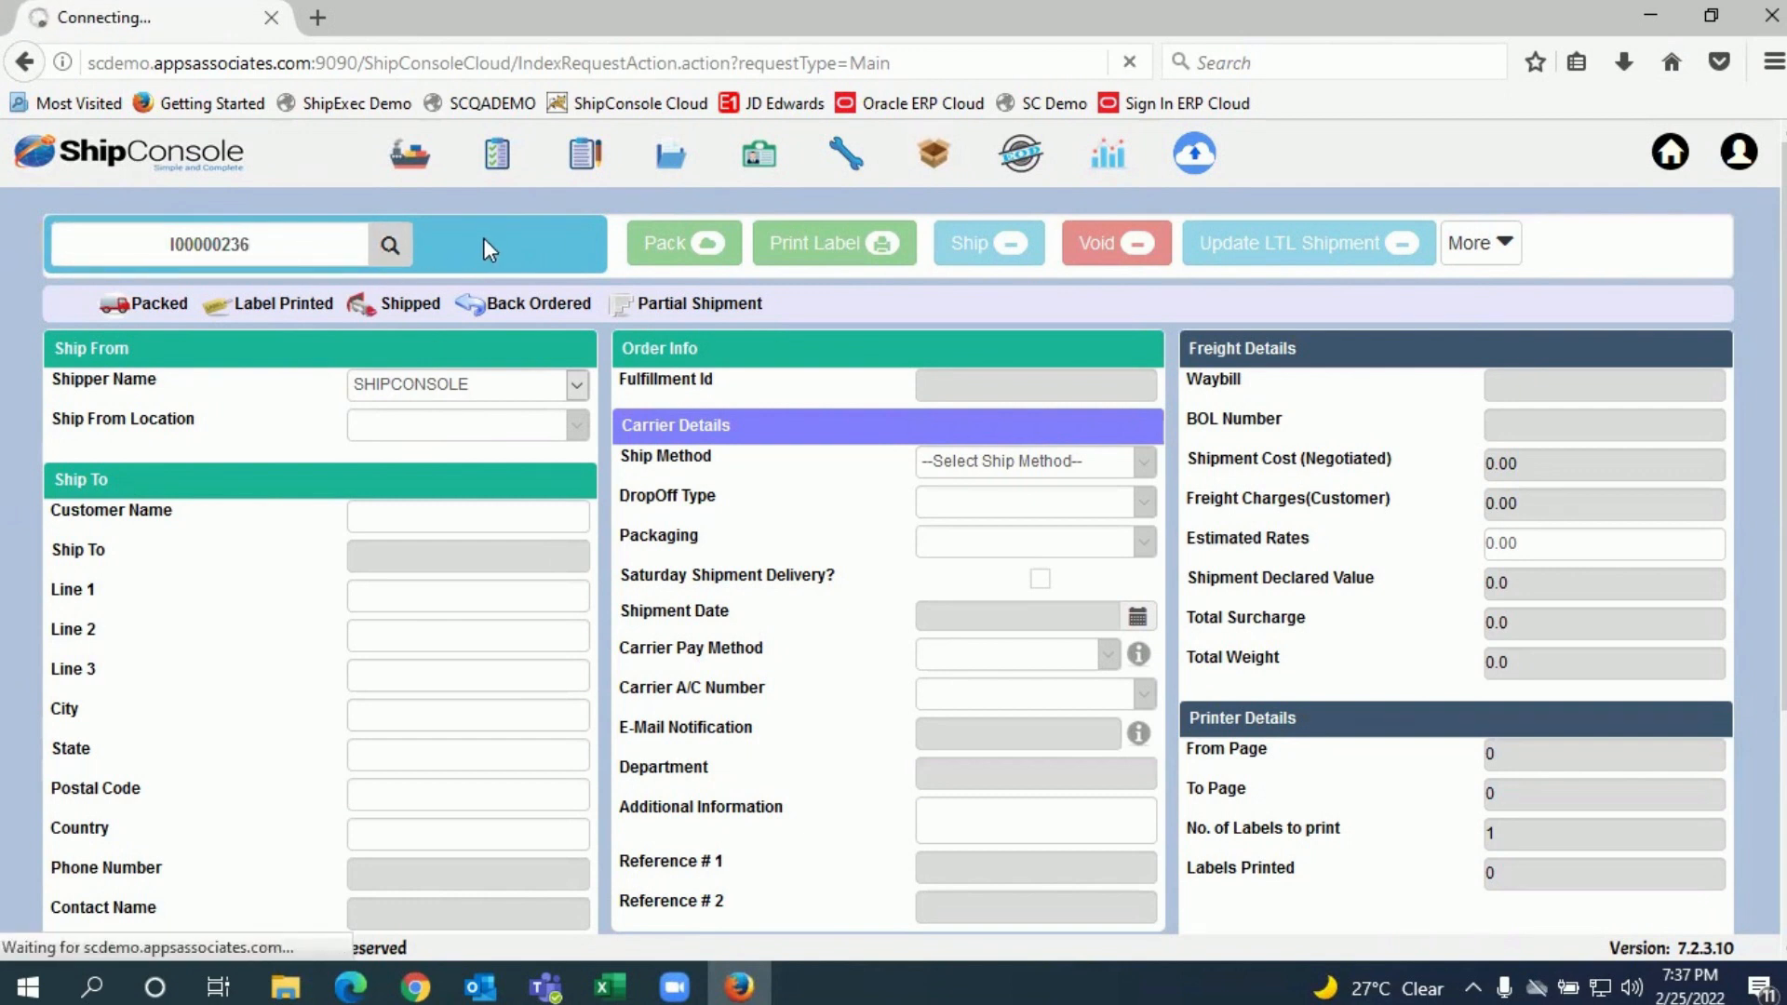
{"action": "mouse_move", "coordinate": [543, 265]}
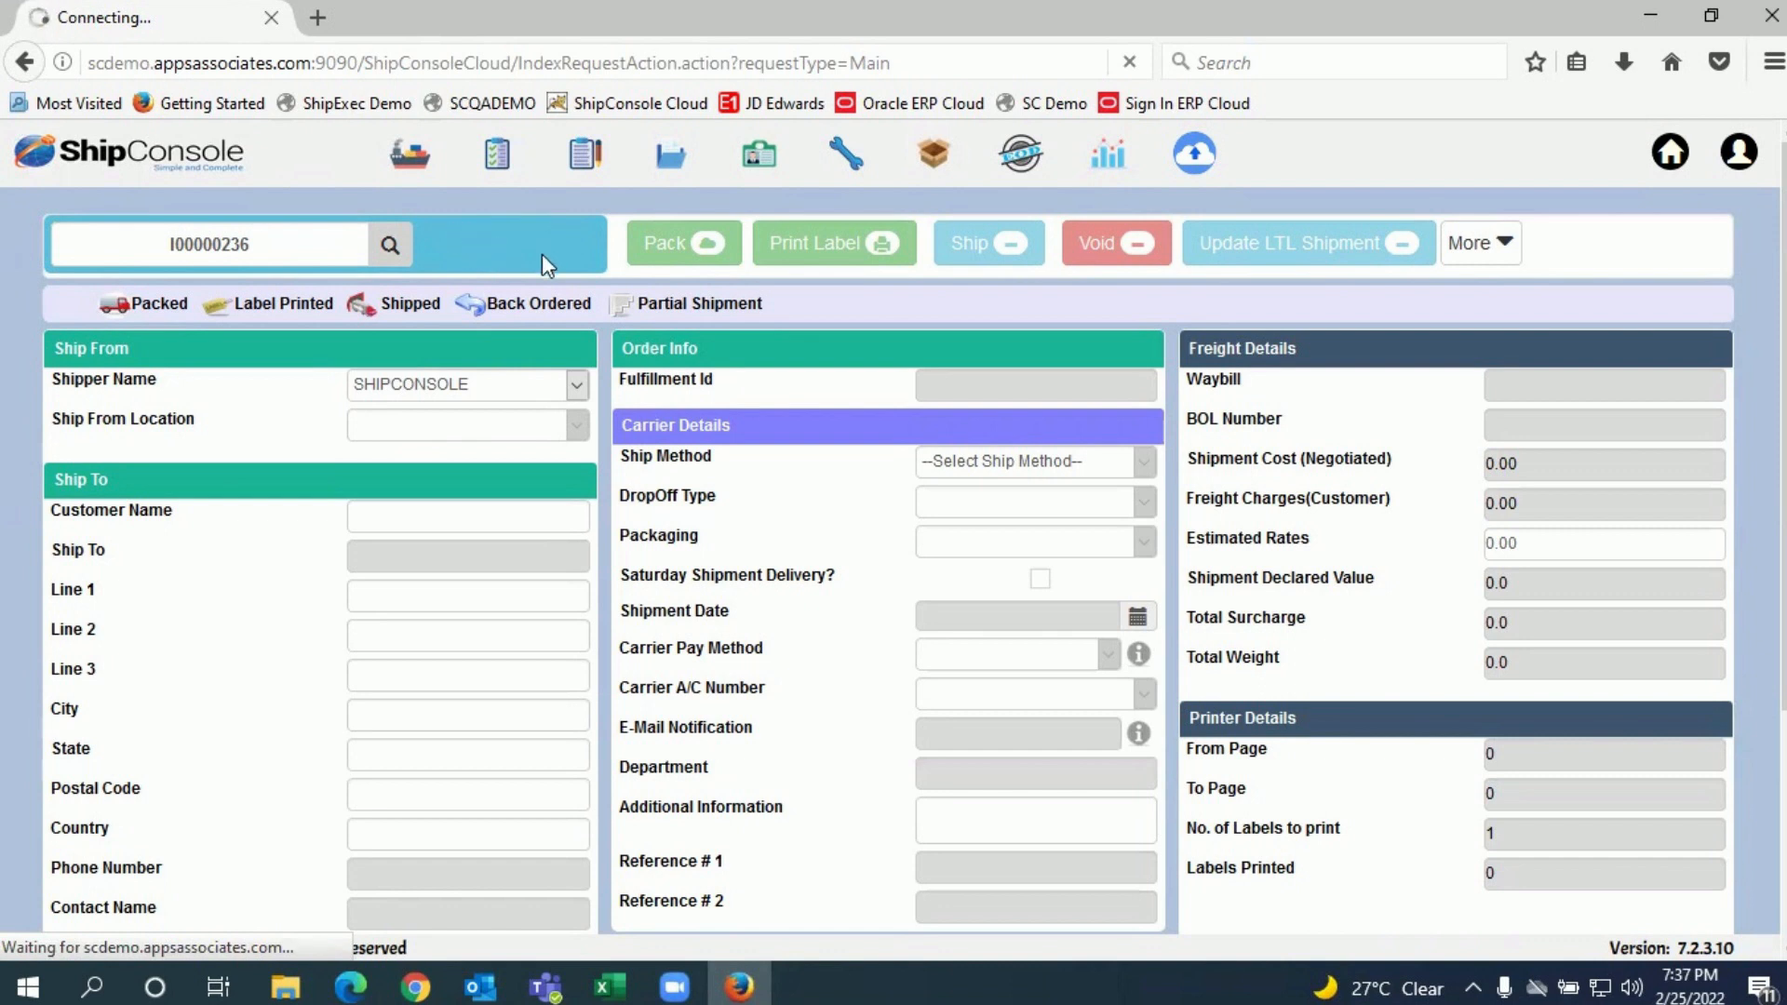
{"action": "left_click", "coordinate": [391, 244]}
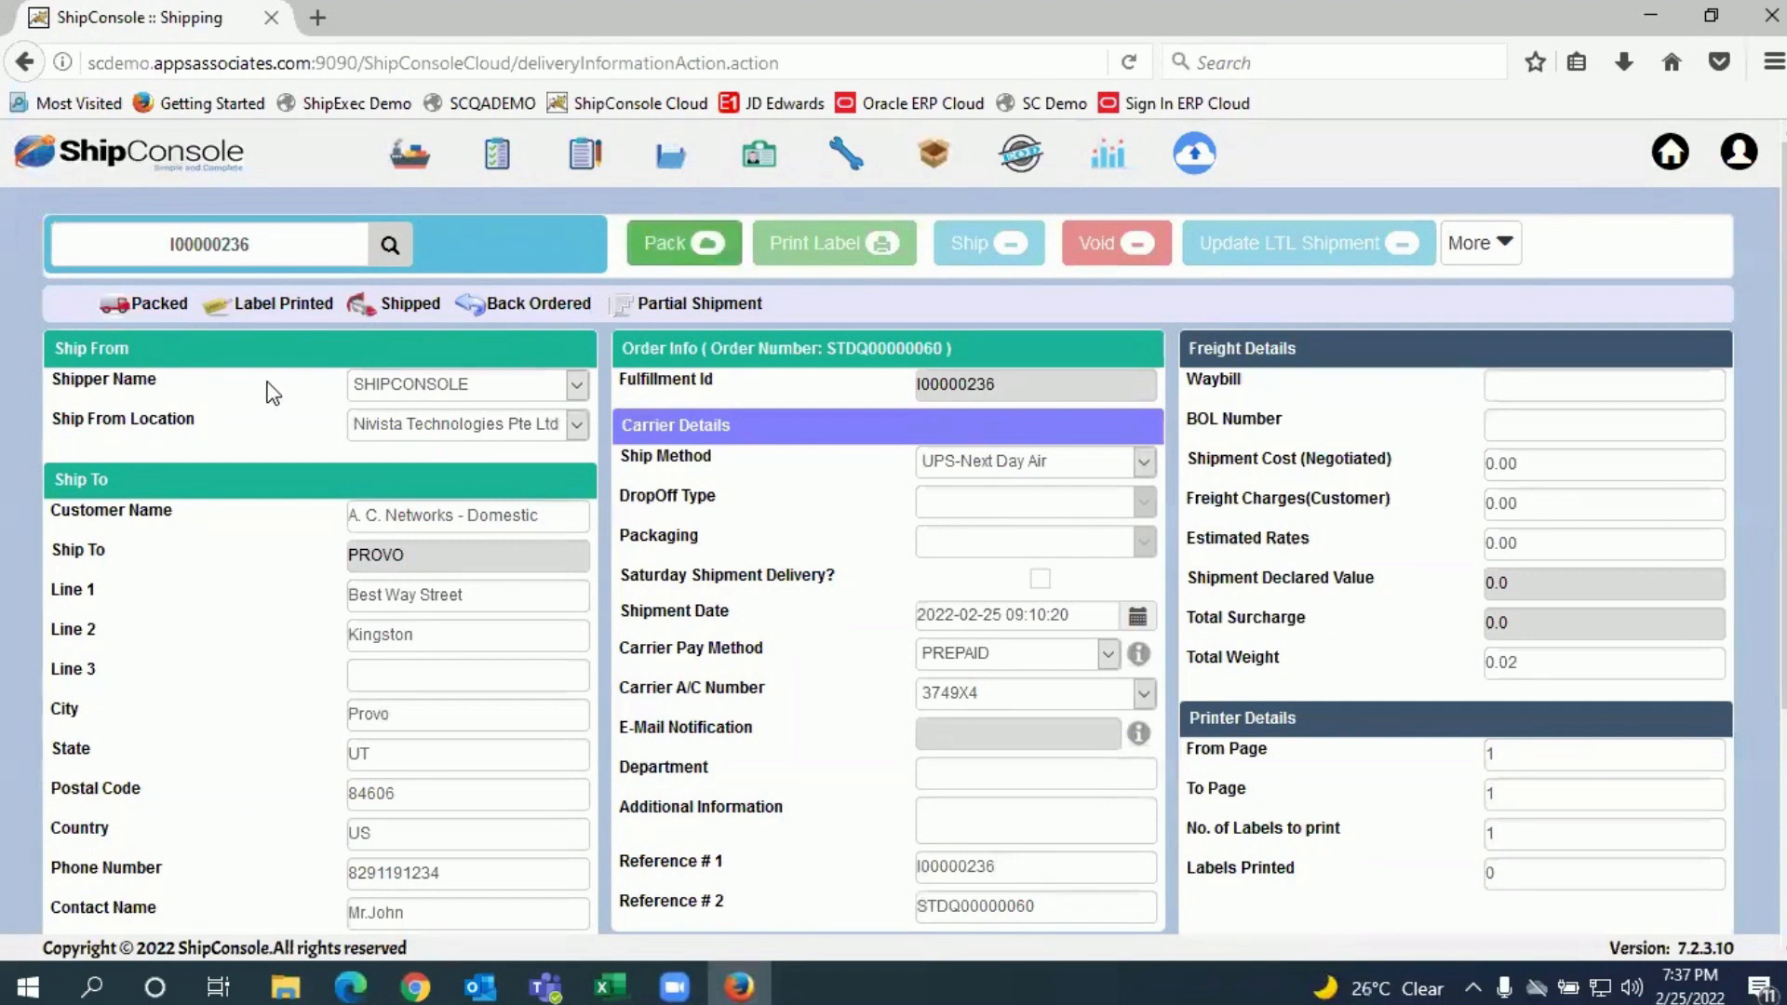
{"action": "scroll", "scroll_direction": "down", "scroll_amount": 3}
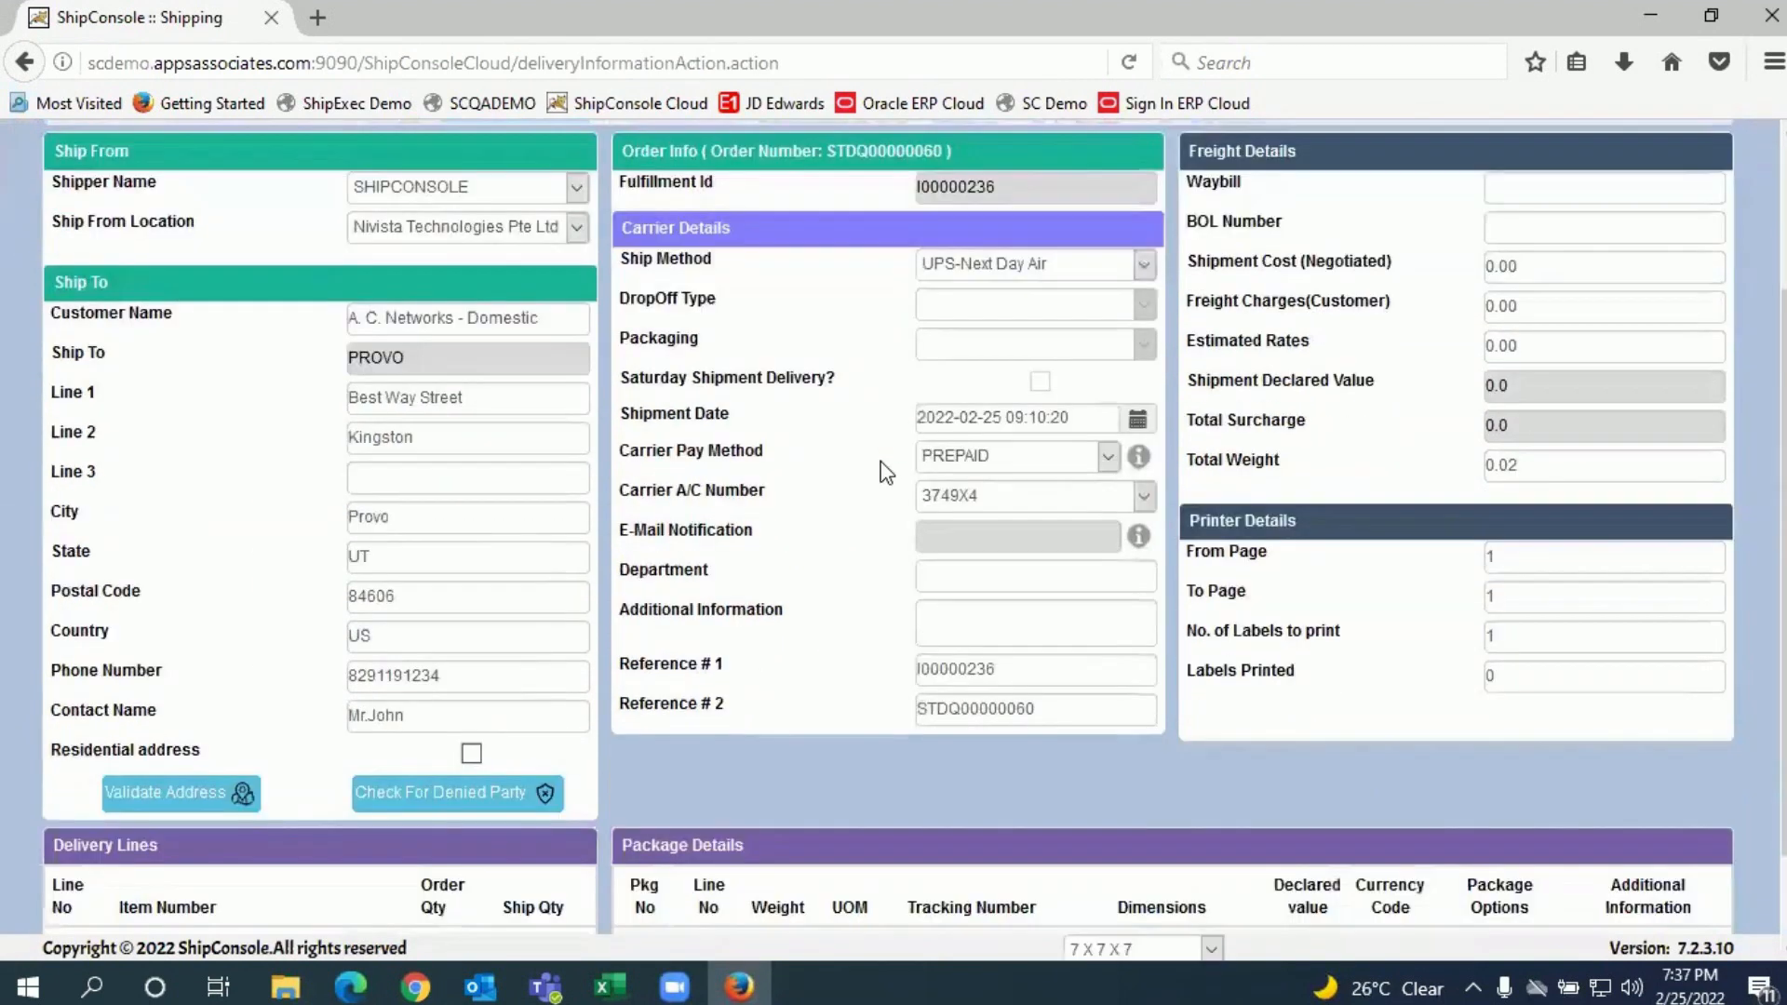
{"action": "scroll", "scroll_direction": "down", "scroll_amount": 3}
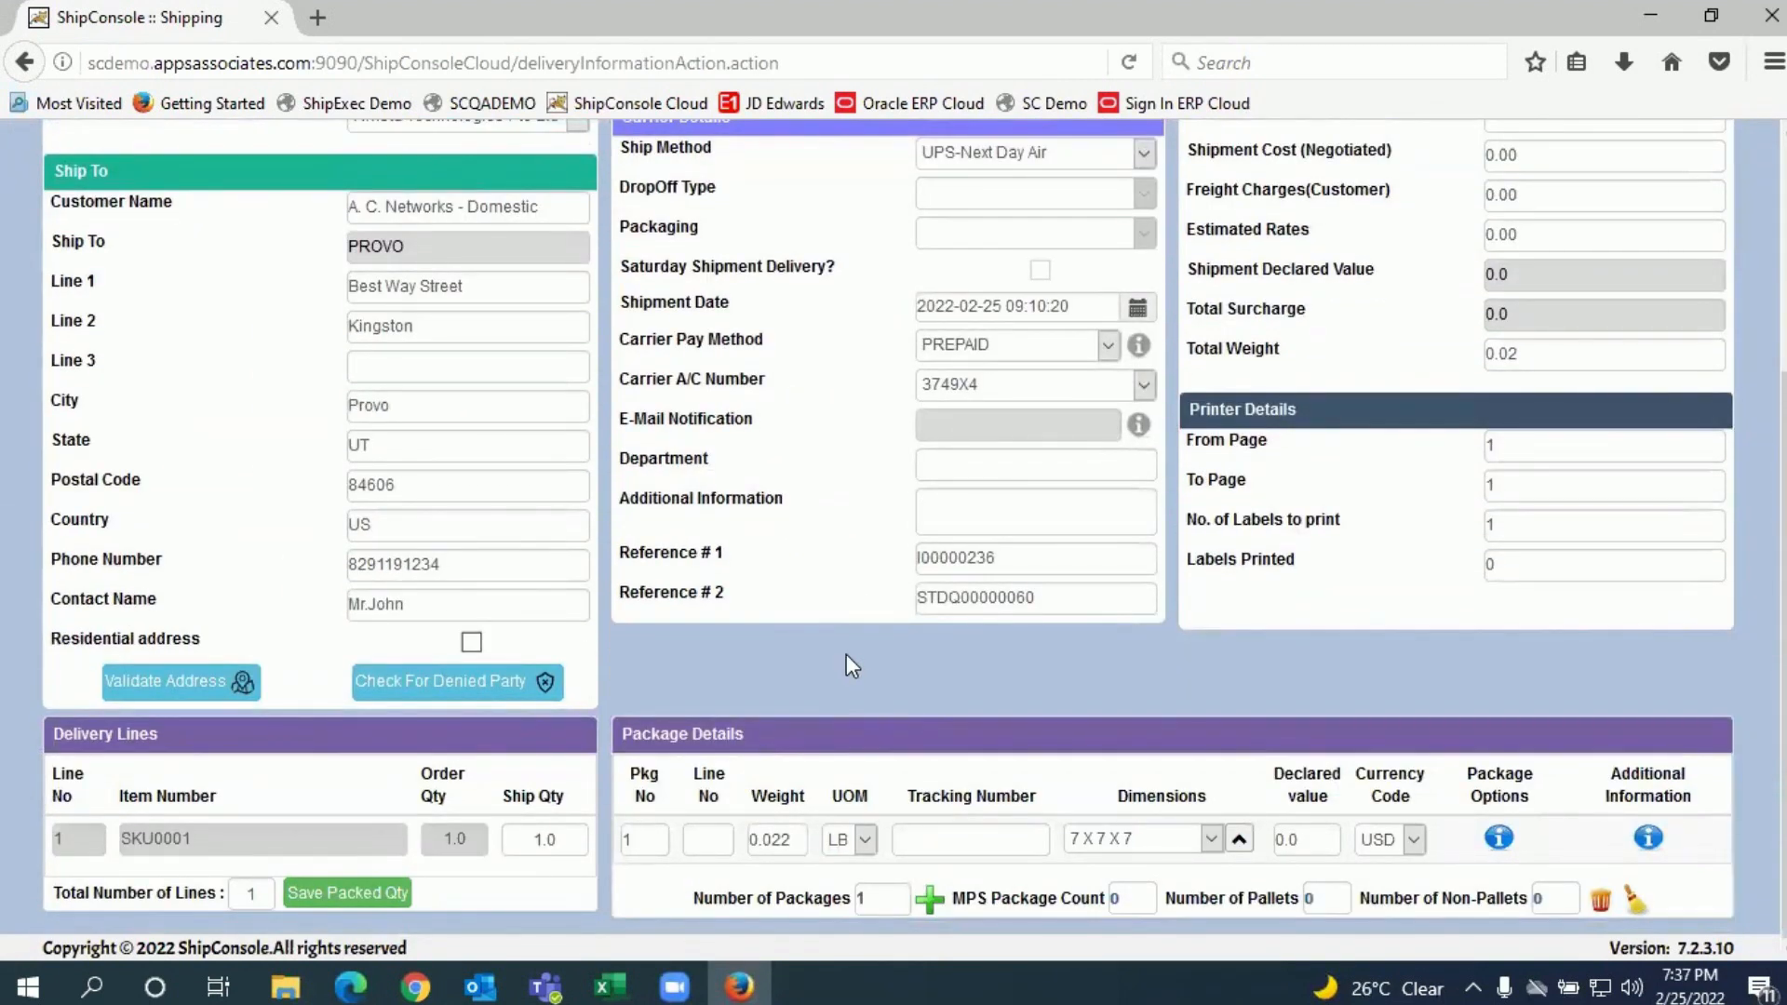
{"action": "left_click", "coordinate": [775, 840]}
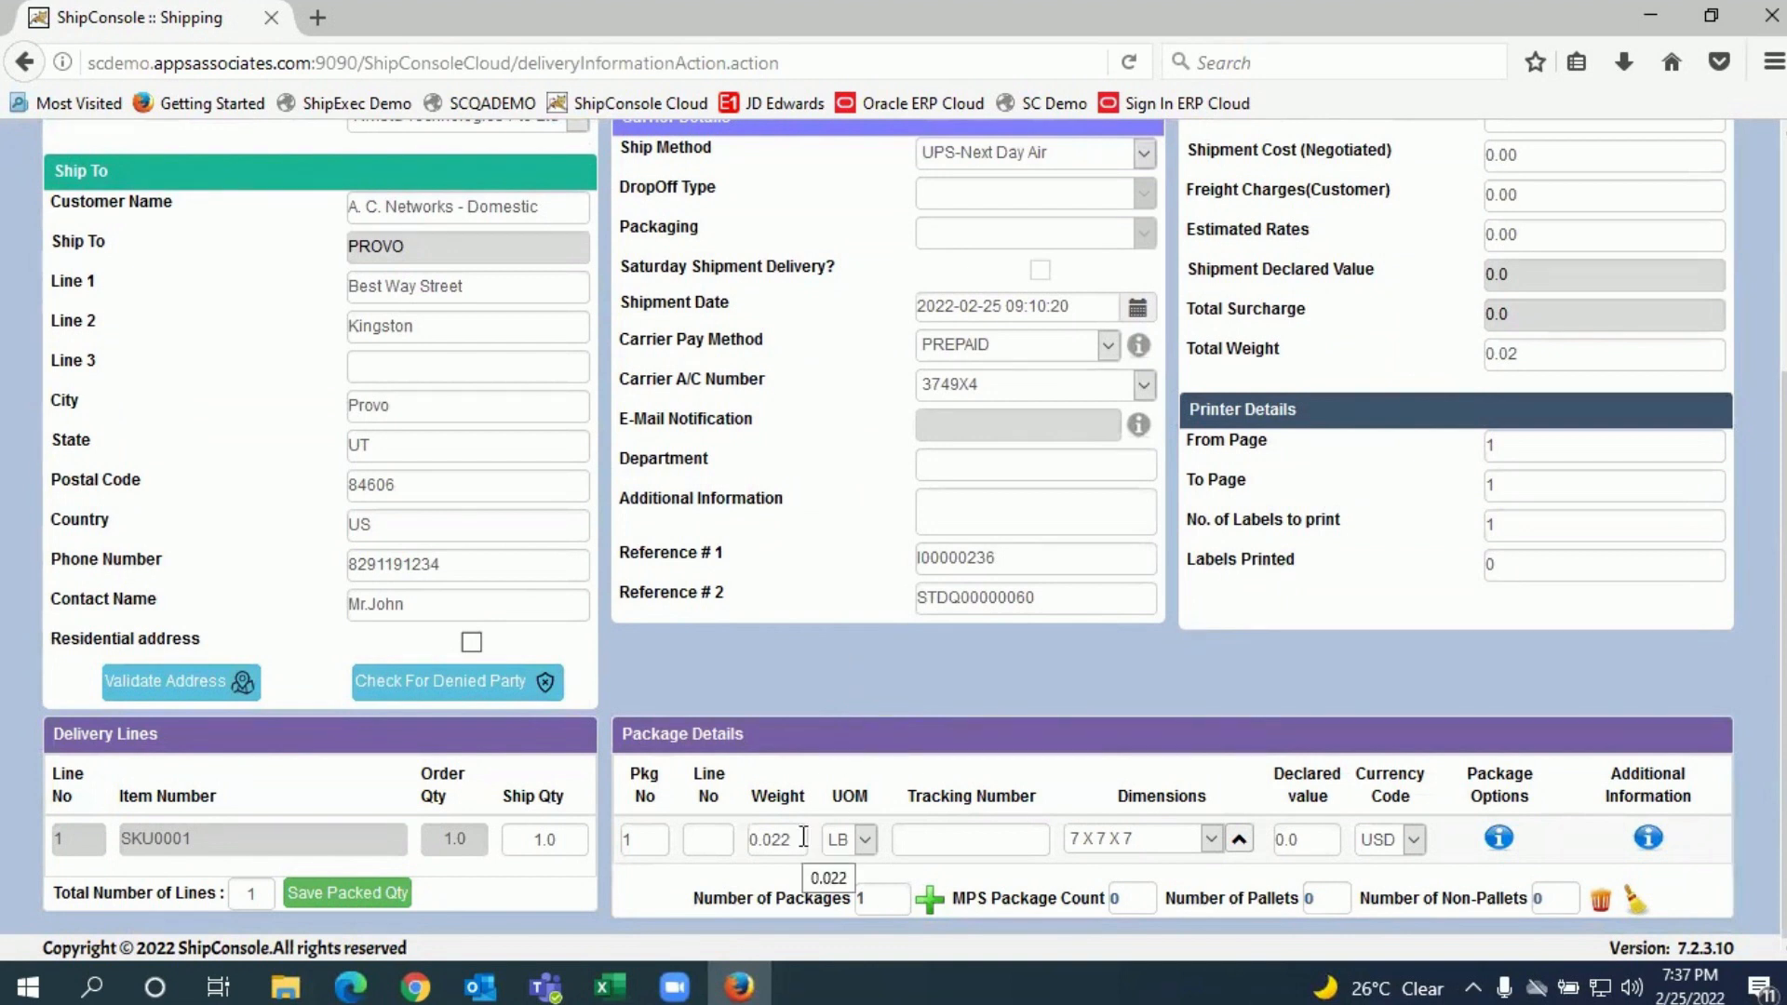
{"action": "type", "text": "1"}
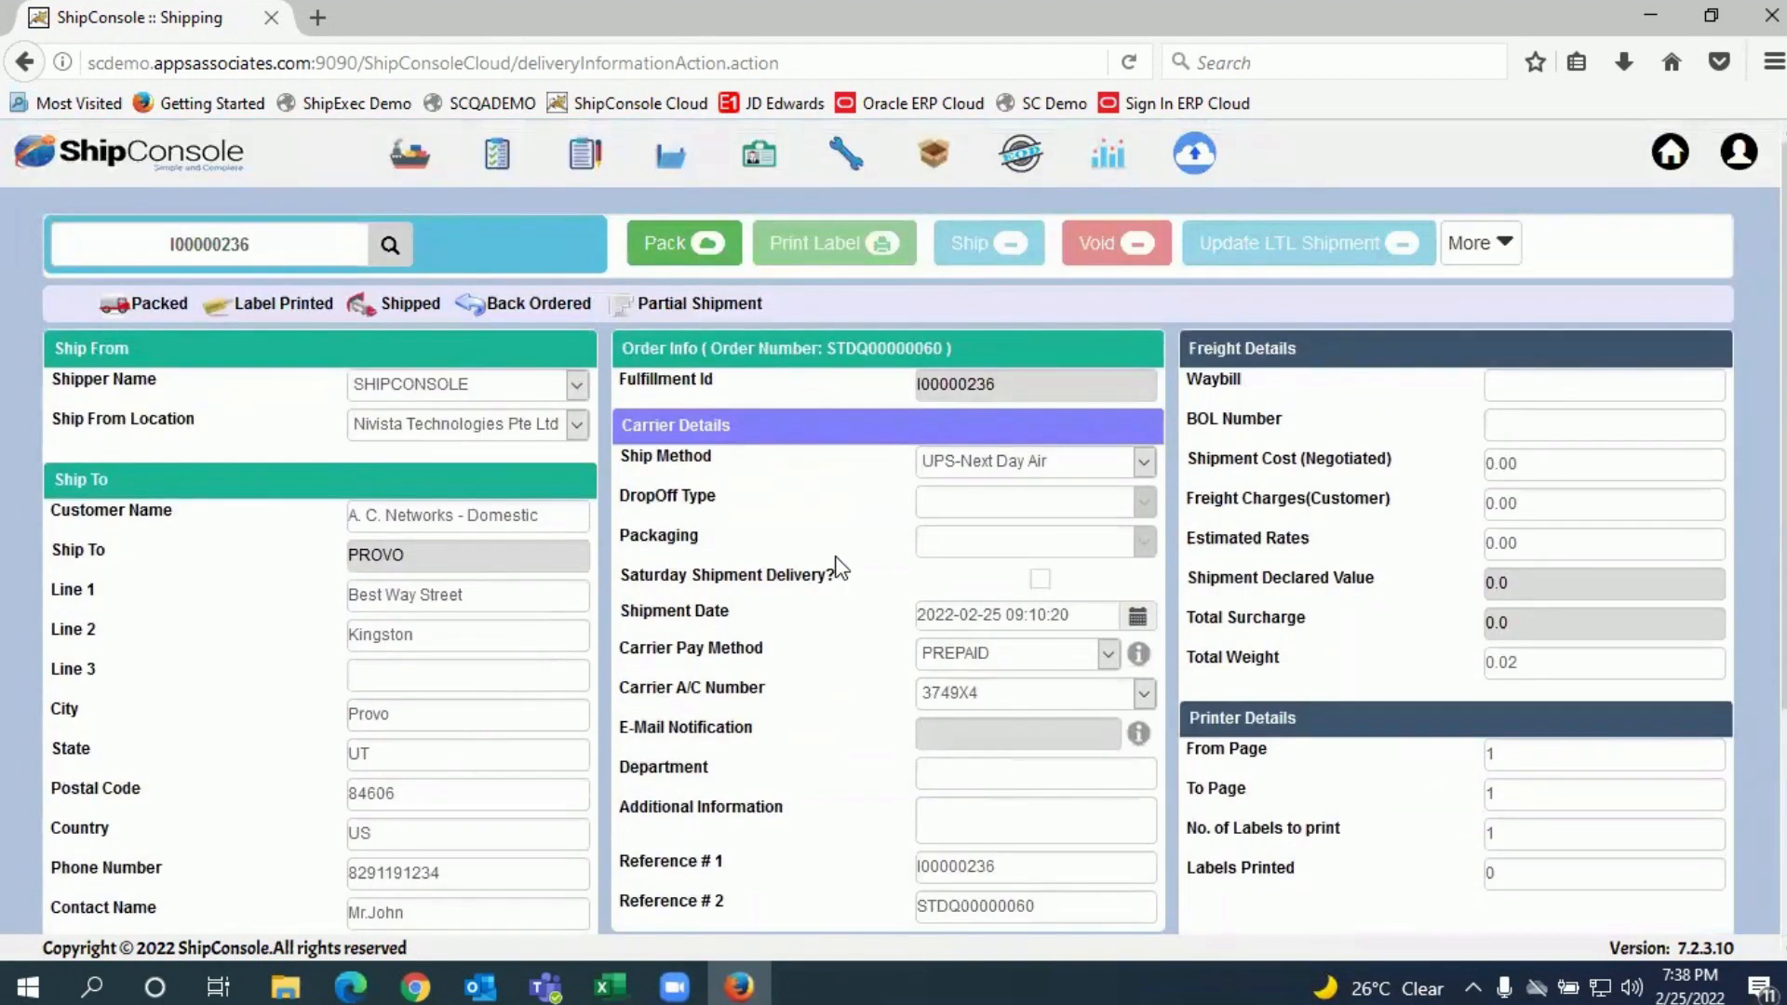
{"action": "mouse_move", "coordinate": [658, 290]}
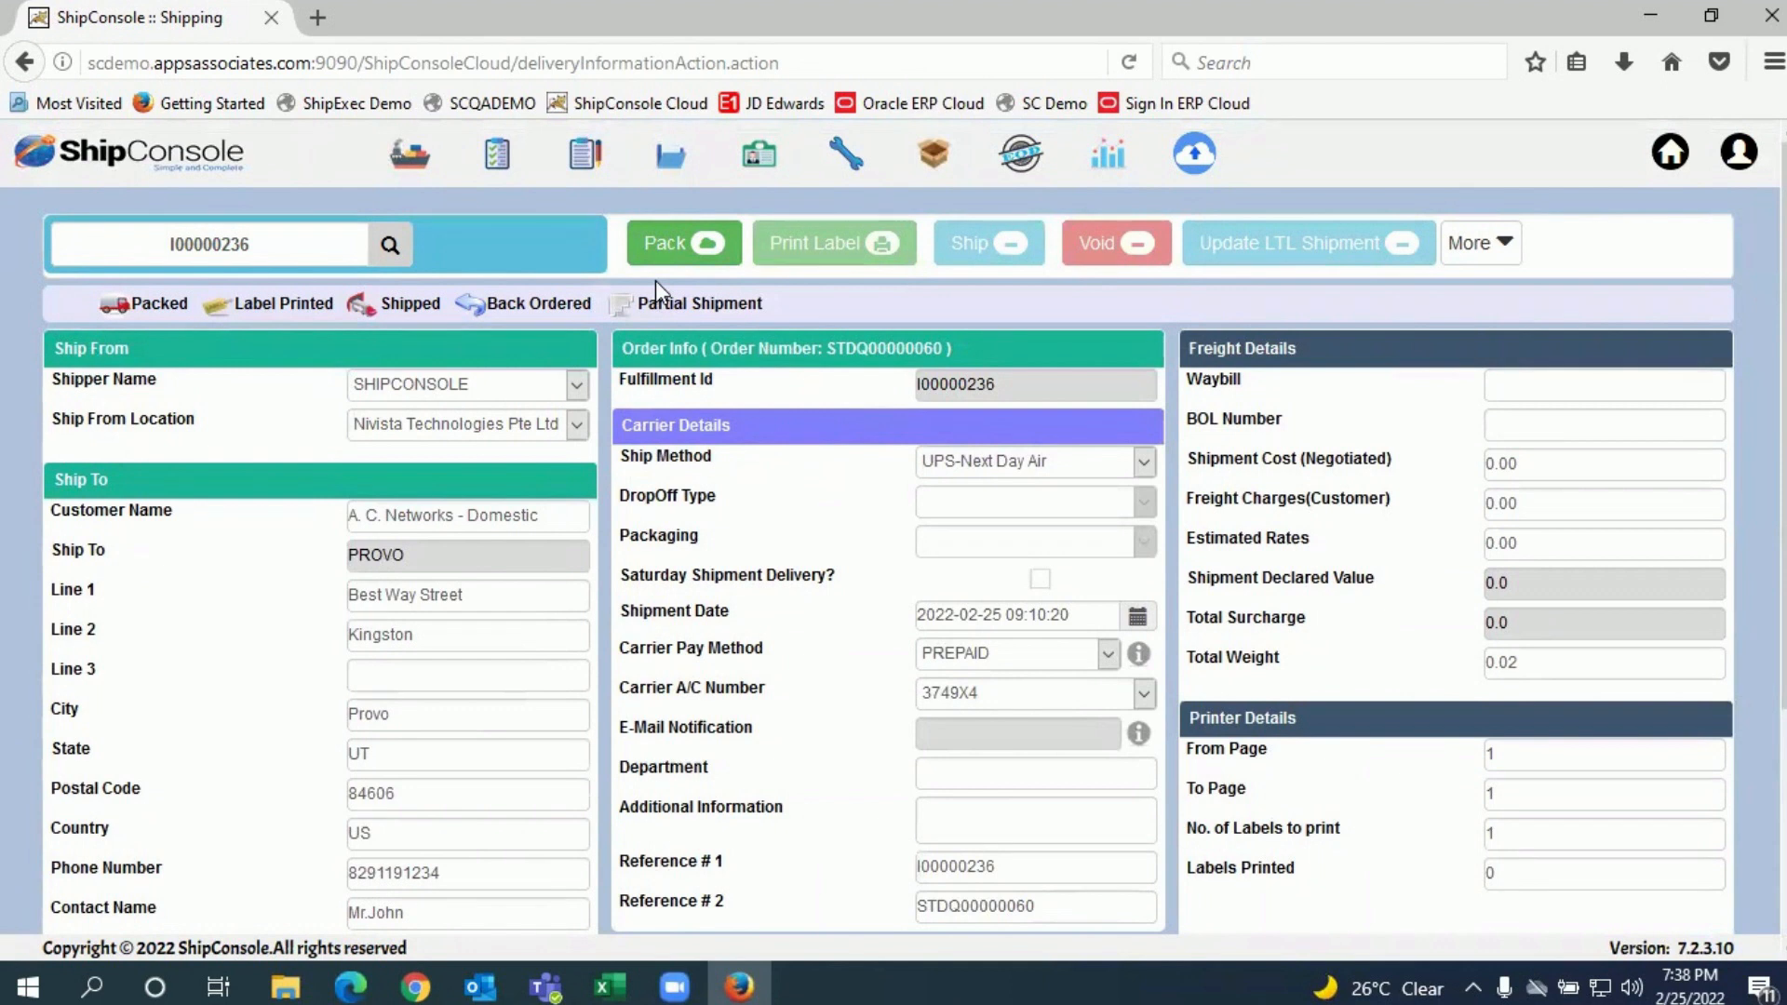
- Pack I00000236, print its UPS label, and rotate package 1's label clockwise
{"action": "left_click", "coordinate": [682, 243]}
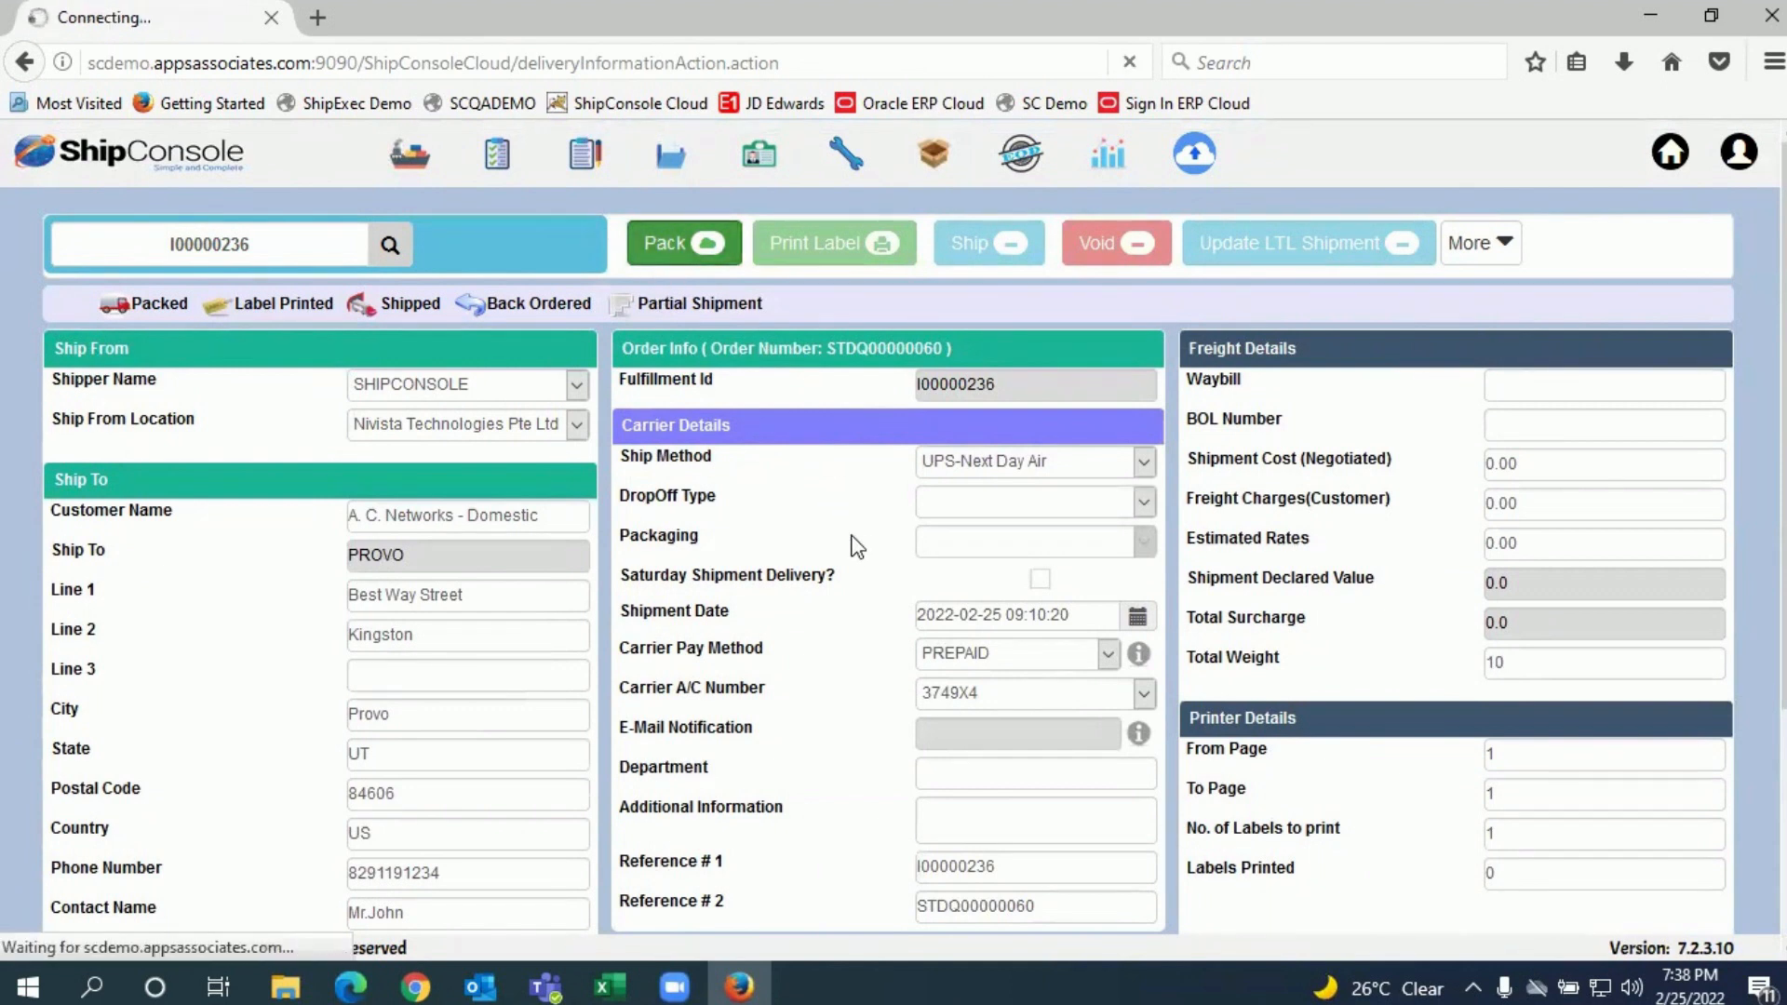
{"action": "mouse_move", "coordinate": [923, 589]}
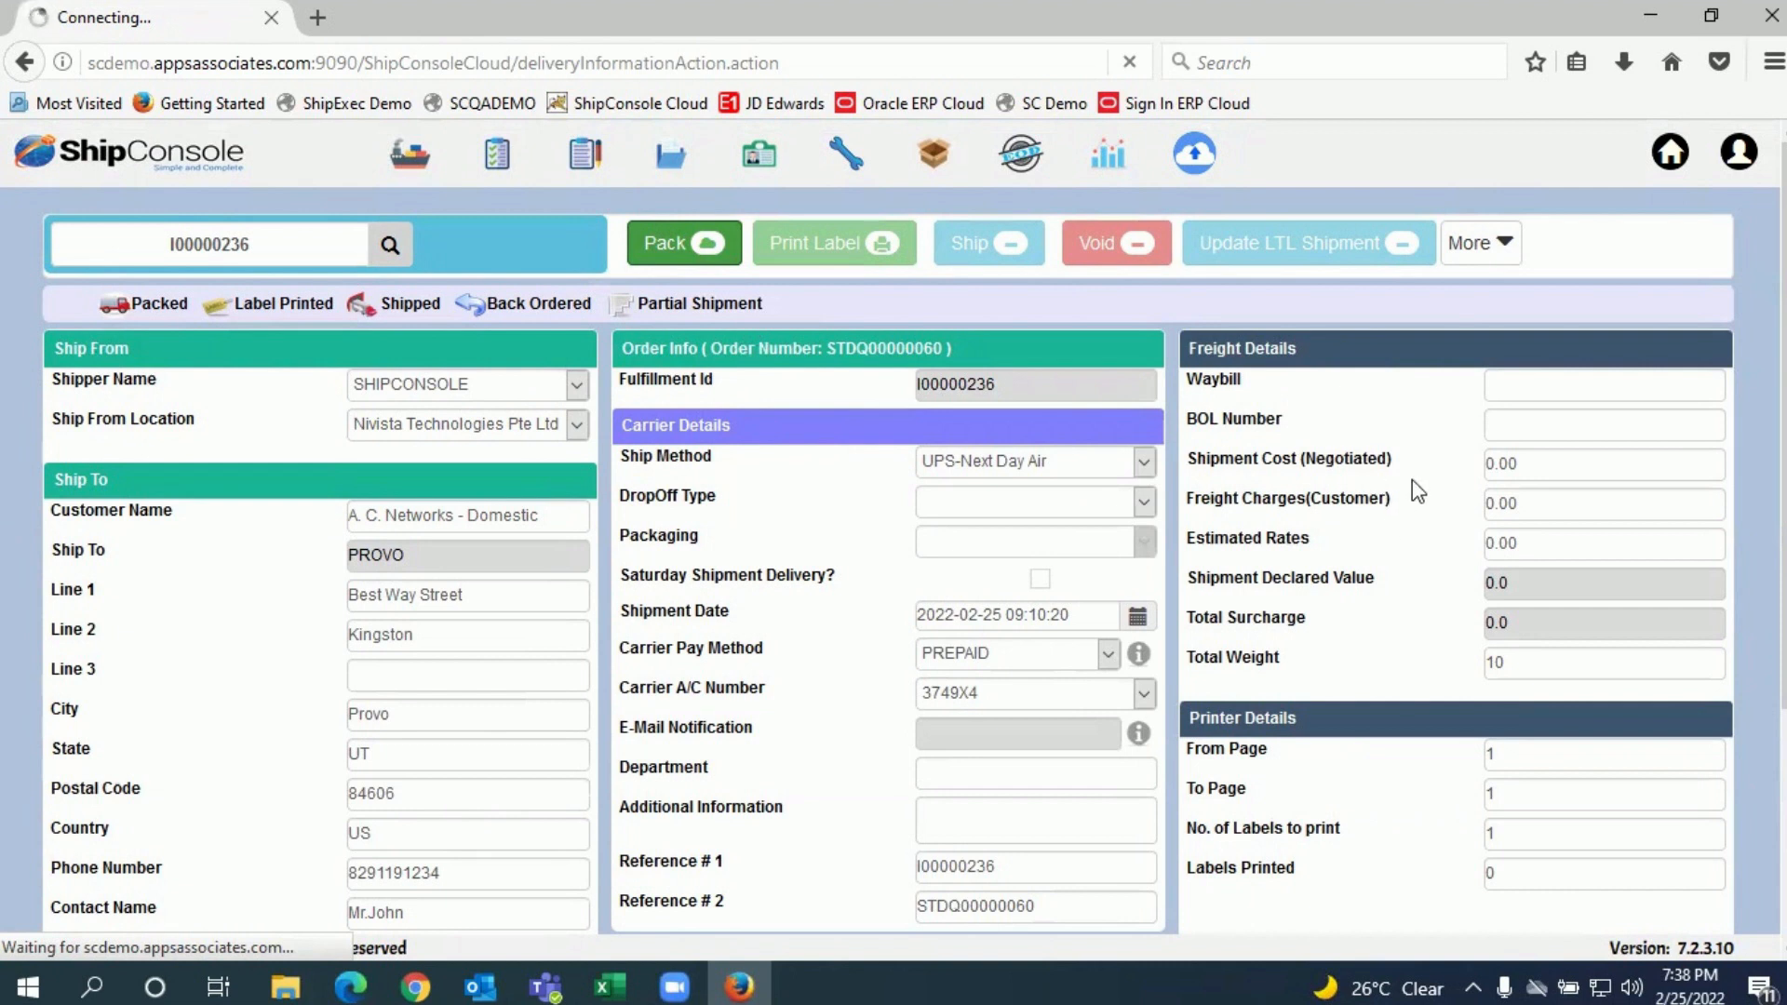
{"action": "left_click", "coordinate": [683, 243]}
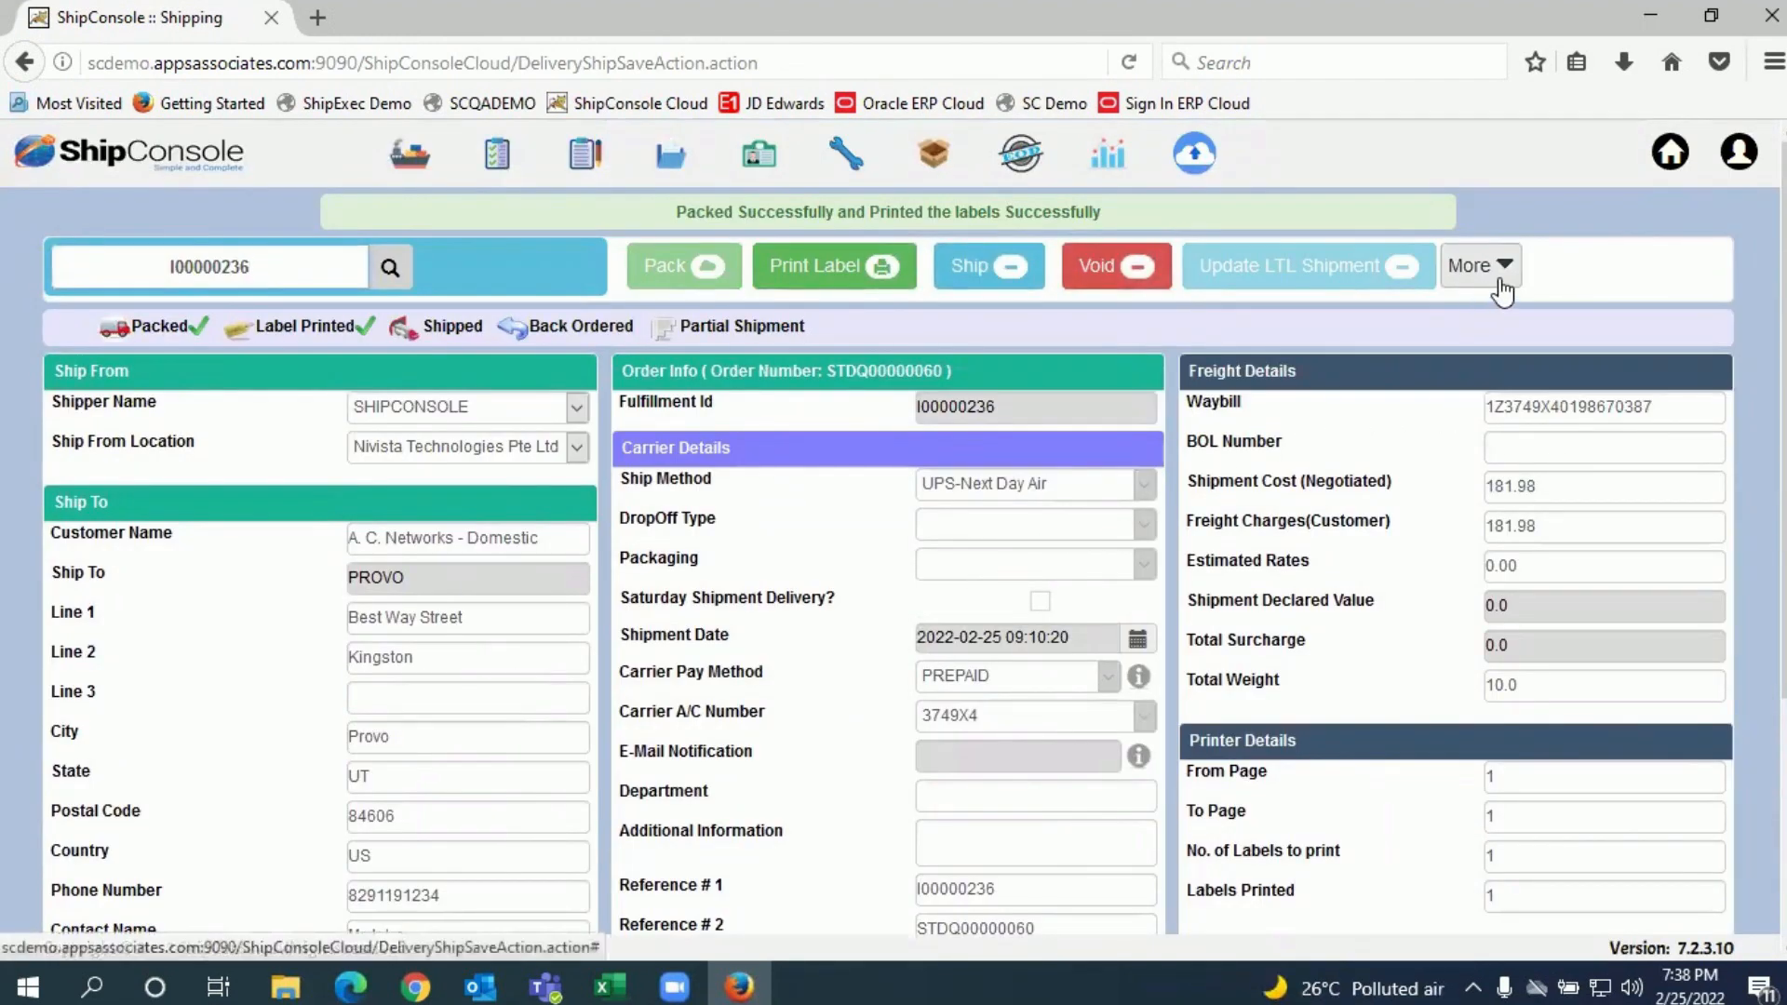
{"action": "left_click", "coordinate": [1478, 264]}
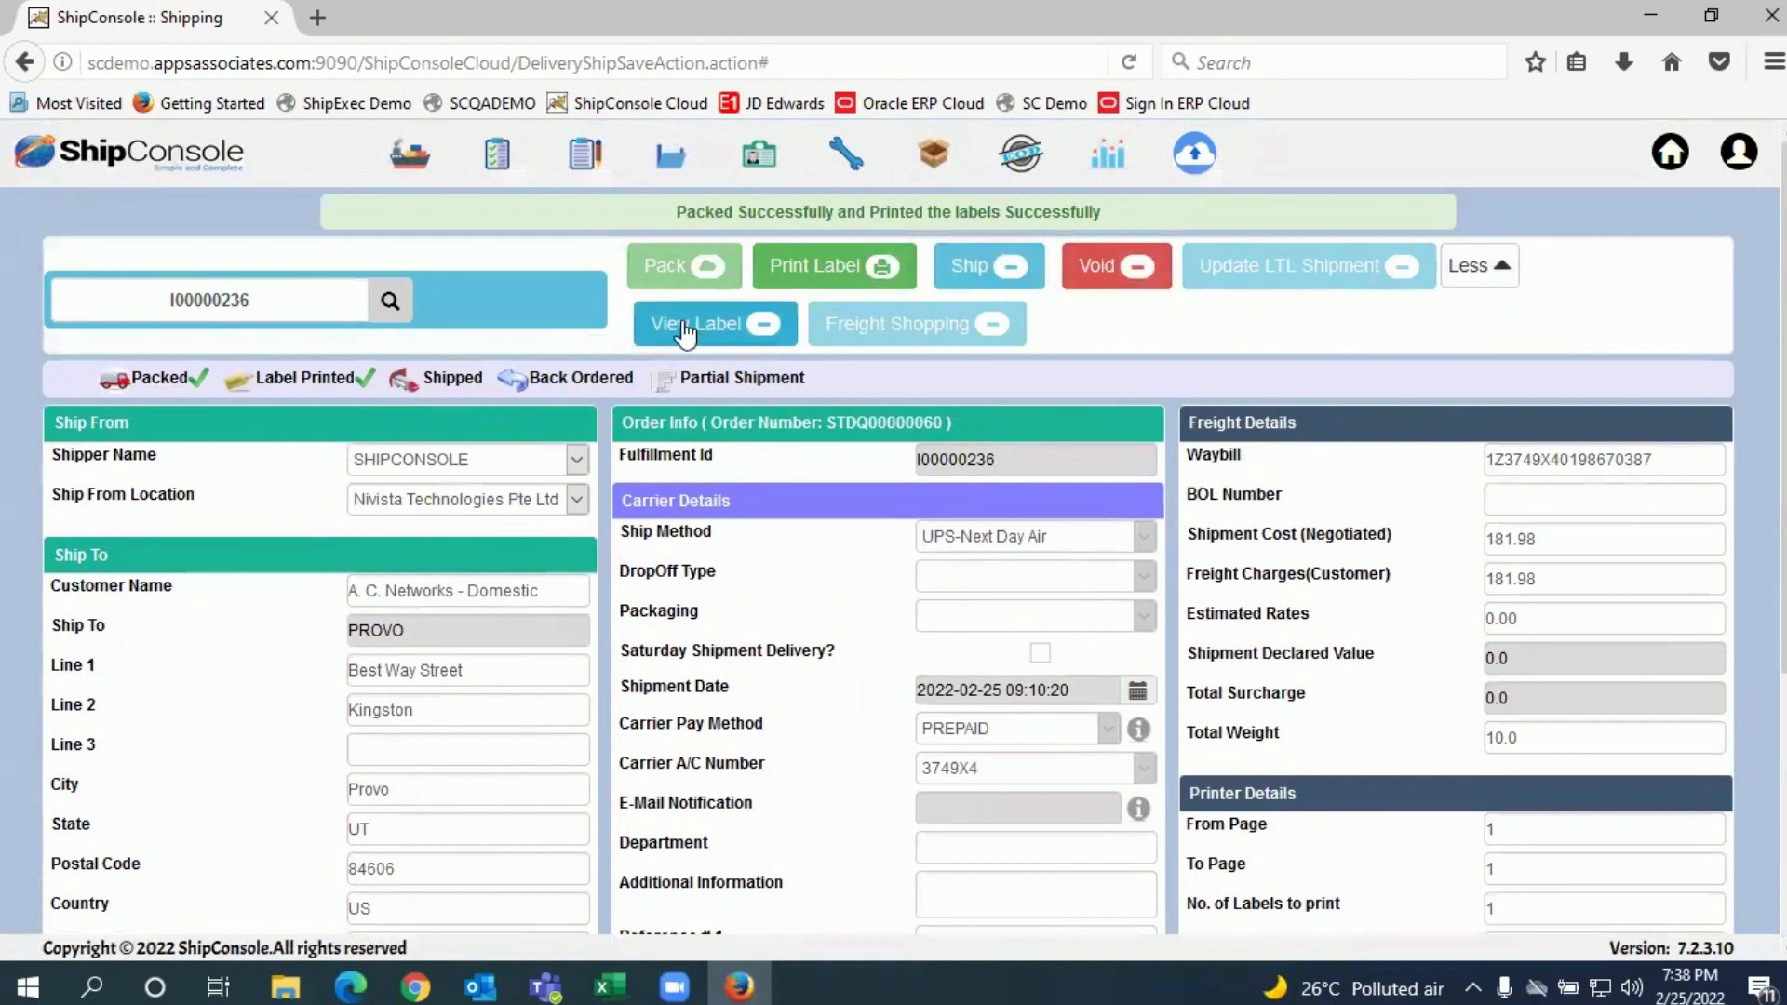
{"action": "left_click", "coordinate": [715, 324]}
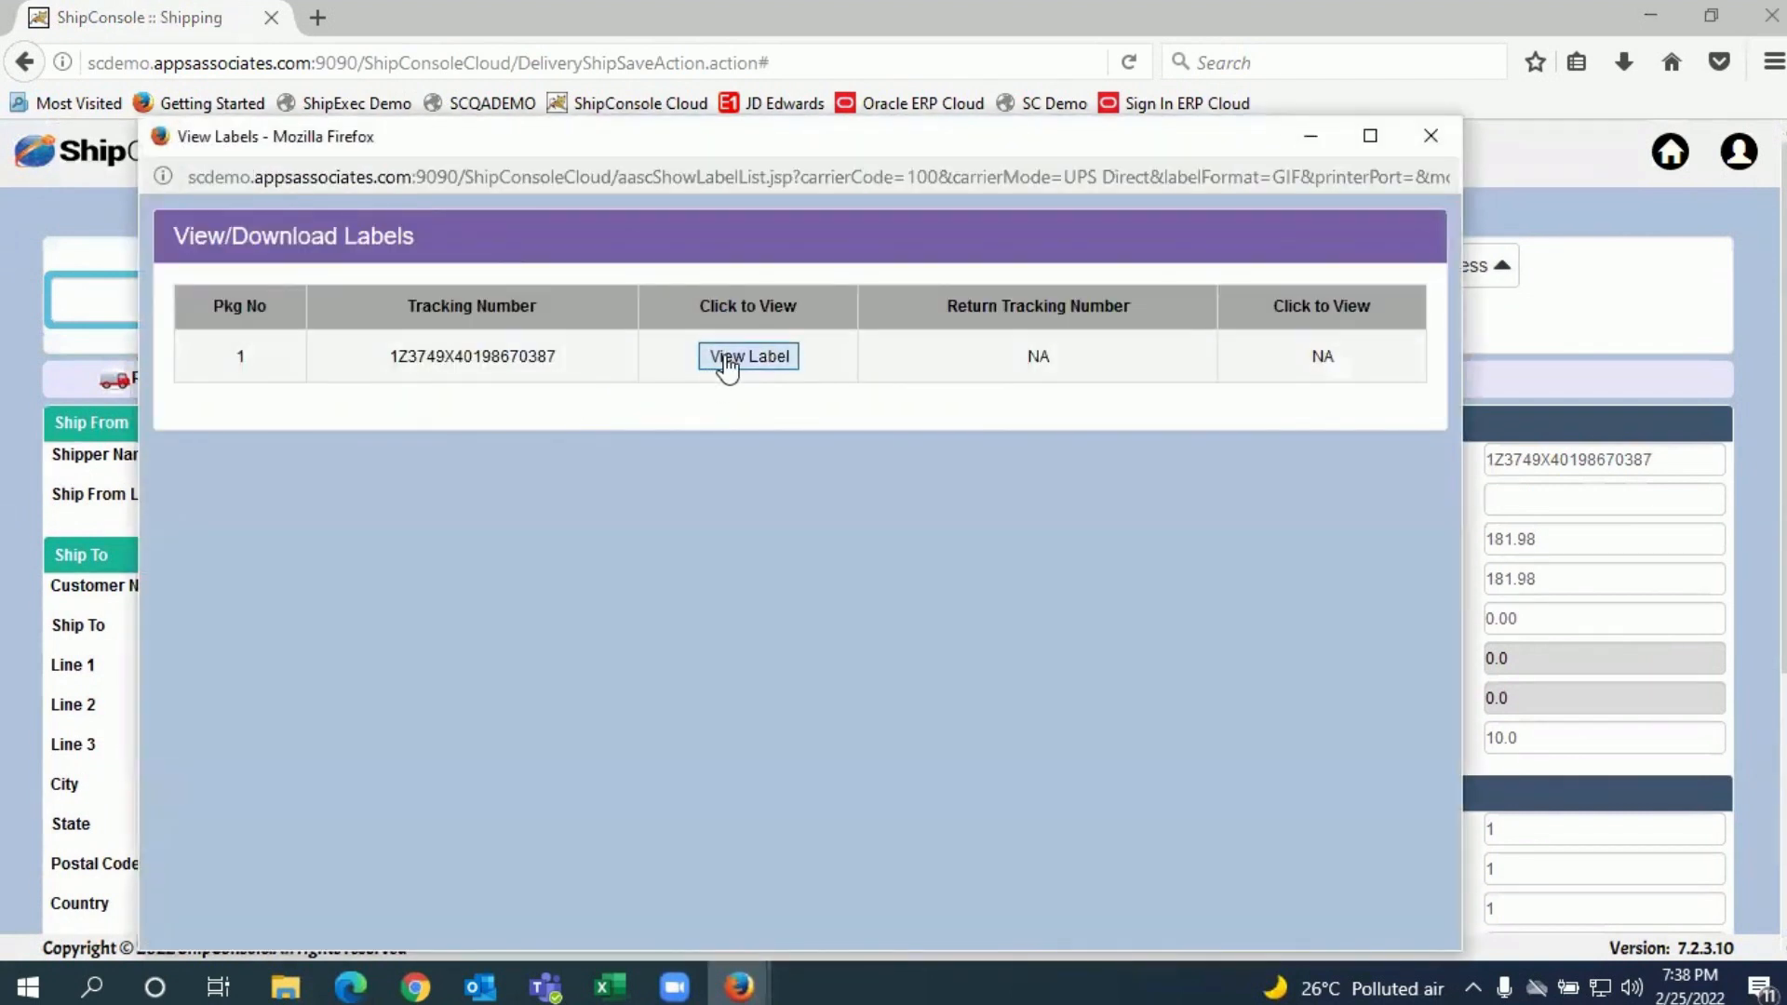
{"action": "left_click", "coordinate": [748, 356]}
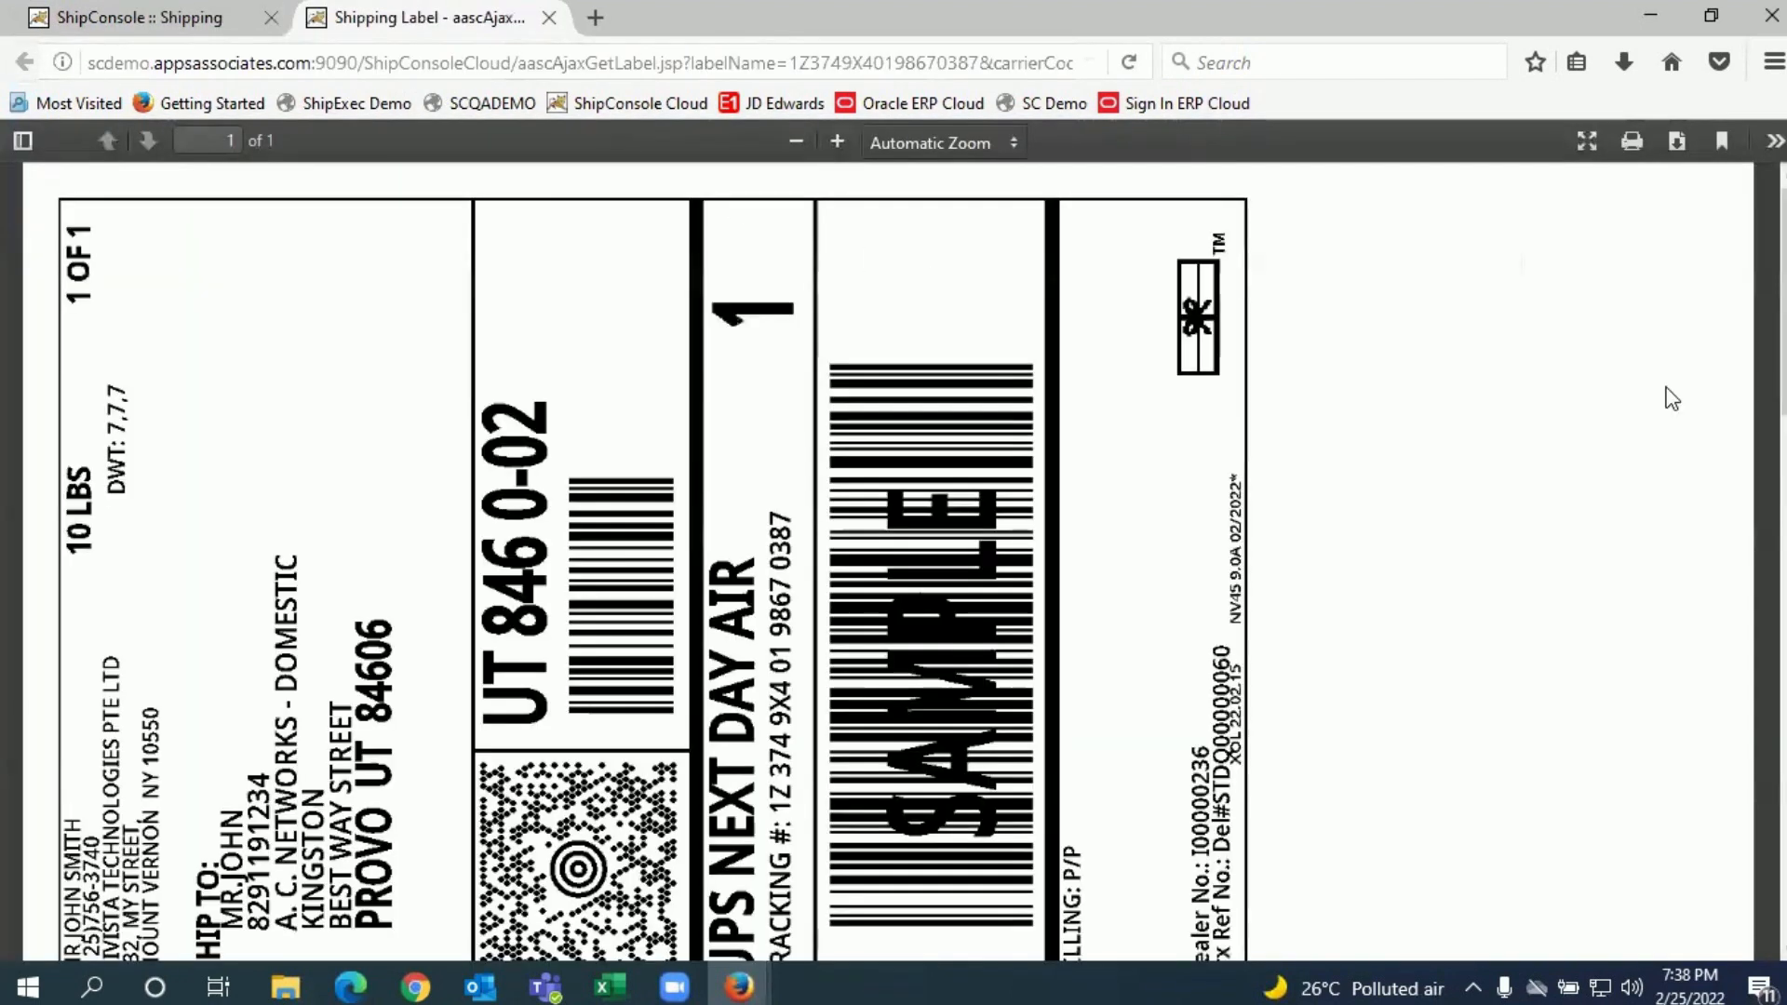
{"action": "left_click", "coordinate": [1775, 140]}
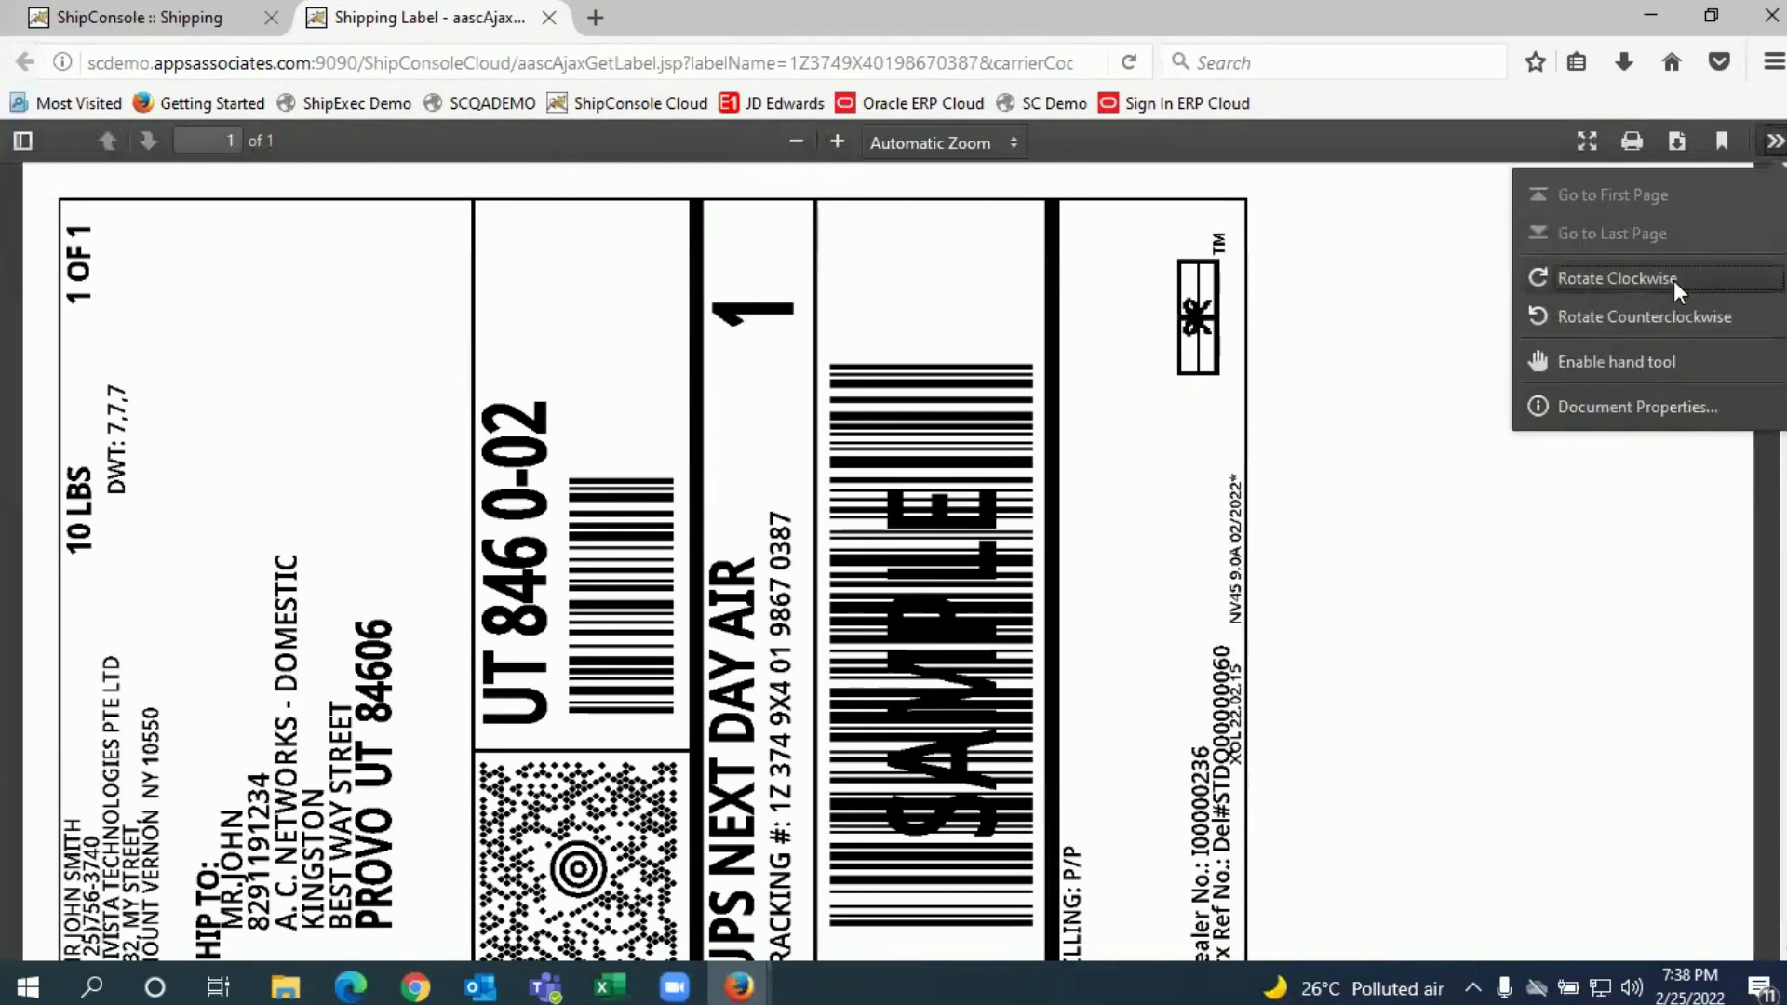
{"action": "left_click", "coordinate": [1616, 277]}
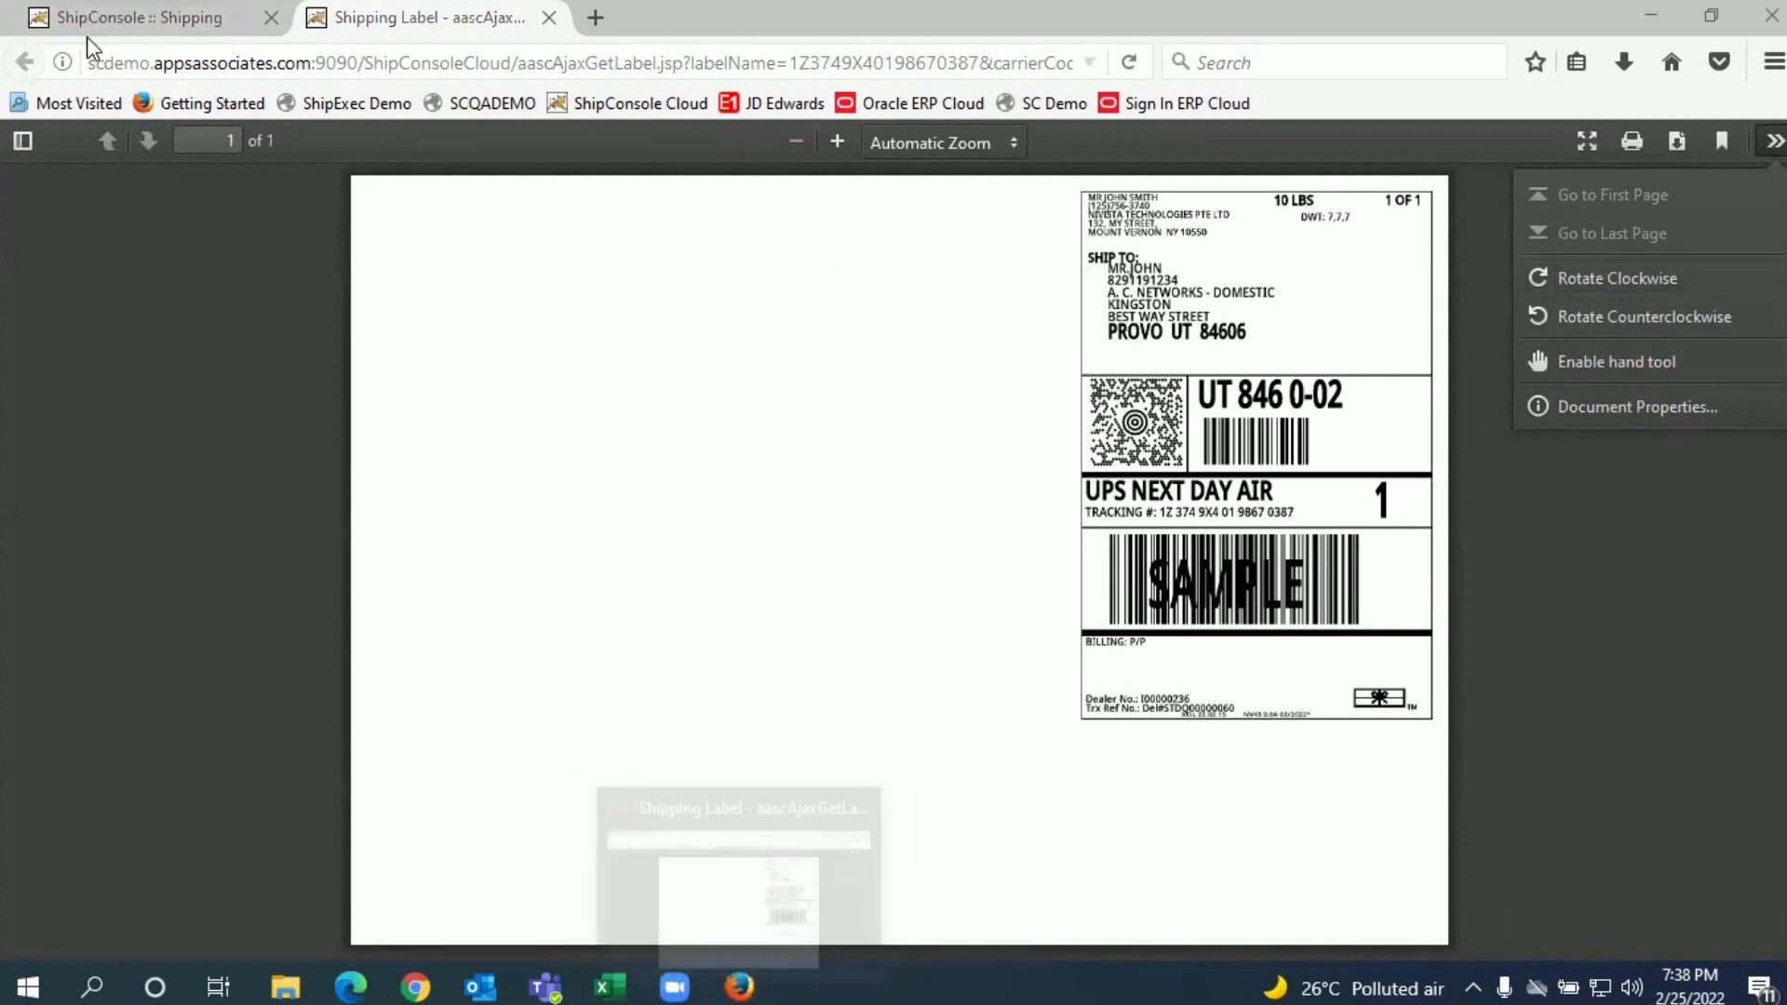
{"action": "left_click", "coordinate": [129, 17]}
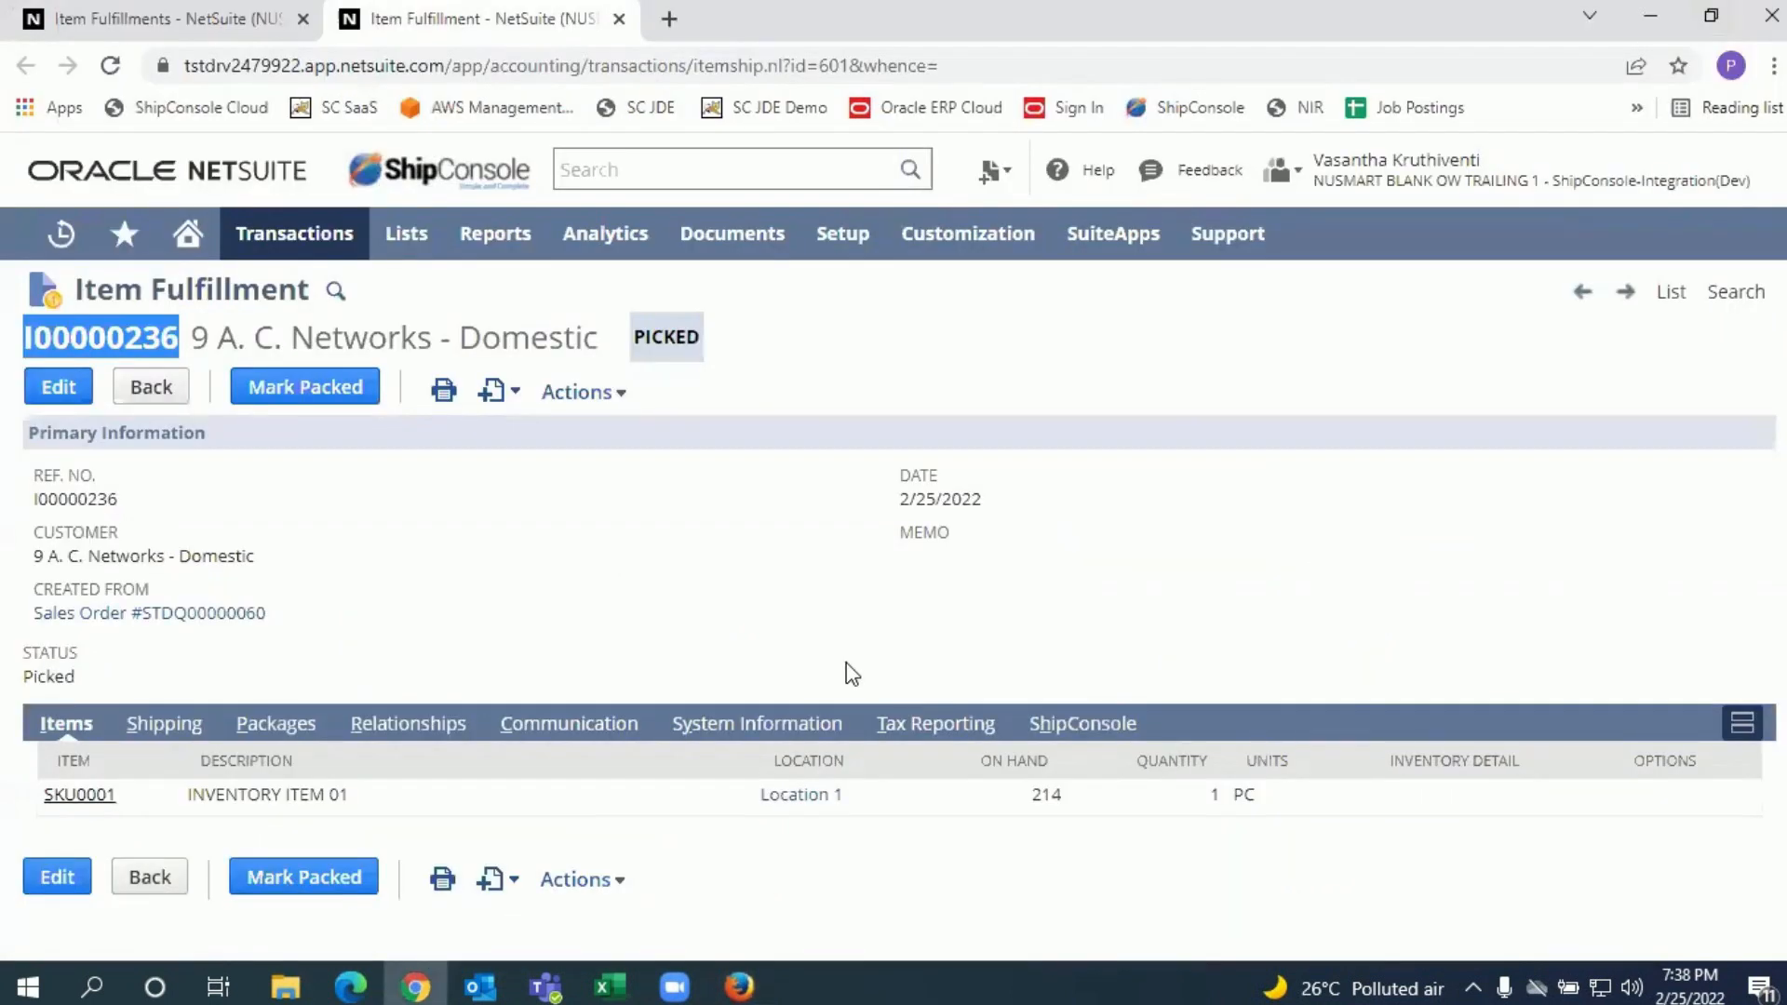
{"action": "mouse_move", "coordinate": [631, 570]}
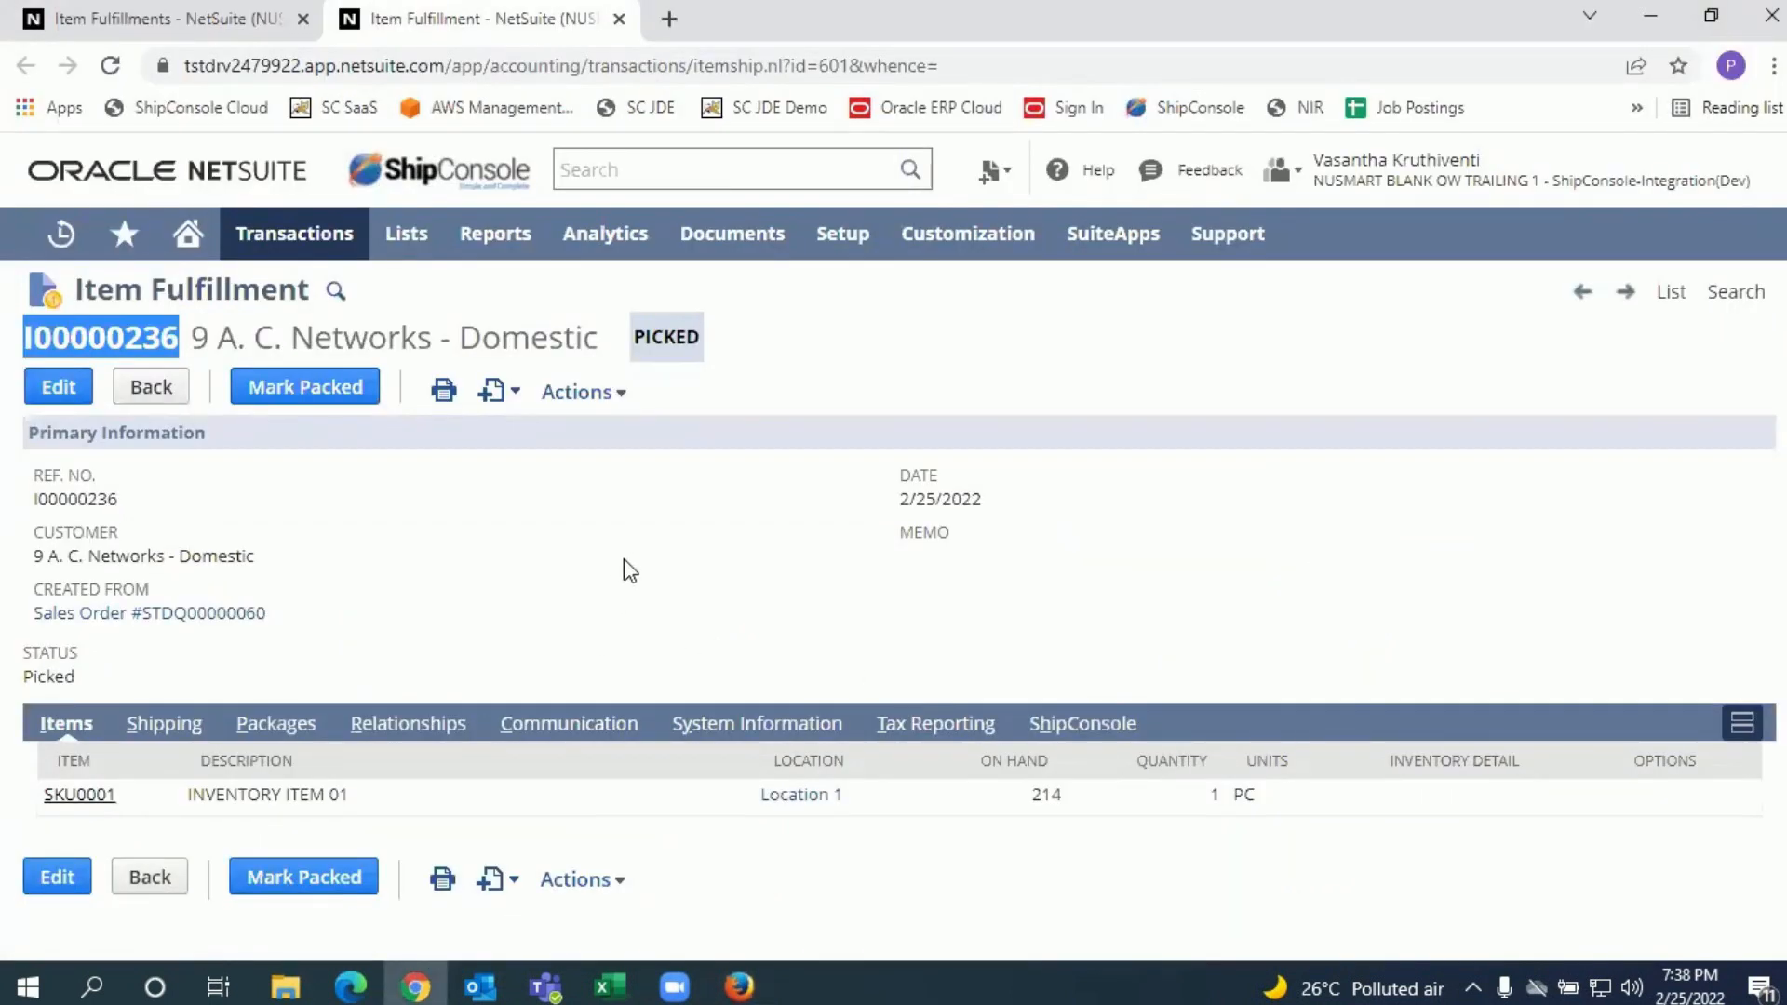
{"action": "left_click", "coordinate": [304, 386]}
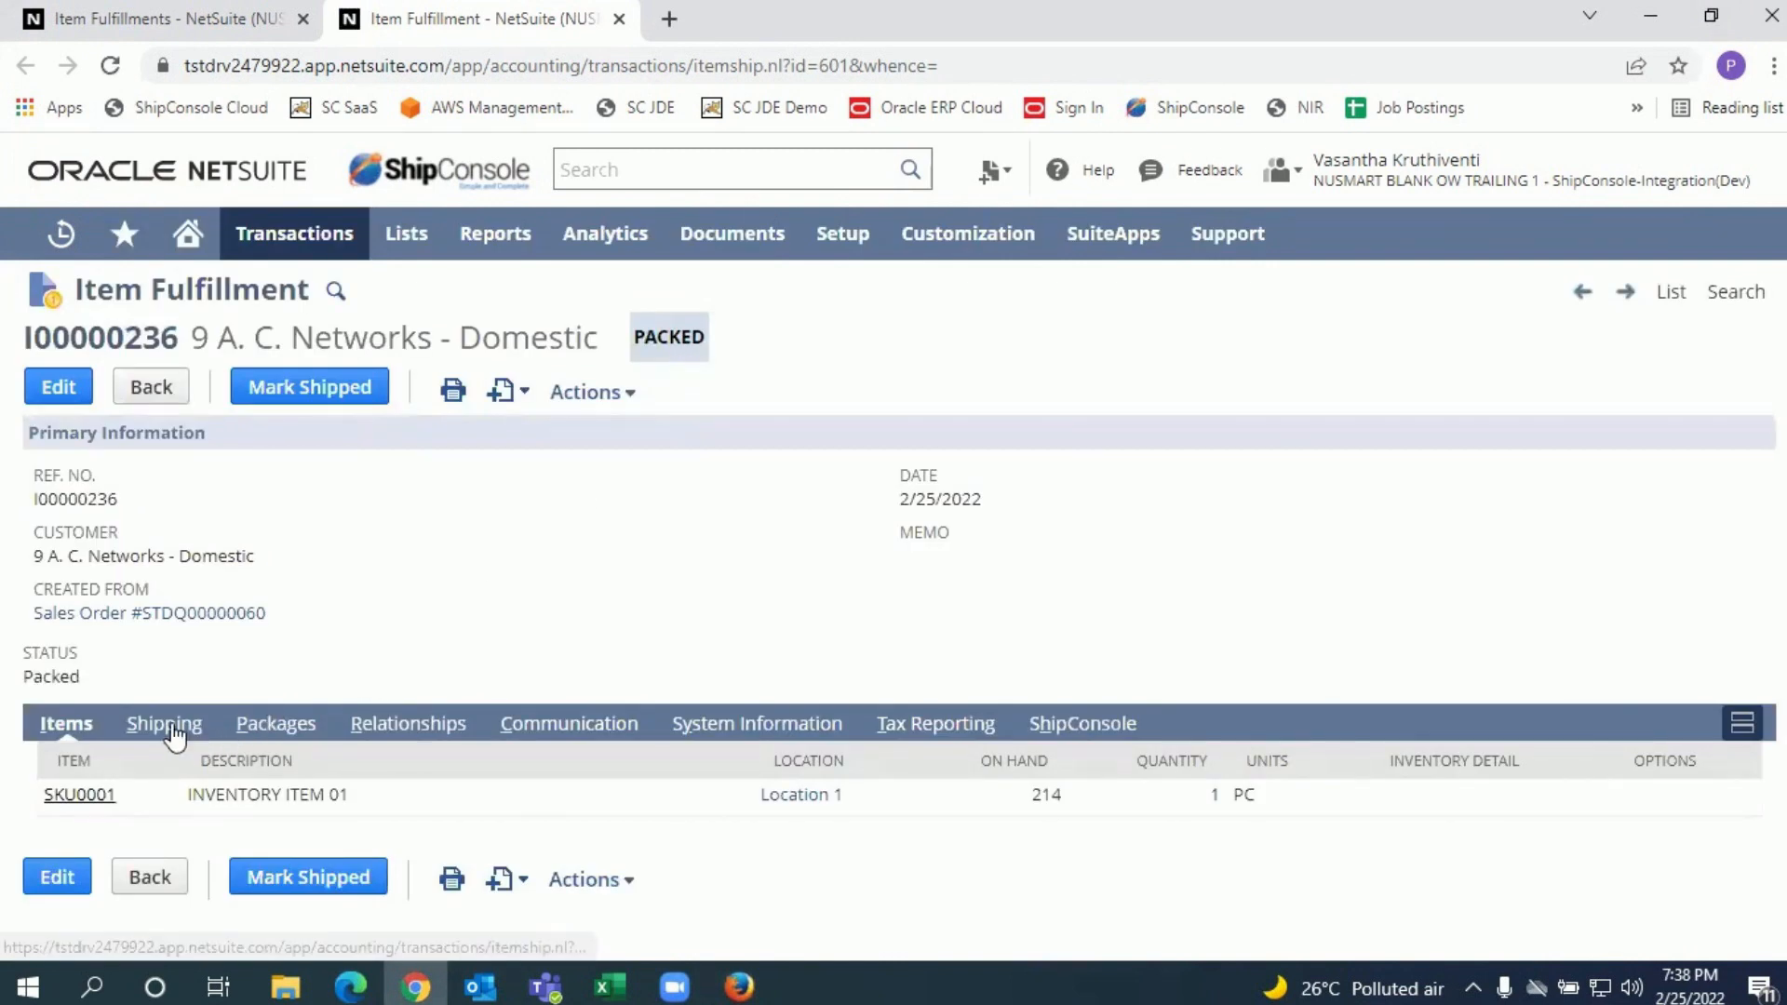
{"action": "left_click", "coordinate": [163, 724]}
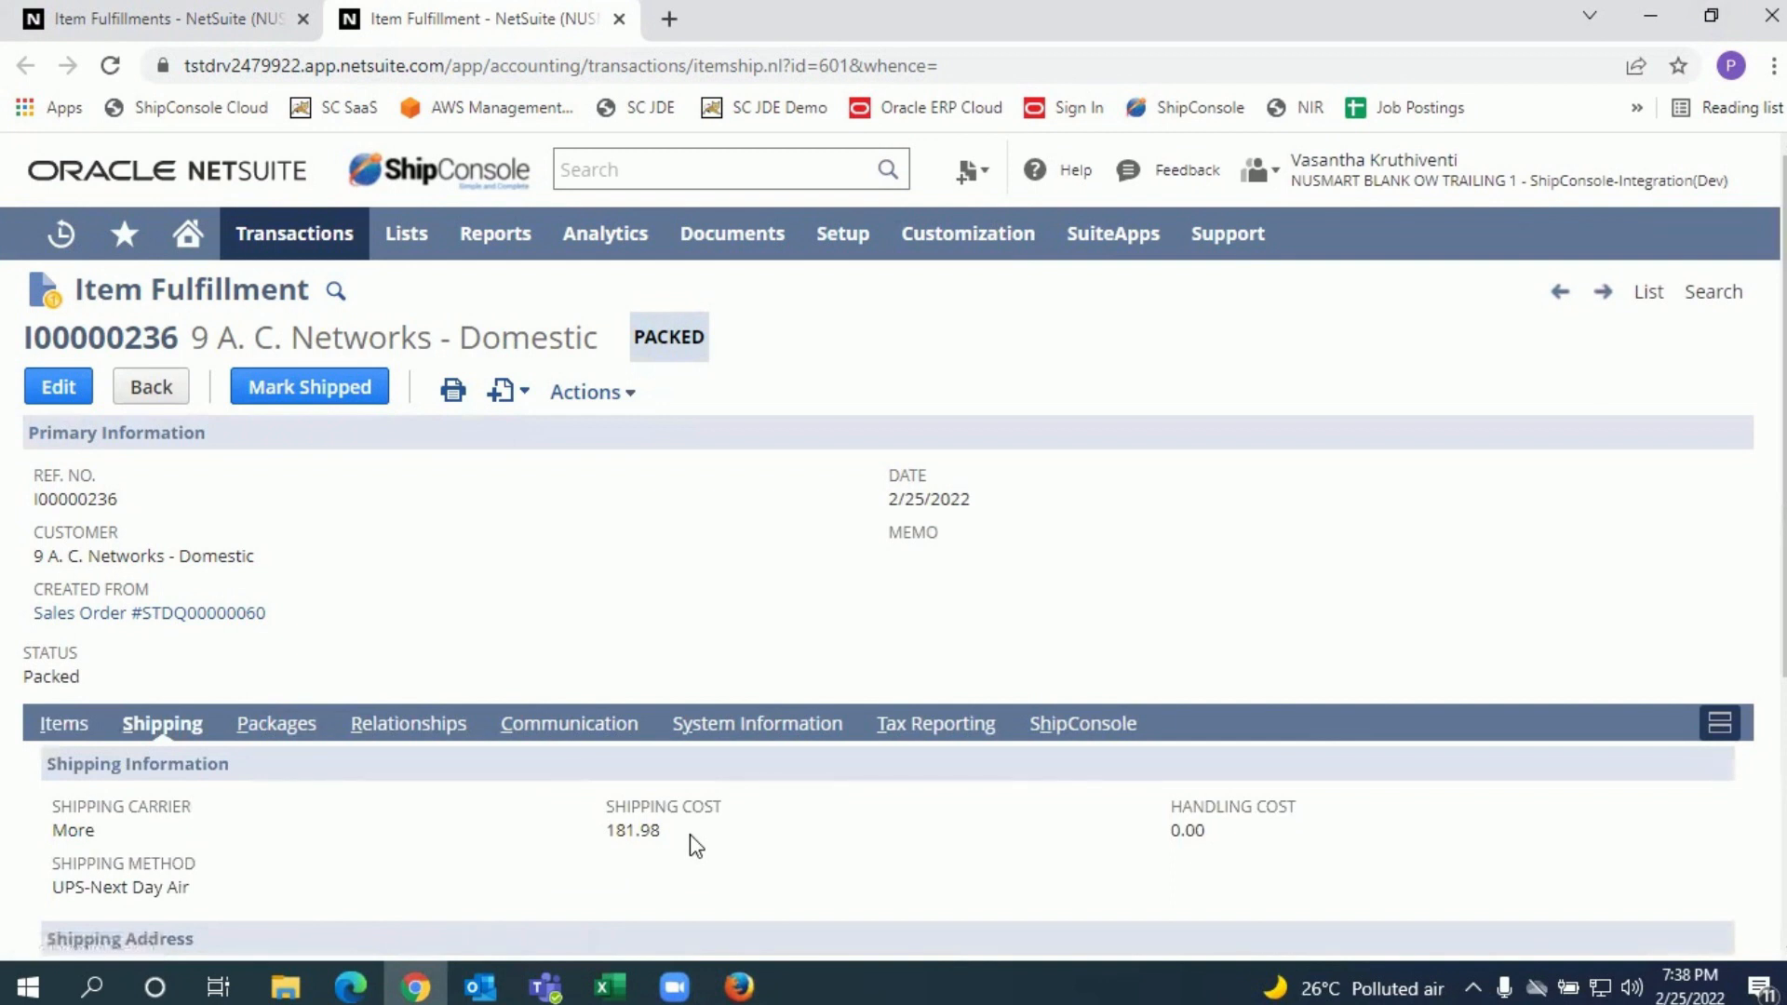
{"action": "left_click", "coordinate": [275, 722]}
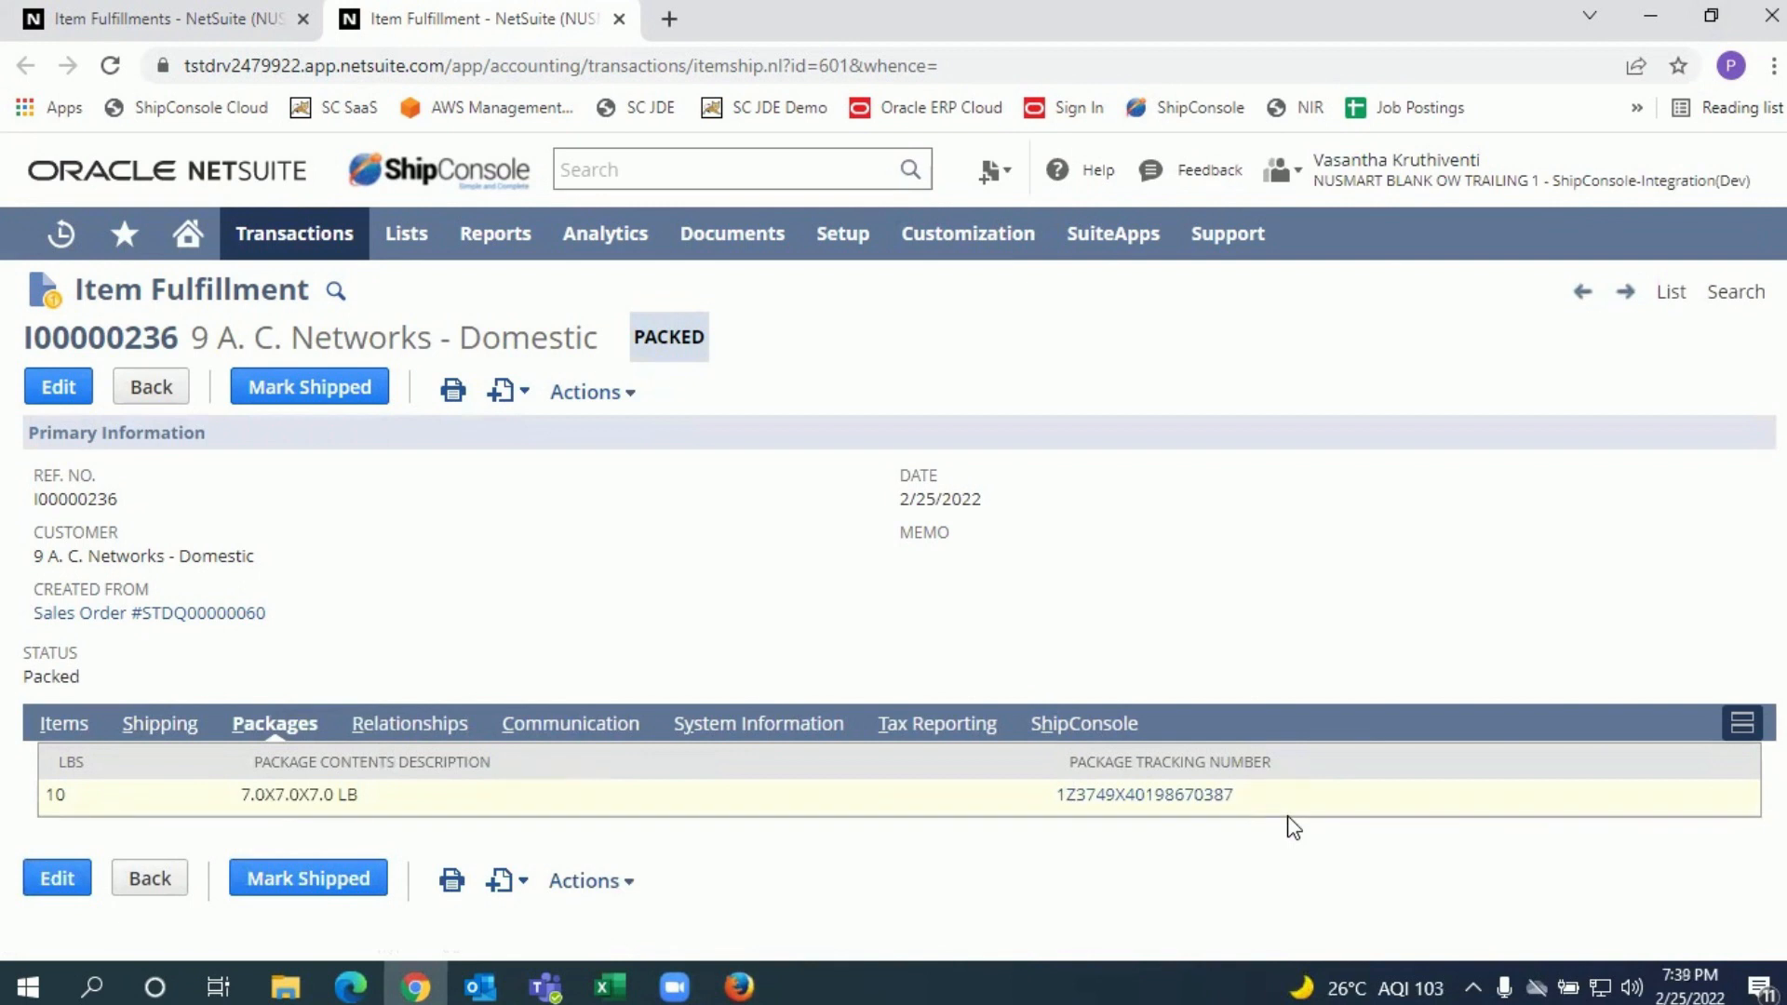
{"action": "mouse_move", "coordinate": [1295, 794]}
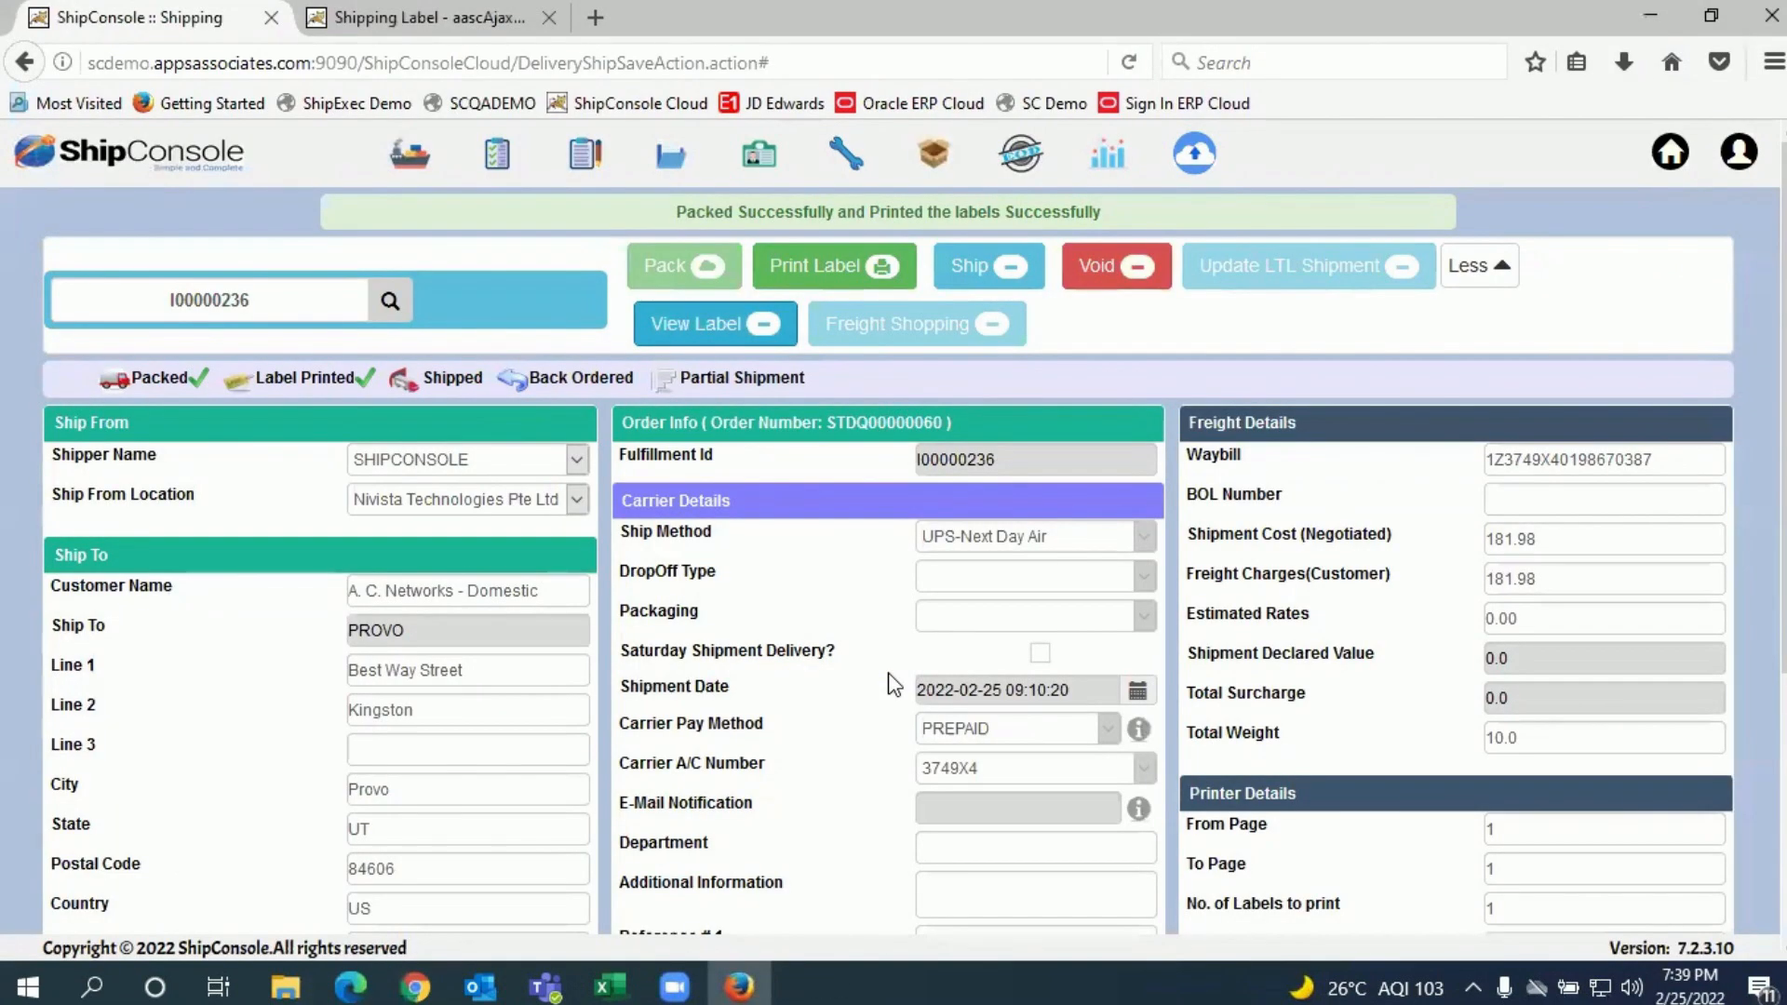
{"action": "mouse_move", "coordinate": [1131, 413]}
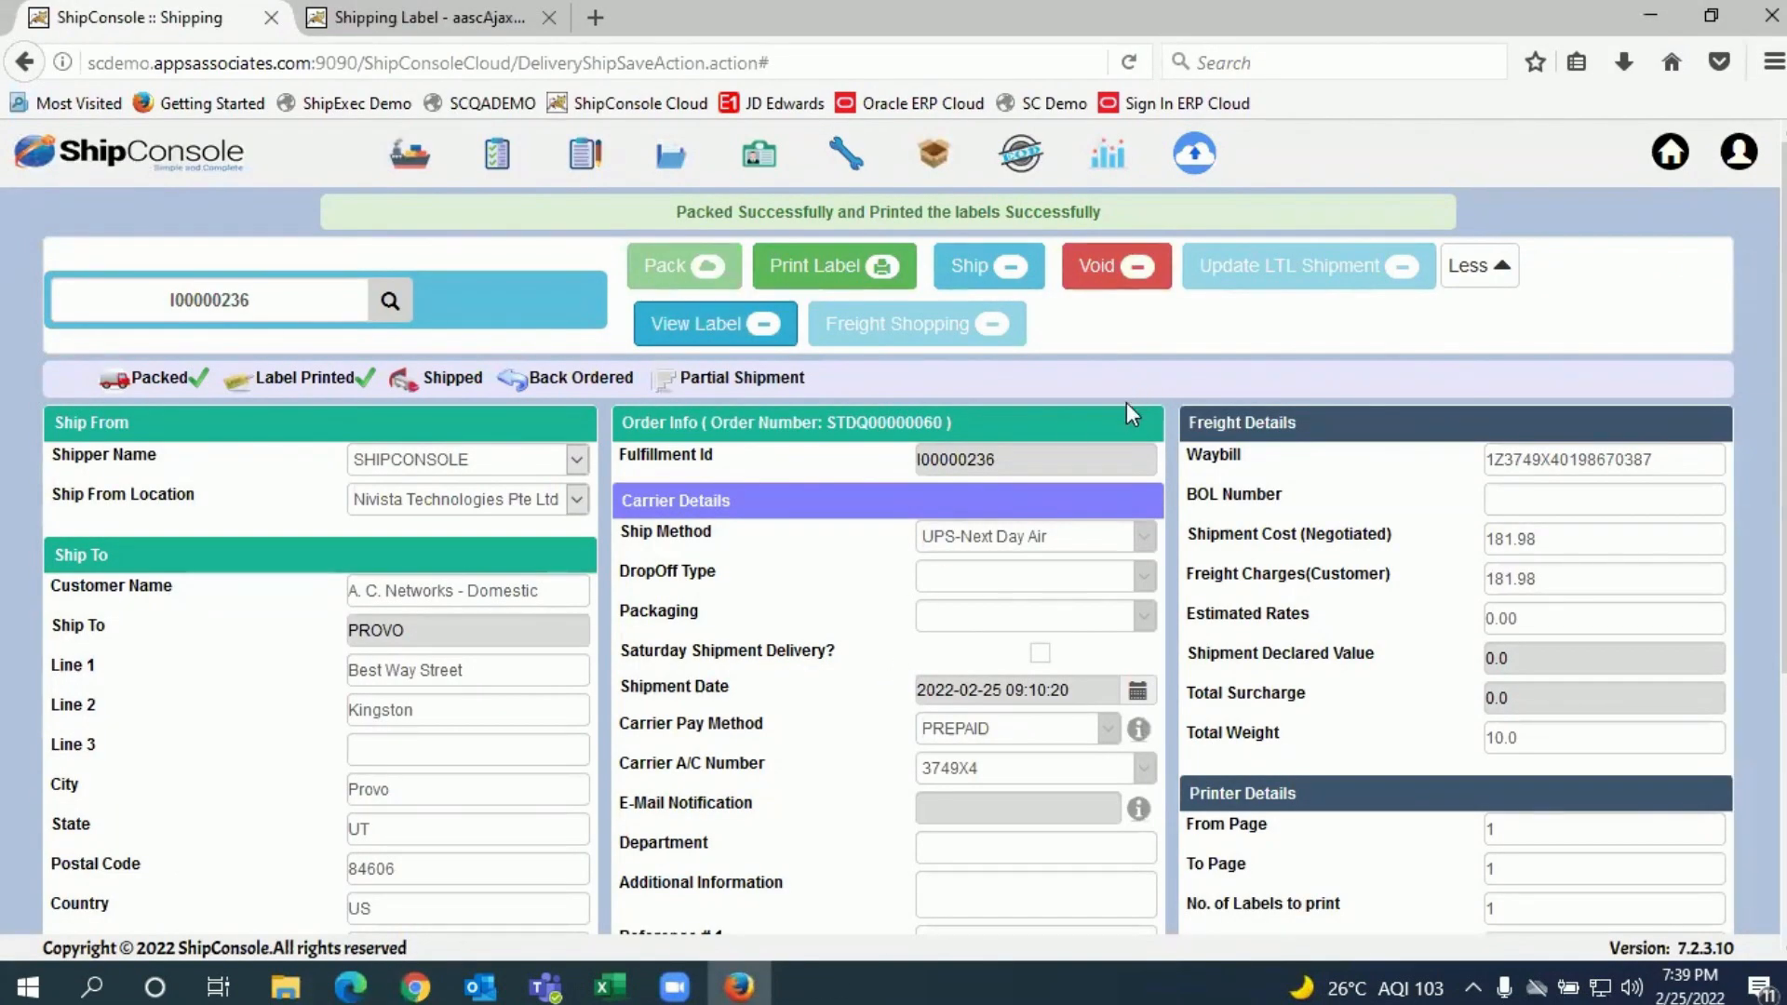
{"action": "mouse_move", "coordinate": [1153, 420]}
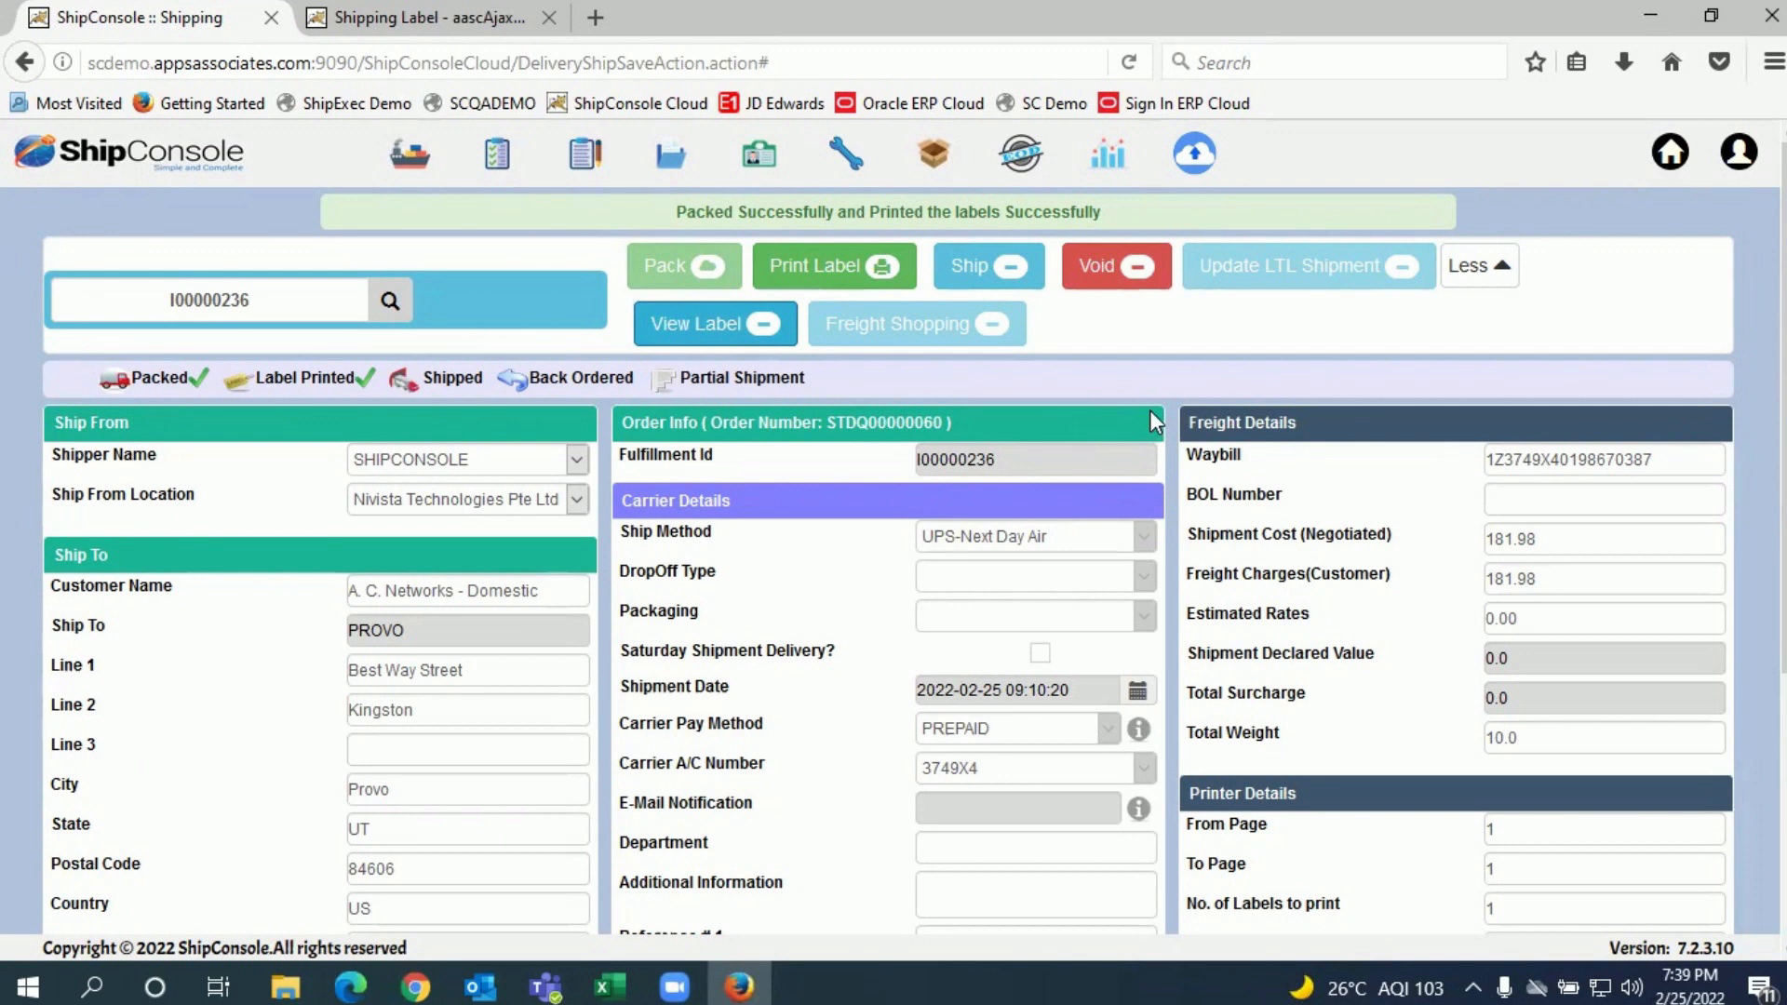
{"action": "mouse_move", "coordinate": [1114, 375]}
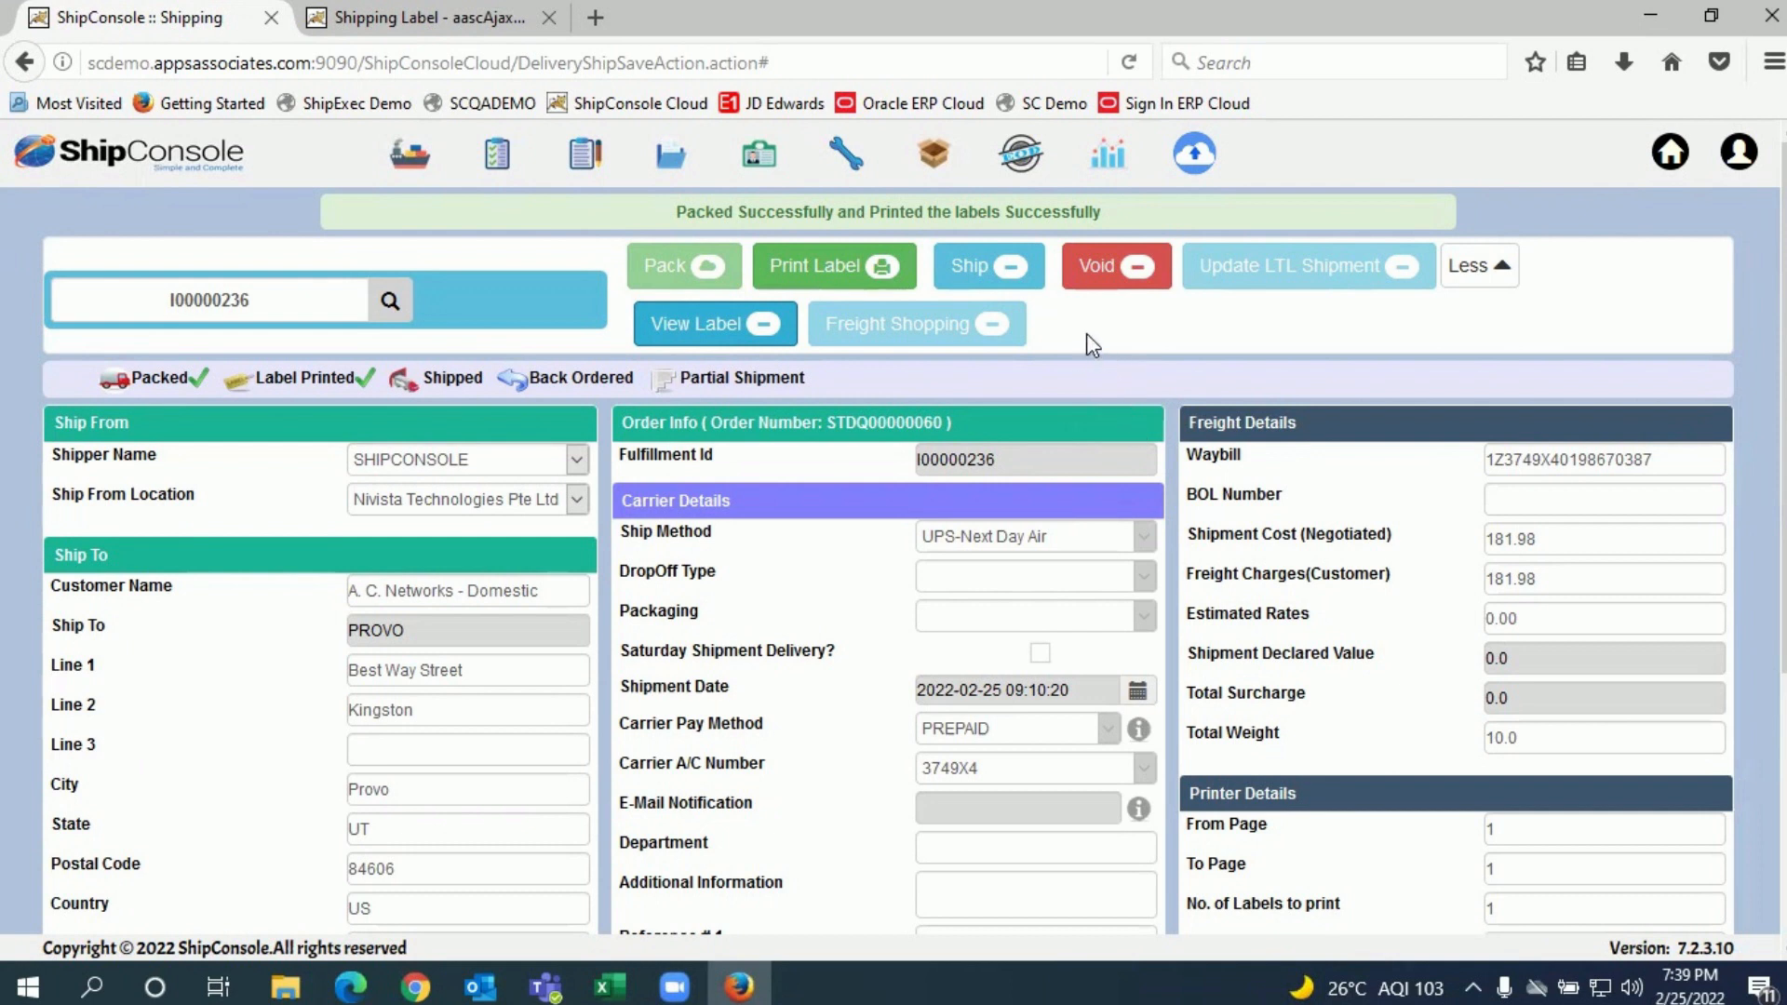
- Ship the packed UPS Next Day Air shipment I00000236
{"action": "left_click", "coordinate": [986, 265]}
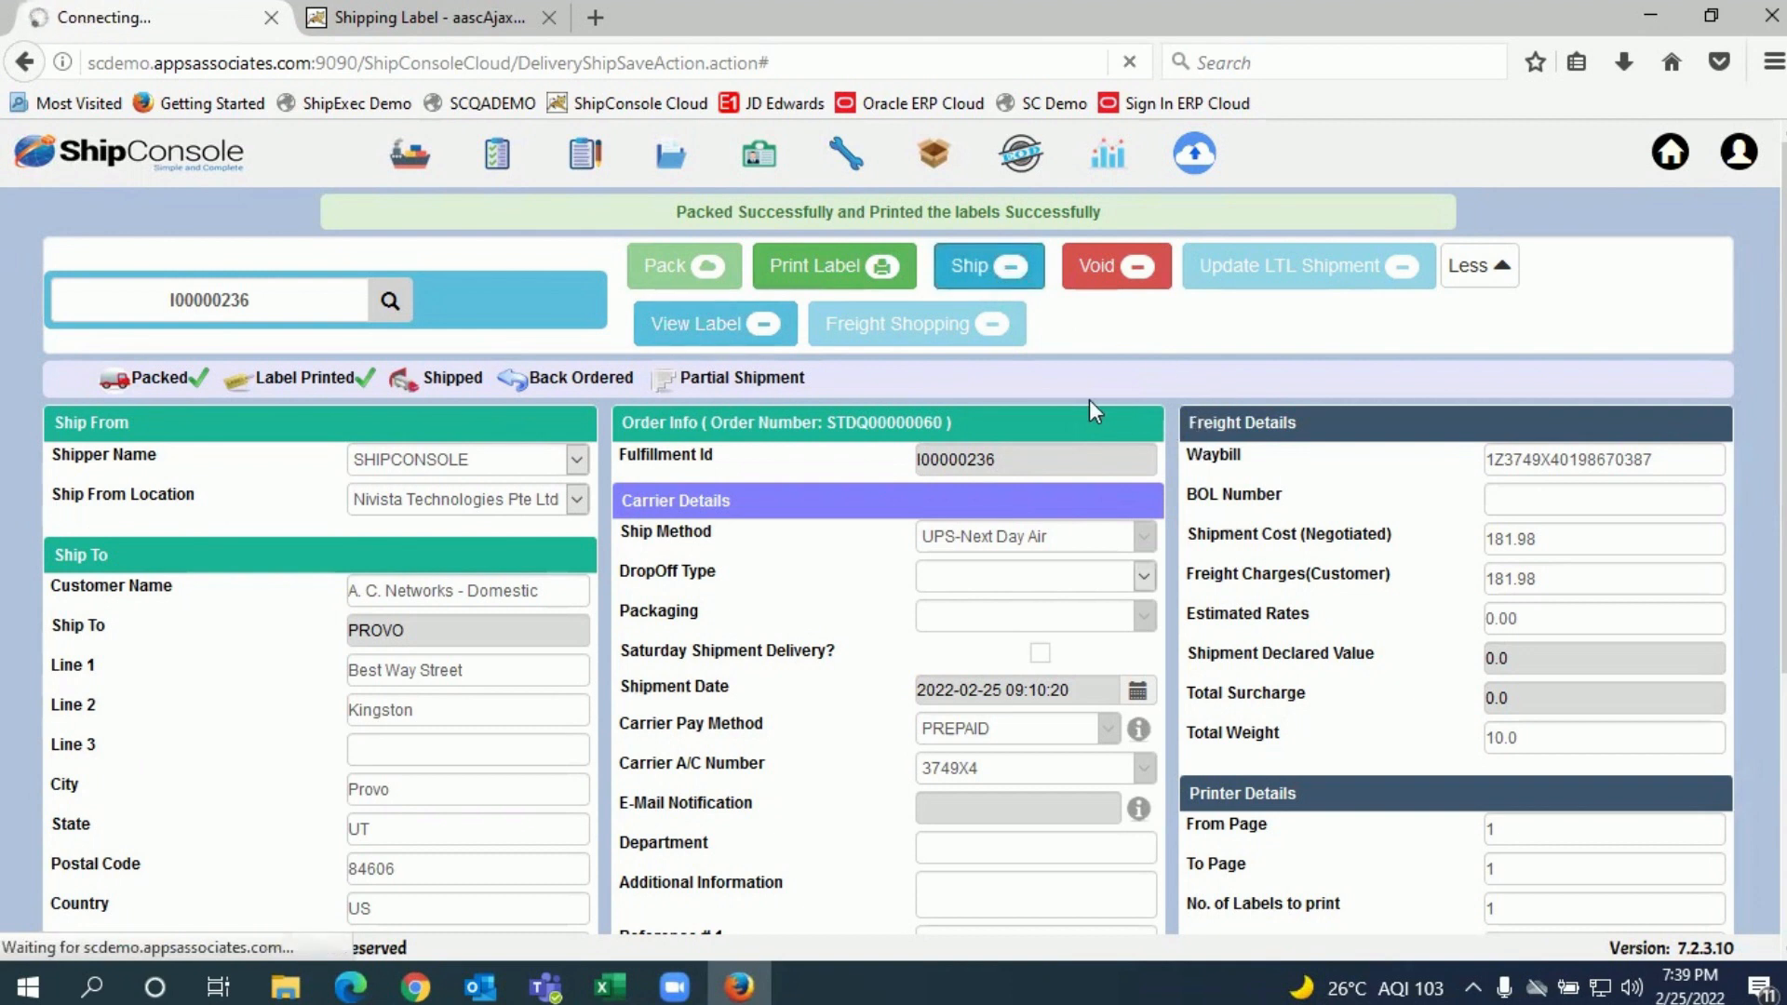
{"action": "mouse_move", "coordinate": [1100, 402]}
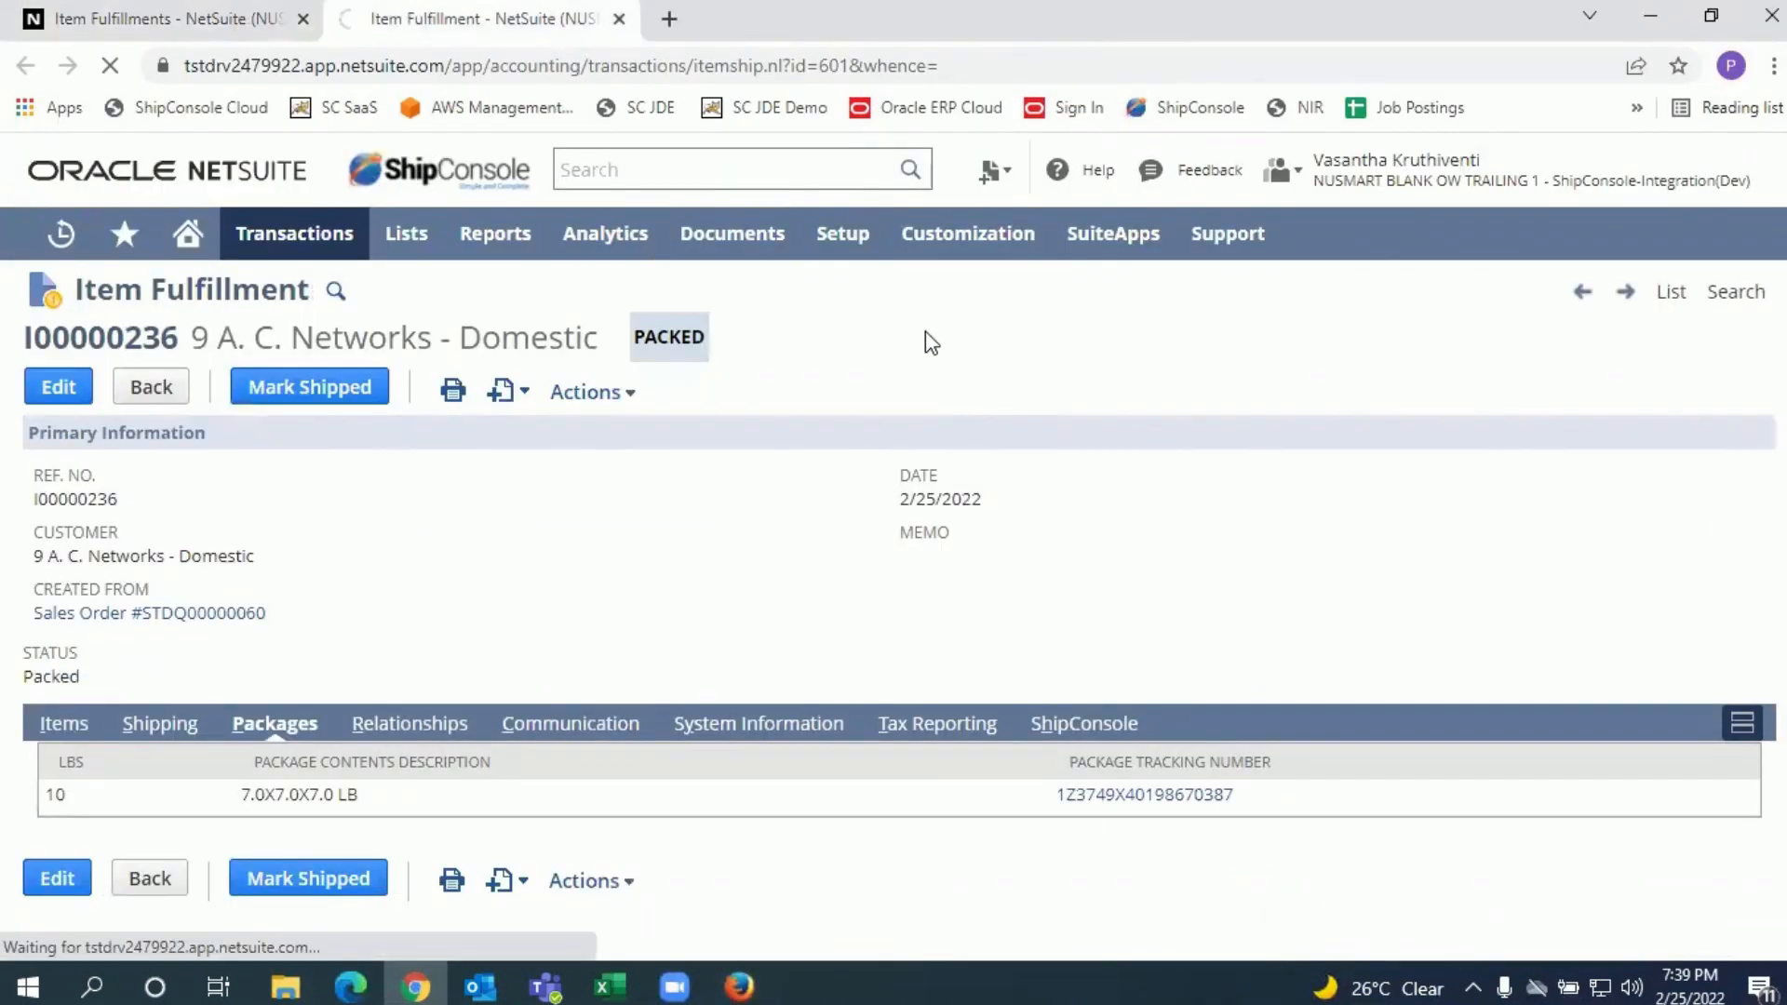
- Reload fulfillment I00000236 in NetSuite to see its Shipped status
{"action": "left_click", "coordinate": [309, 386]}
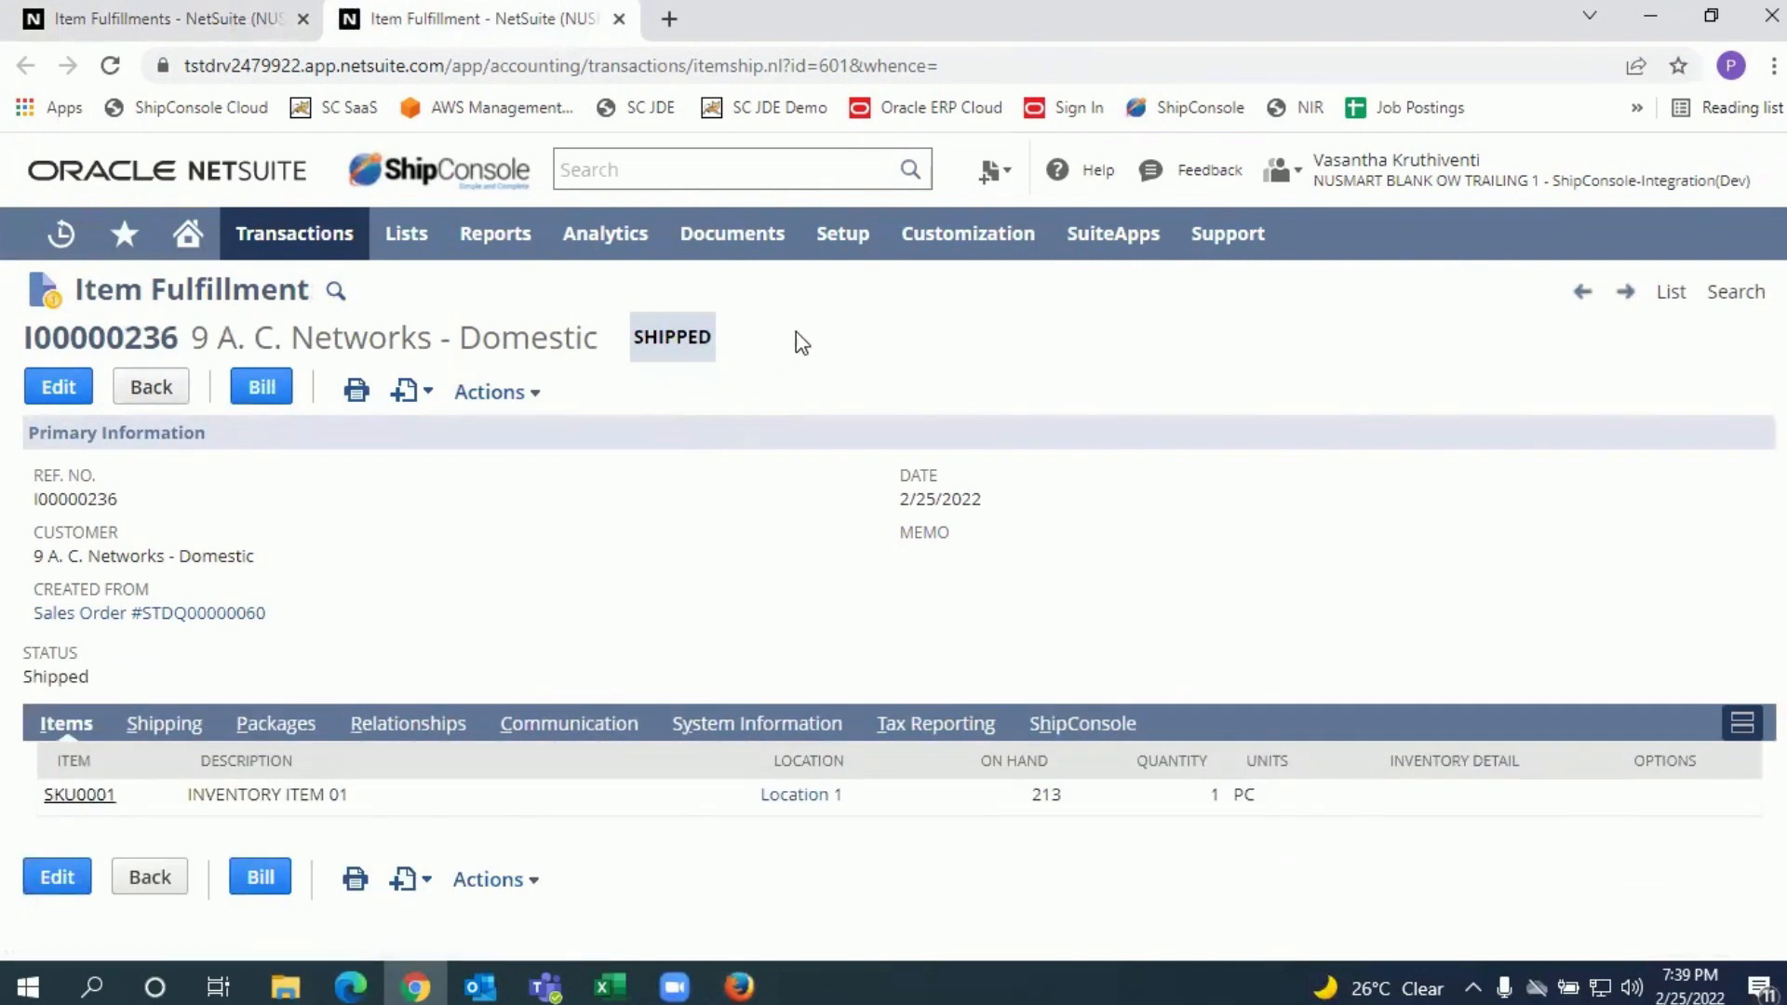
{"action": "mouse_move", "coordinate": [827, 327]}
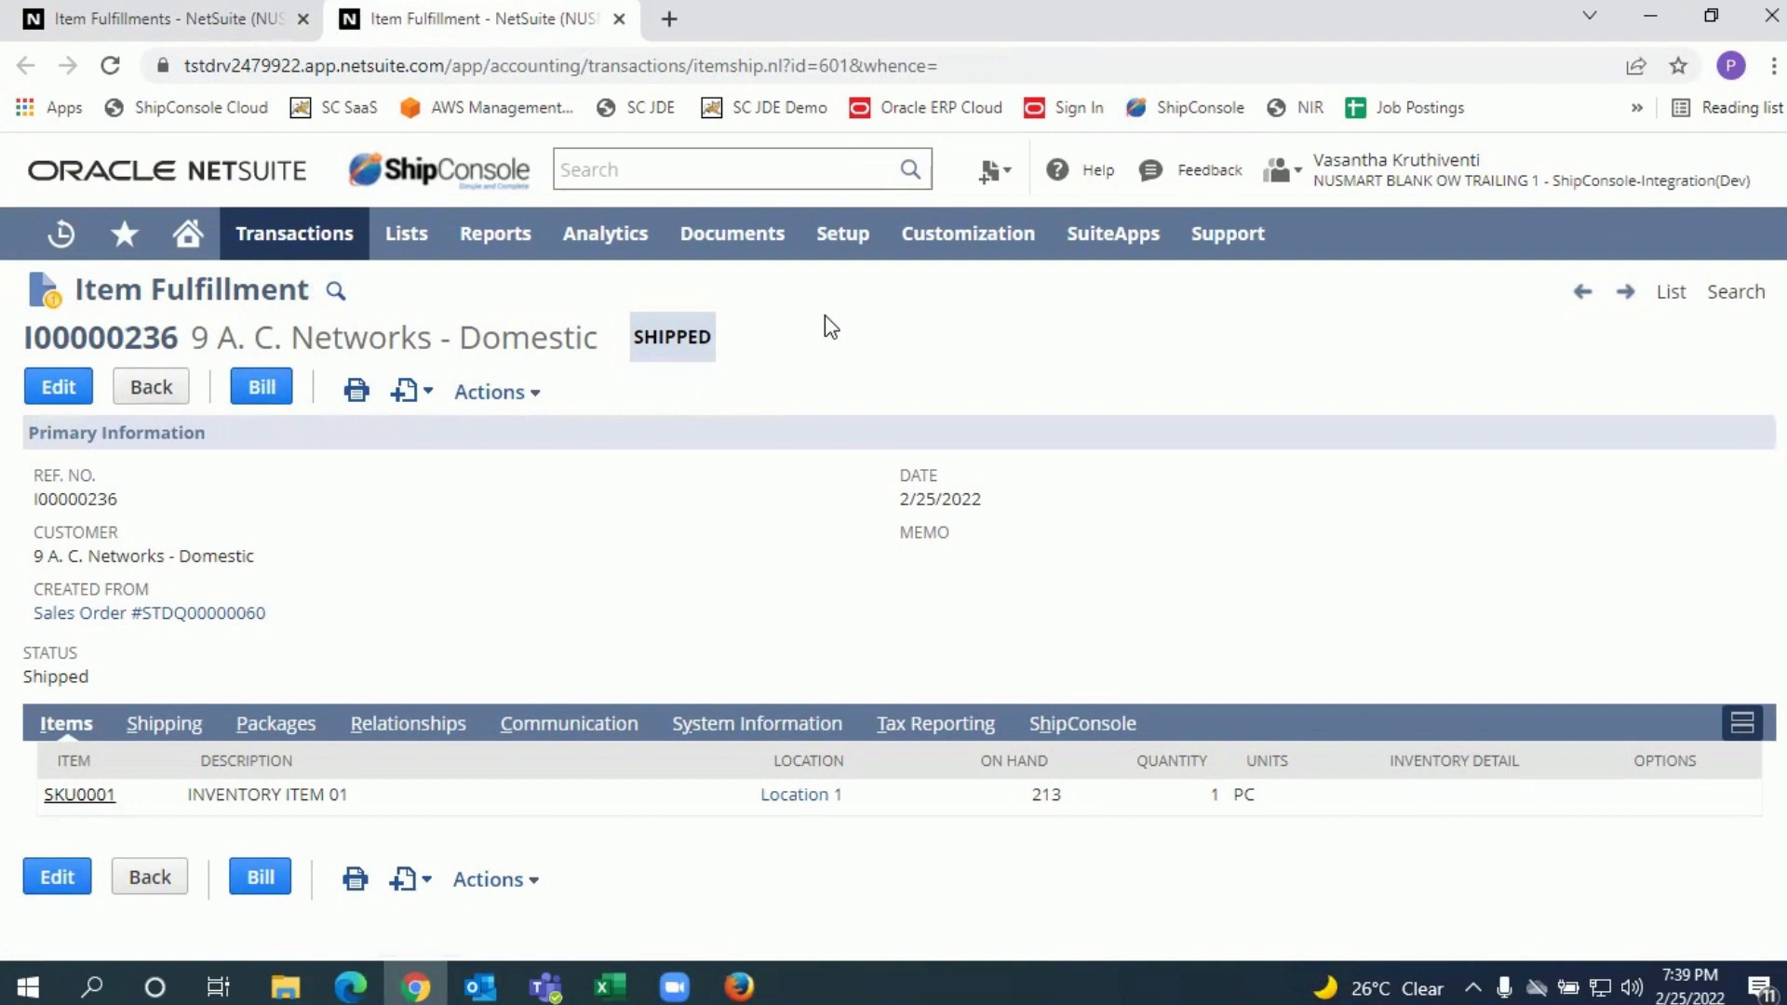
{"action": "mouse_move", "coordinate": [858, 146]}
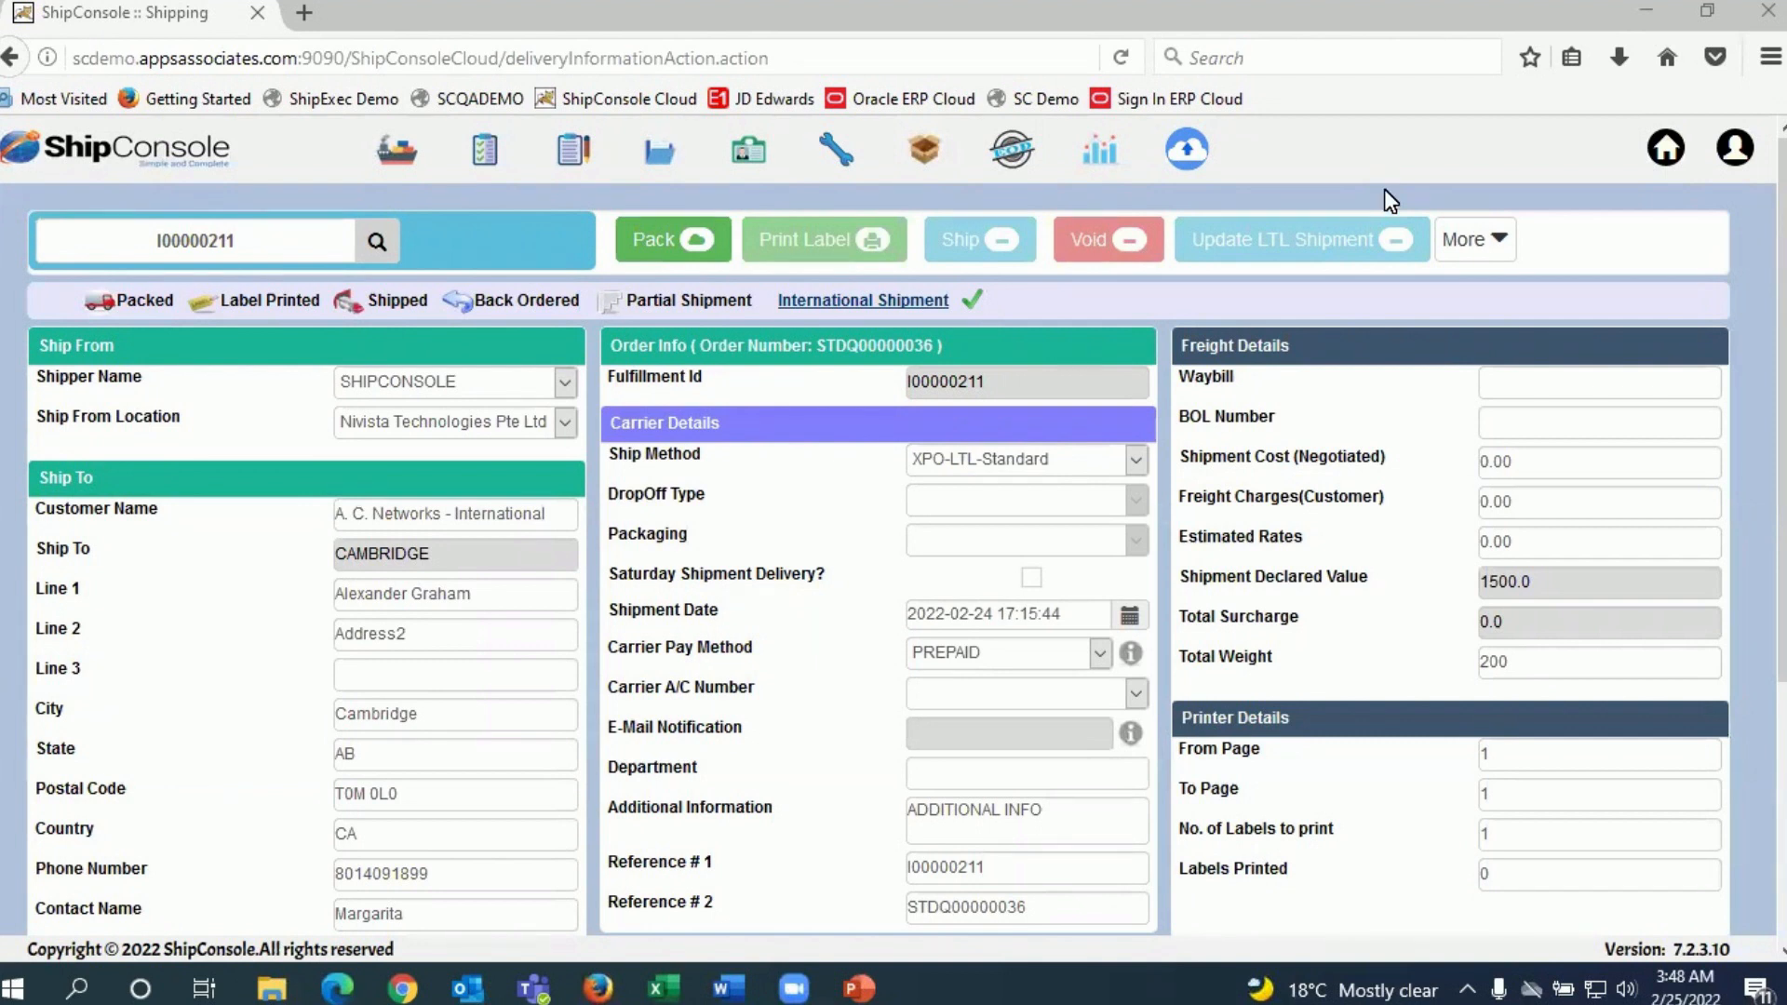
{"action": "mouse_move", "coordinate": [314, 278]}
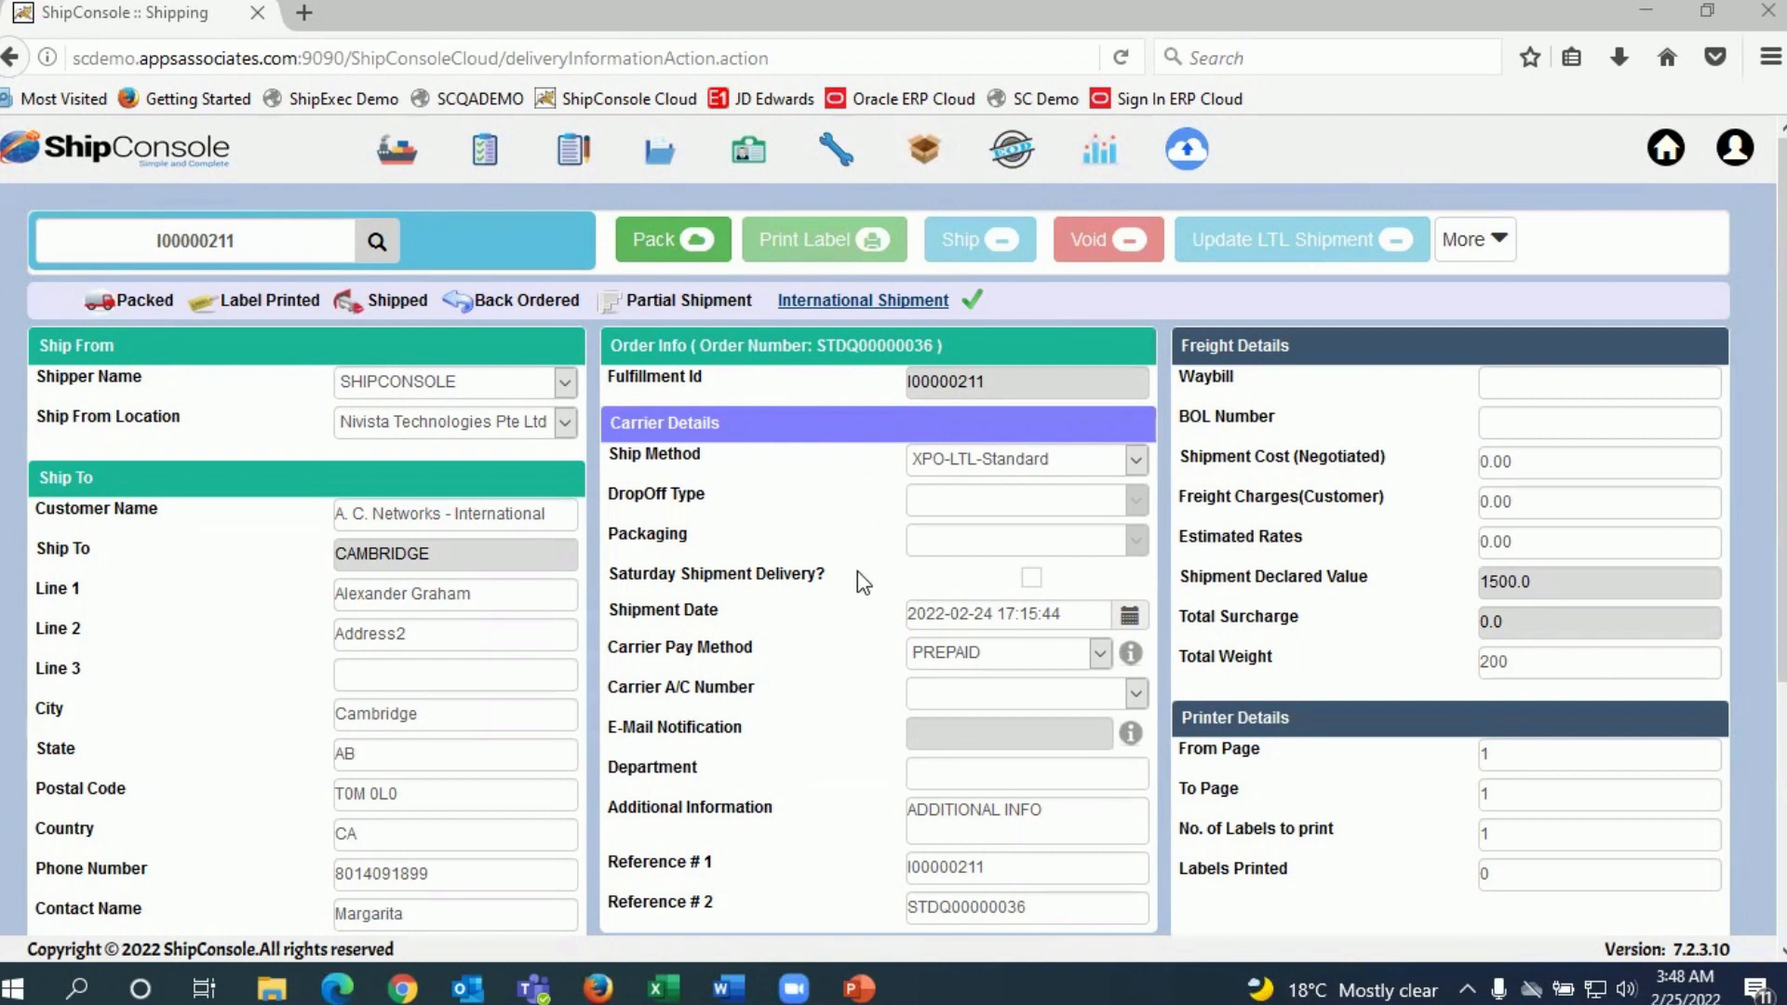
- Scroll to the 200 LB package details of LTL fulfillment I00000211
{"action": "scroll", "scroll_direction": "down", "scroll_amount": 3}
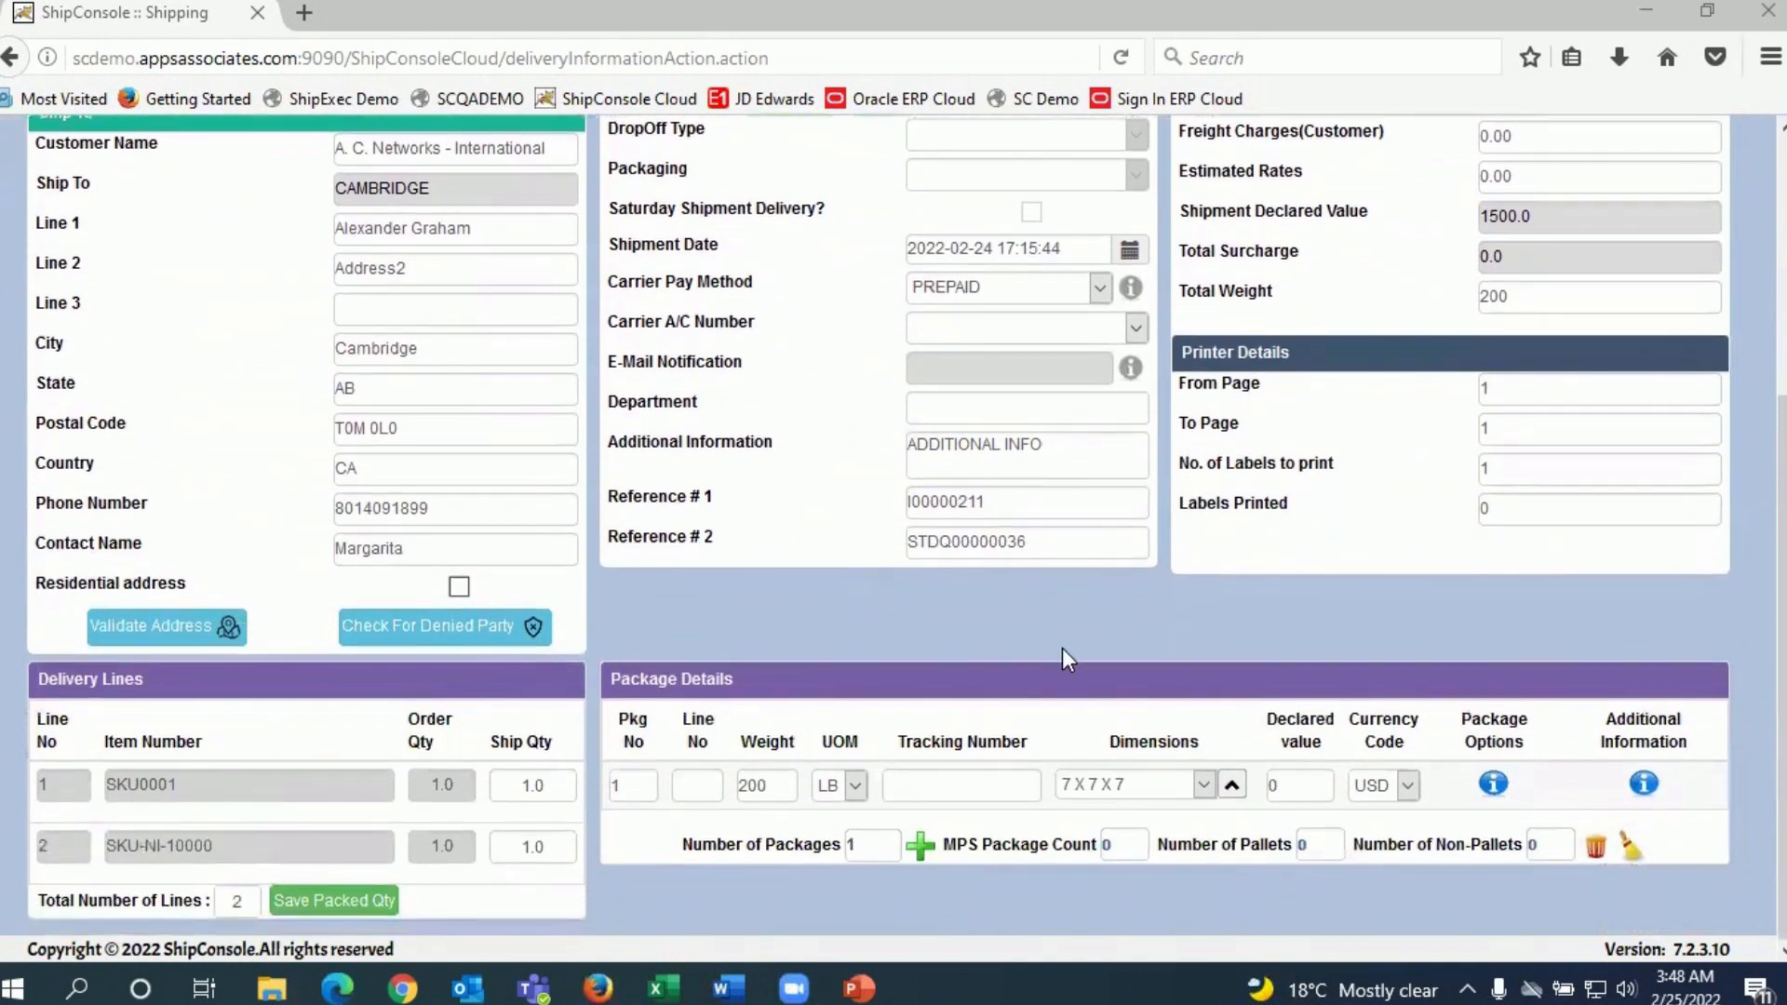
{"action": "mouse_move", "coordinate": [1015, 690]}
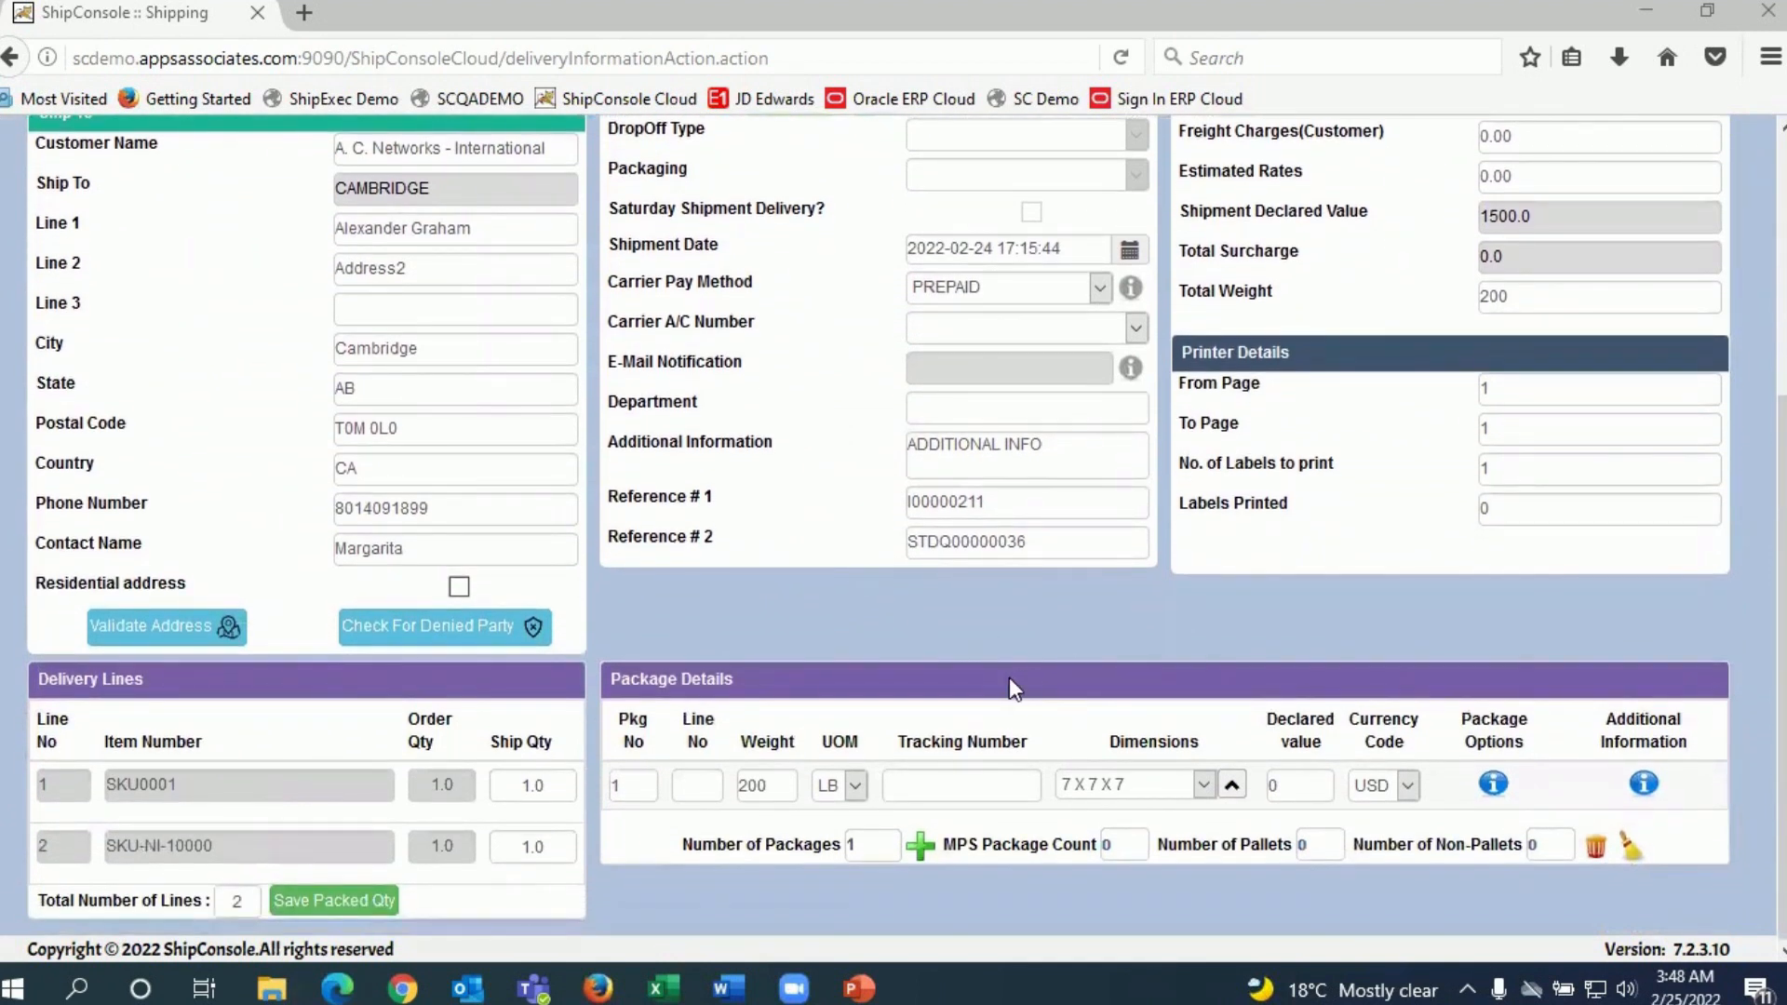
{"action": "mouse_move", "coordinate": [894, 707]}
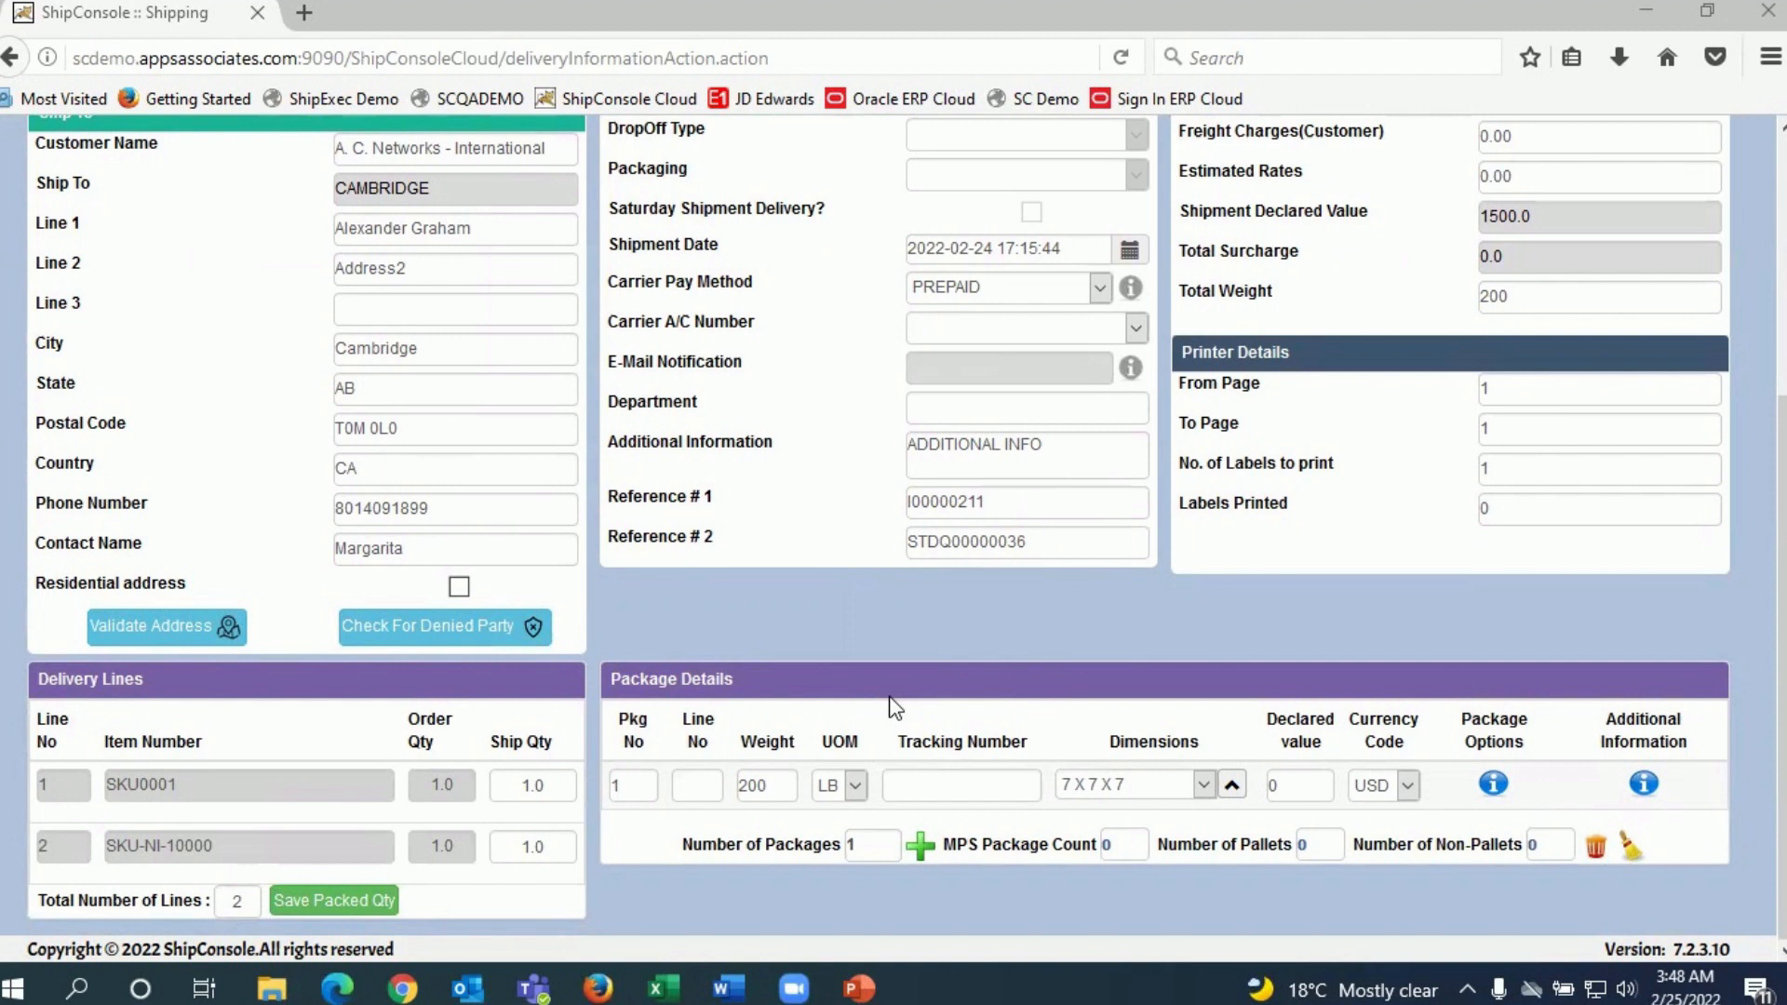
{"action": "mouse_move", "coordinate": [884, 712]}
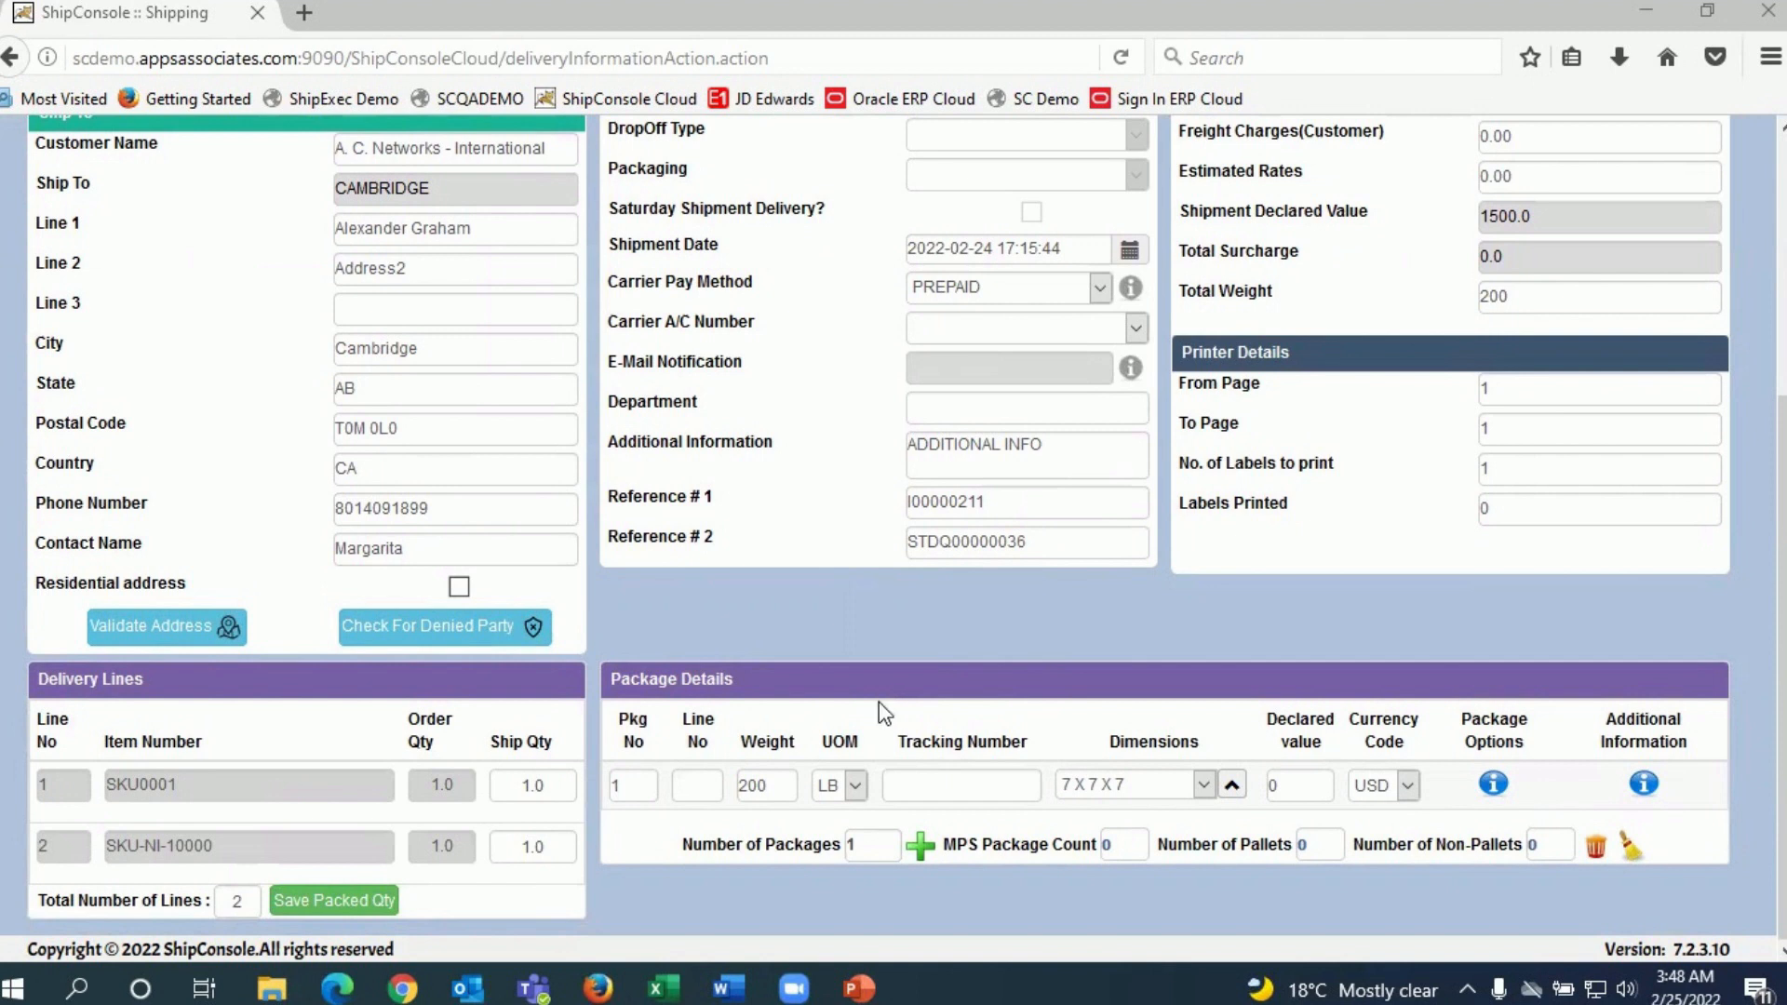
{"action": "mouse_move", "coordinate": [963, 853]}
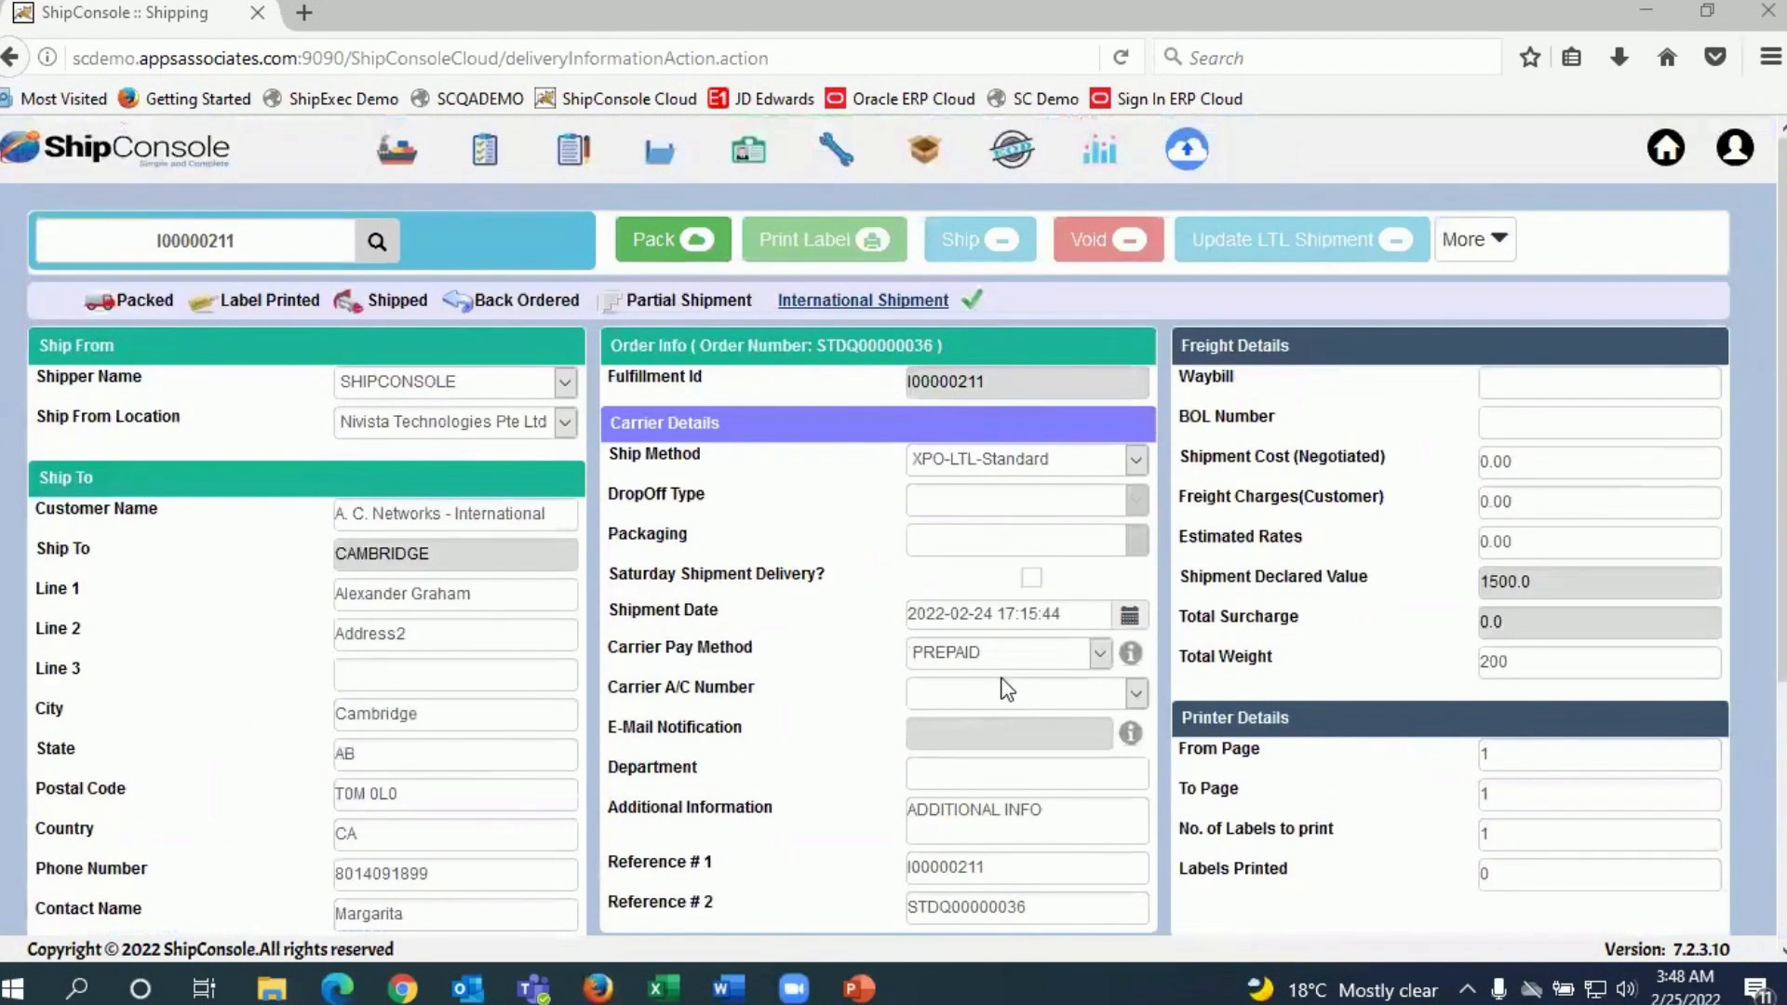
{"action": "mouse_move", "coordinate": [827, 522]}
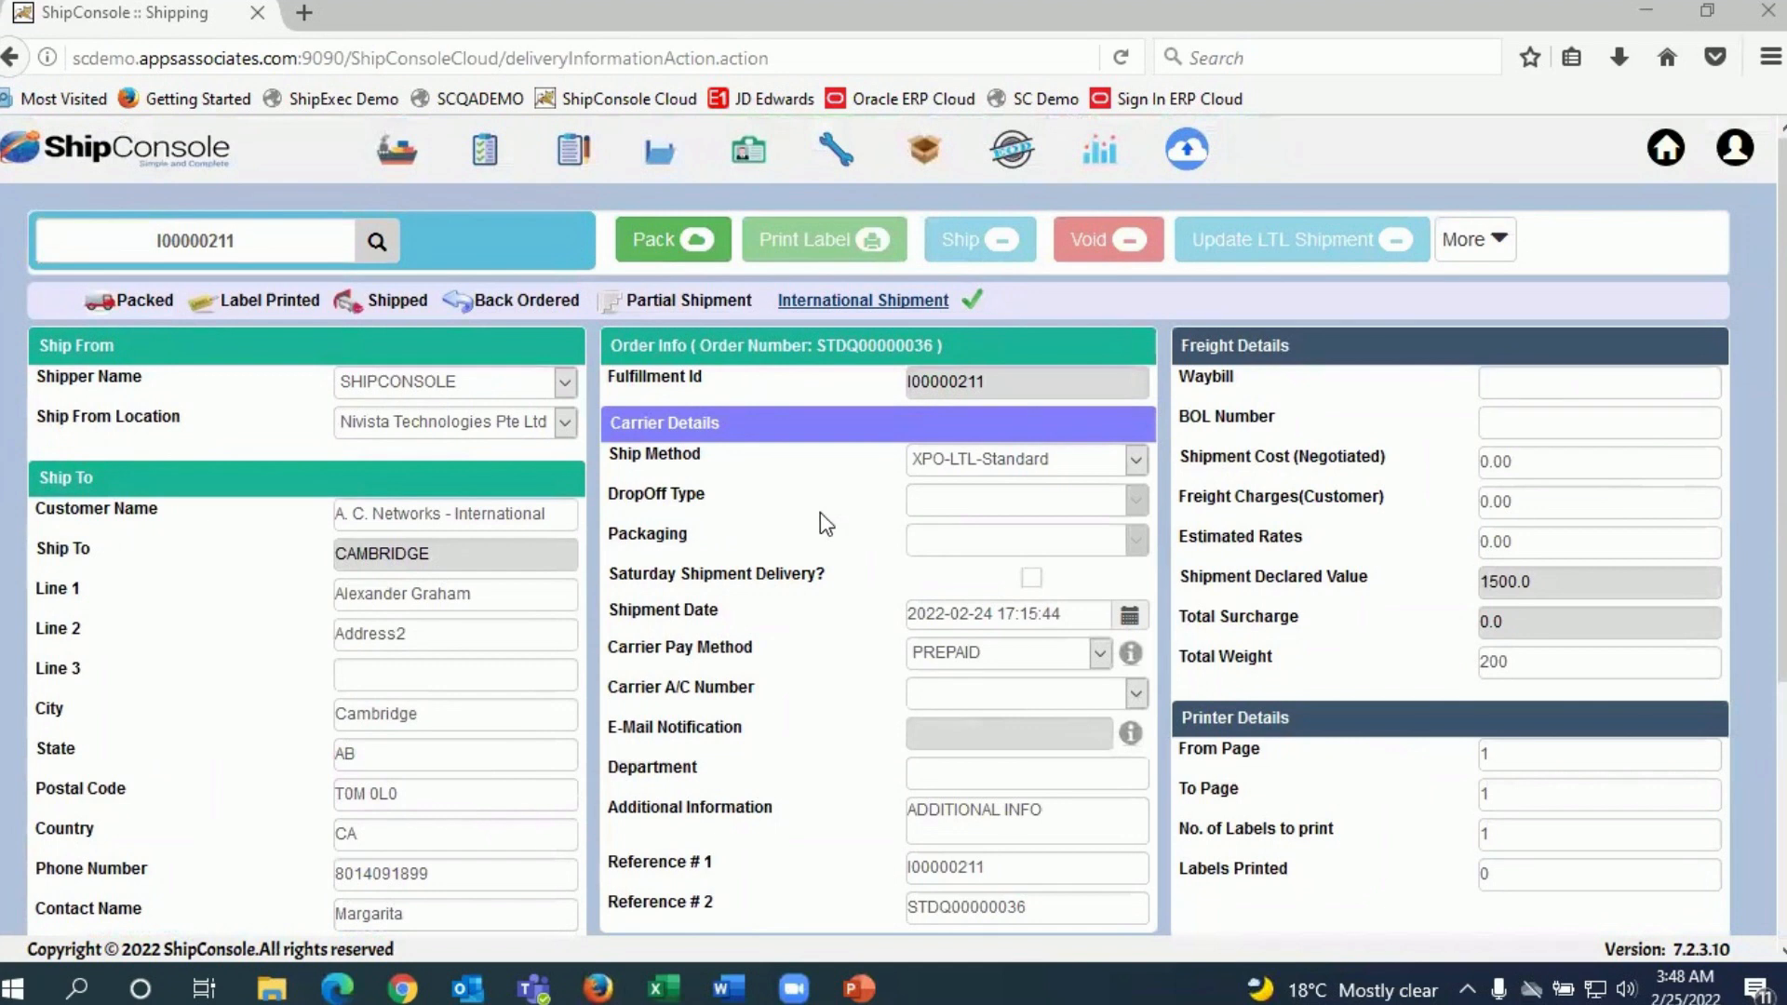
{"action": "mouse_move", "coordinate": [705, 289]}
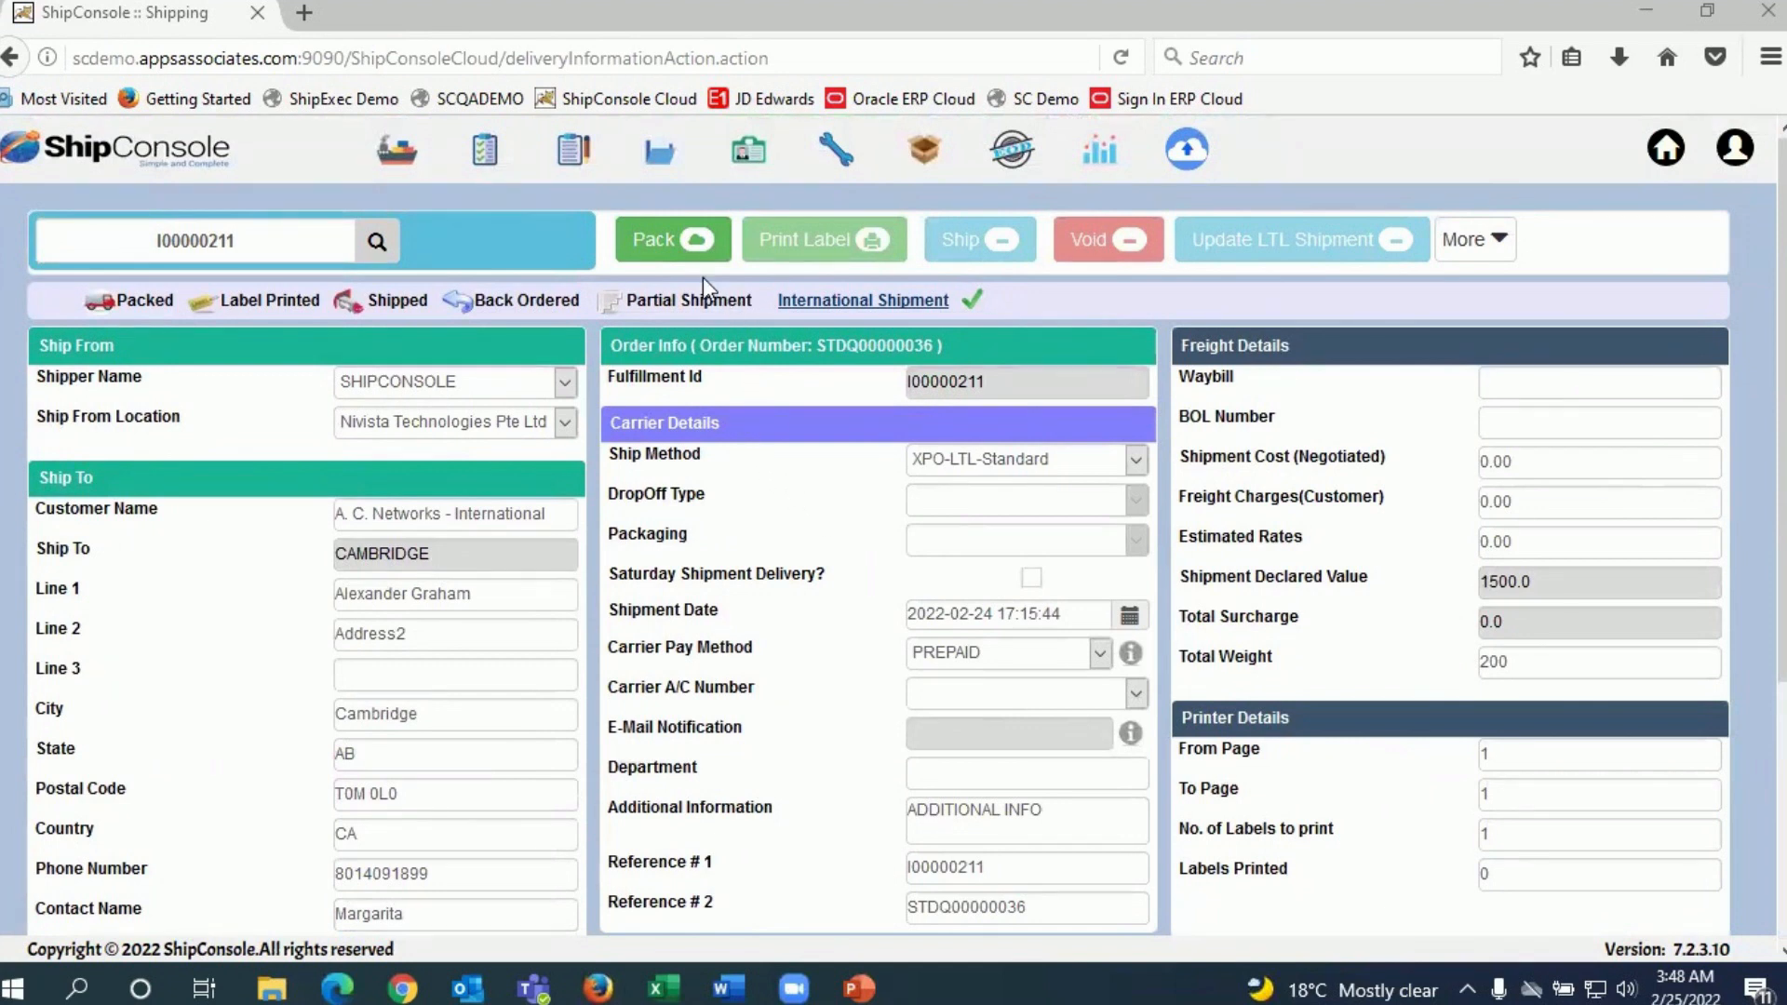
- Pack I00000211 and print its XPO LTL label with waybill/BOL 430364233
{"action": "left_click", "coordinate": [669, 239]}
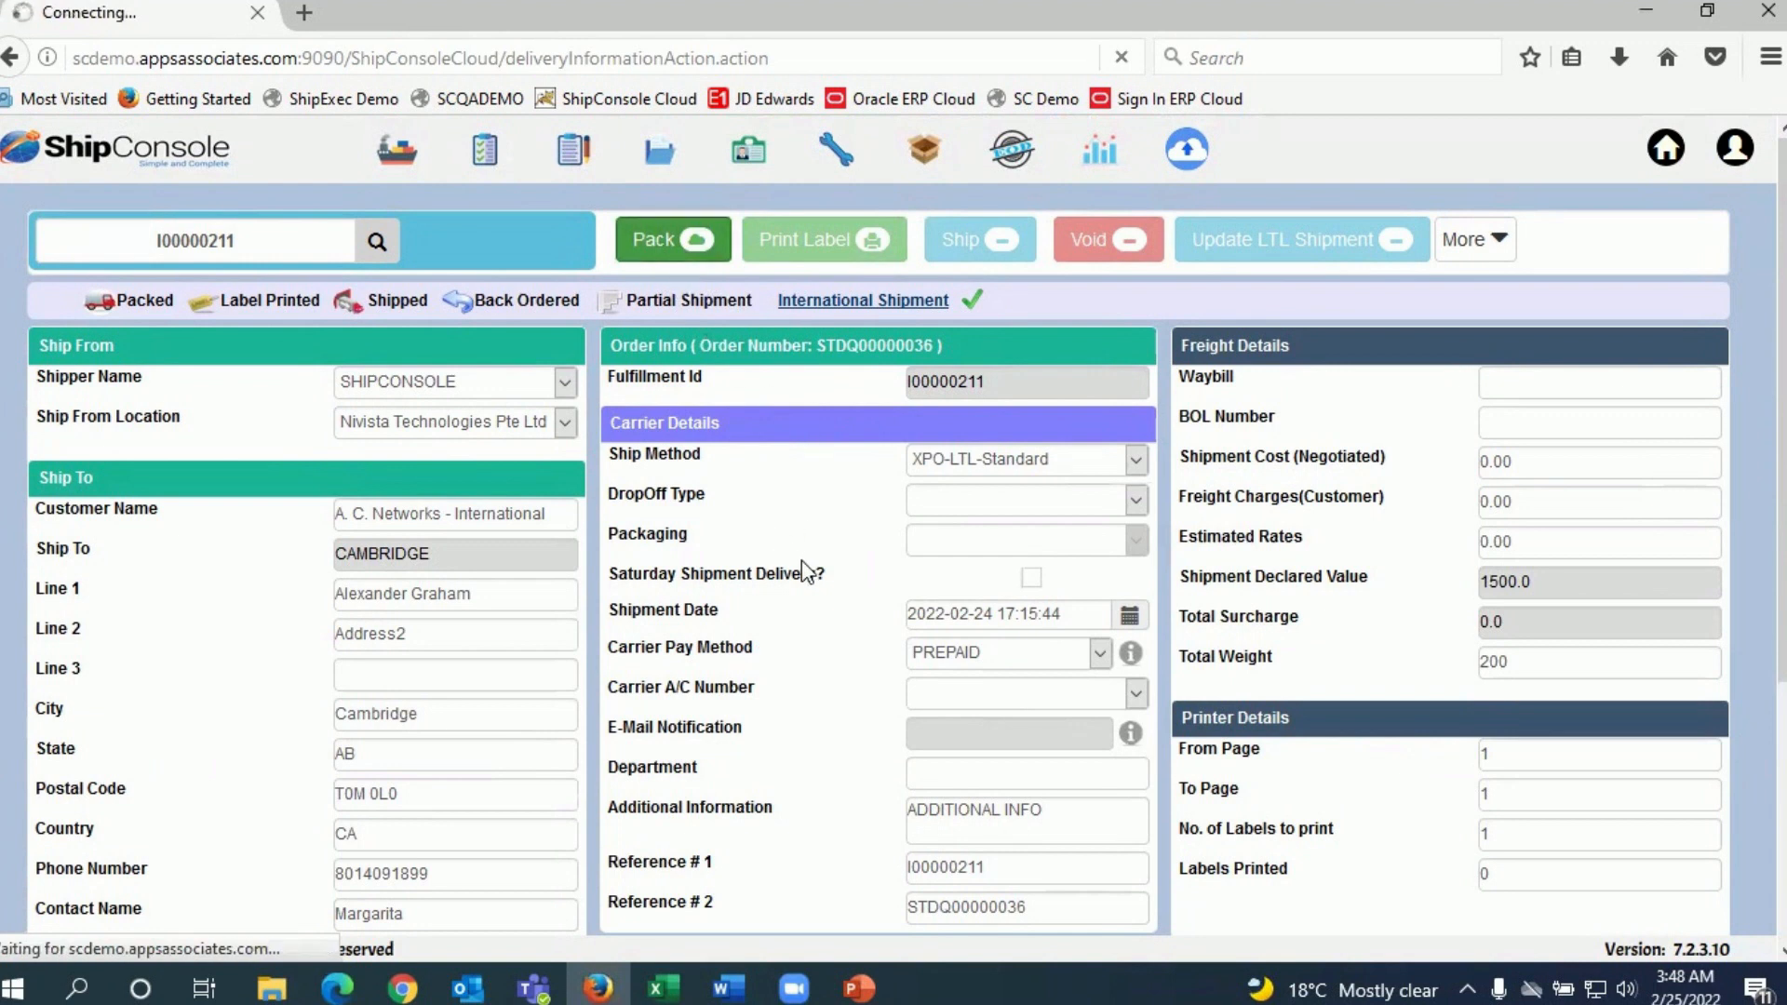
{"action": "mouse_move", "coordinate": [832, 581]}
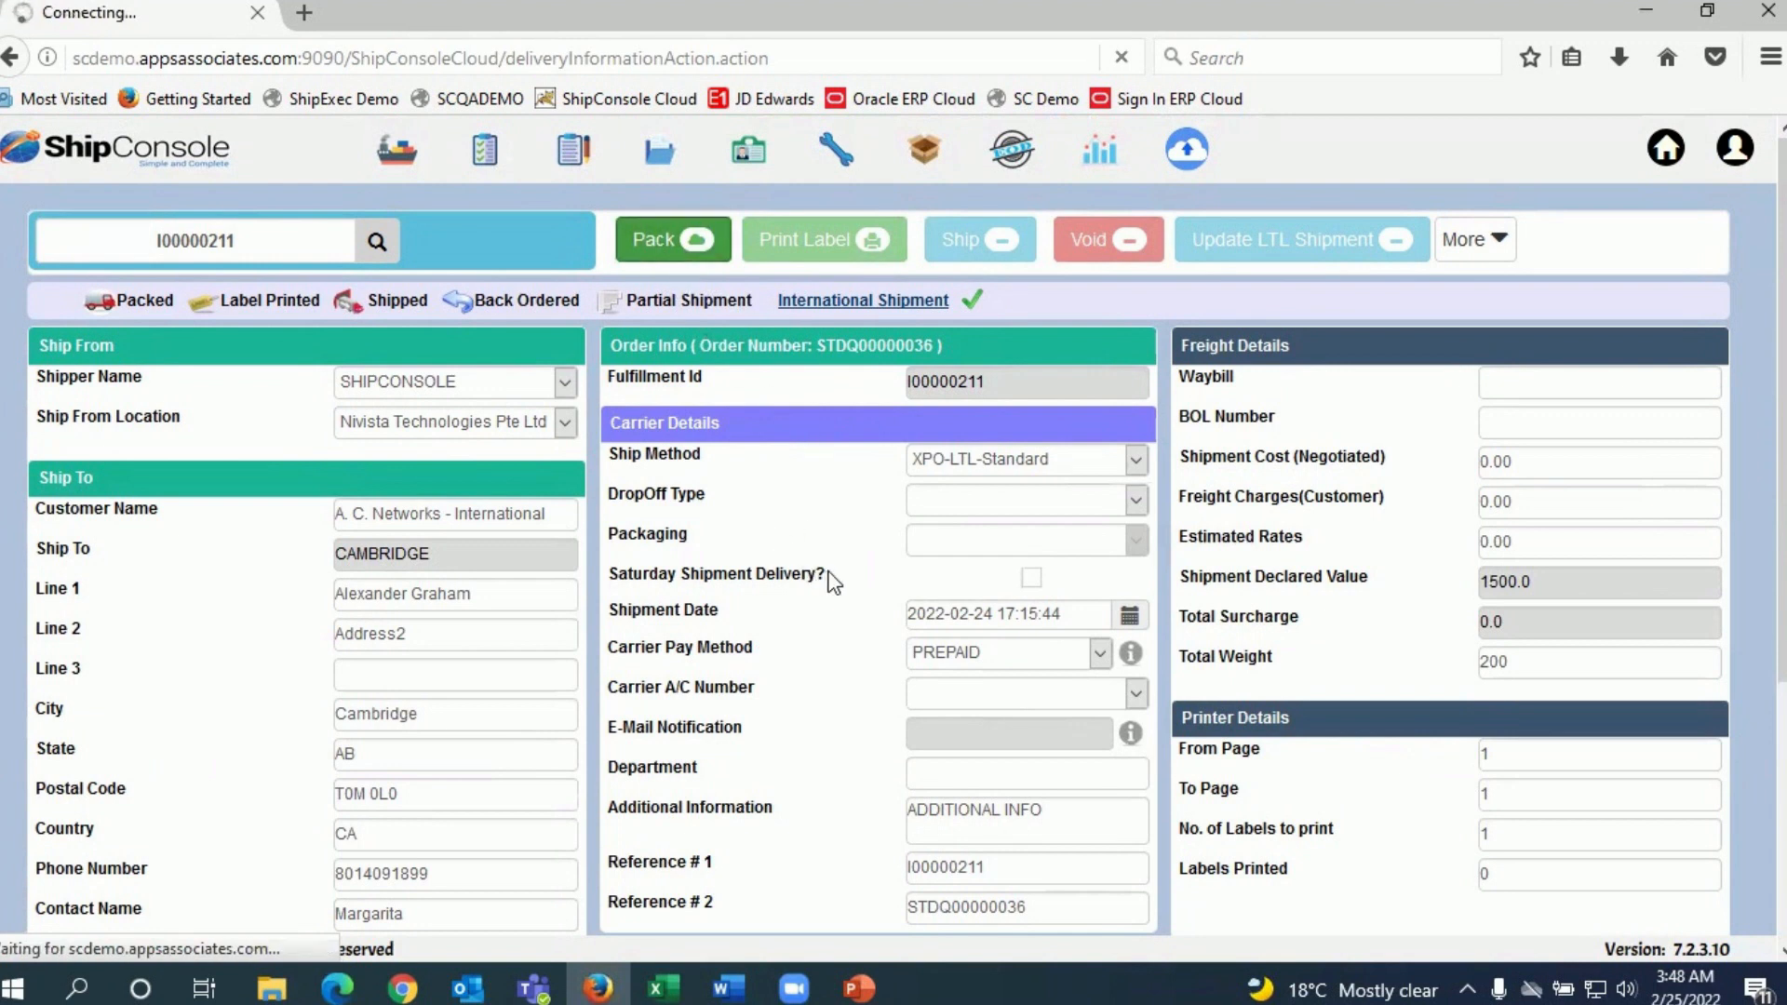
{"action": "mouse_move", "coordinate": [860, 558]}
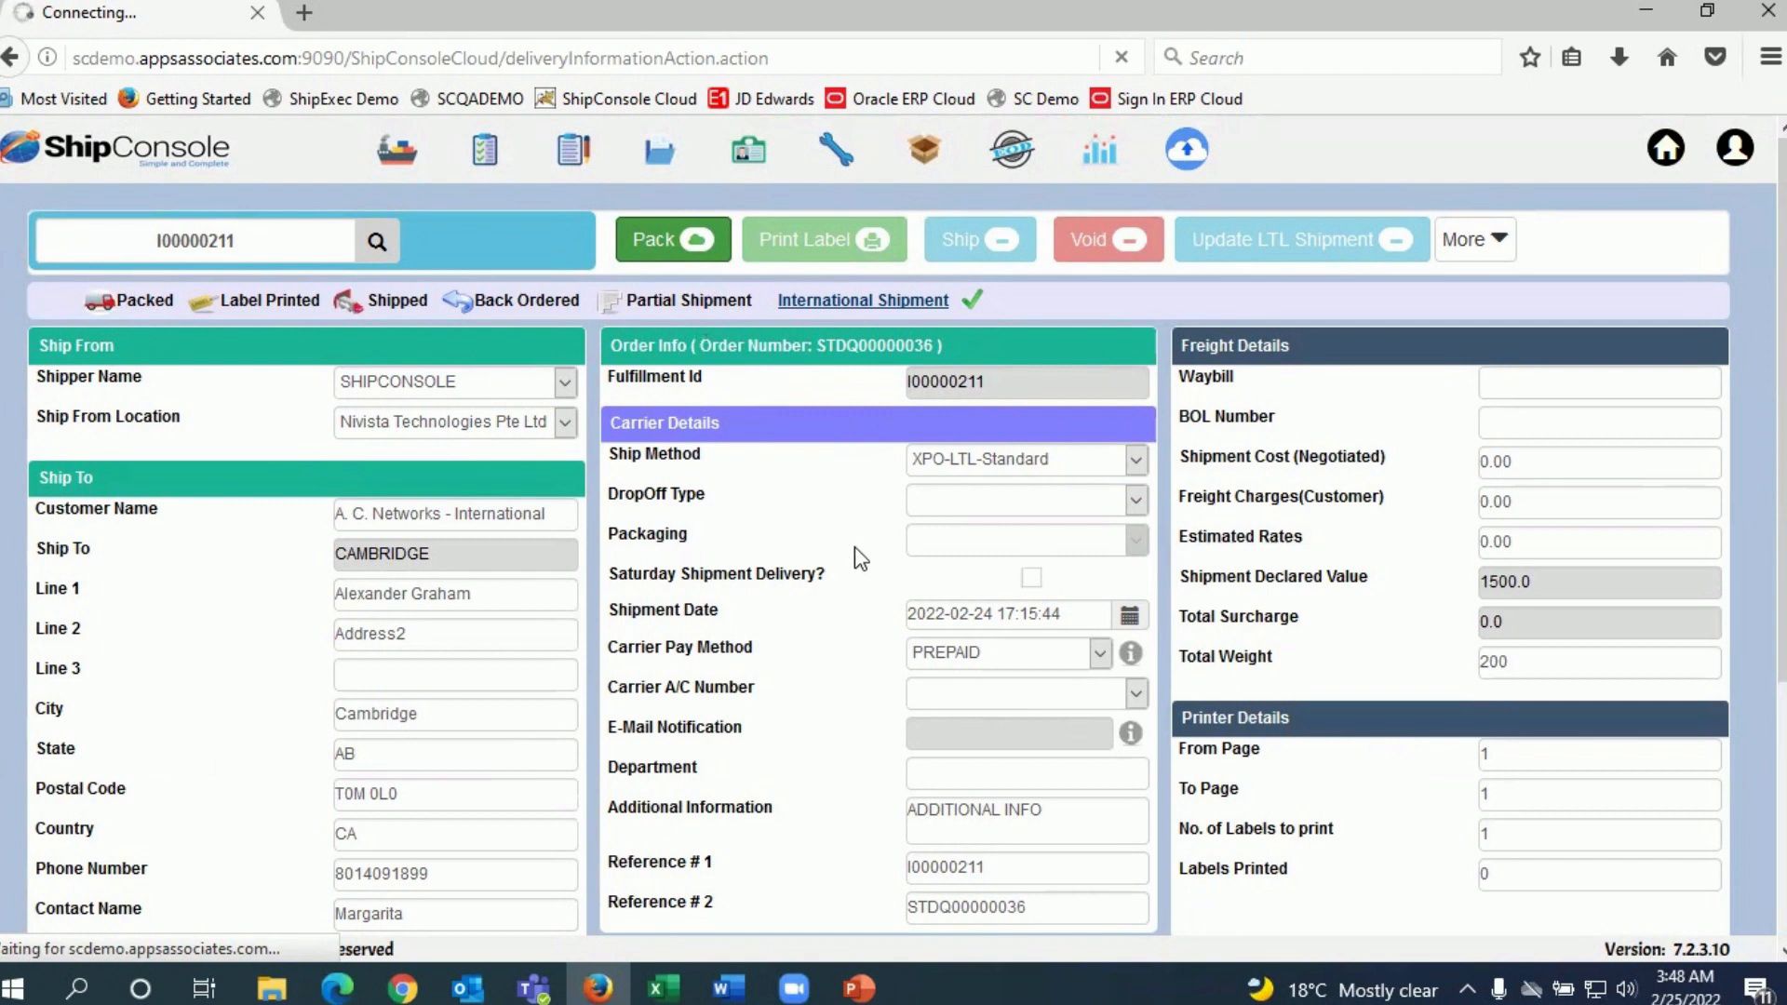
{"action": "left_click", "coordinate": [977, 239]}
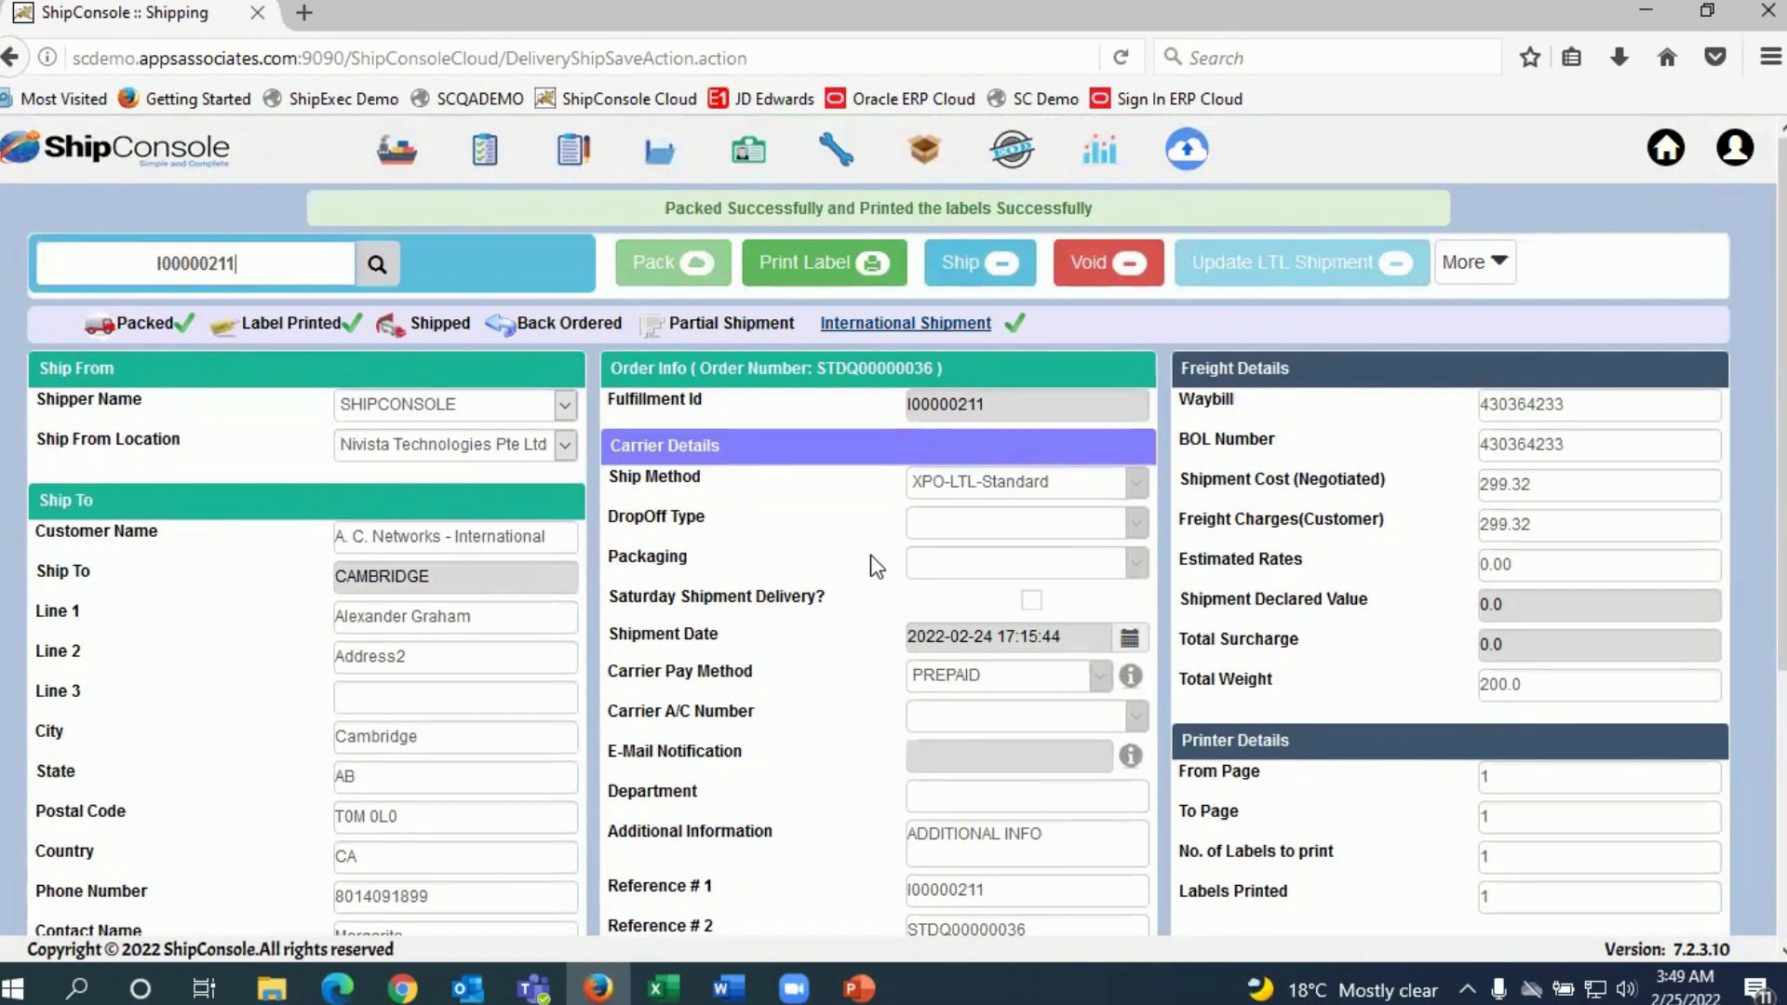
{"action": "mouse_move", "coordinate": [904, 559]}
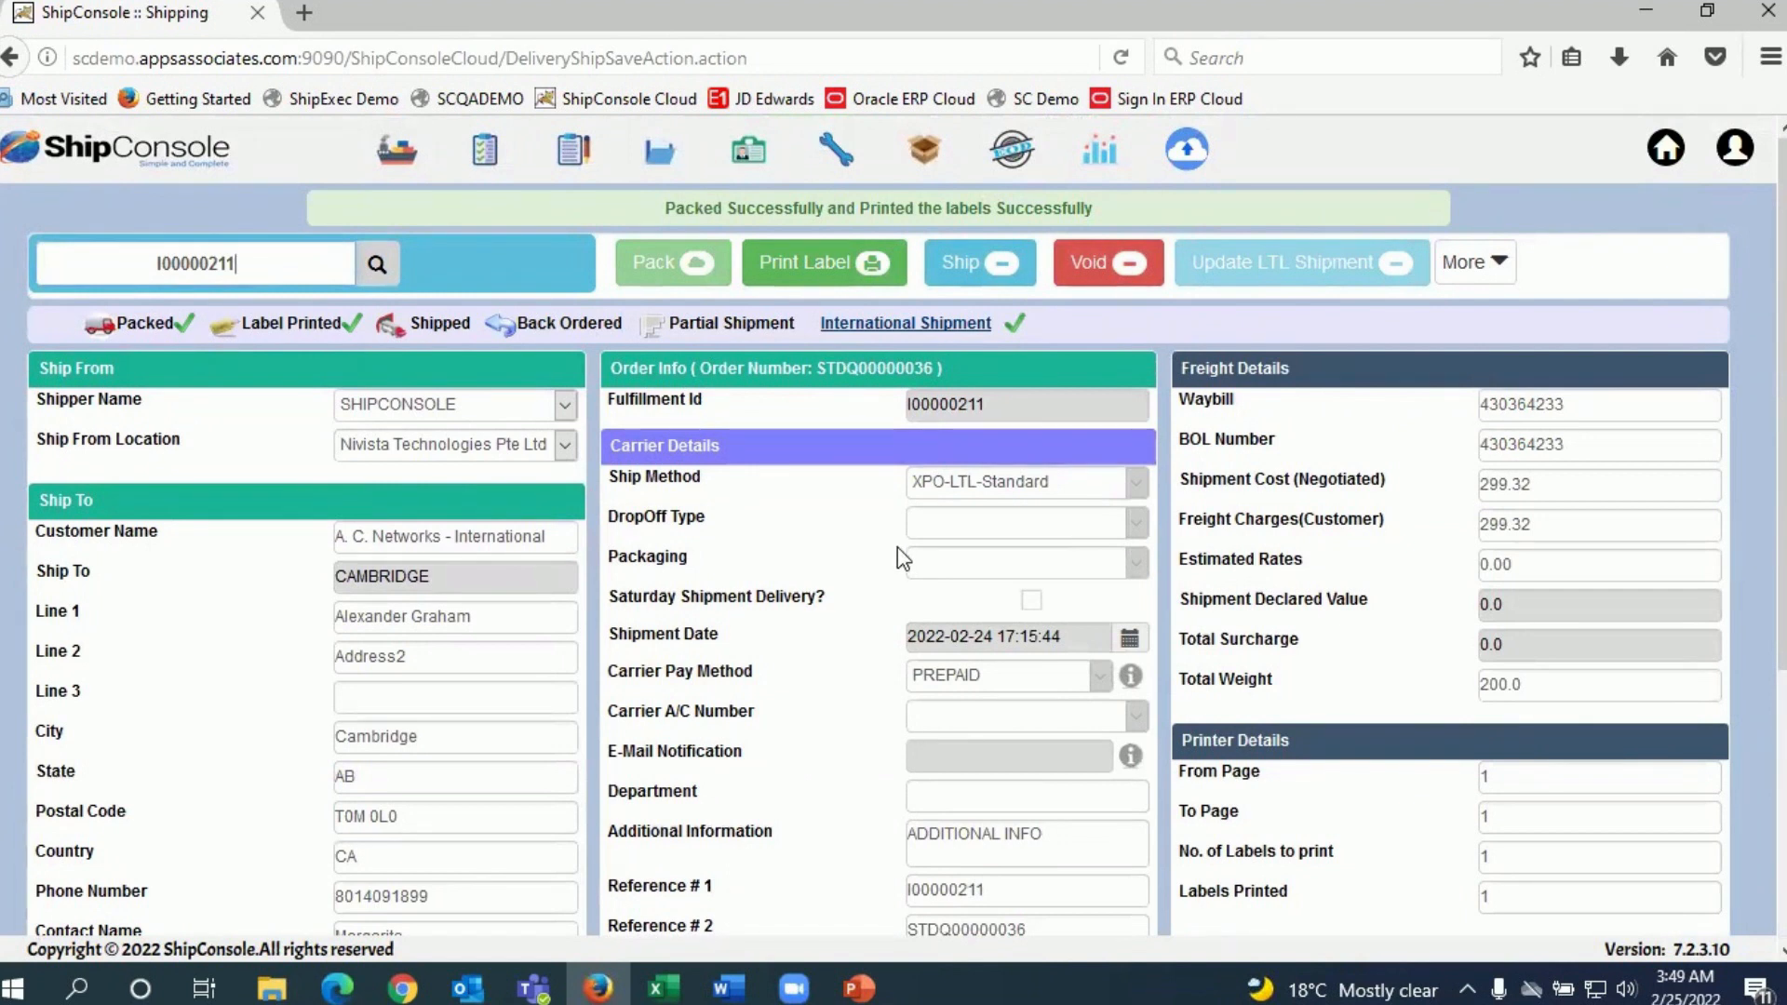
{"action": "mouse_move", "coordinate": [1276, 511]}
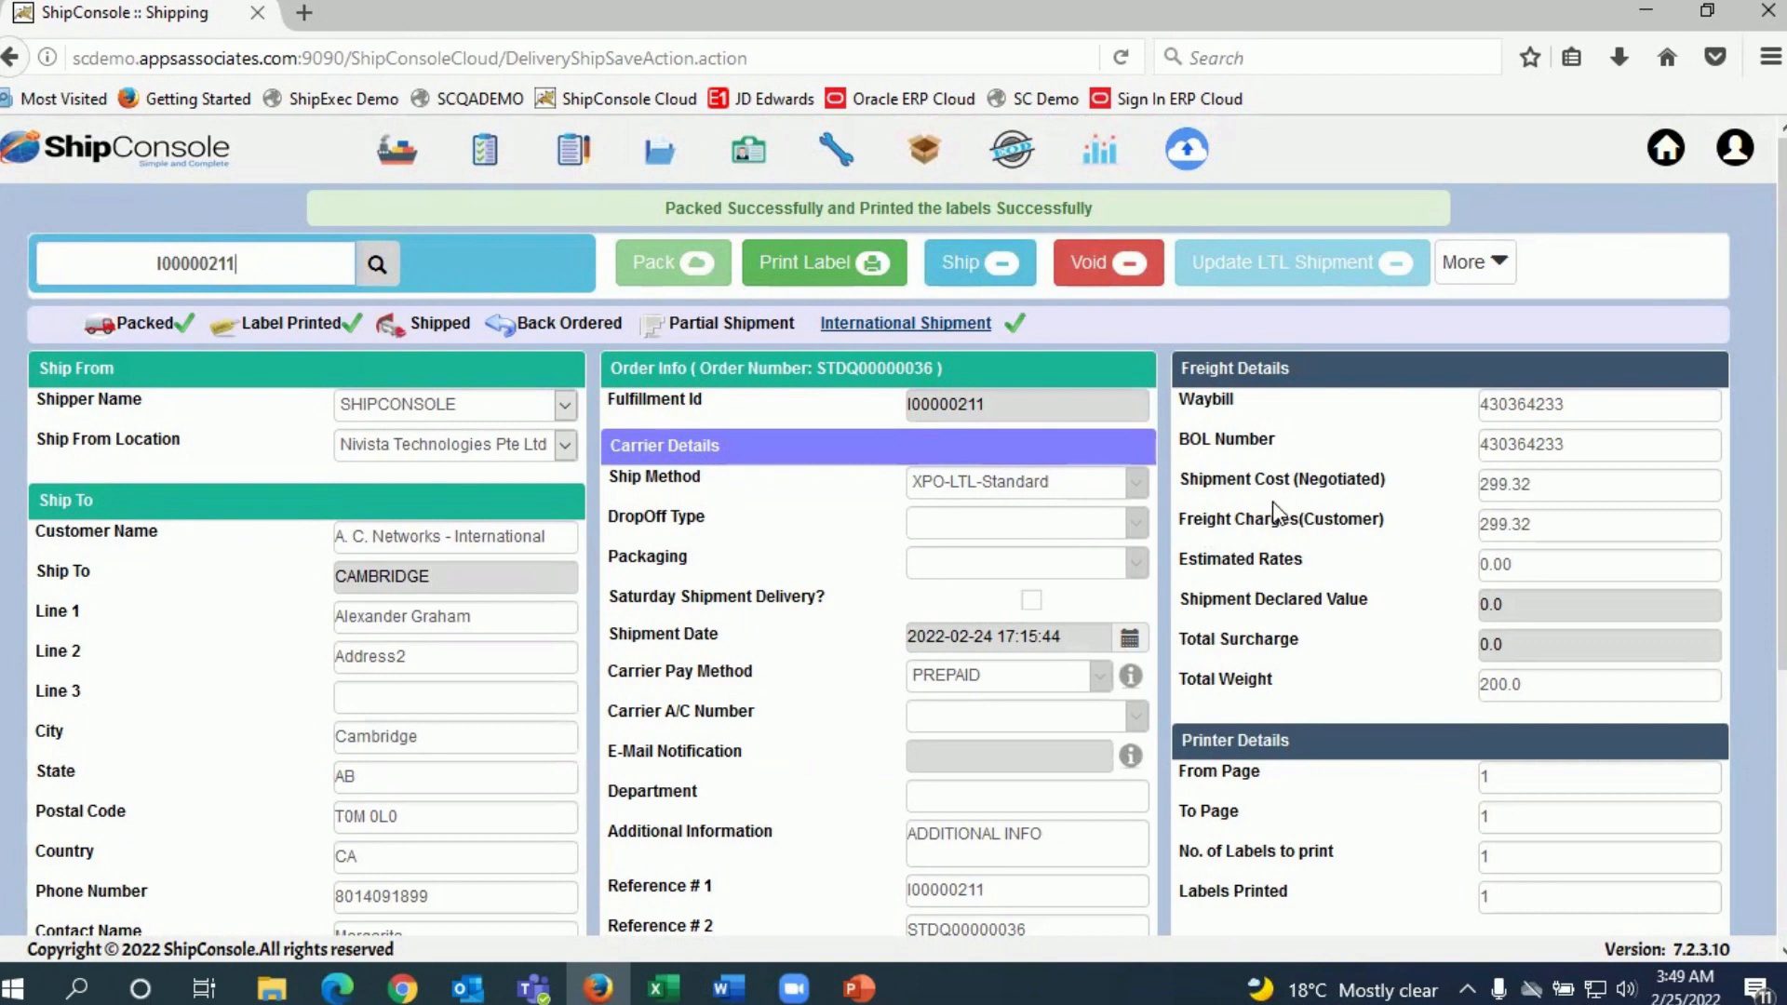
{"action": "mouse_move", "coordinate": [1282, 513]}
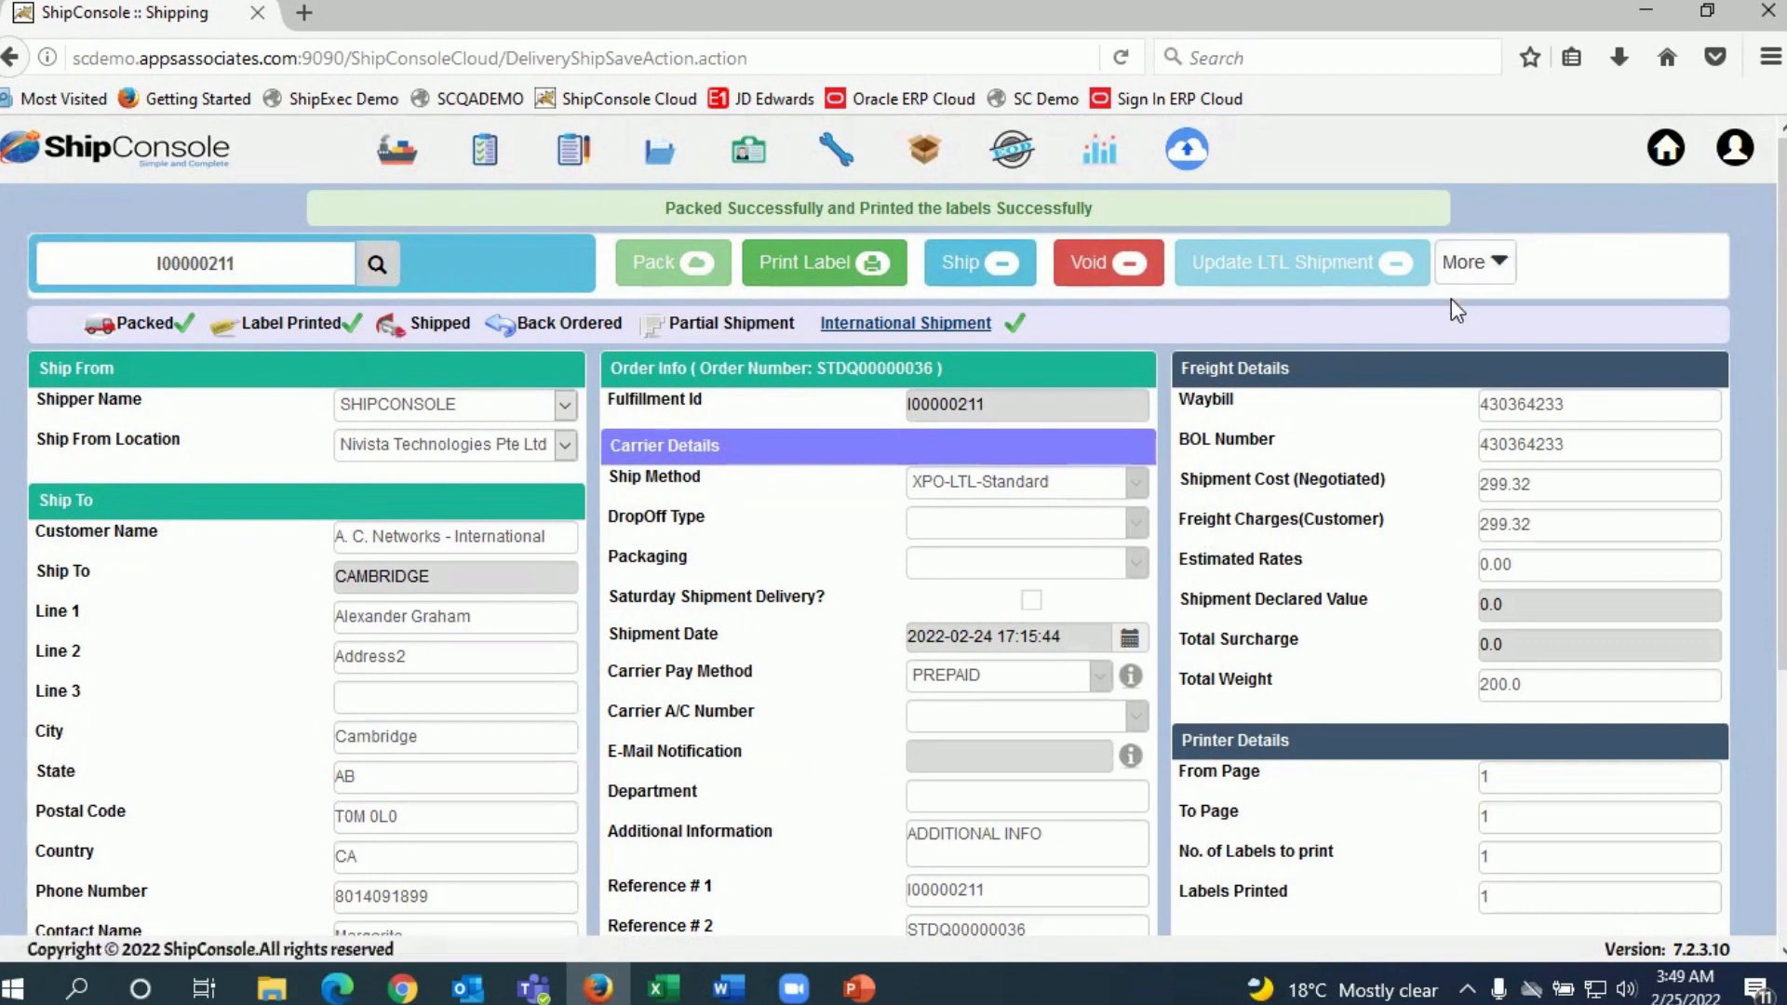
{"action": "left_click", "coordinate": [1473, 263]}
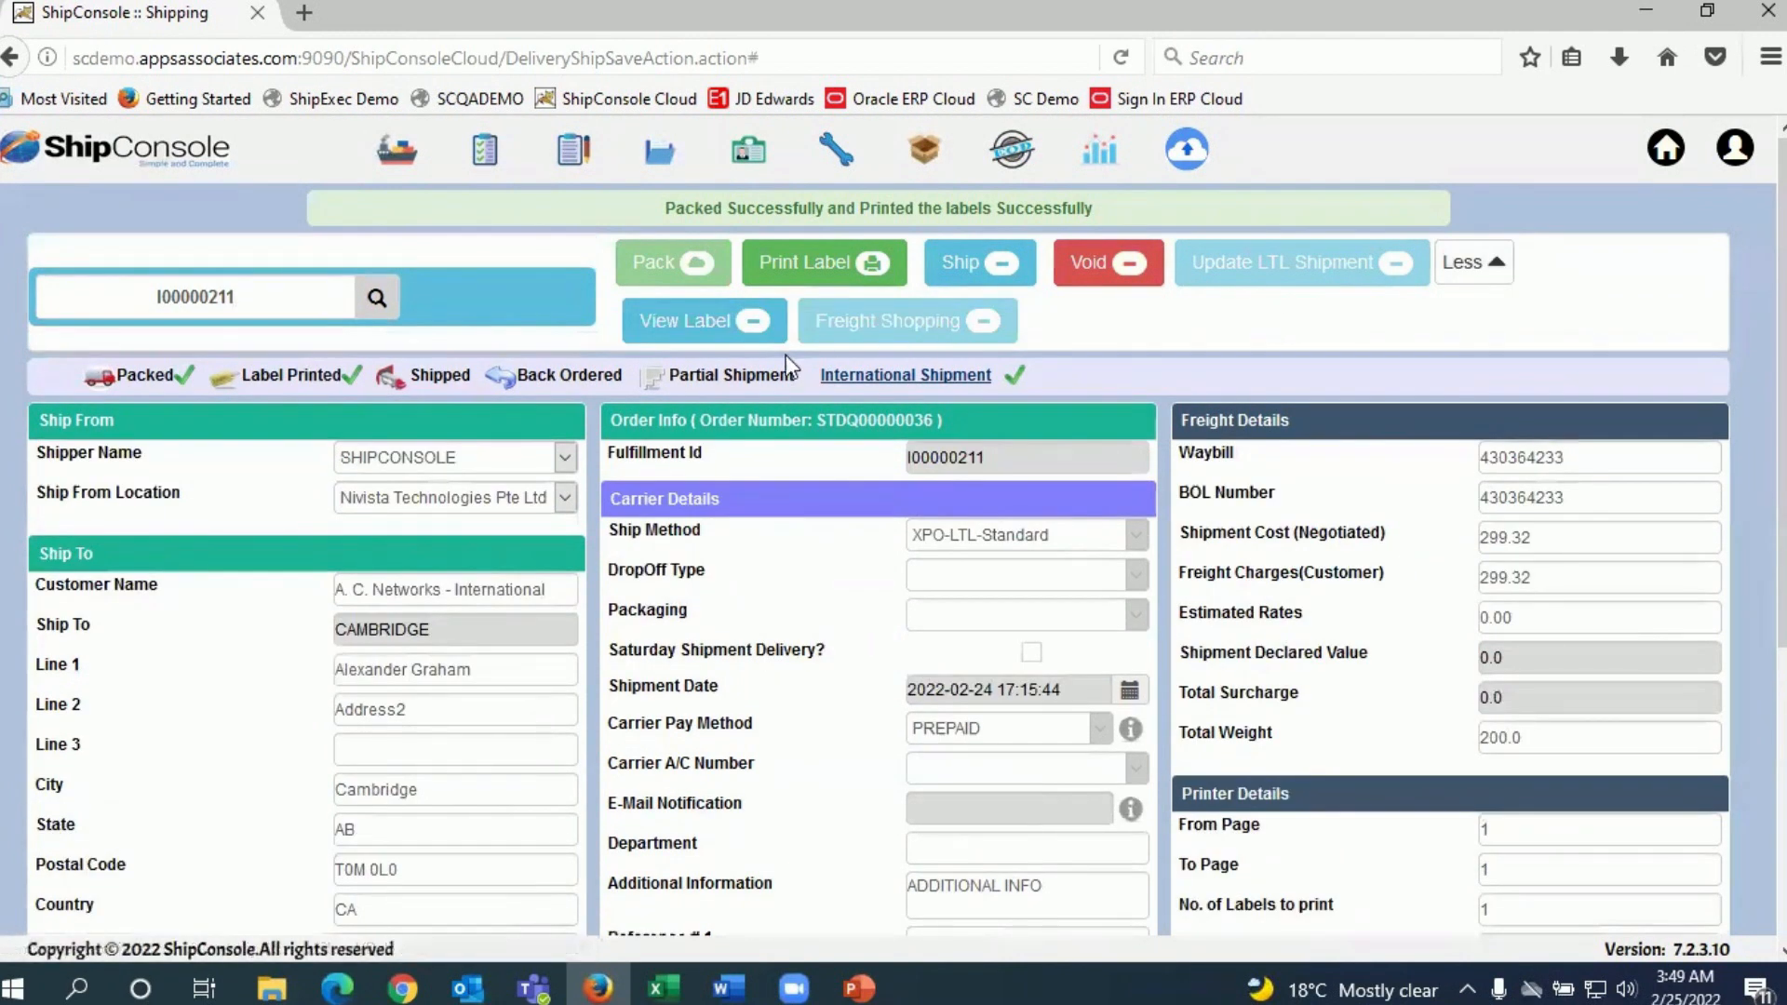
{"action": "left_click", "coordinate": [685, 320]}
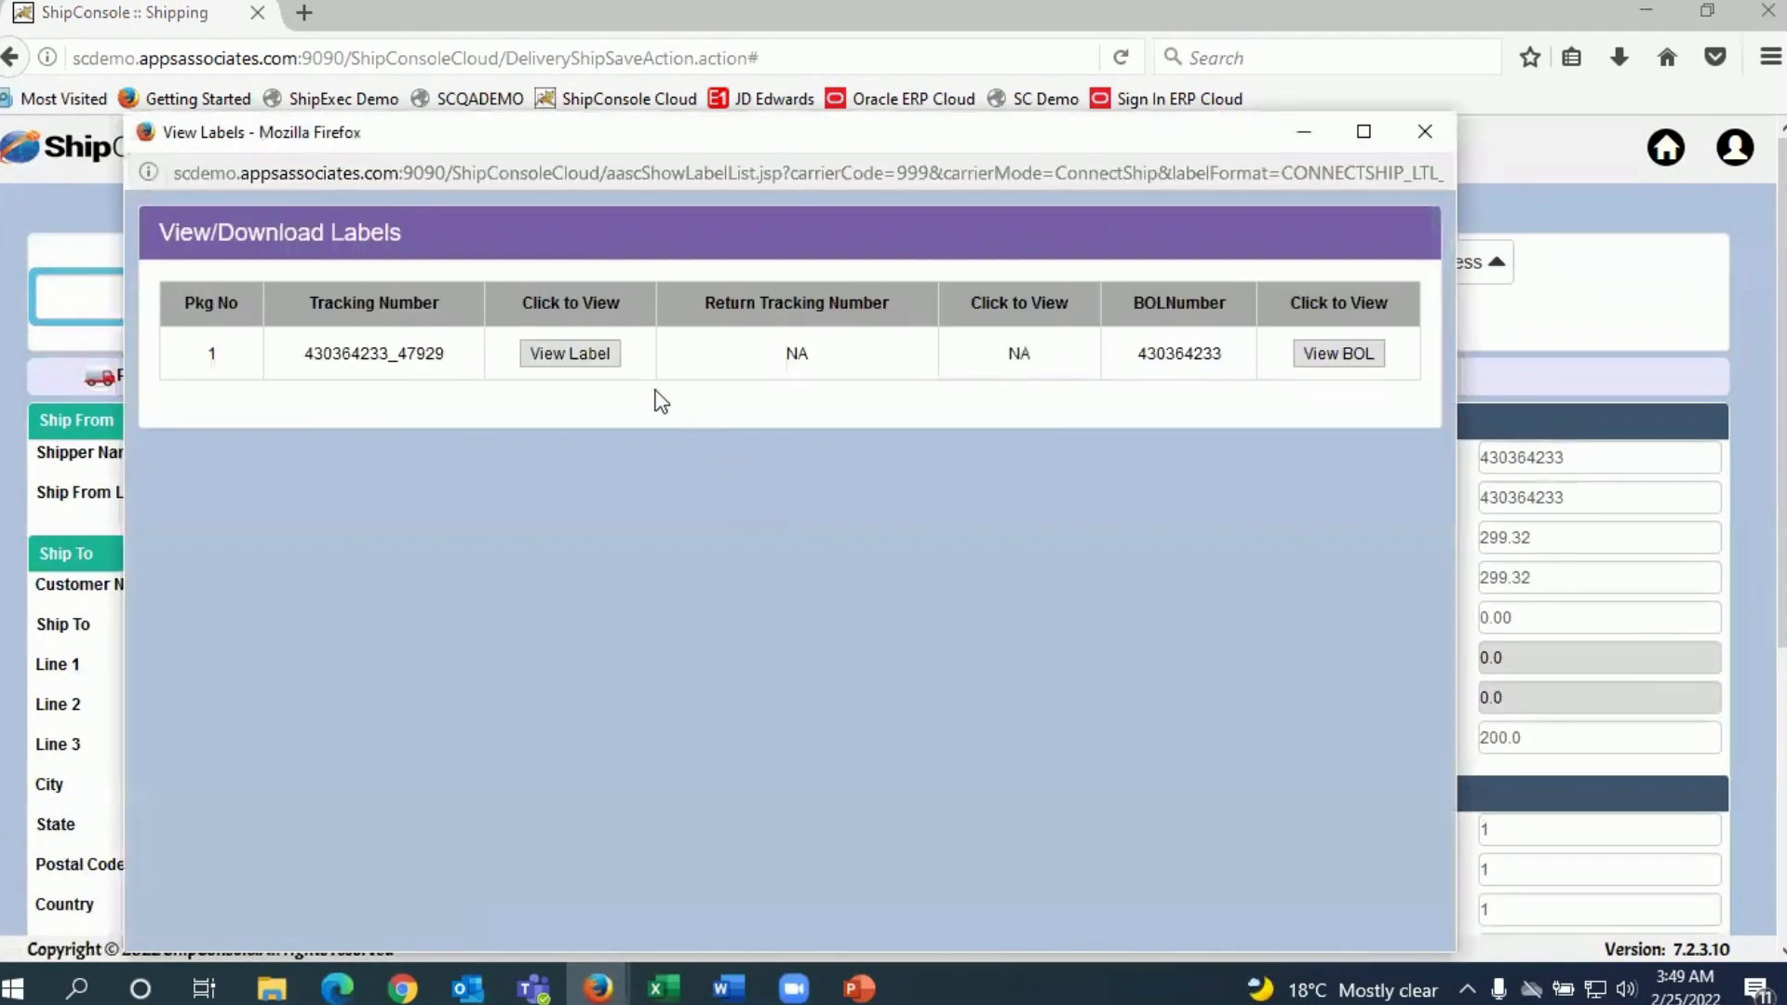
{"action": "left_click", "coordinate": [570, 354]}
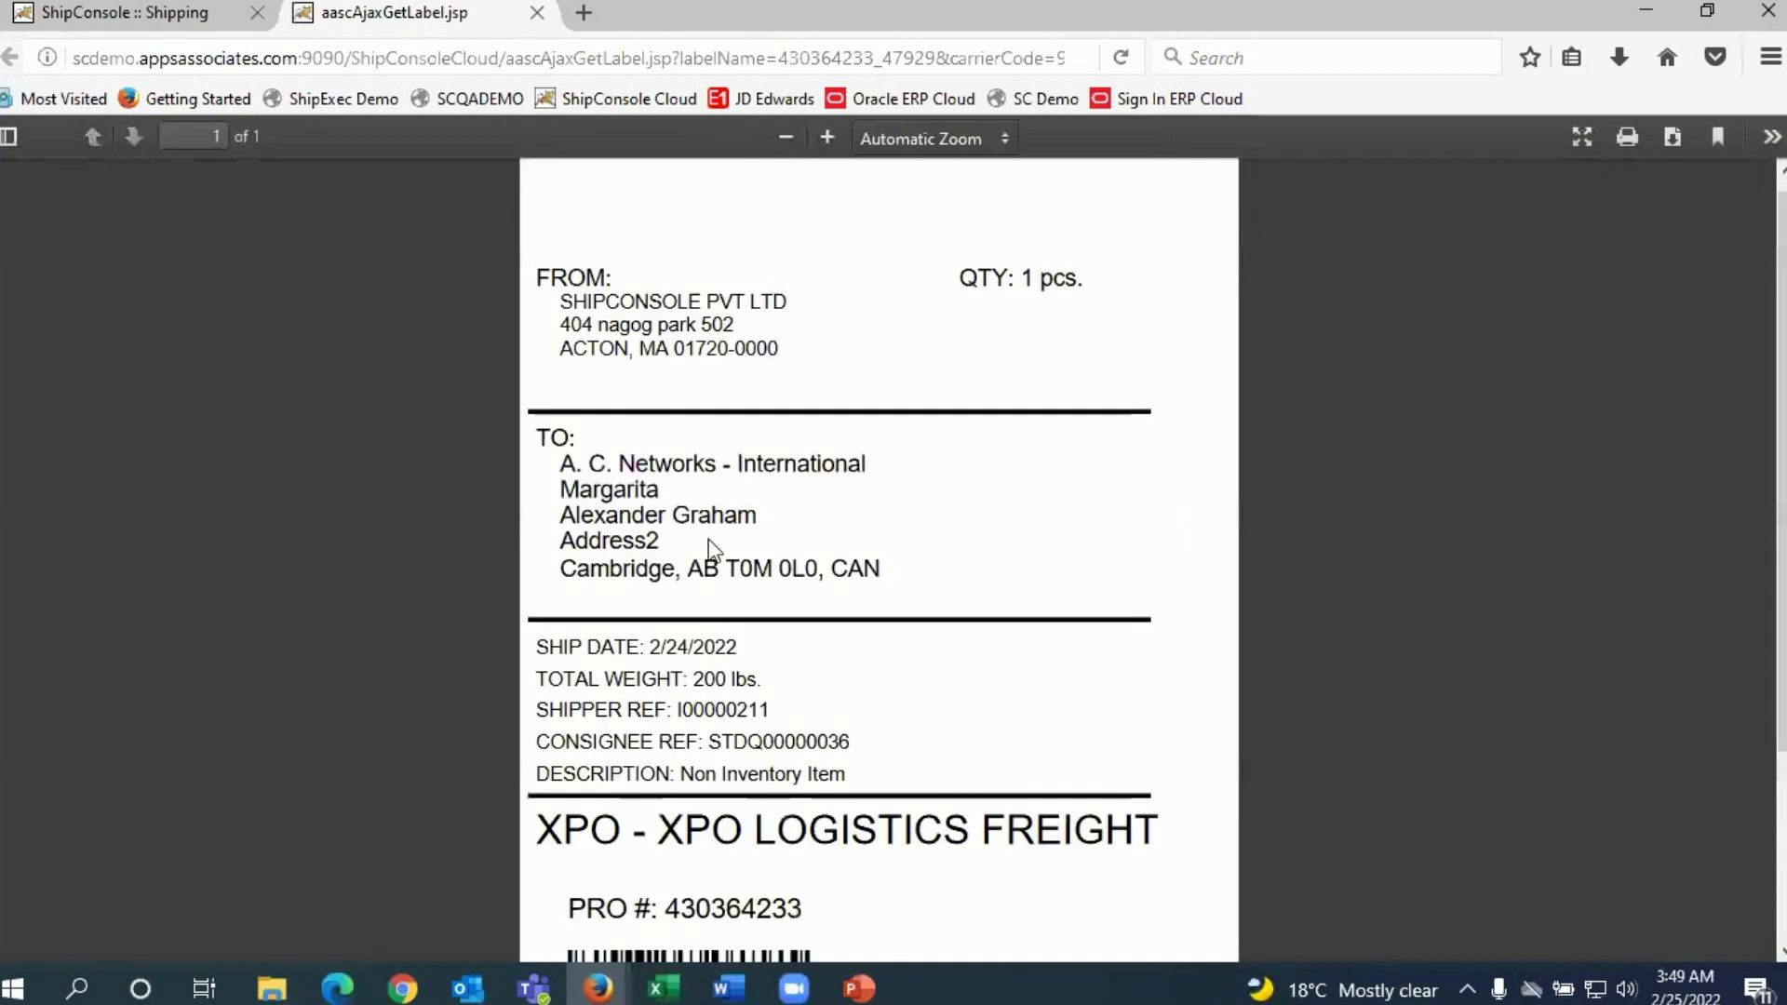
{"action": "mouse_move", "coordinate": [648, 978]}
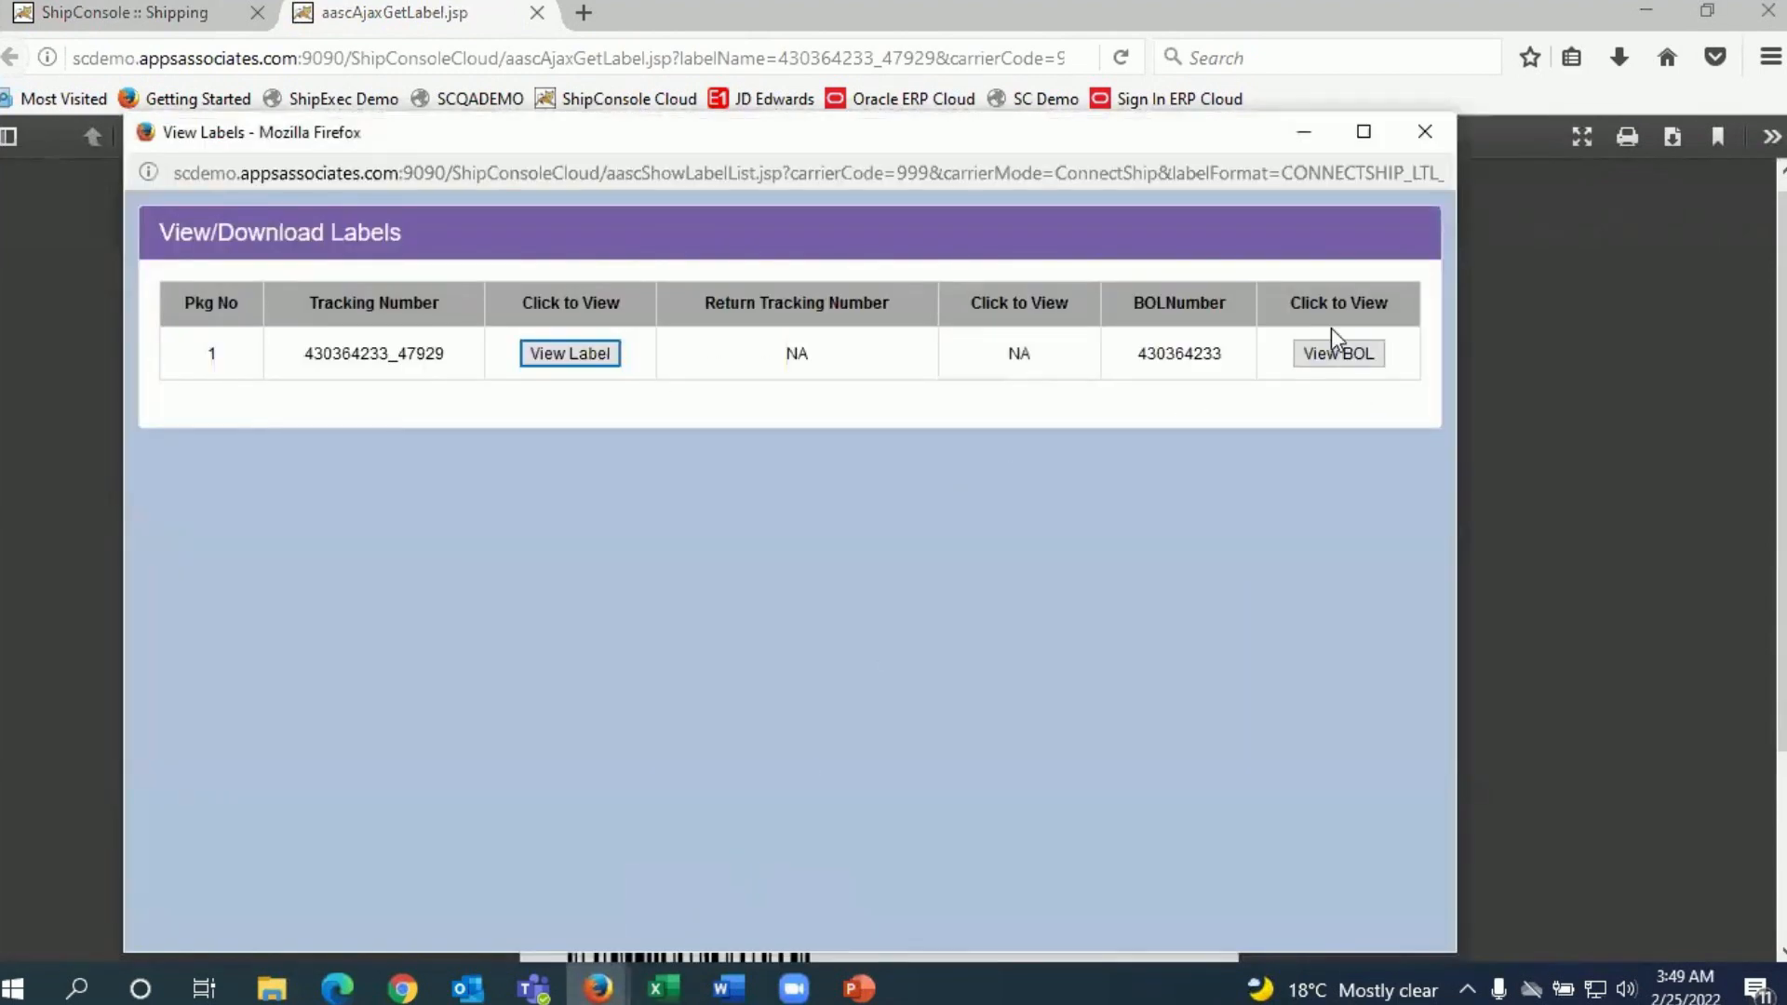
{"action": "left_click", "coordinate": [1339, 354]}
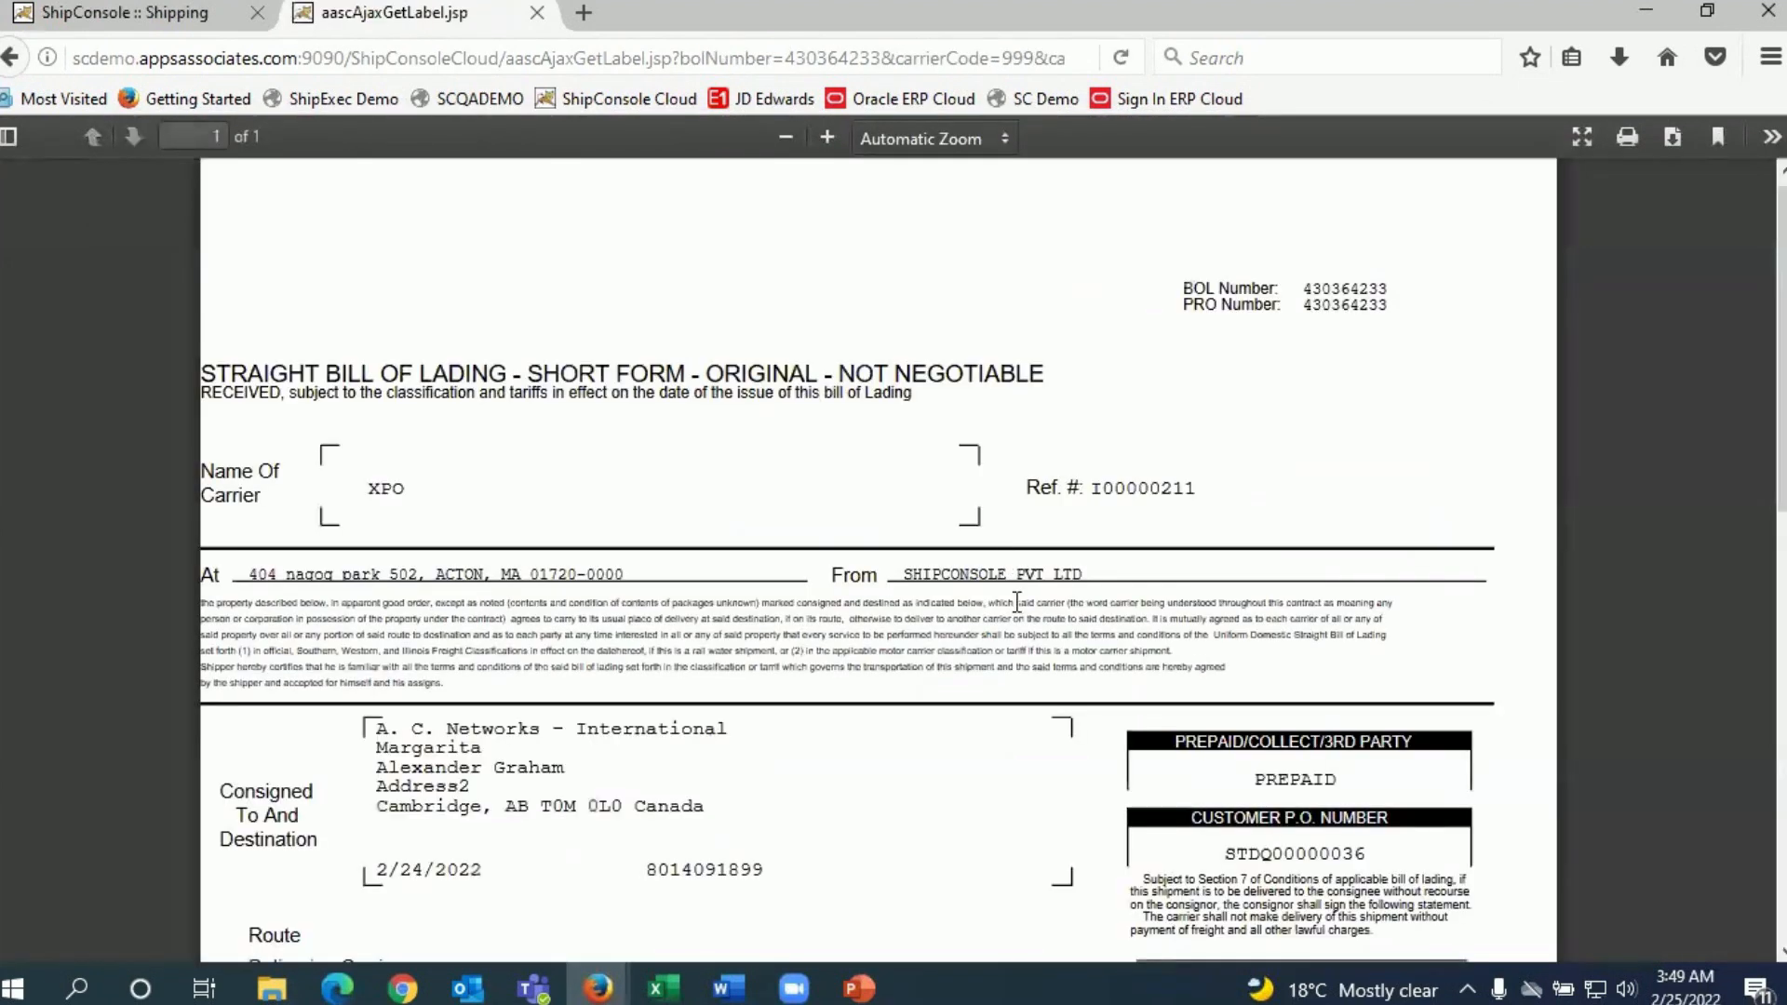
{"action": "scroll", "scroll_direction": "down", "scroll_amount": 3}
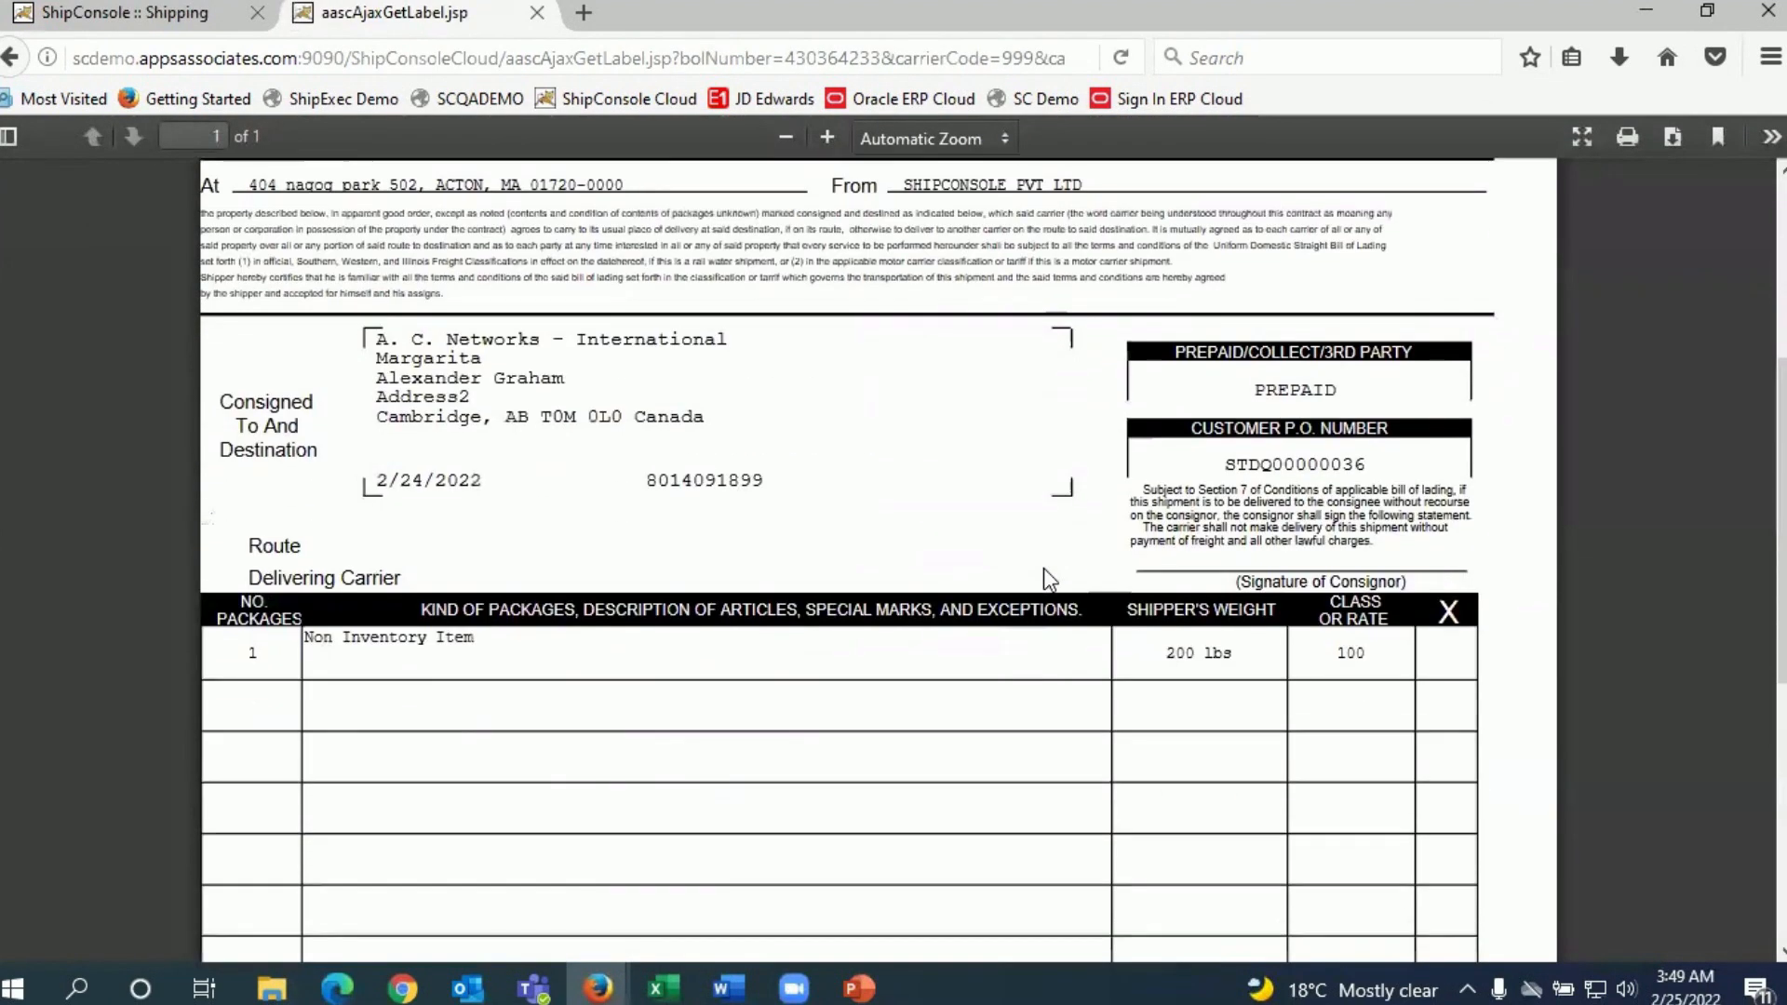
{"action": "scroll", "scroll_direction": "down", "scroll_amount": 3}
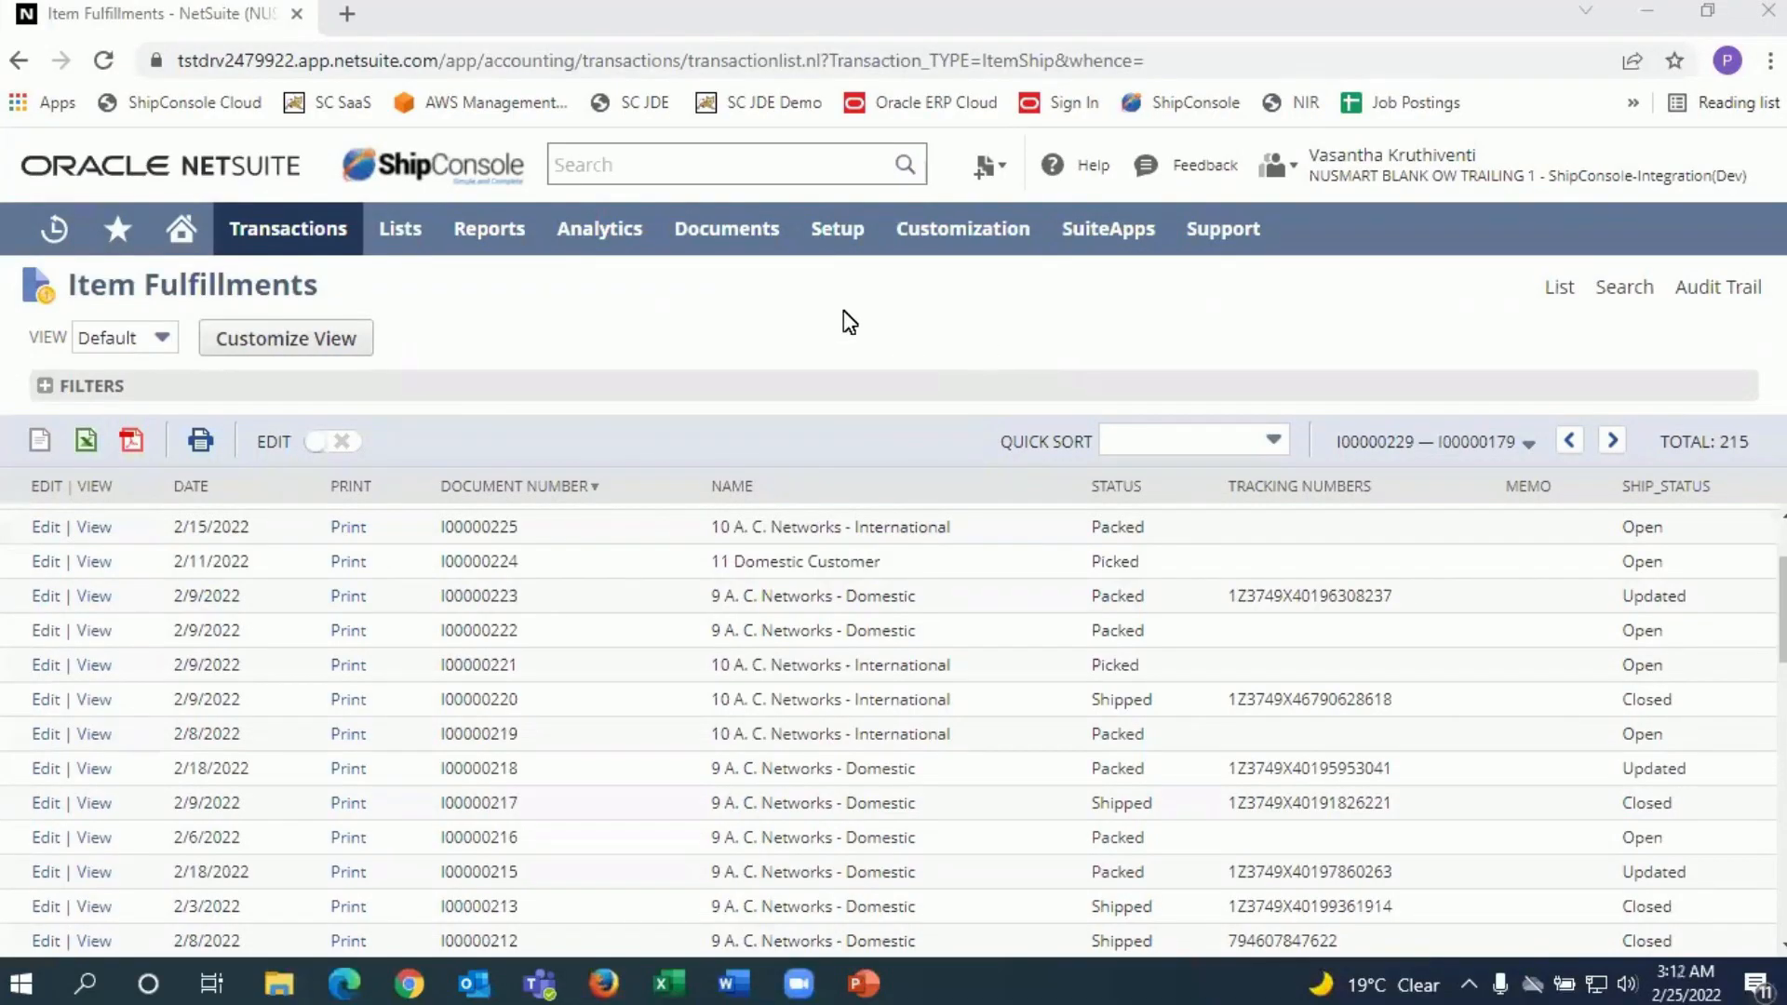
{"action": "mouse_move", "coordinate": [833, 330]}
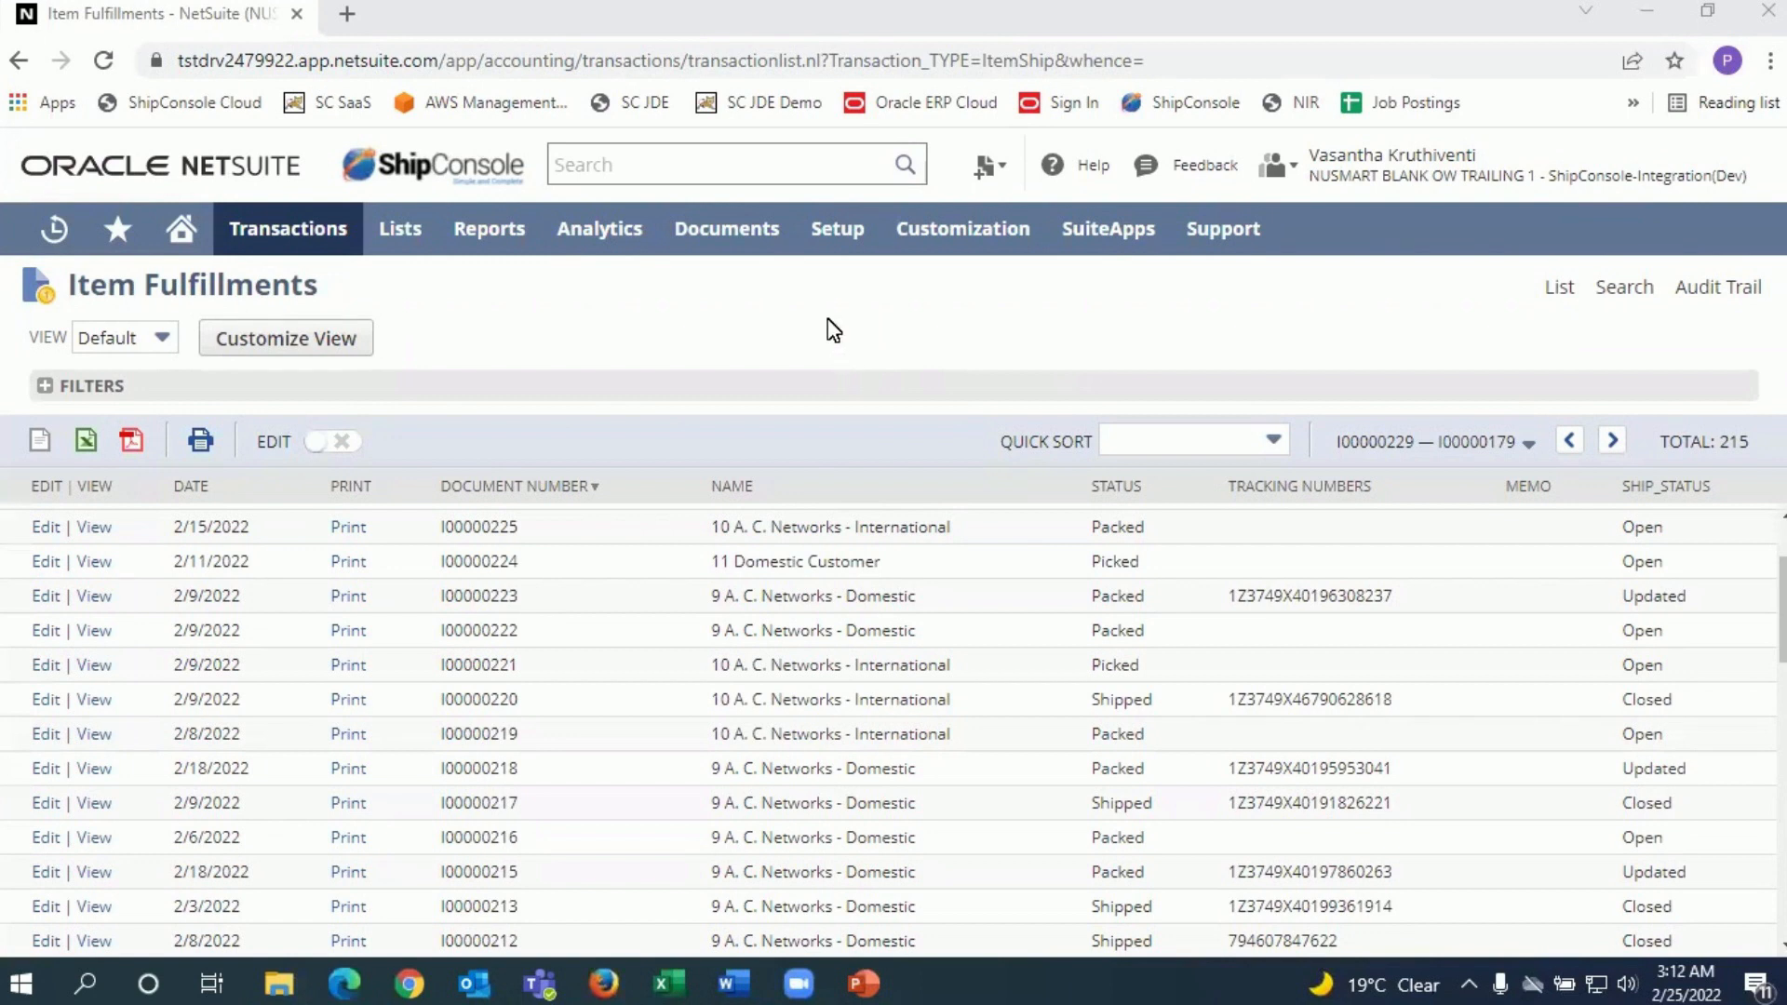
{"action": "mouse_move", "coordinate": [841, 315]}
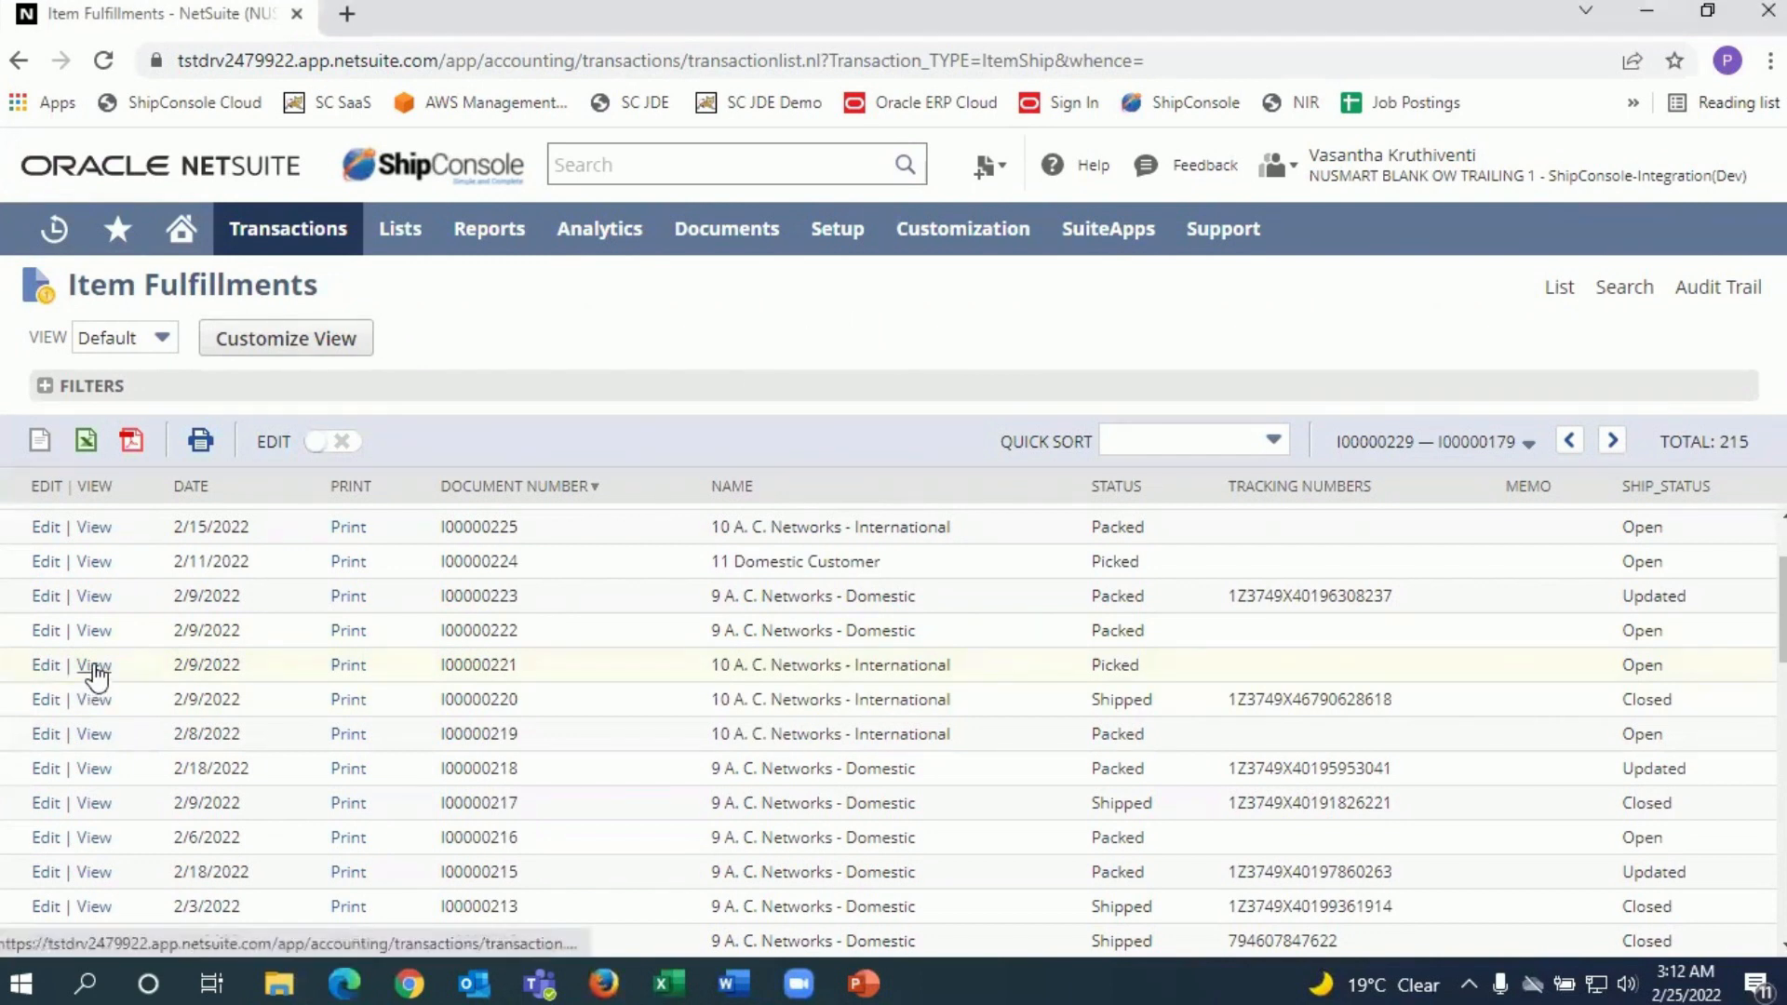
- View item fulfillment I00000221 for A. C. Networks - International, still in Picked status
{"action": "left_click", "coordinate": [95, 665]}
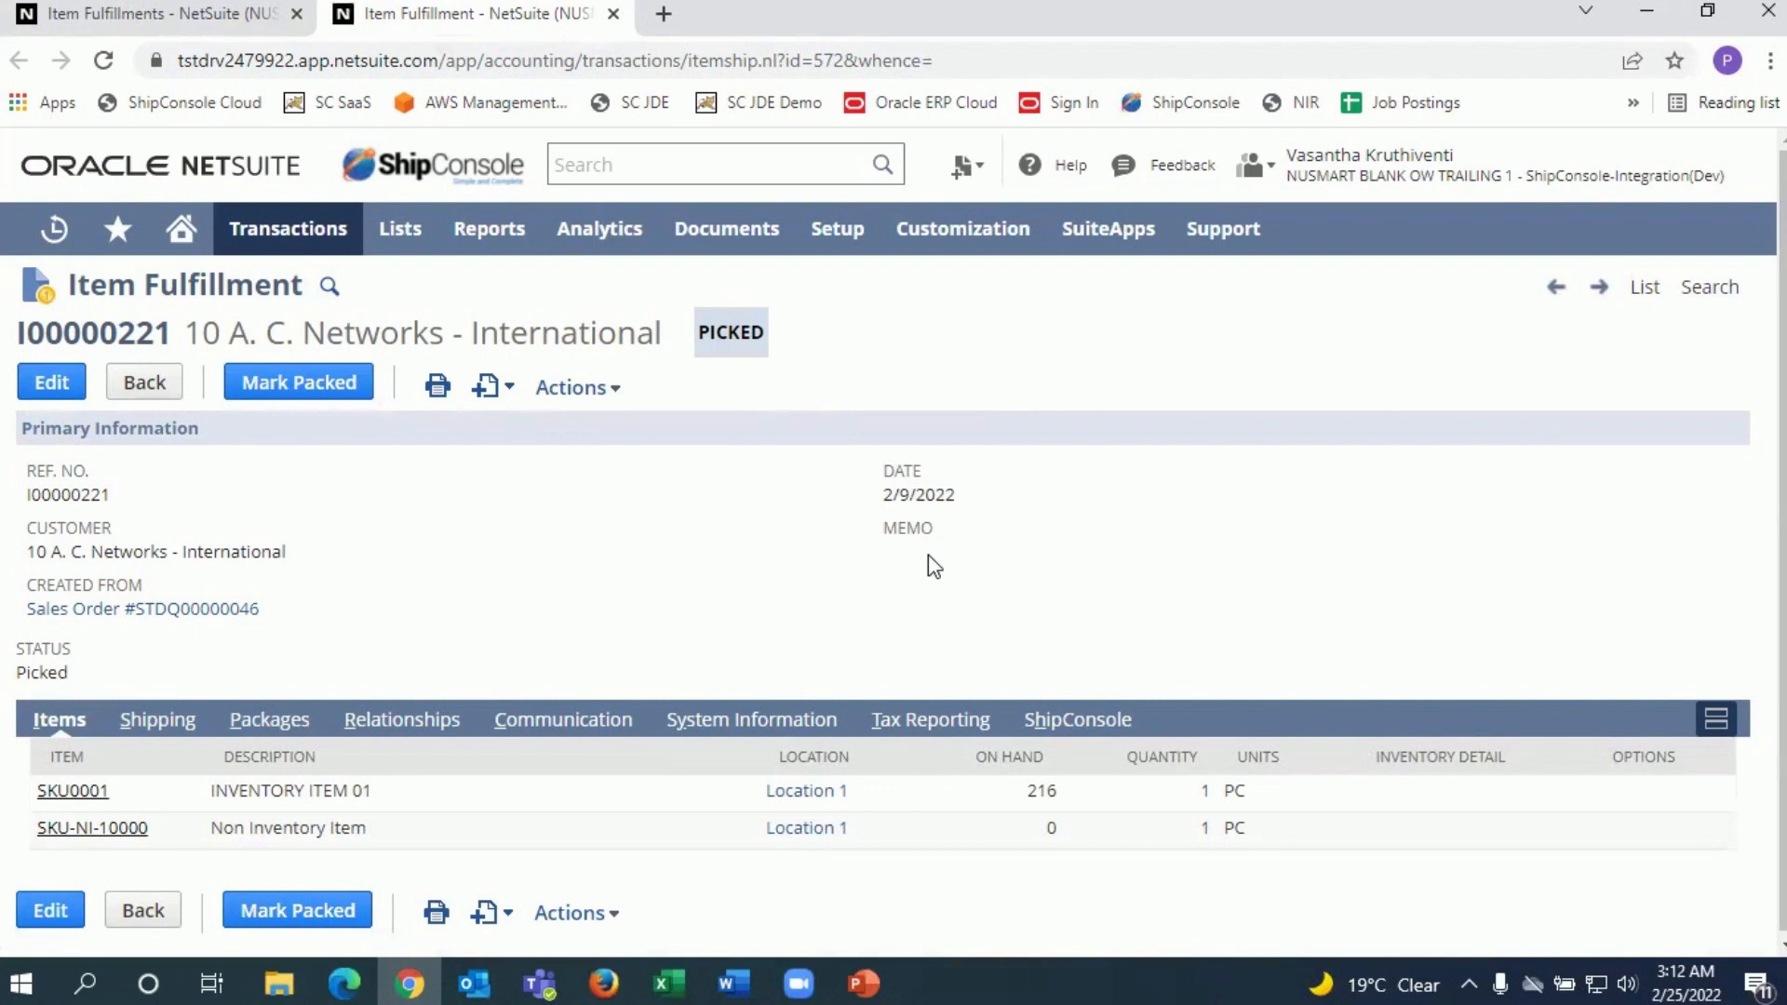
{"action": "mouse_move", "coordinate": [1096, 588]}
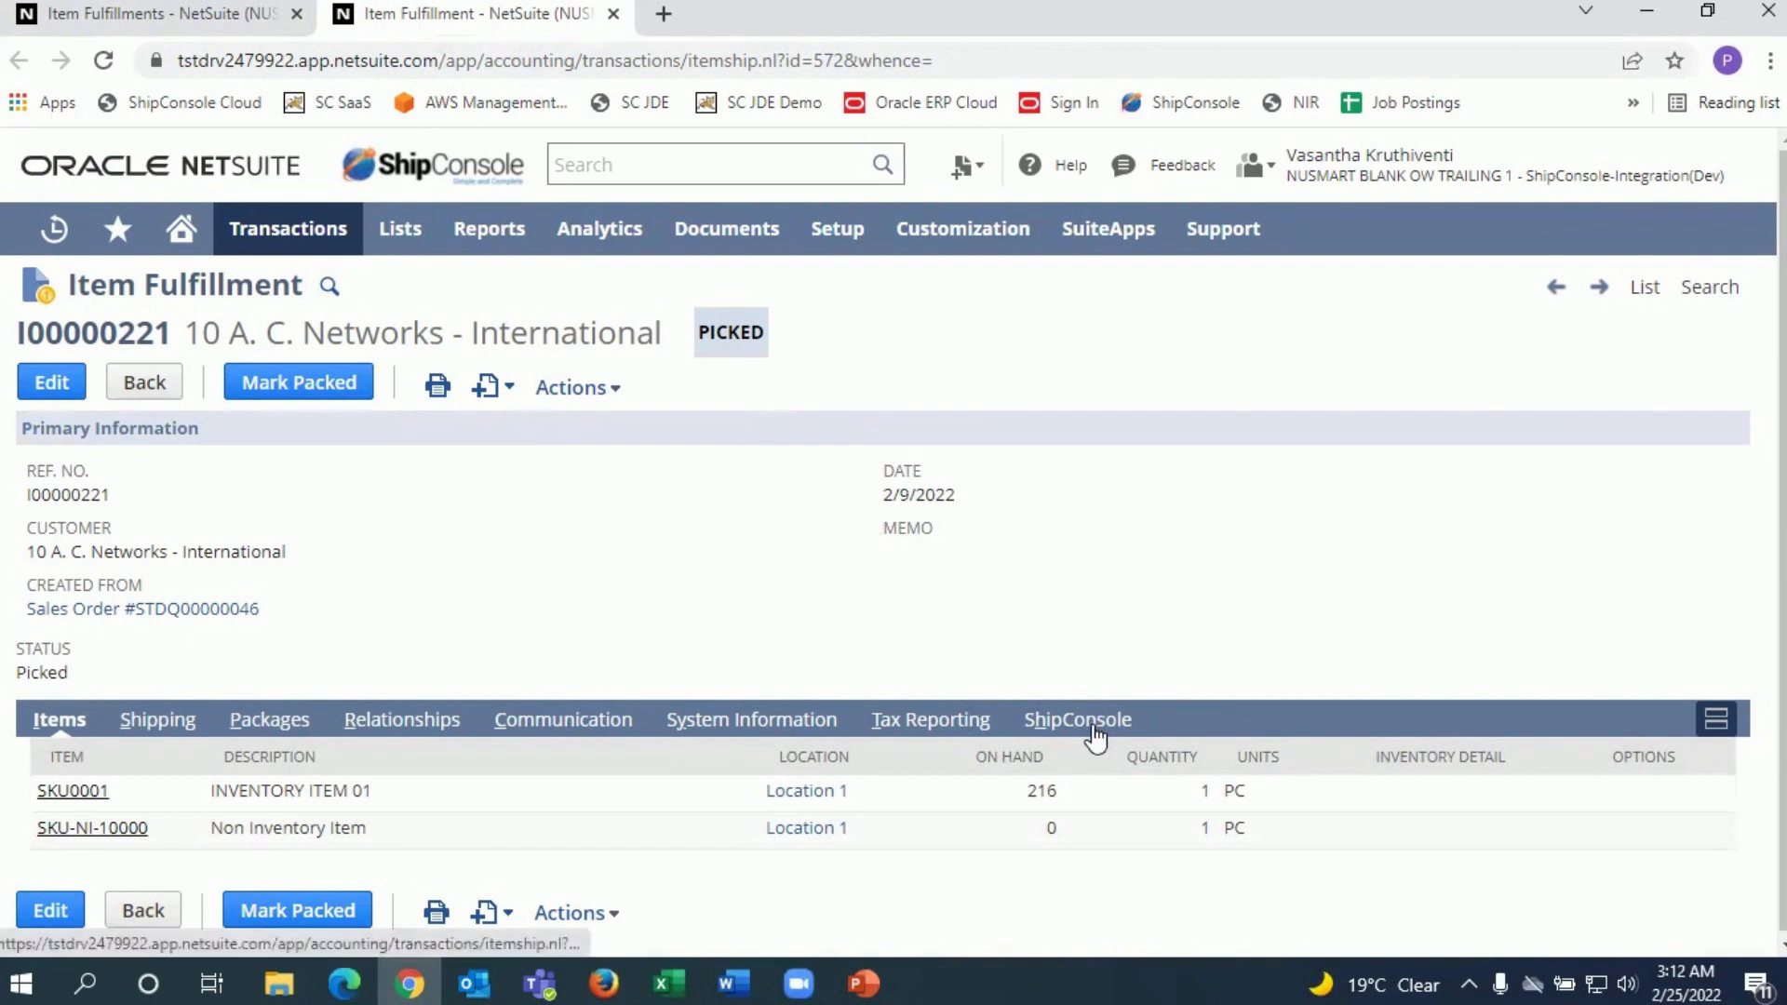
- Review I00000221's ShipConsole details, with third-party billing to Canada and 1,500 declared value, and copy its number
{"action": "left_click", "coordinate": [1076, 720]}
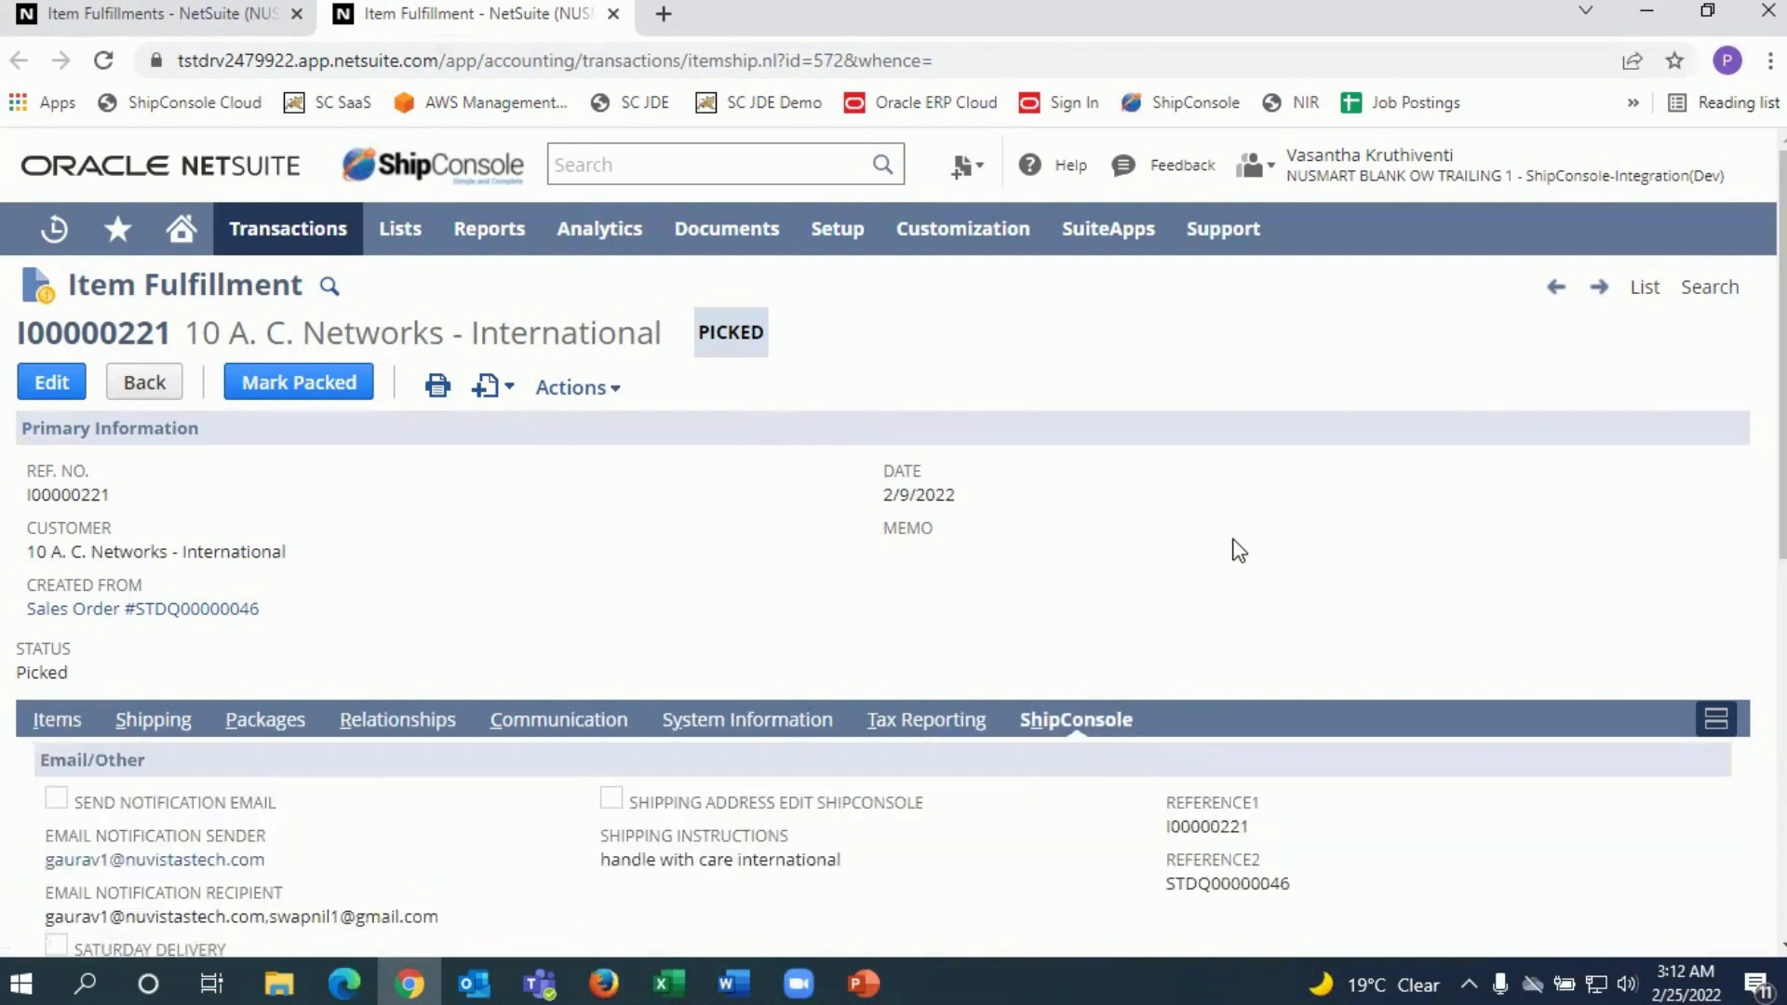
{"action": "mouse_move", "coordinate": [1210, 537]}
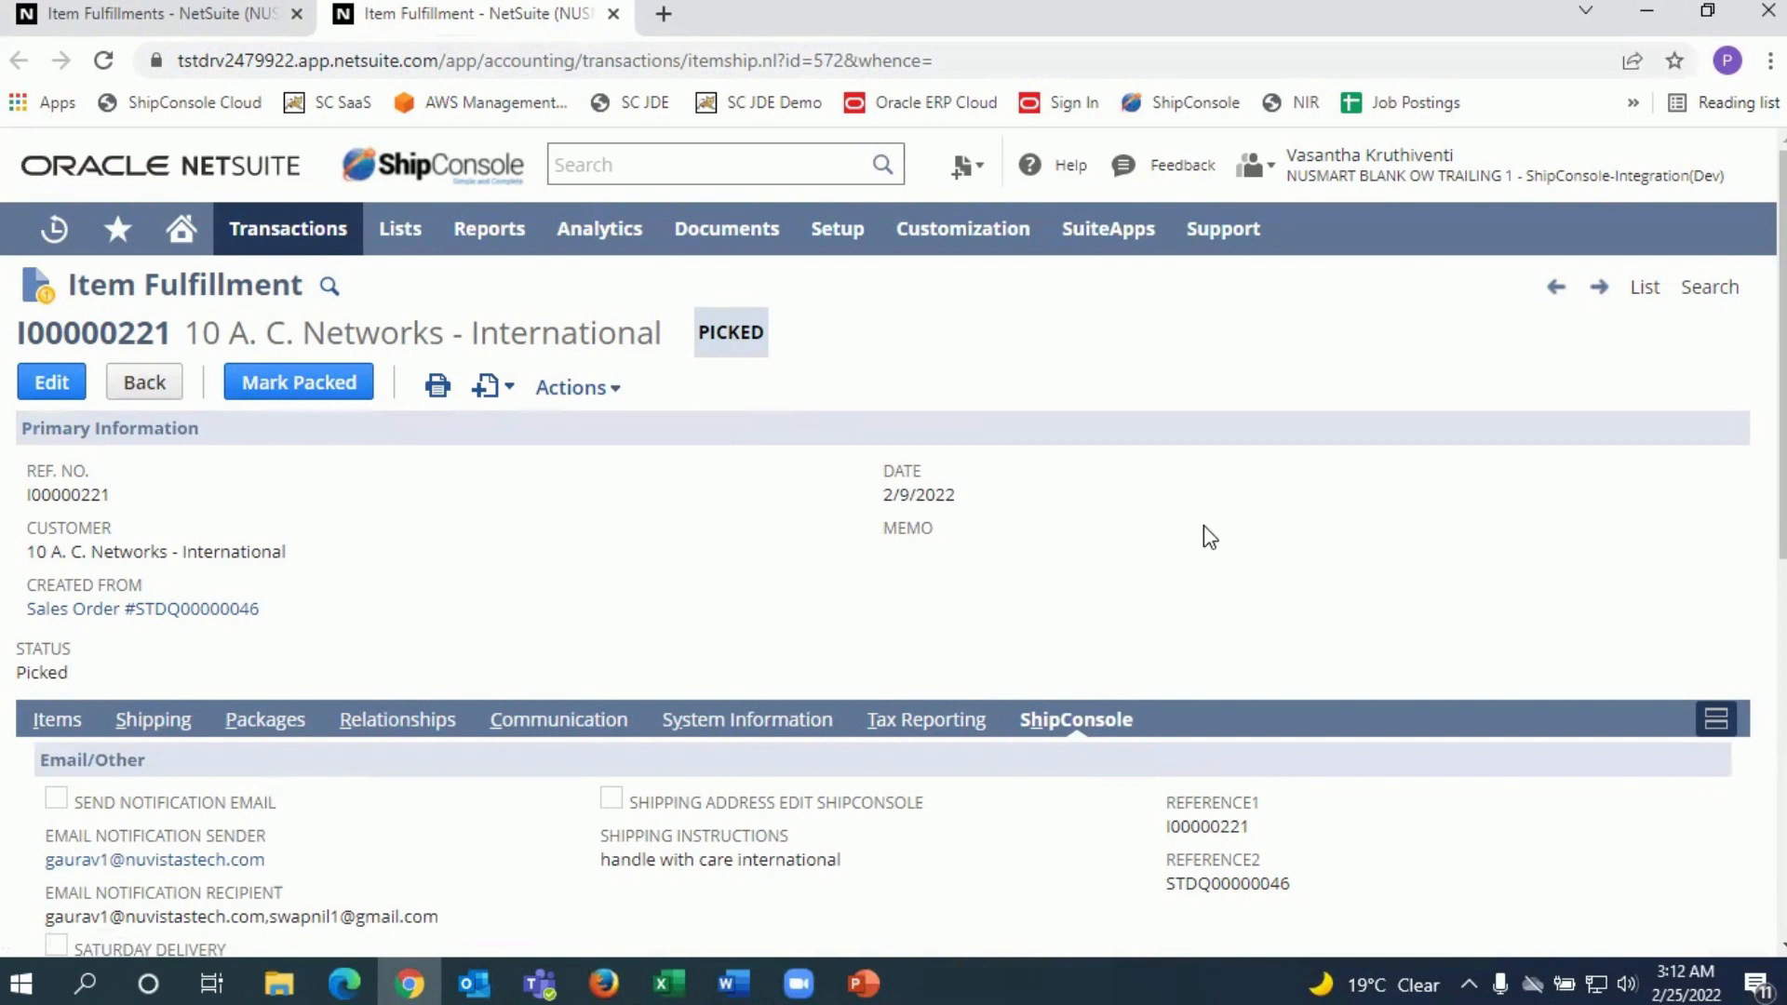
{"action": "scroll", "scroll_direction": "down", "scroll_amount": 3}
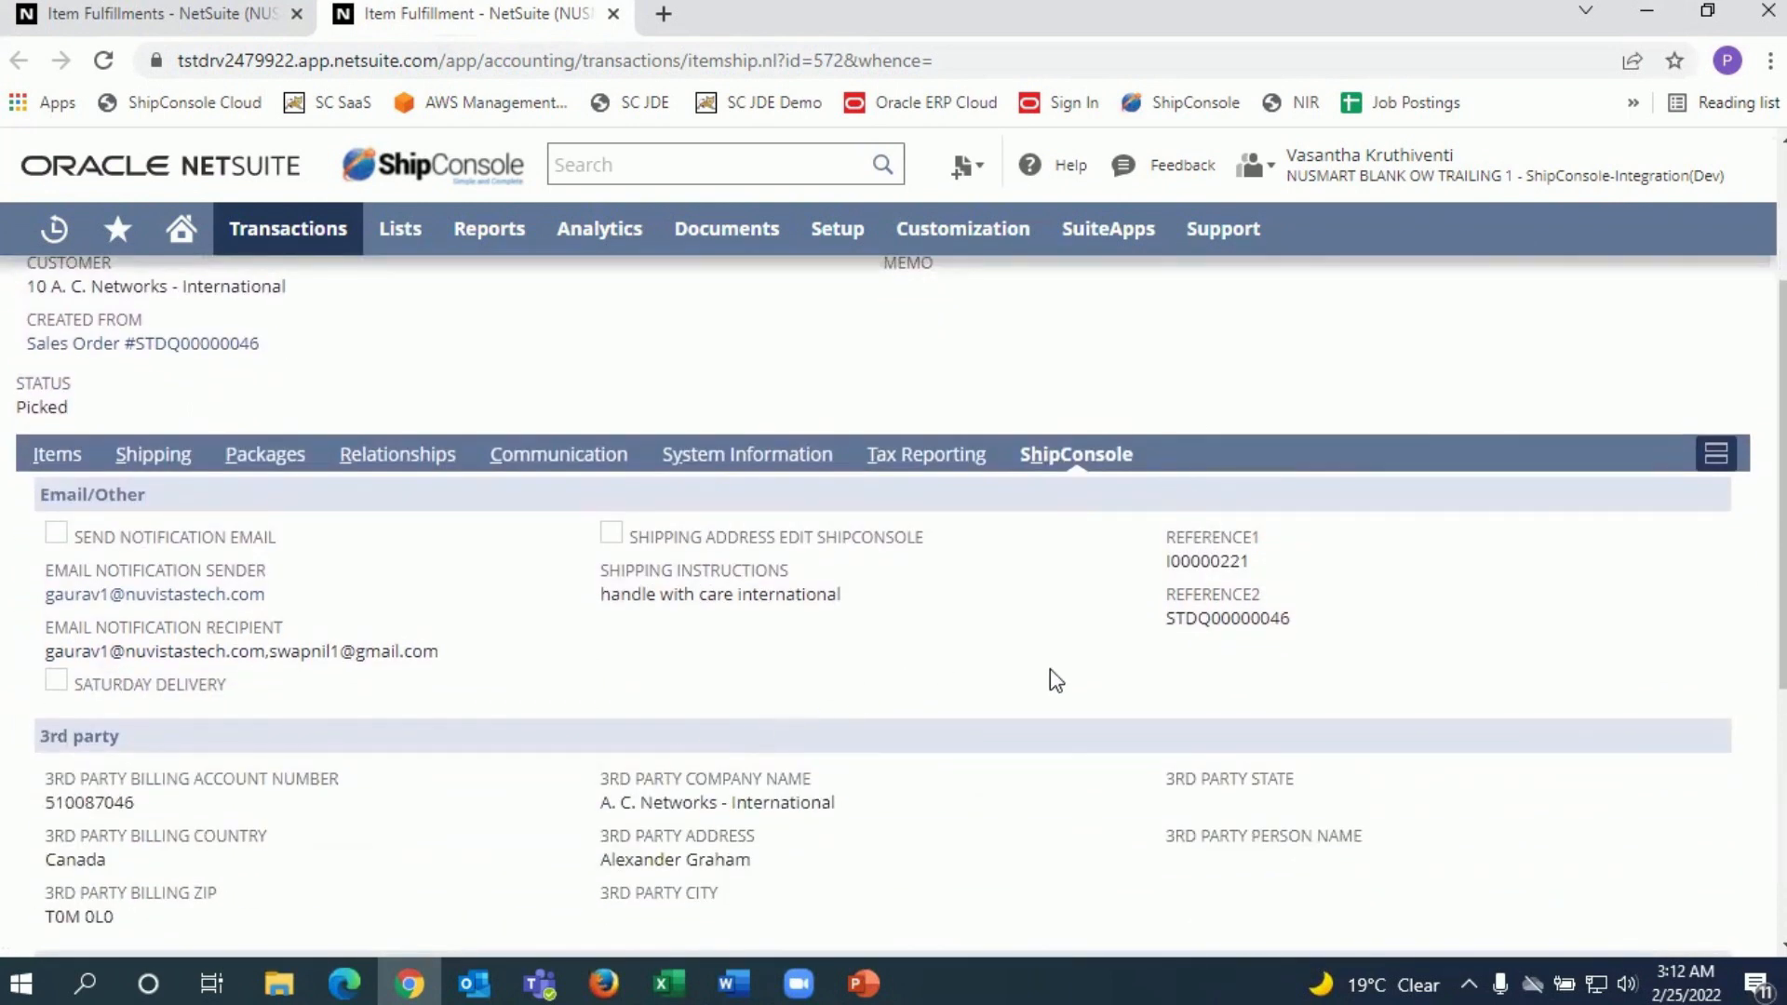
{"action": "mouse_move", "coordinate": [481, 614]}
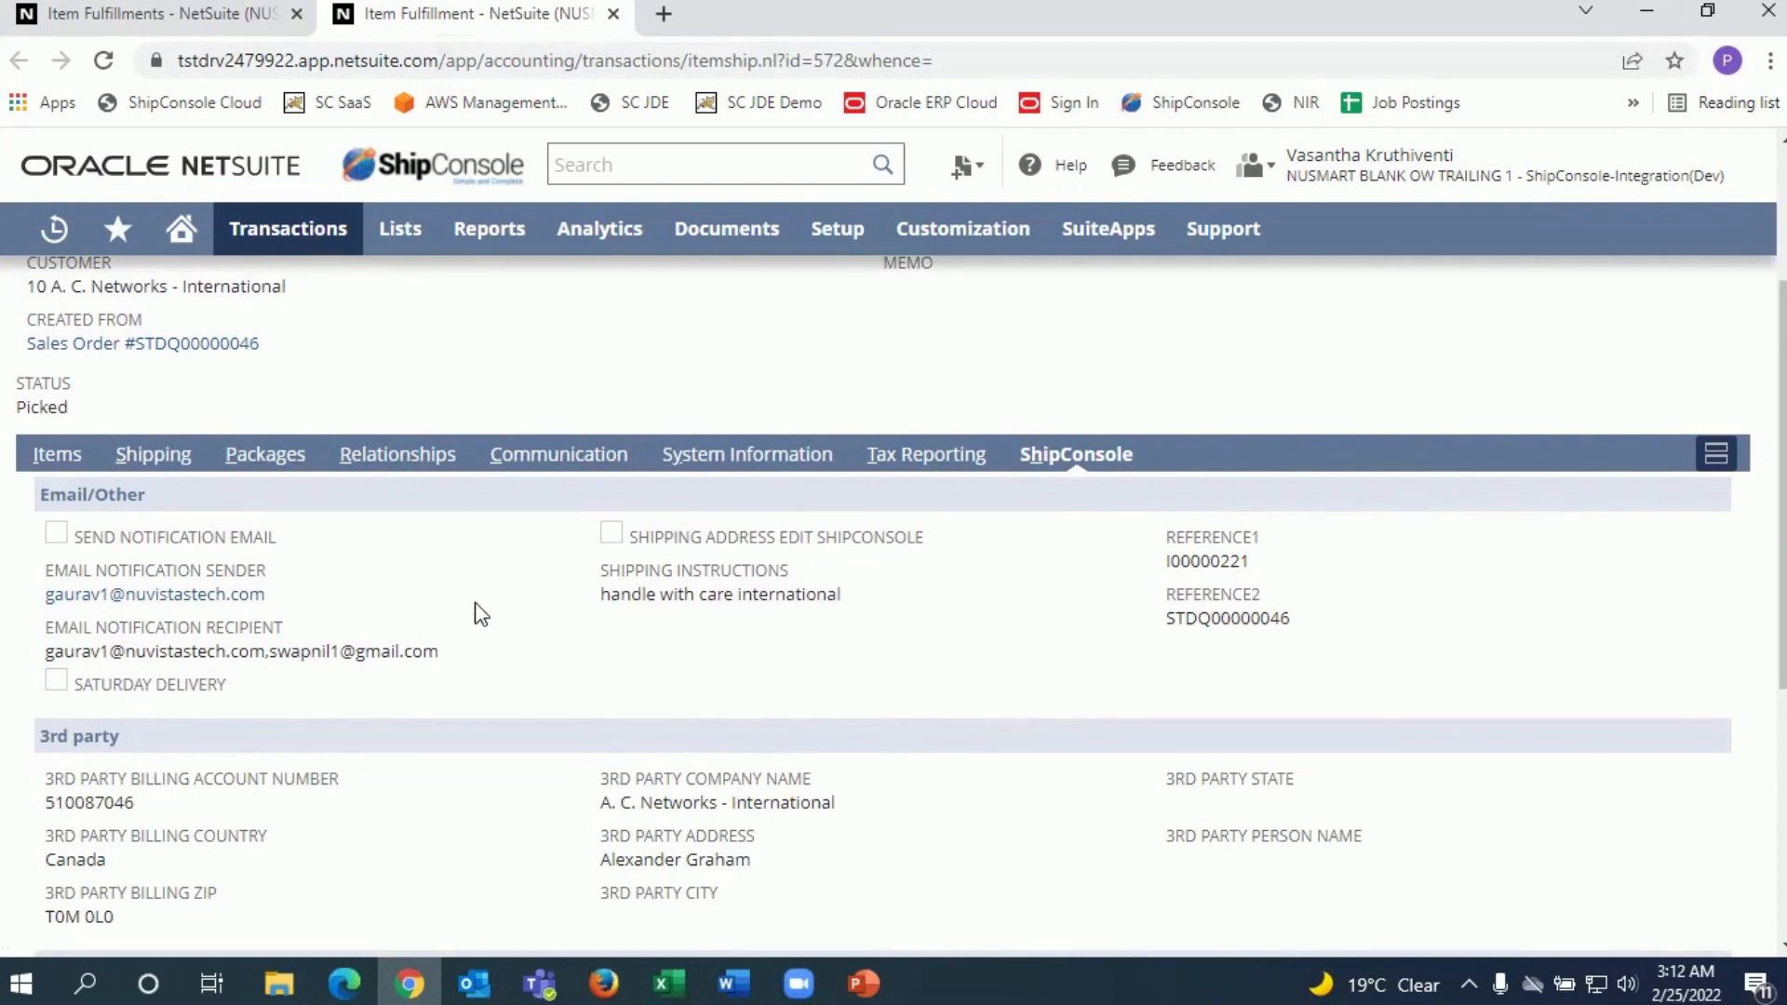
{"action": "scroll", "scroll_direction": "down", "scroll_amount": 3}
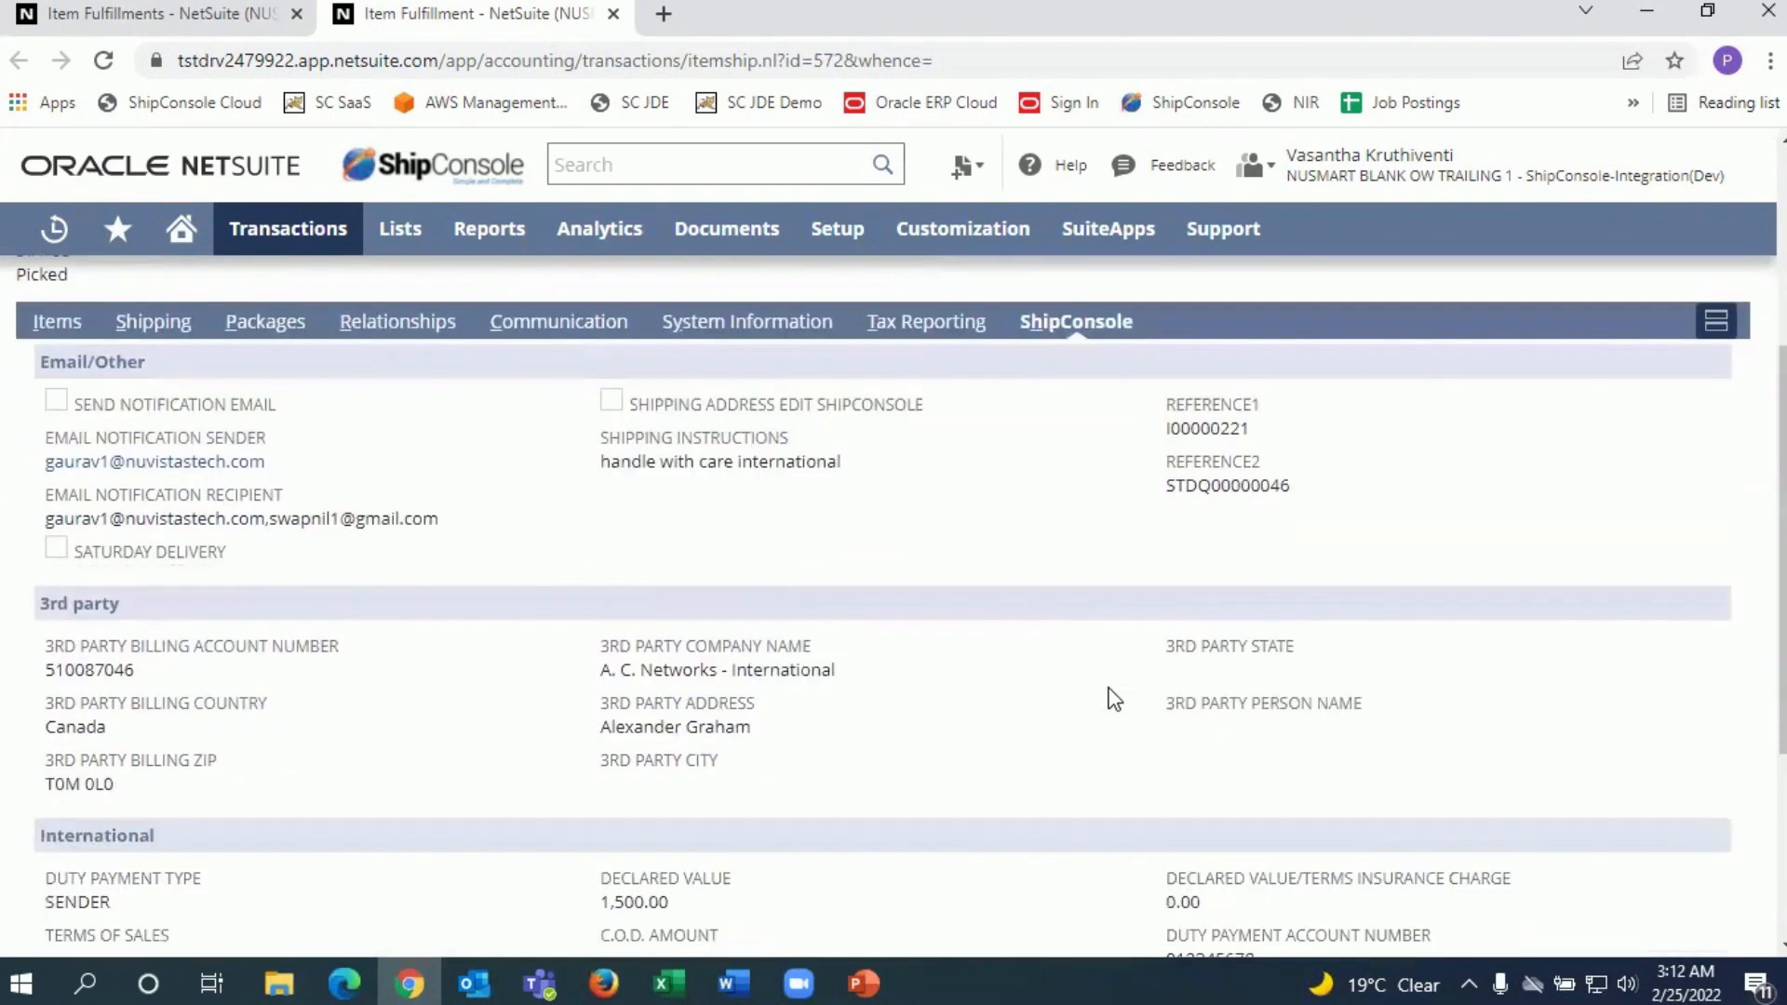
{"action": "scroll", "scroll_direction": "down", "scroll_amount": 3}
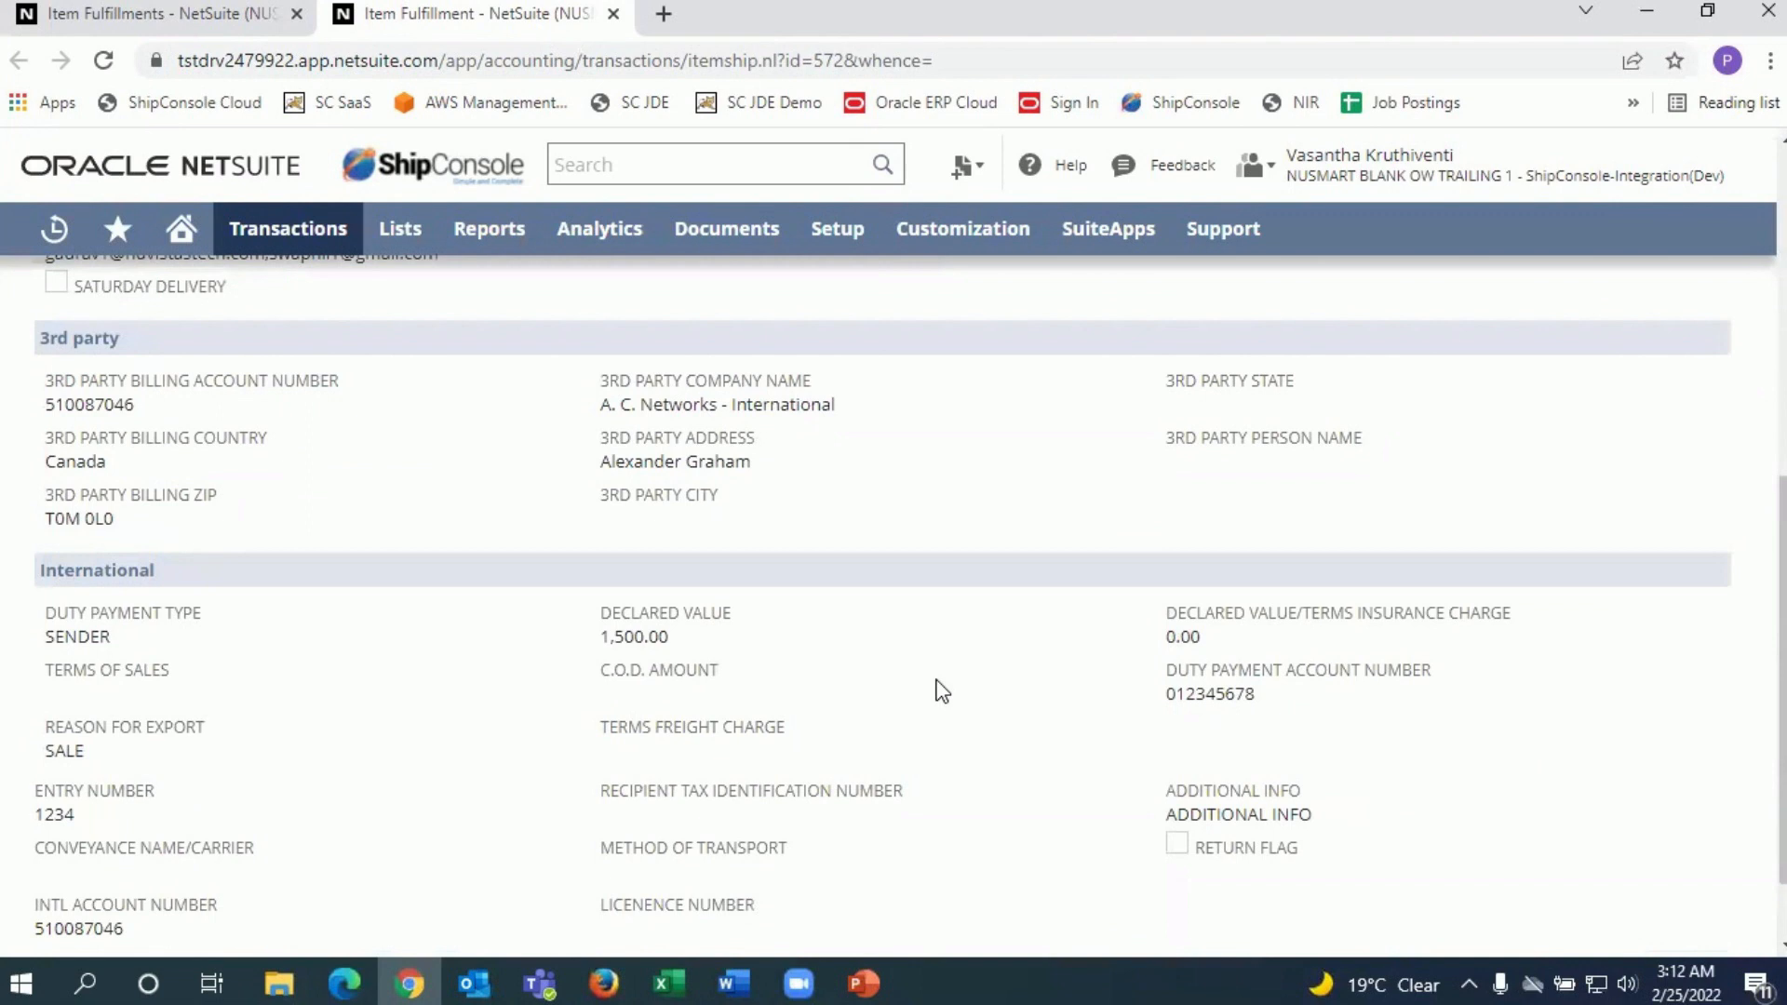
{"action": "mouse_move", "coordinate": [950, 726]}
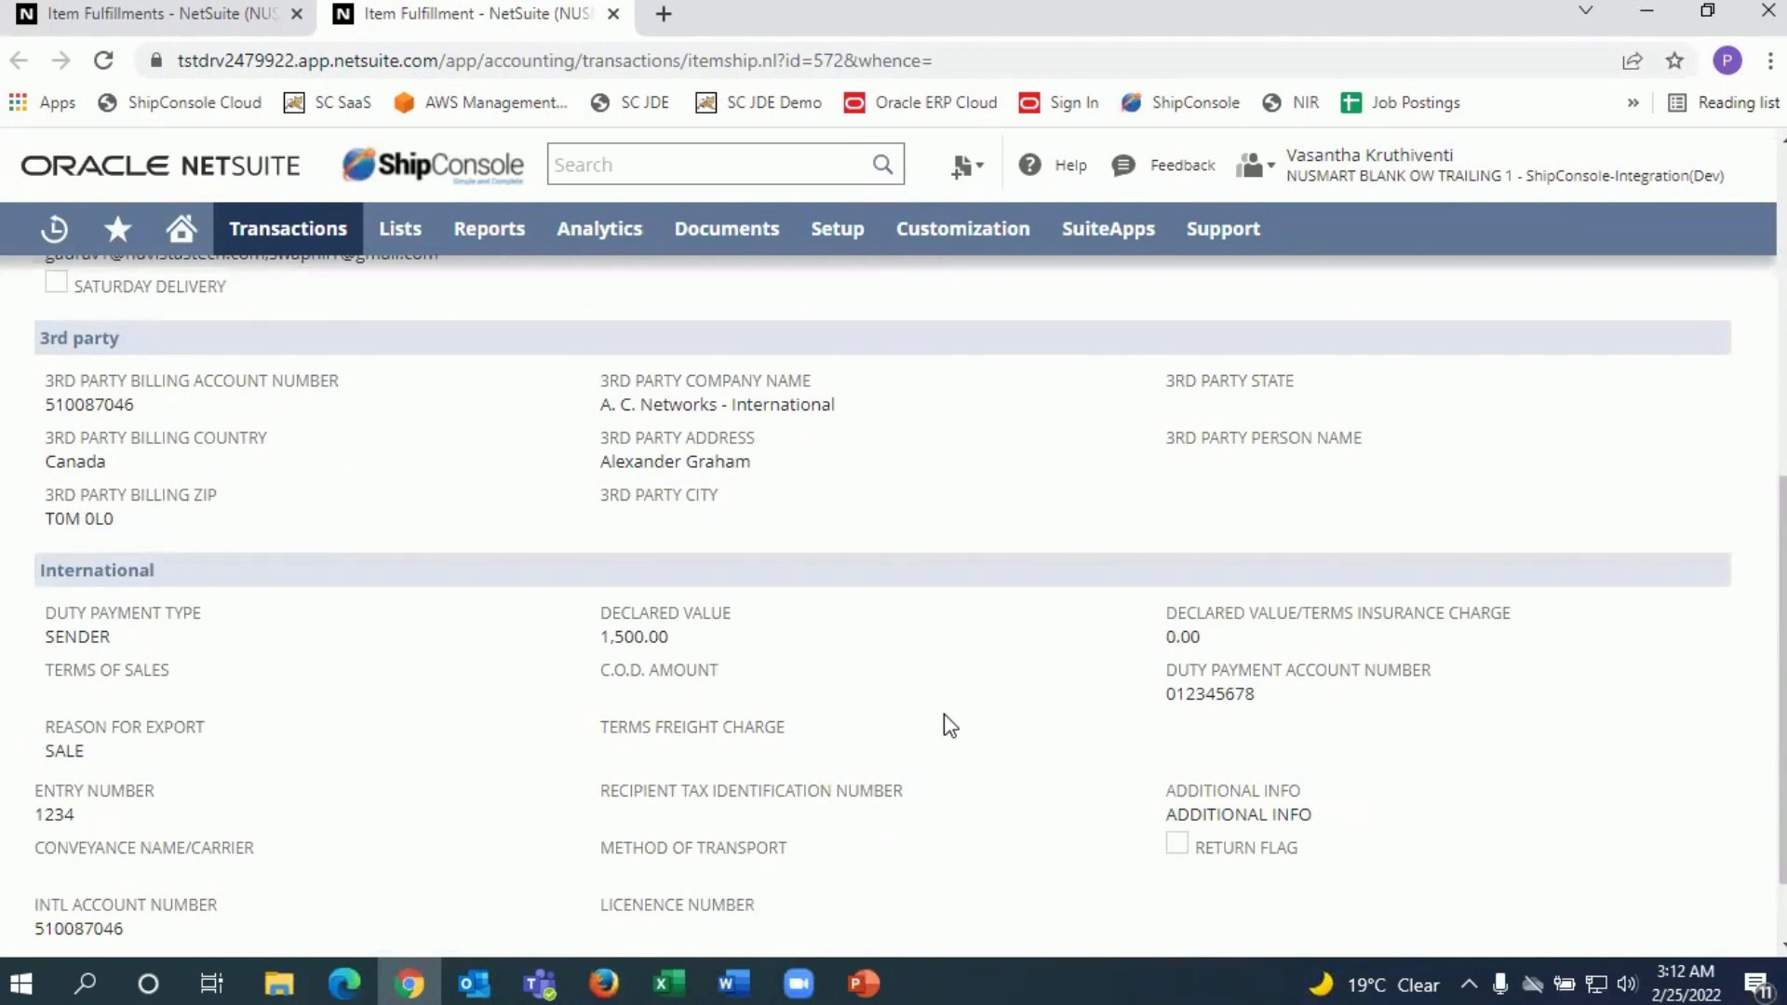
{"action": "mouse_move", "coordinate": [956, 720]}
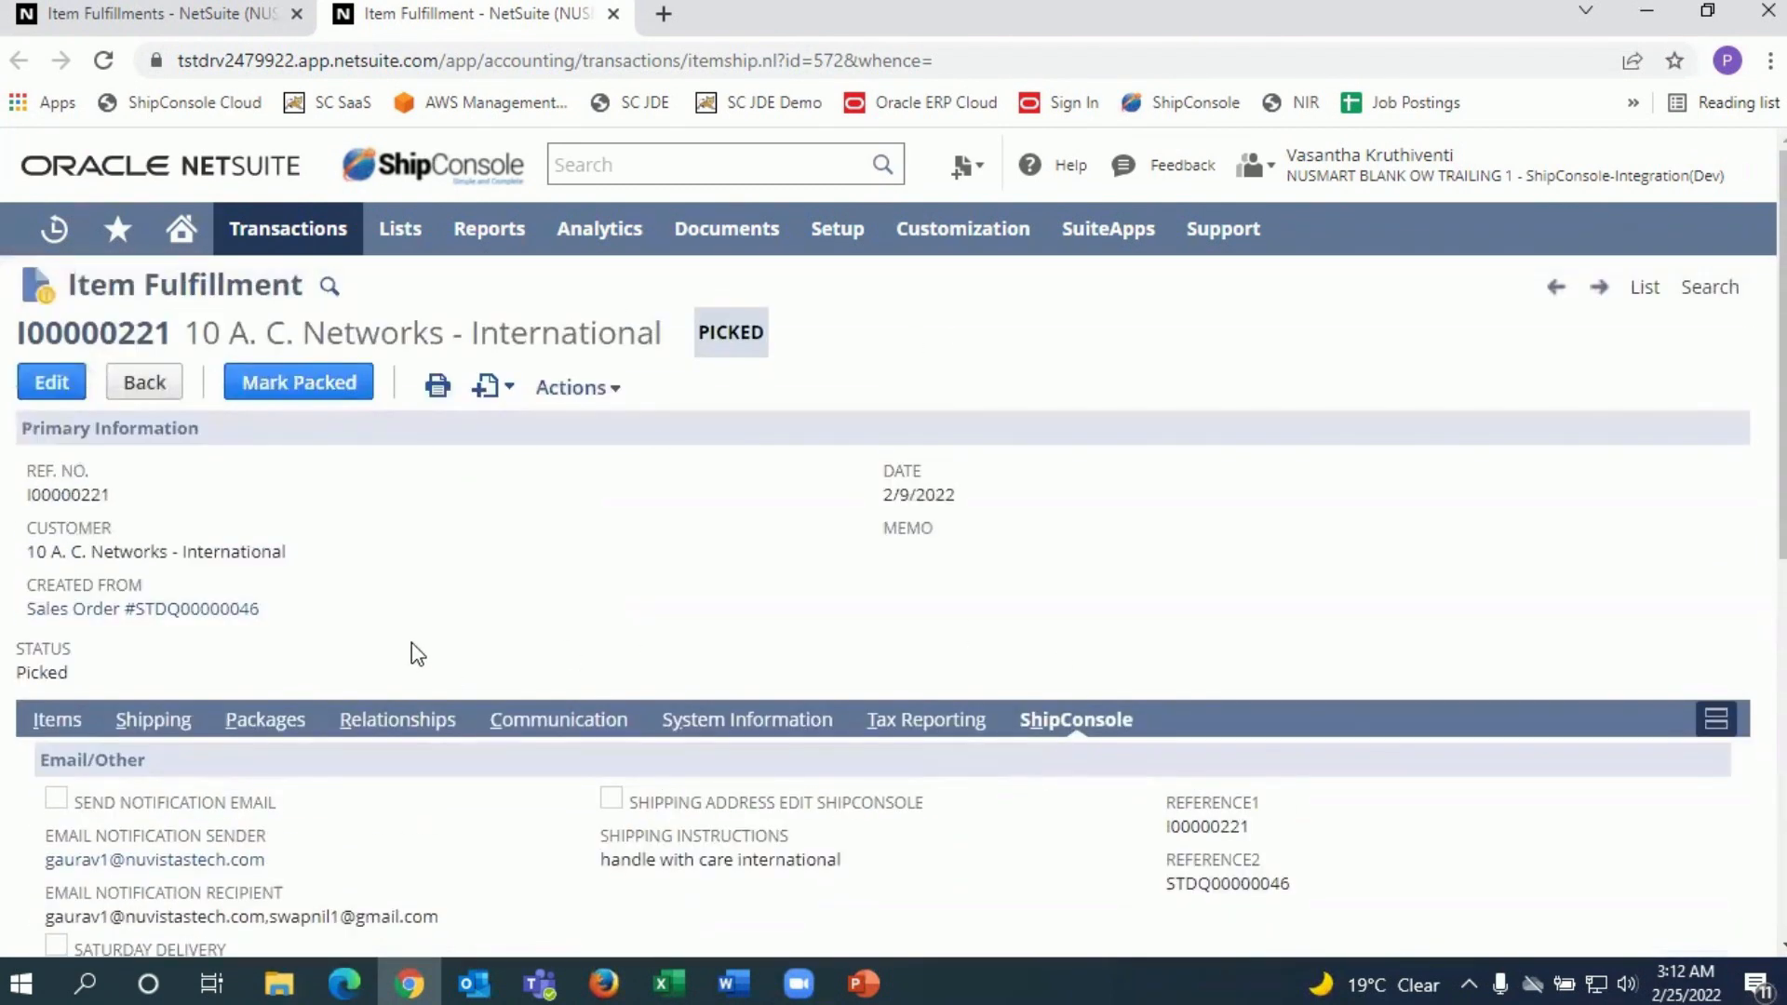
{"action": "mouse_move", "coordinate": [687, 478]}
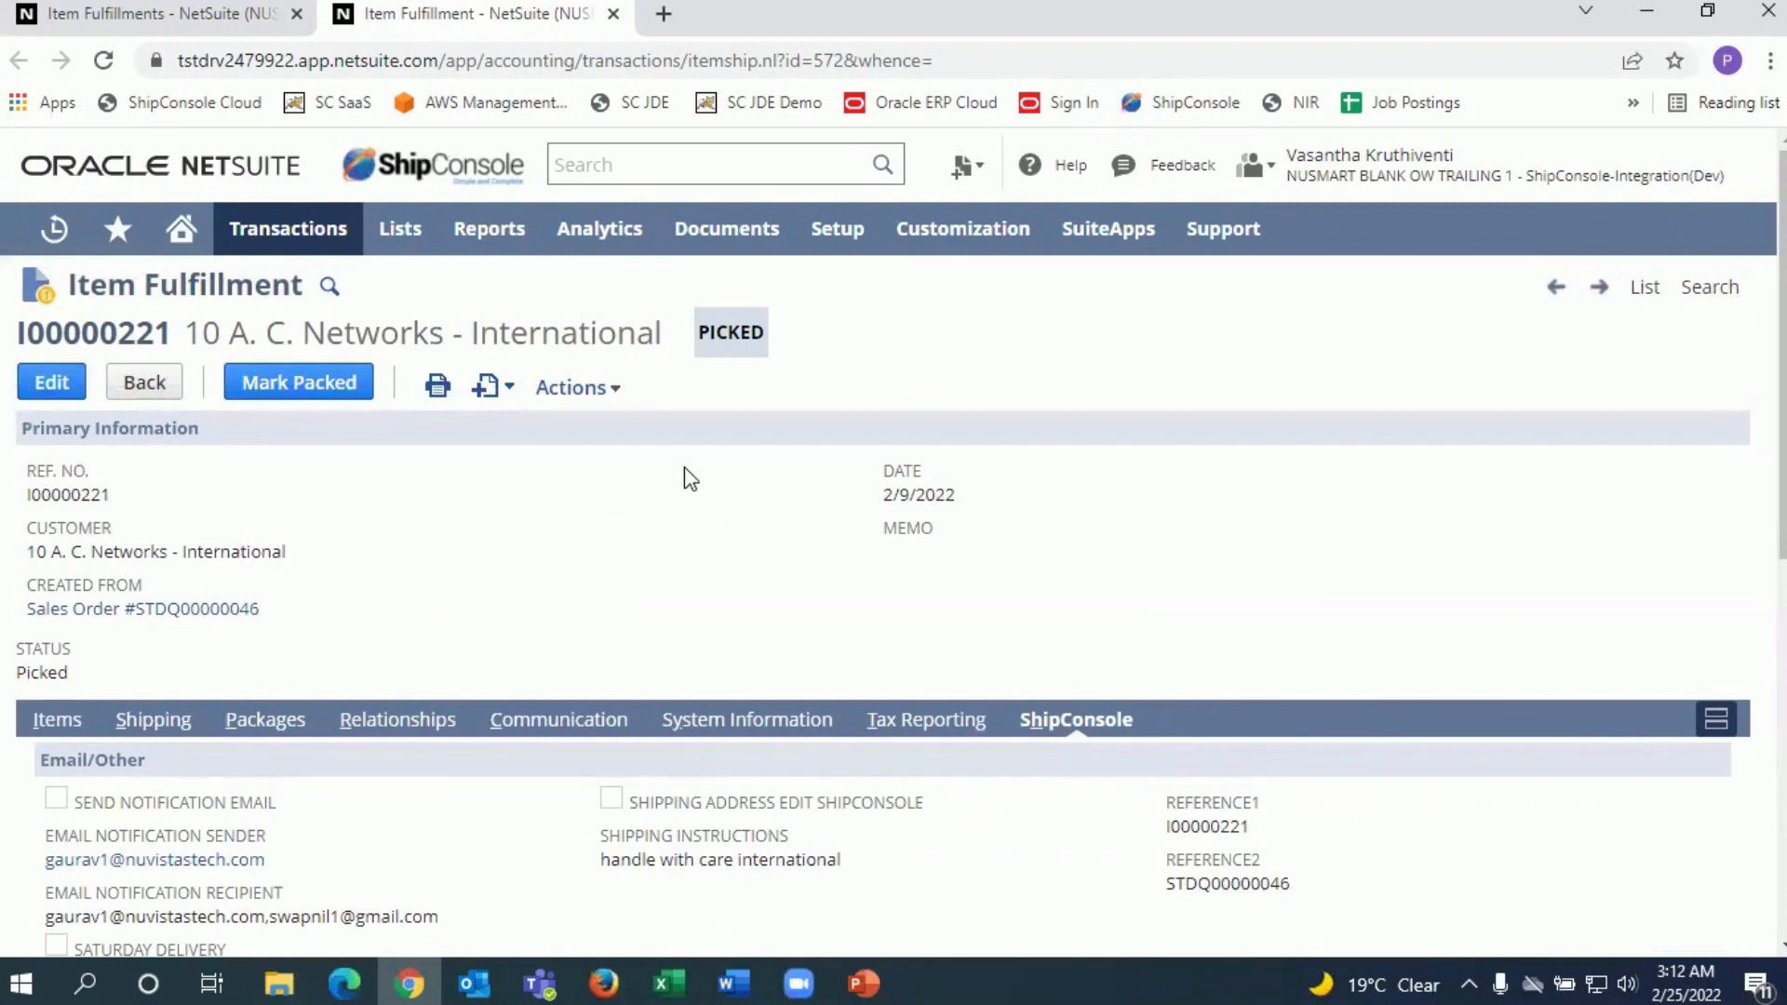
{"action": "mouse_move", "coordinate": [717, 586]}
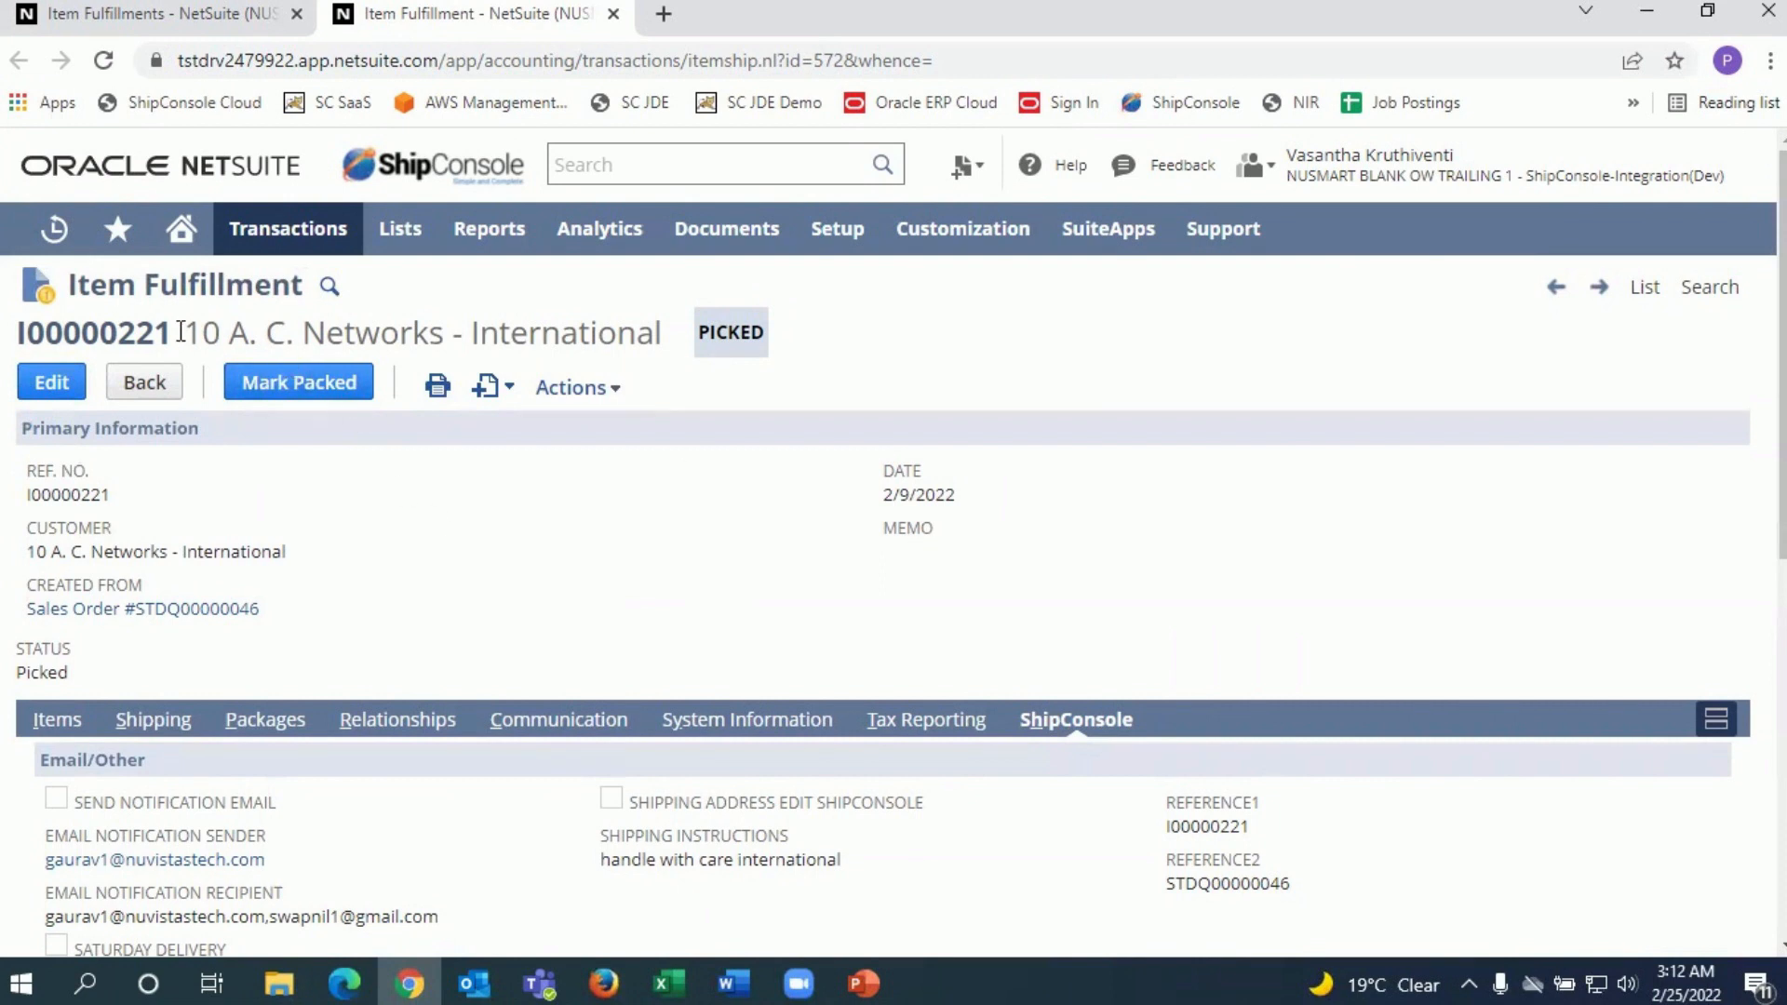
{"action": "double_click", "coordinate": [91, 331]}
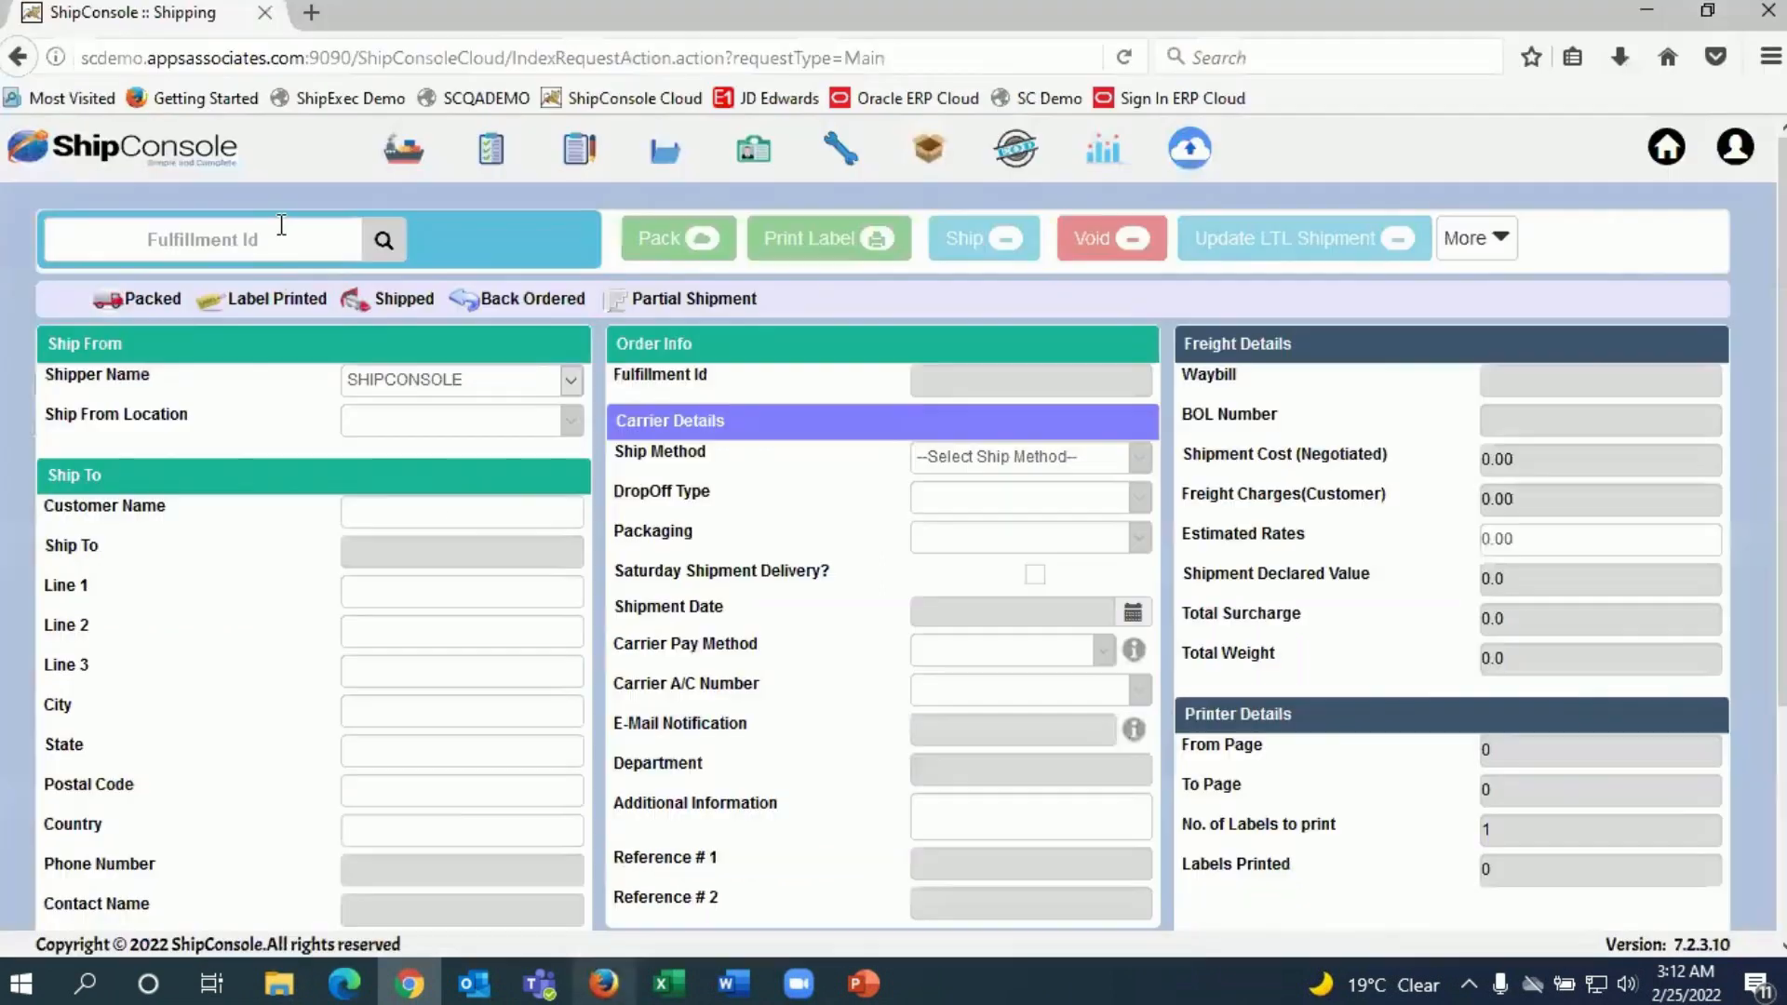
- Search I00000221 and review its UPS Worldwide Expedited details: Cambridge, Canada, one 30.022 LB package
{"action": "type", "text": "I00000221"}
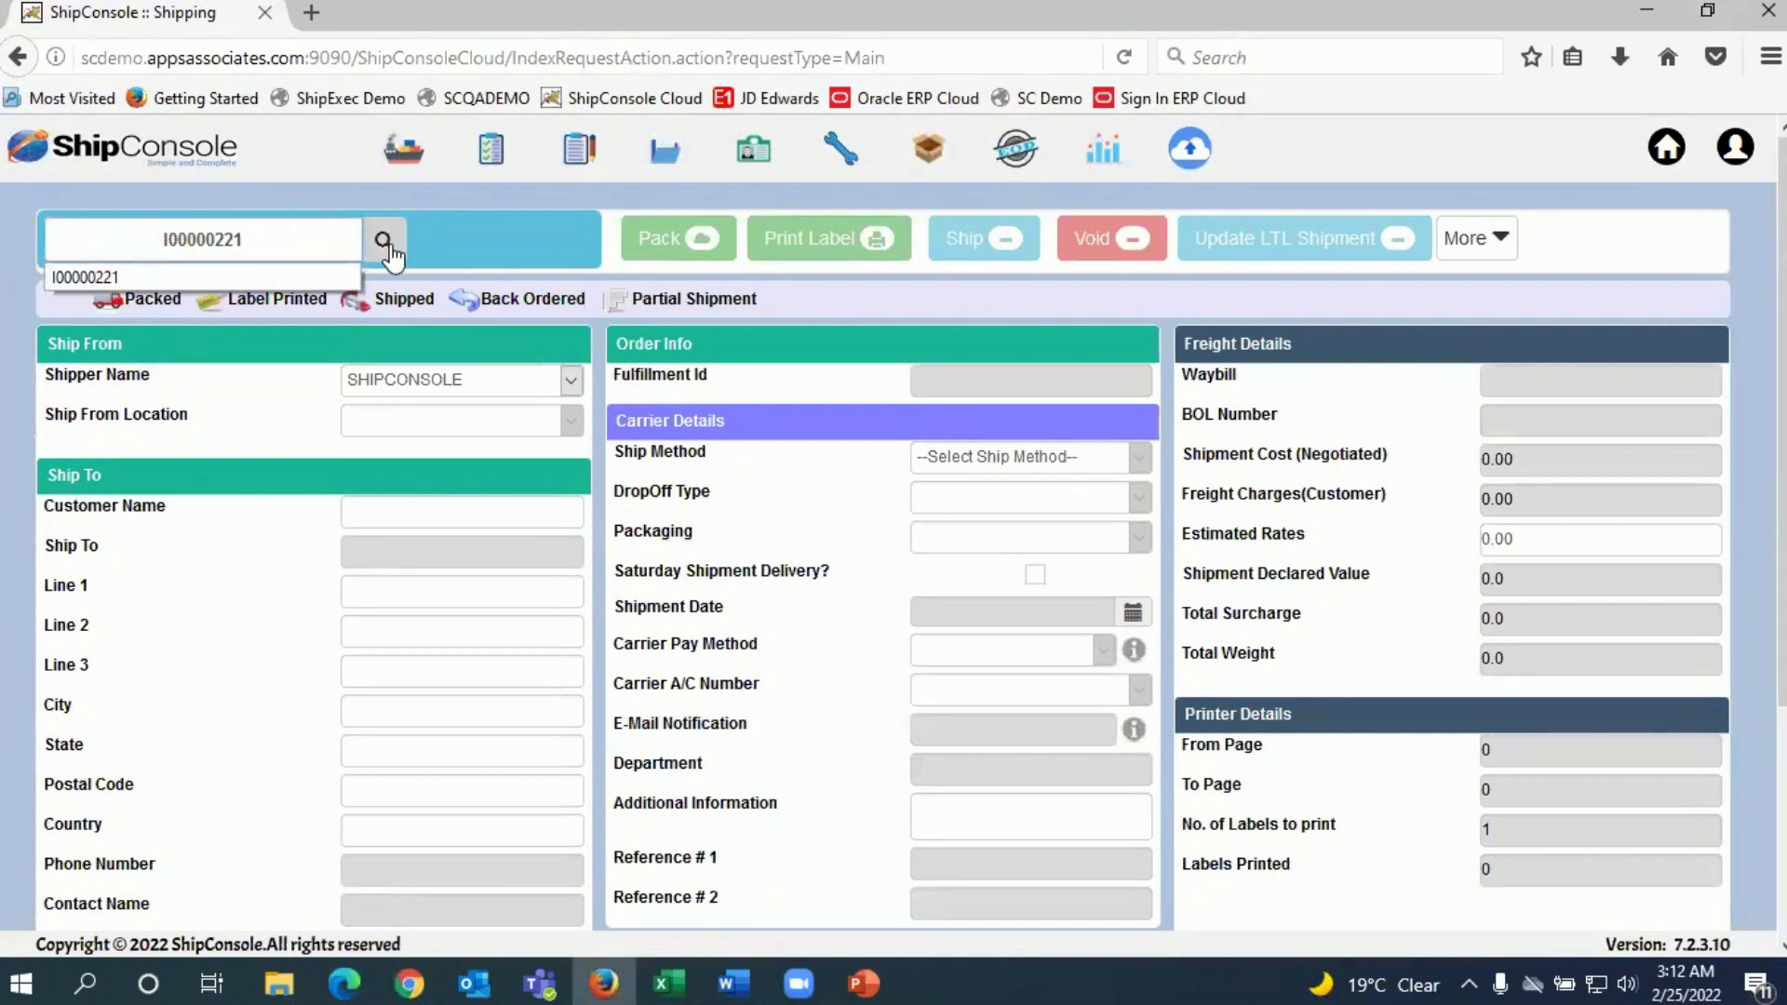
{"action": "left_click", "coordinate": [384, 238]}
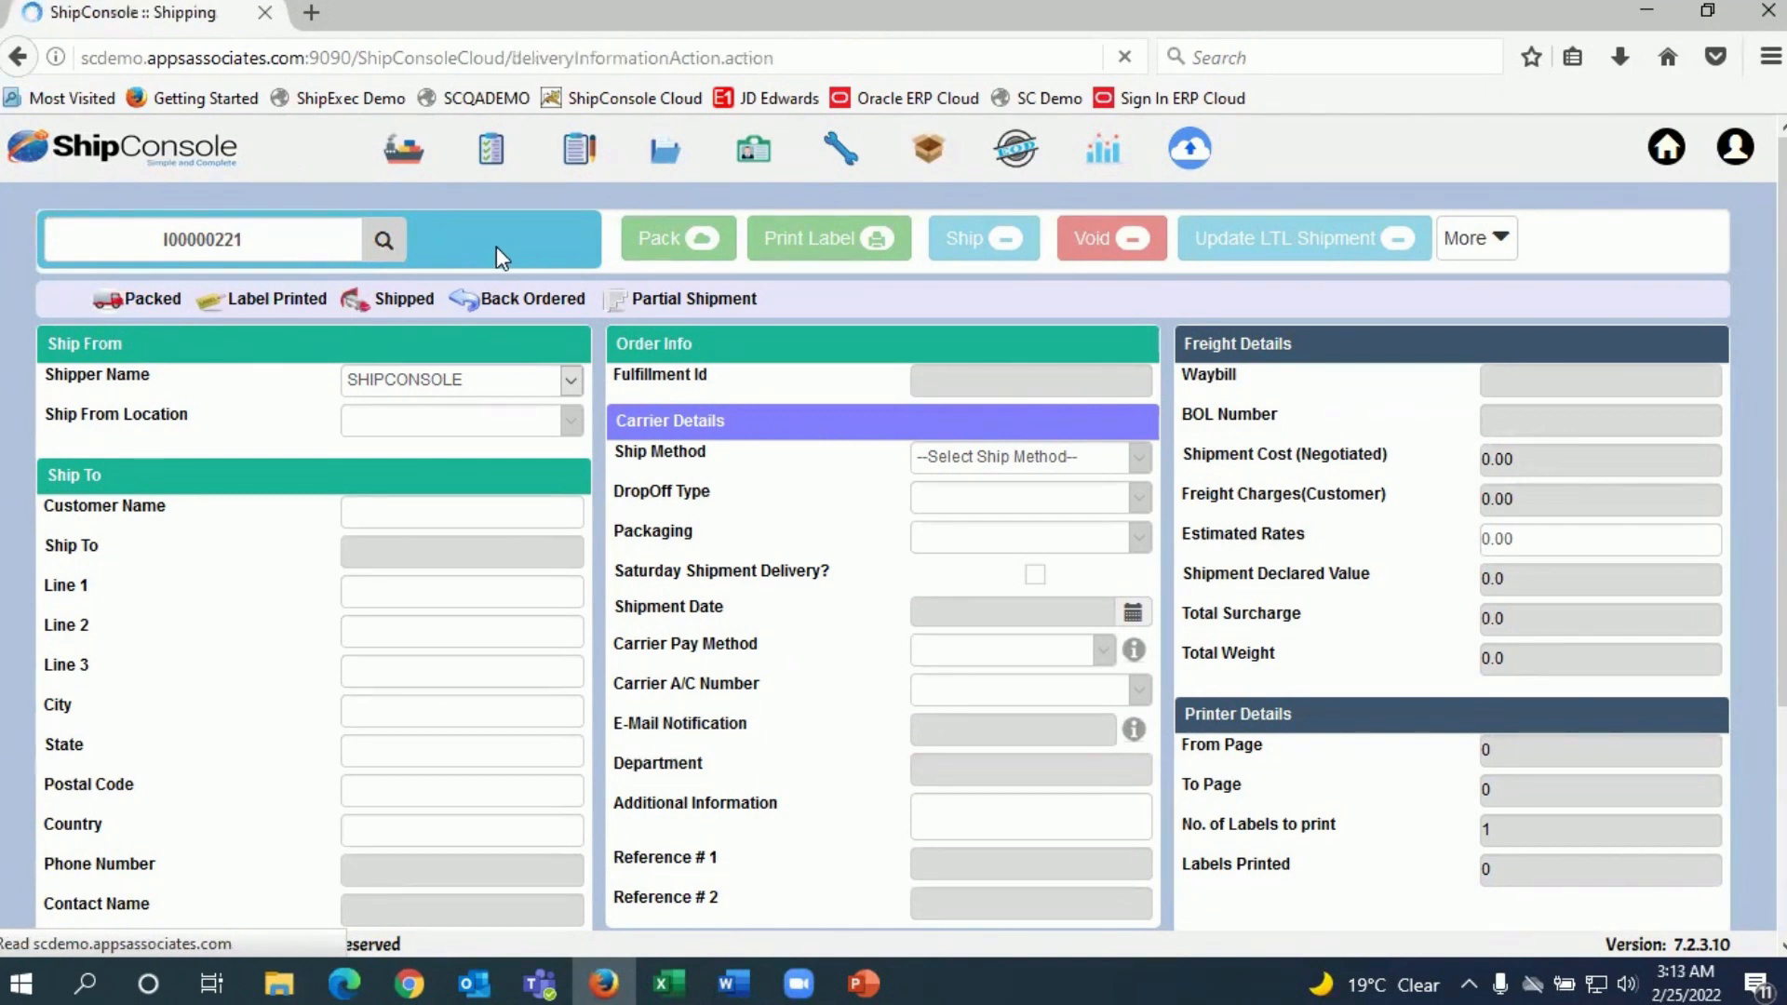
{"action": "left_click", "coordinate": [384, 240]}
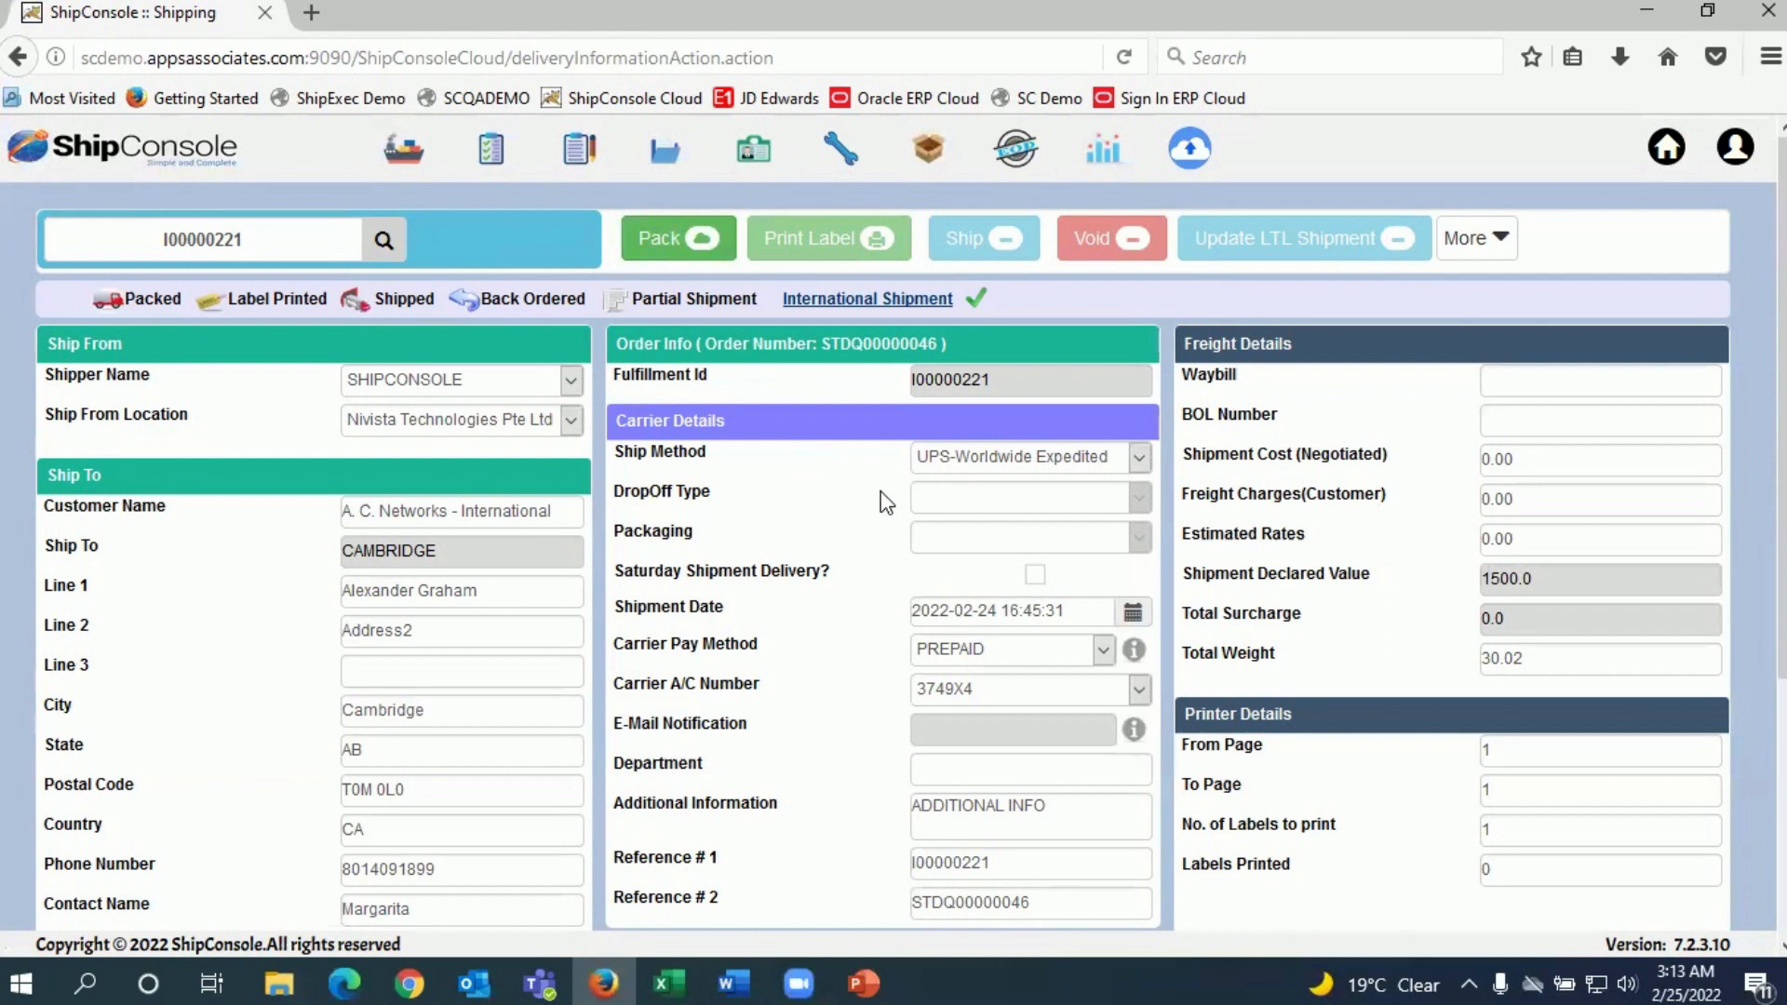
{"action": "scroll", "scroll_direction": "down", "scroll_amount": 3}
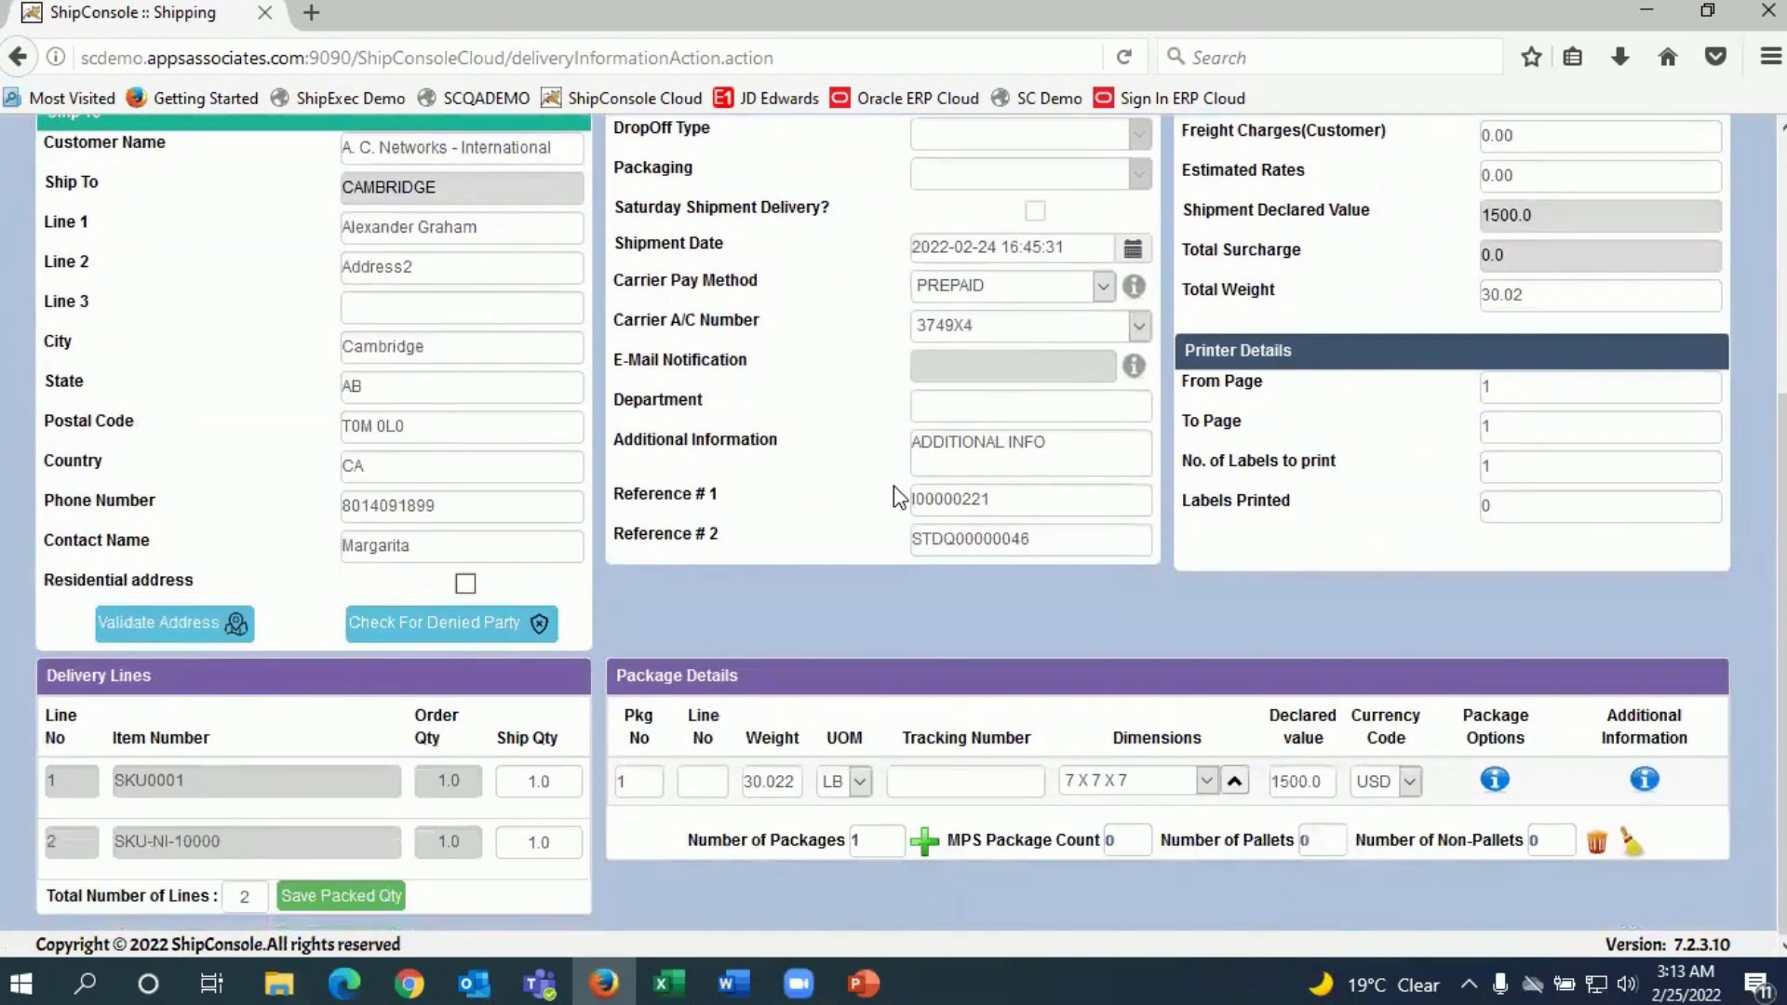
{"action": "mouse_move", "coordinate": [855, 718]}
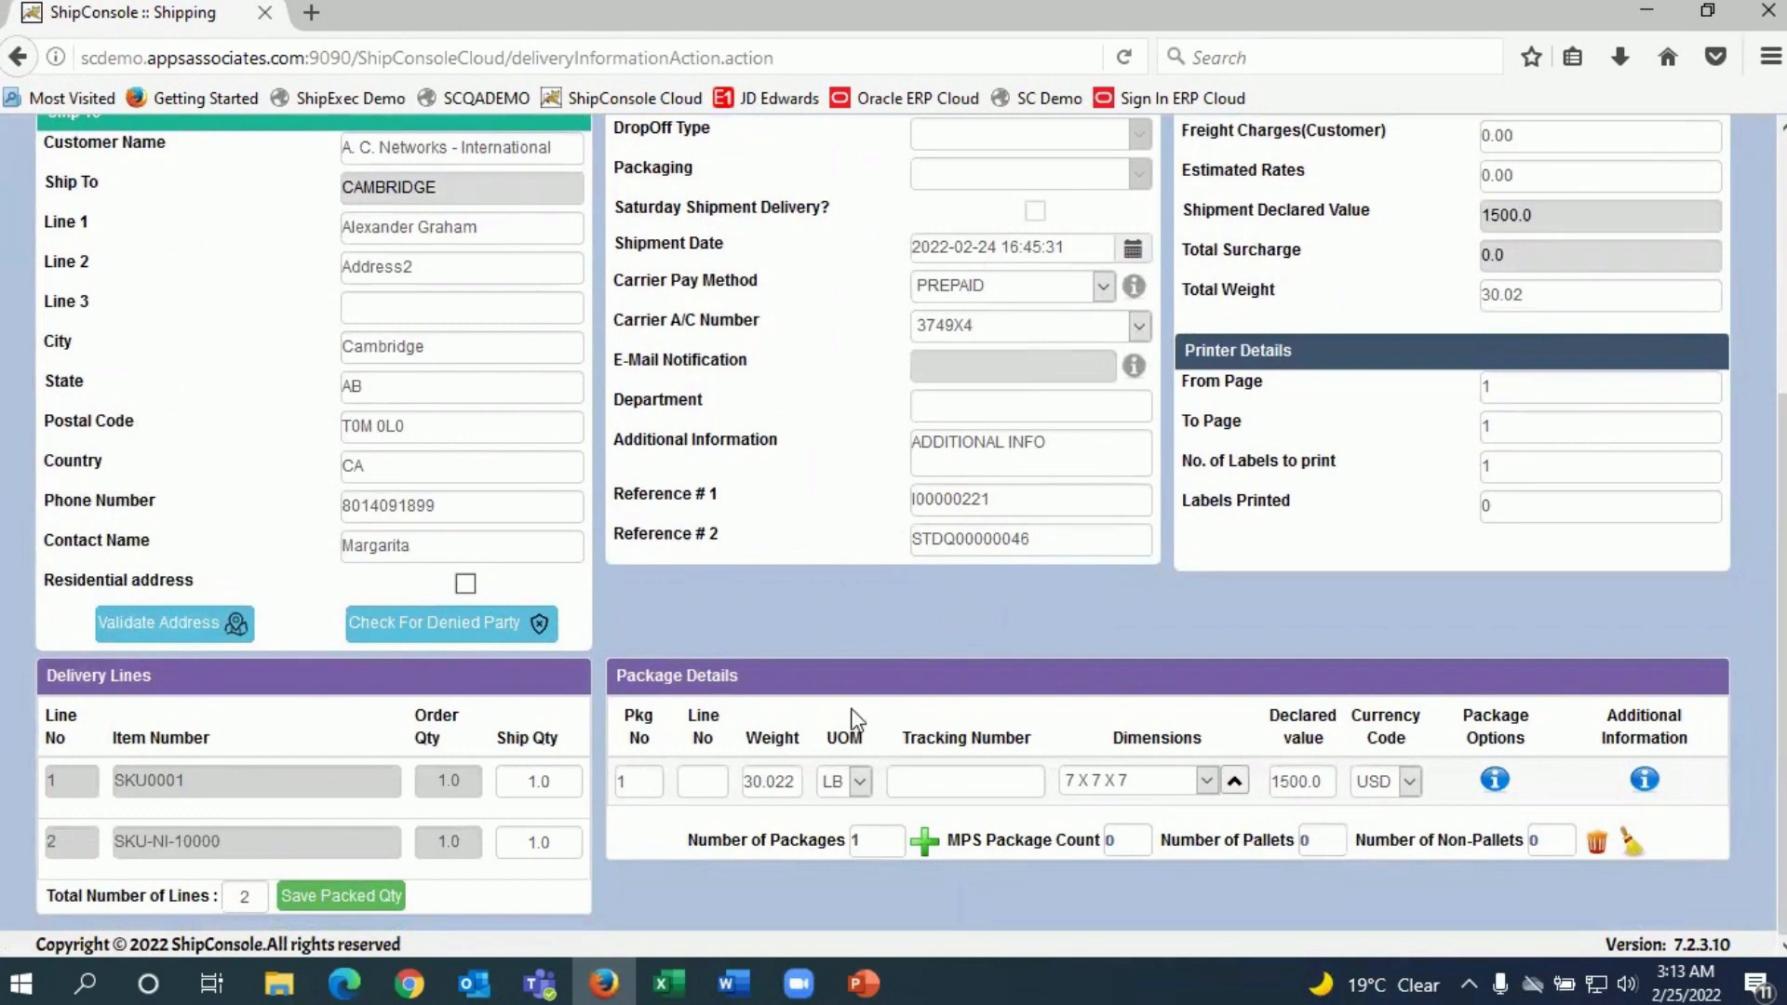
{"action": "mouse_move", "coordinate": [906, 704]}
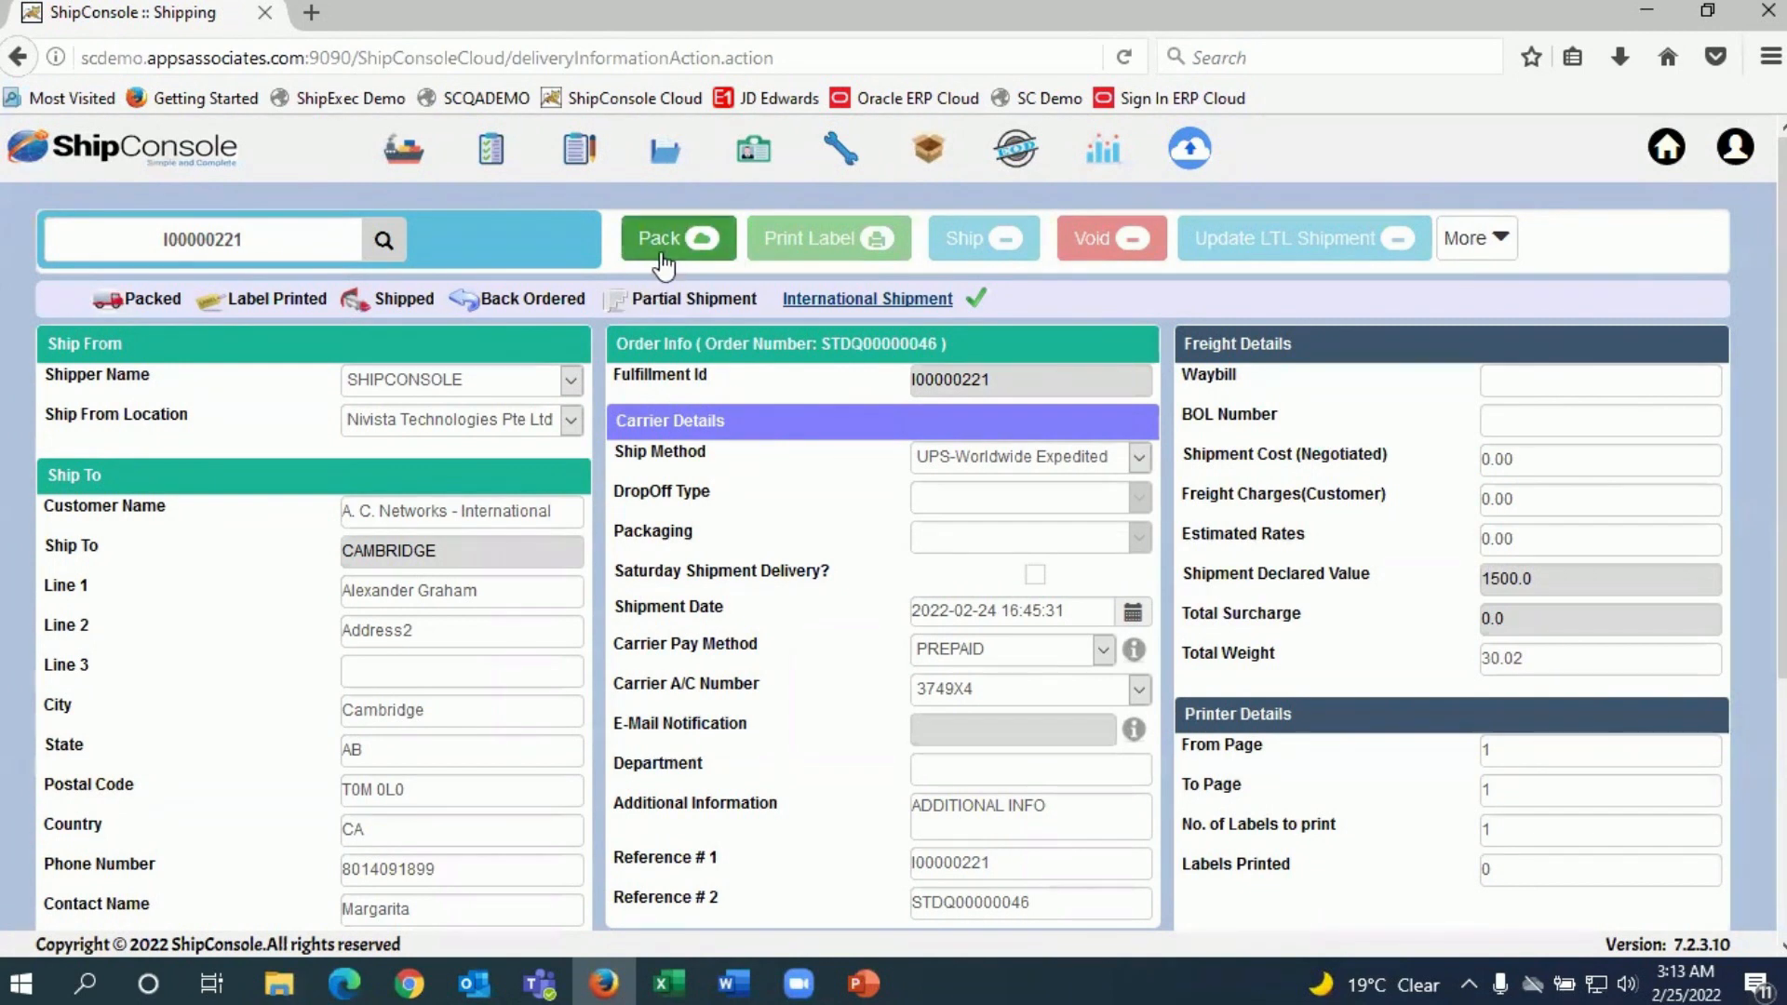
{"action": "left_click", "coordinate": [677, 238]}
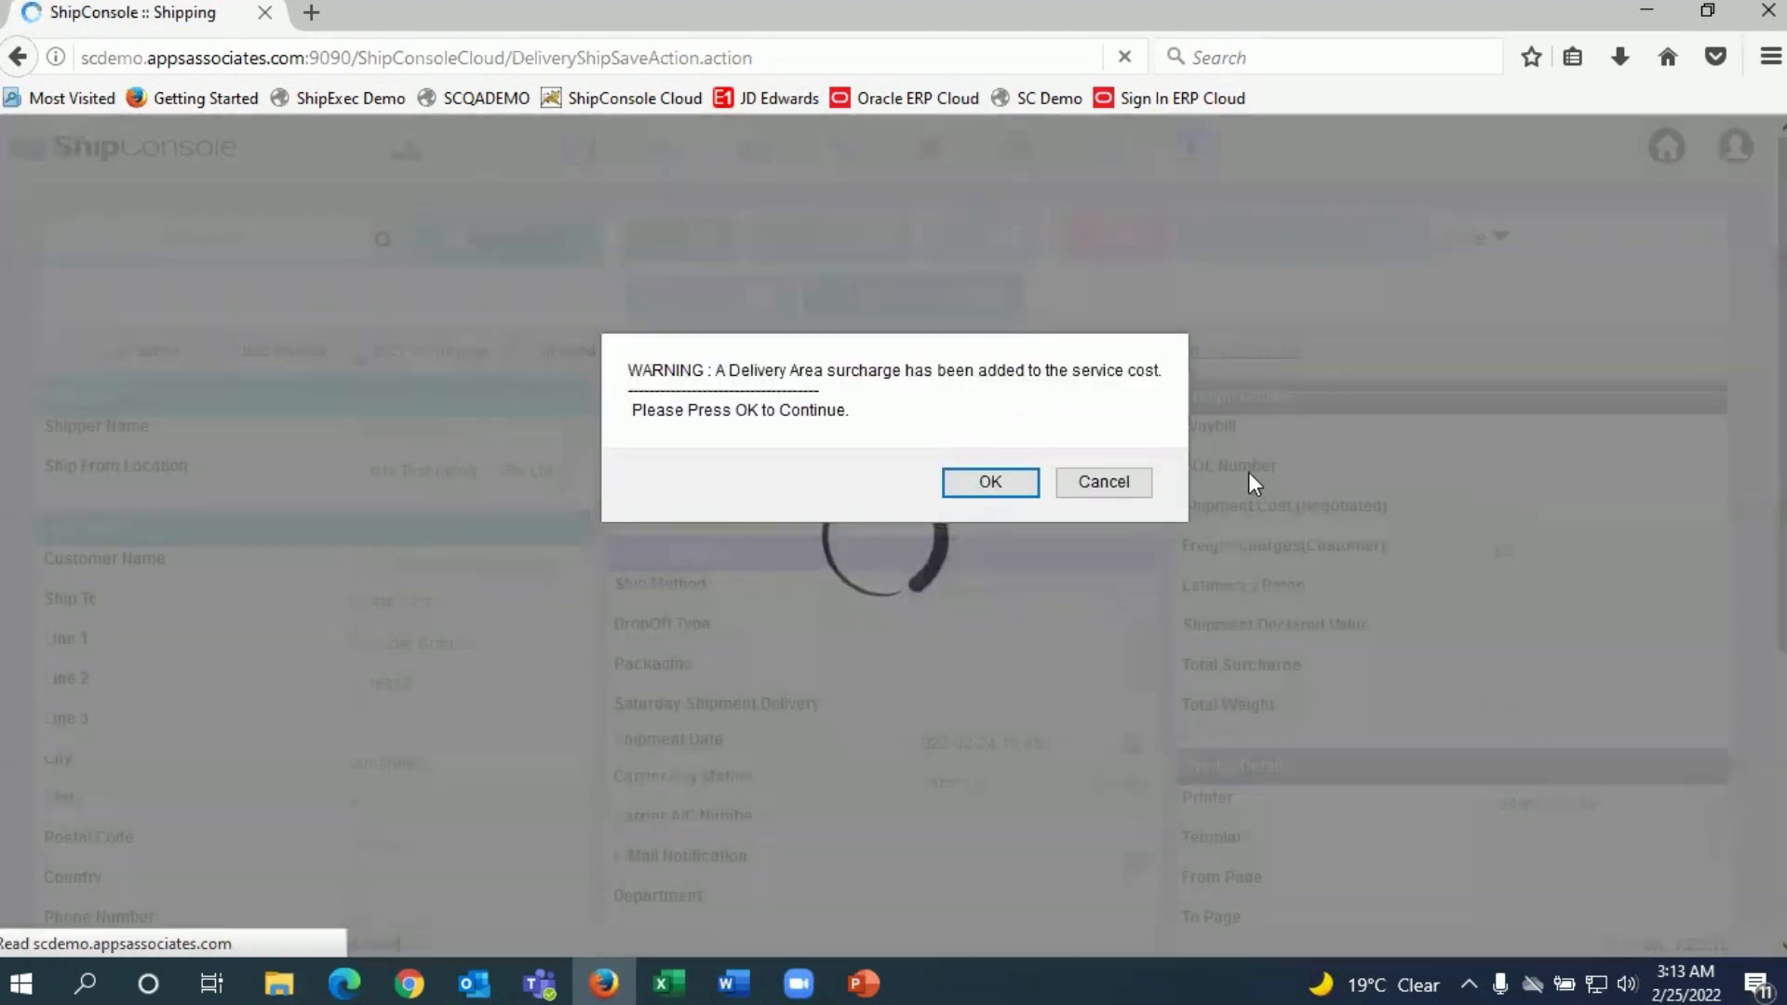
{"action": "left_click", "coordinate": [988, 482]}
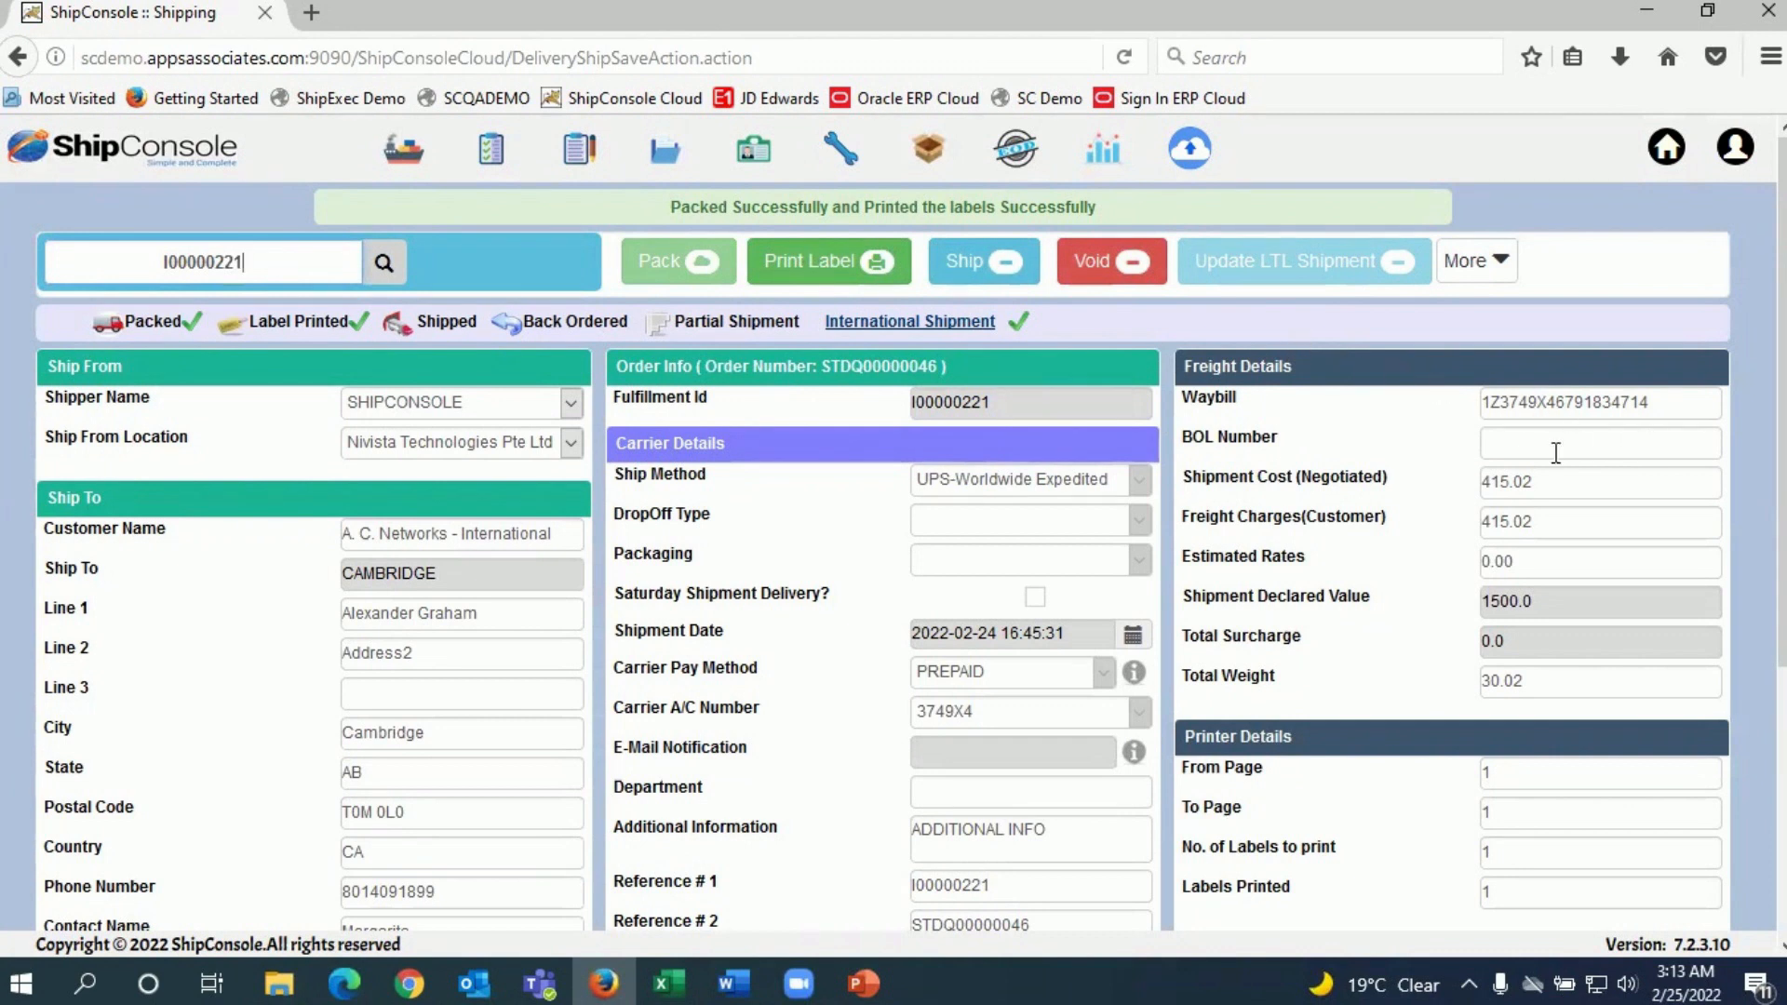
{"action": "mouse_move", "coordinate": [963, 336]}
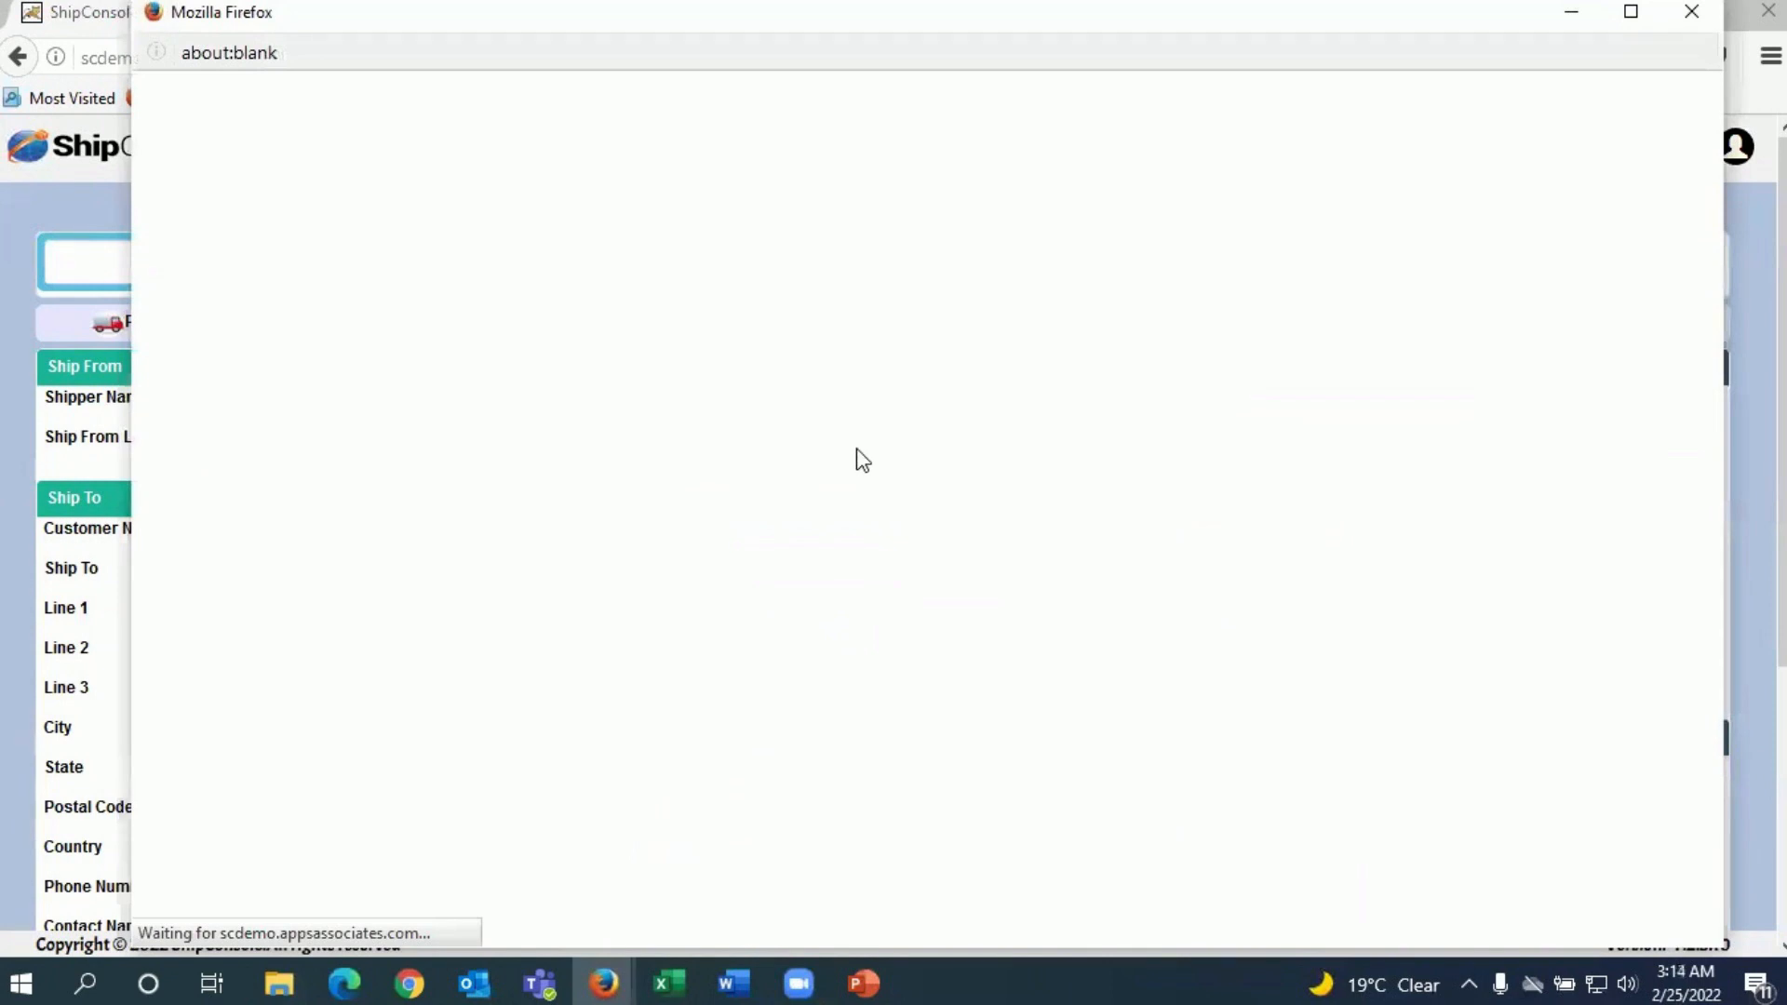
{"action": "mouse_move", "coordinate": [955, 457]}
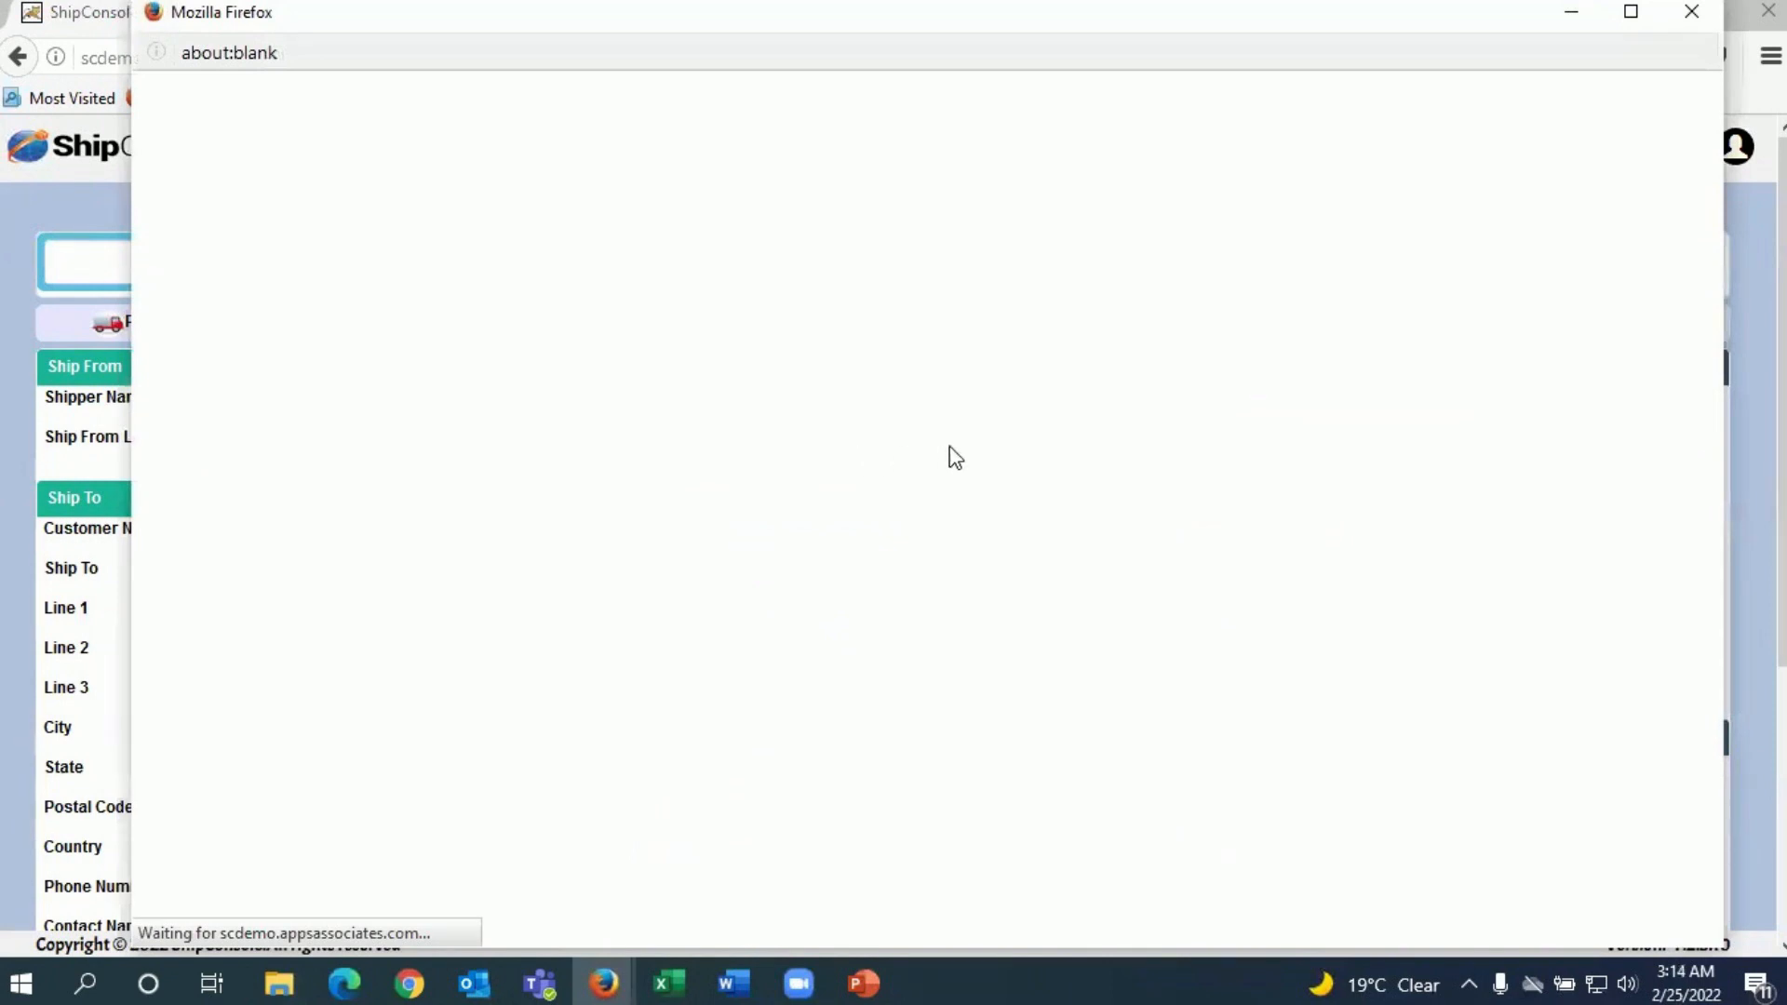
{"action": "mouse_move", "coordinate": [997, 403]}
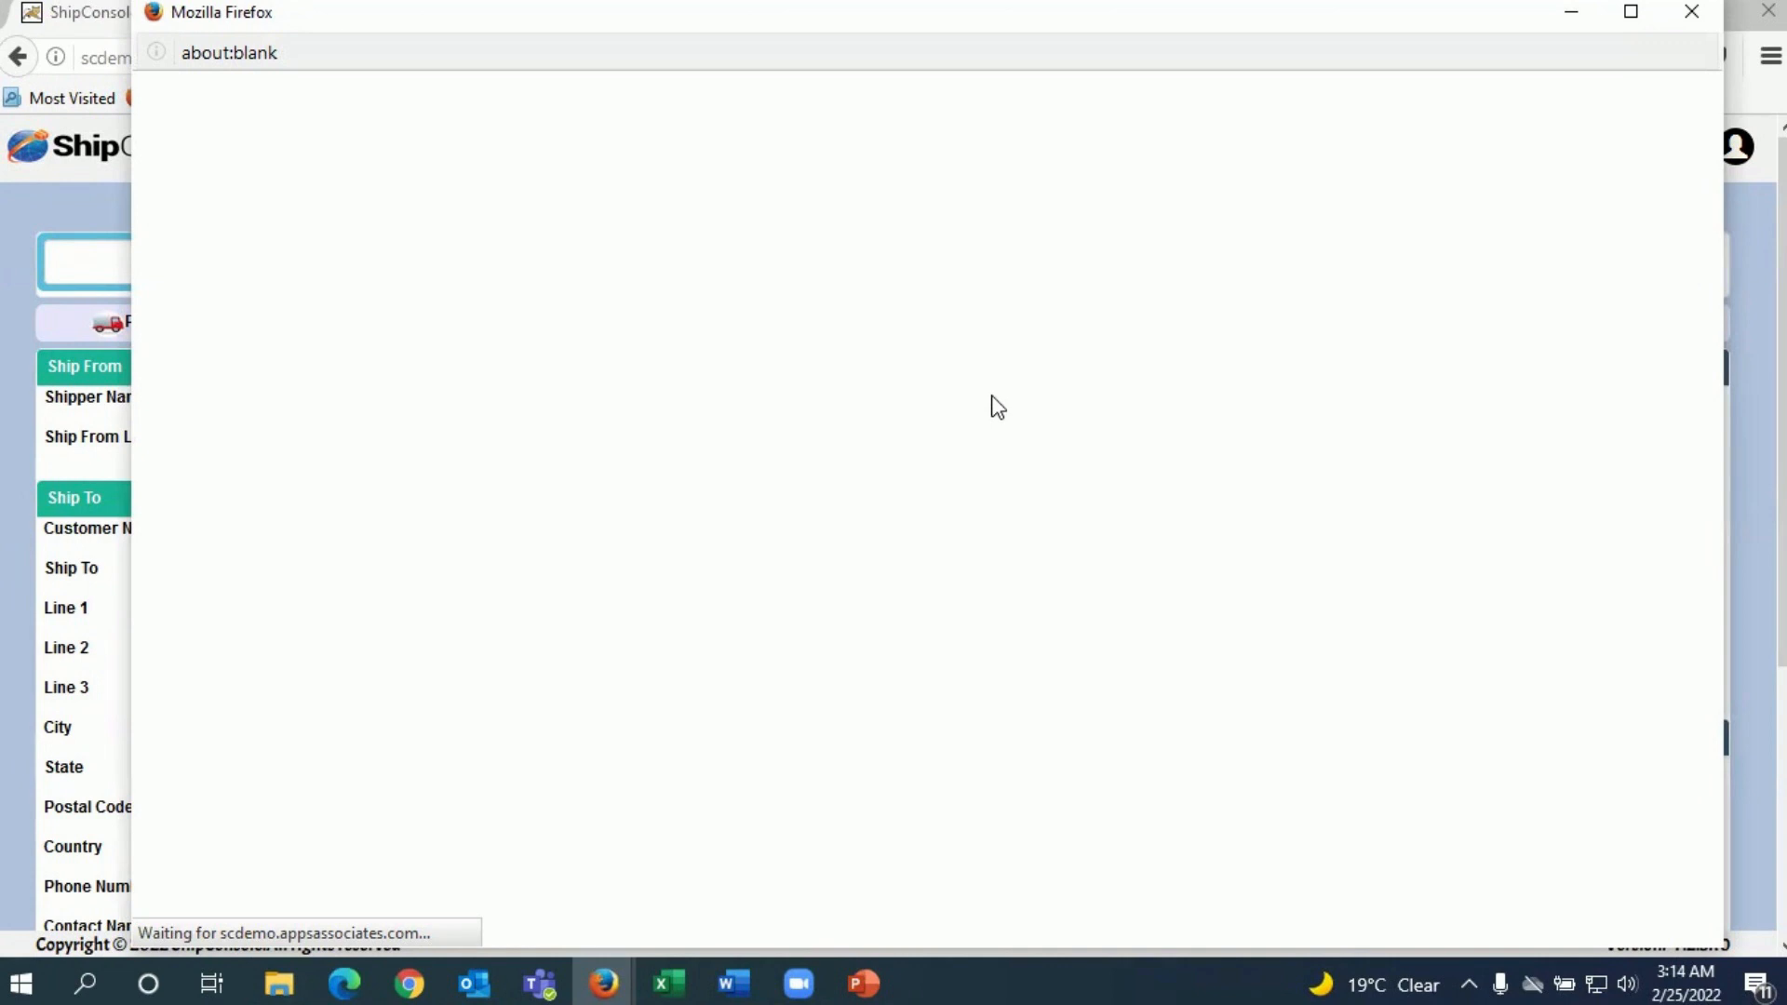
{"action": "mouse_move", "coordinate": [1052, 442]}
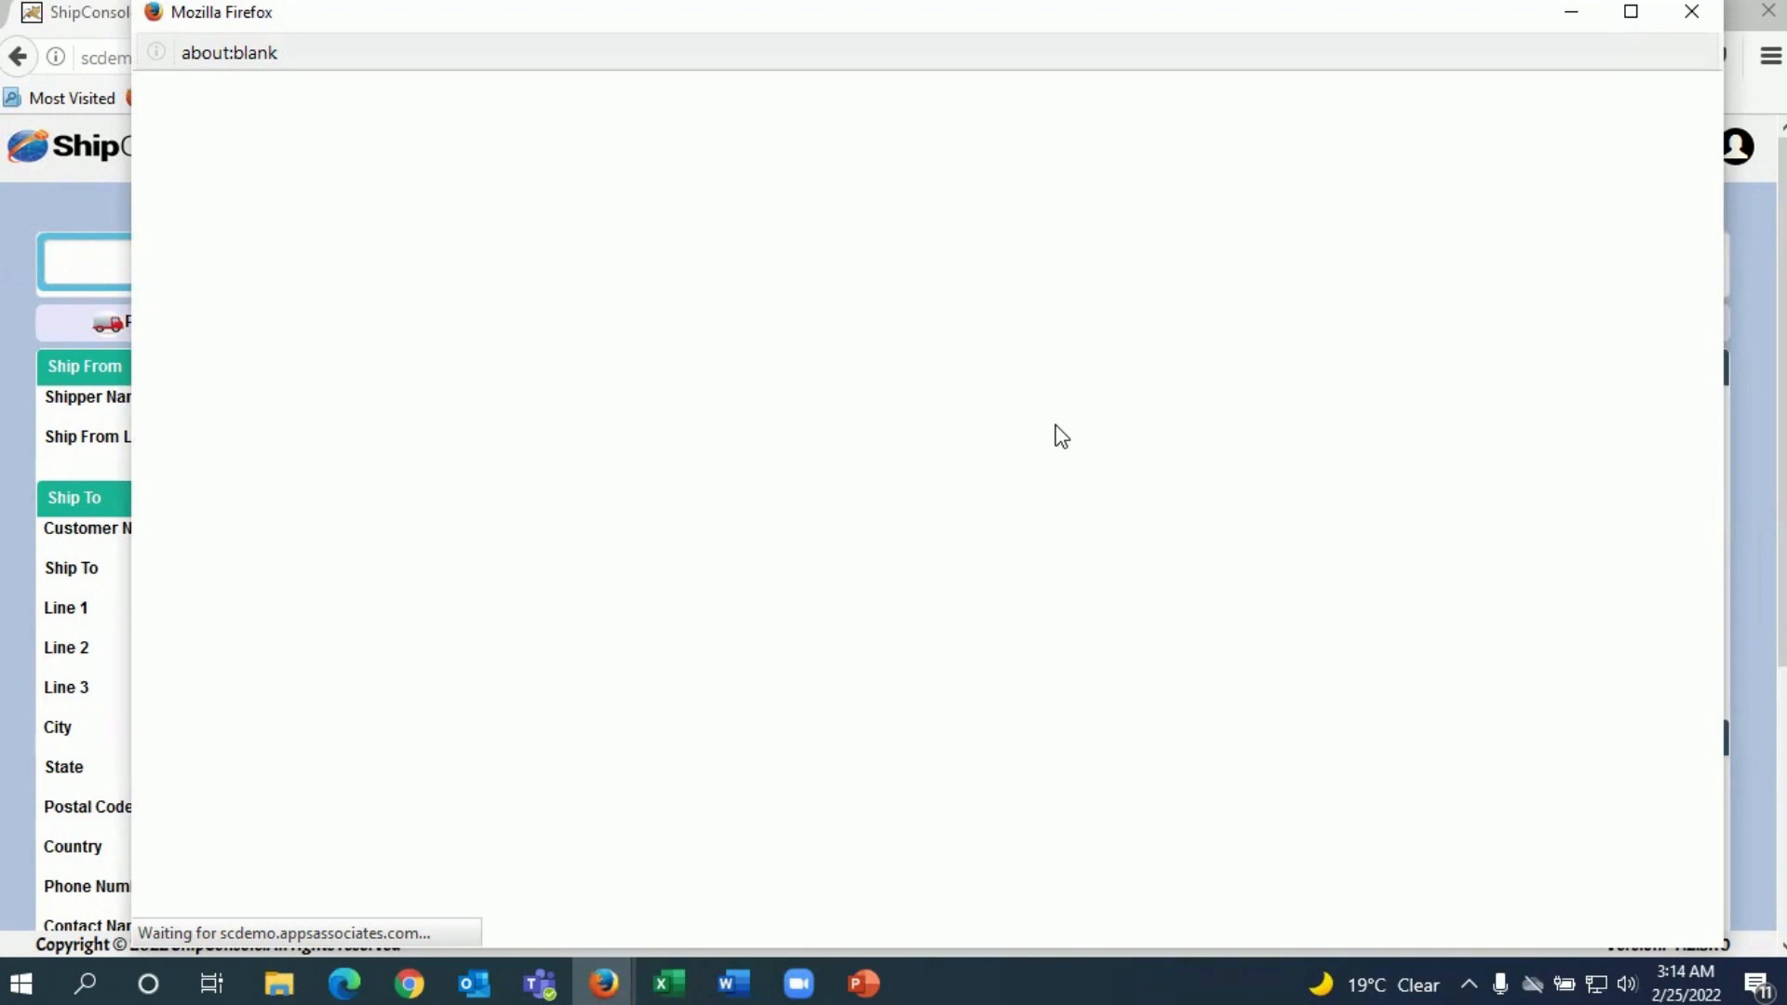
{"action": "mouse_move", "coordinate": [1066, 438]}
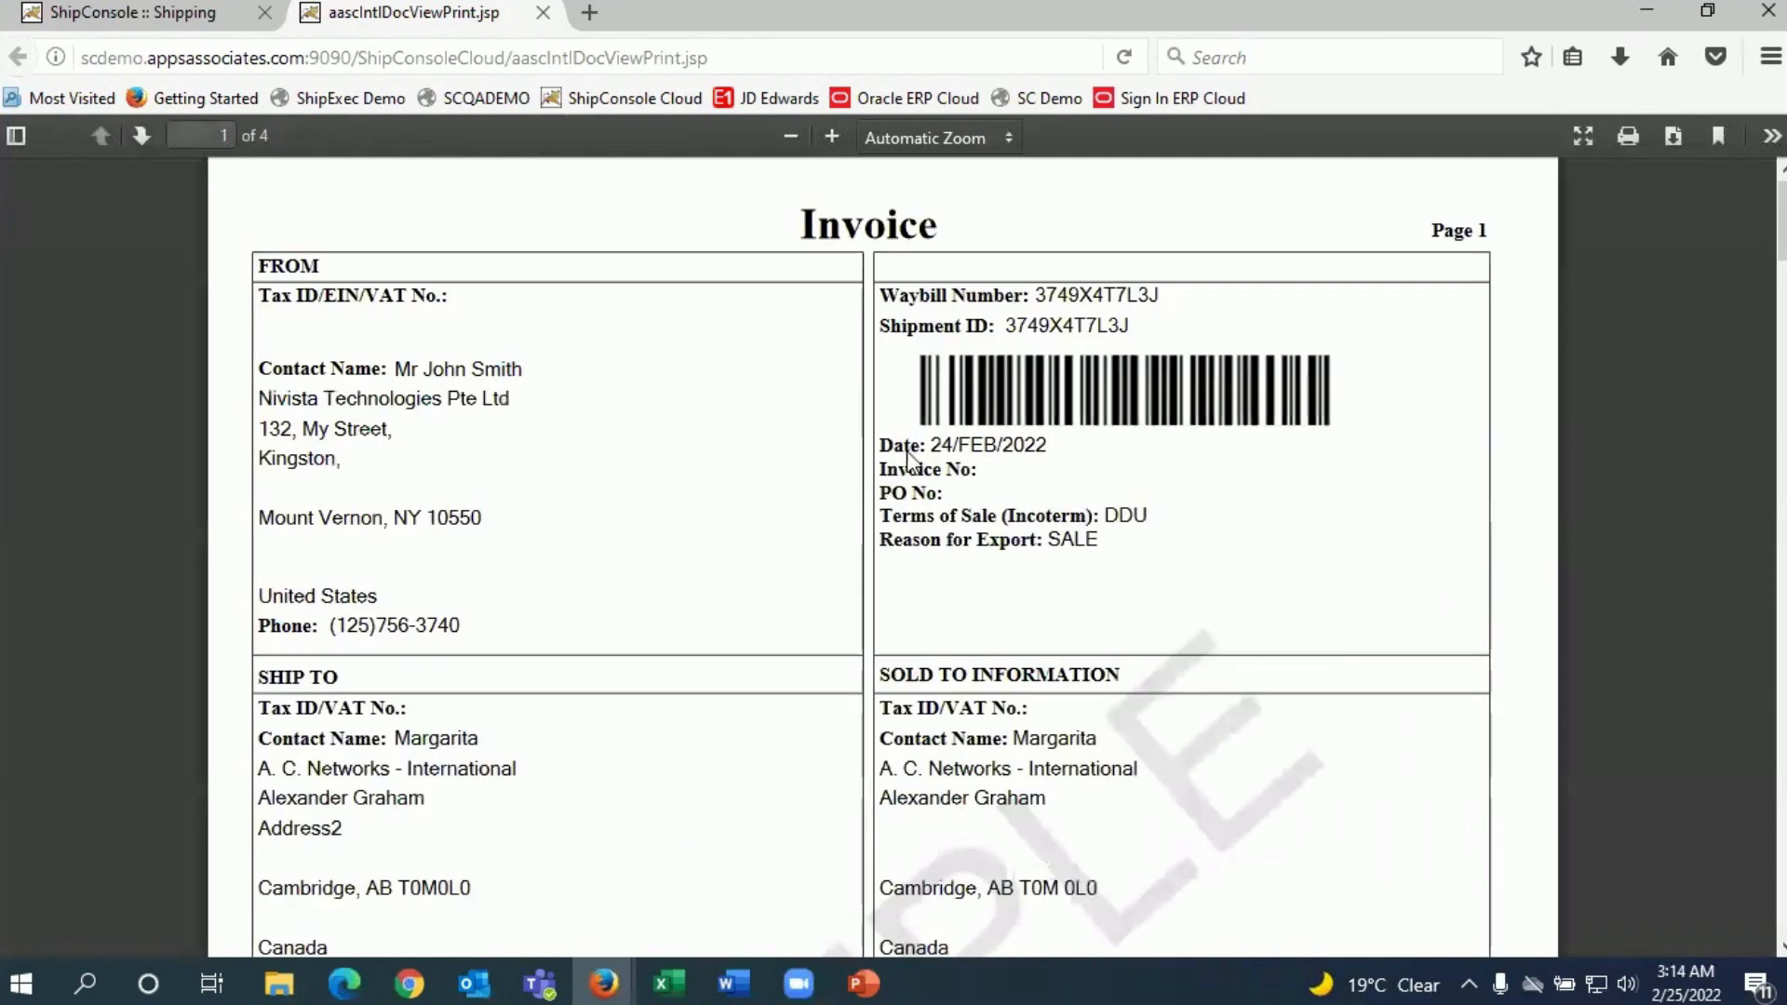
- Read the 1,500 USD commercial invoice and Certificate of Origin for shipment 3749X4T7L3J
{"action": "scroll", "scroll_direction": "down", "scroll_amount": 3}
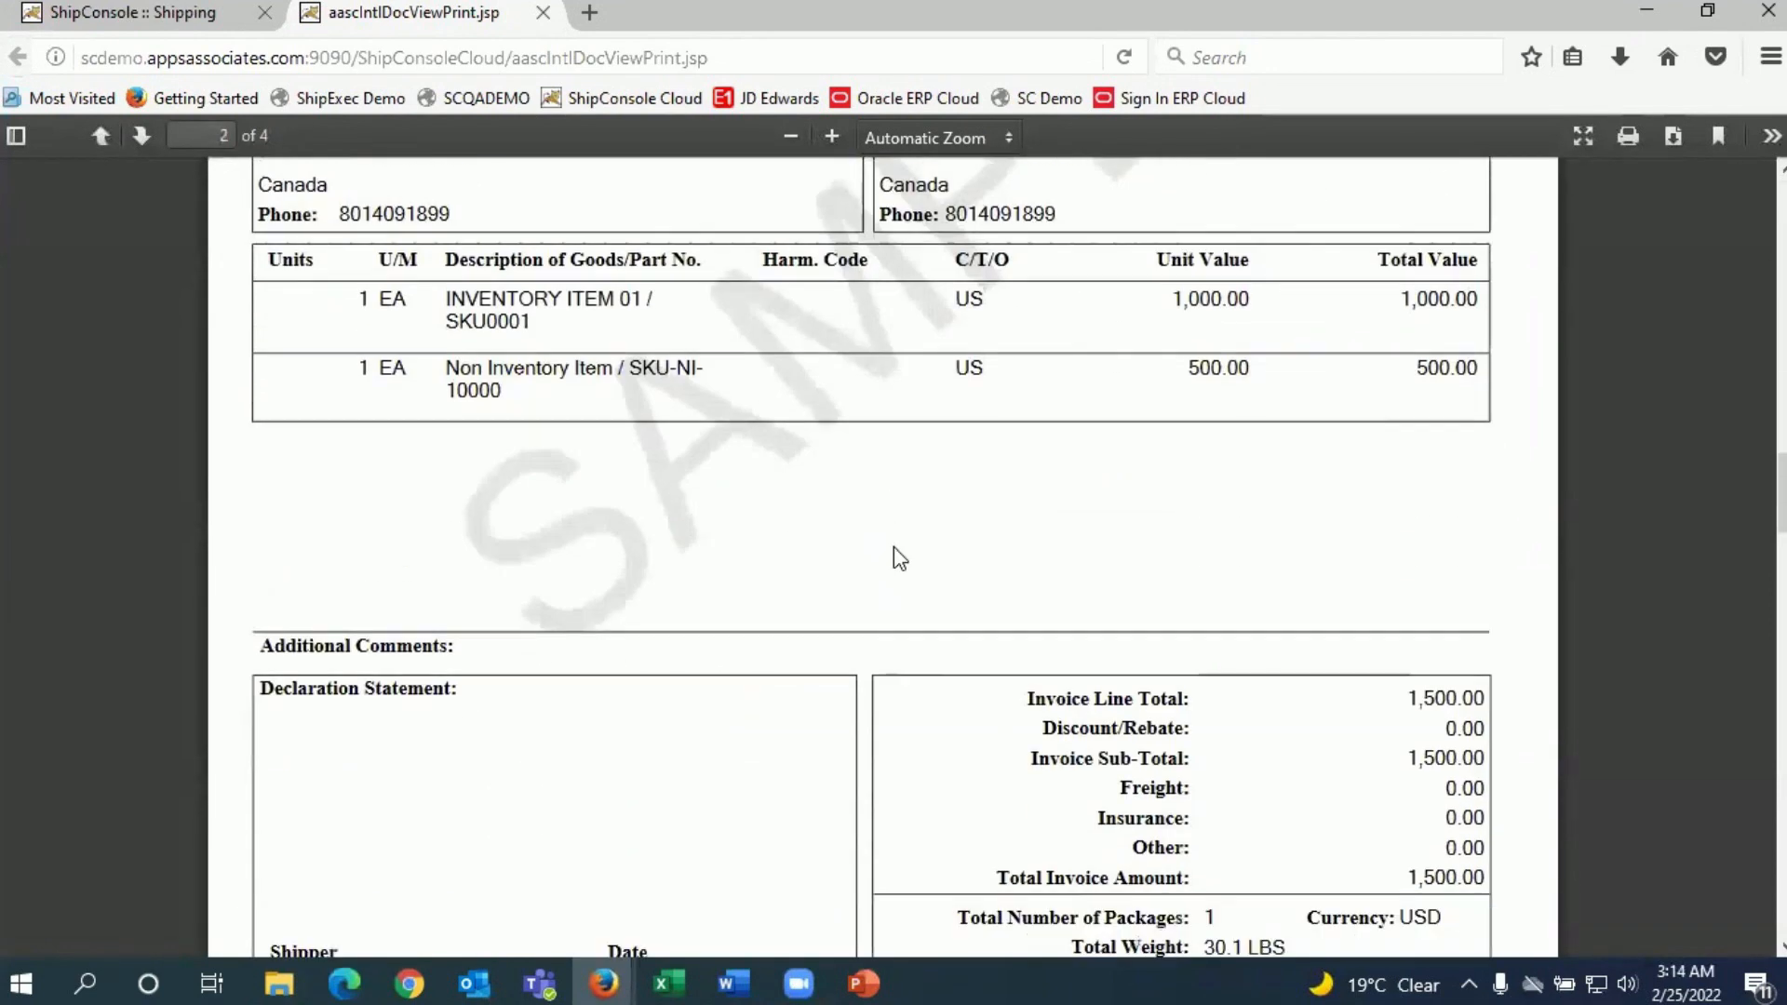
{"action": "scroll", "scroll_direction": "down", "scroll_amount": 3}
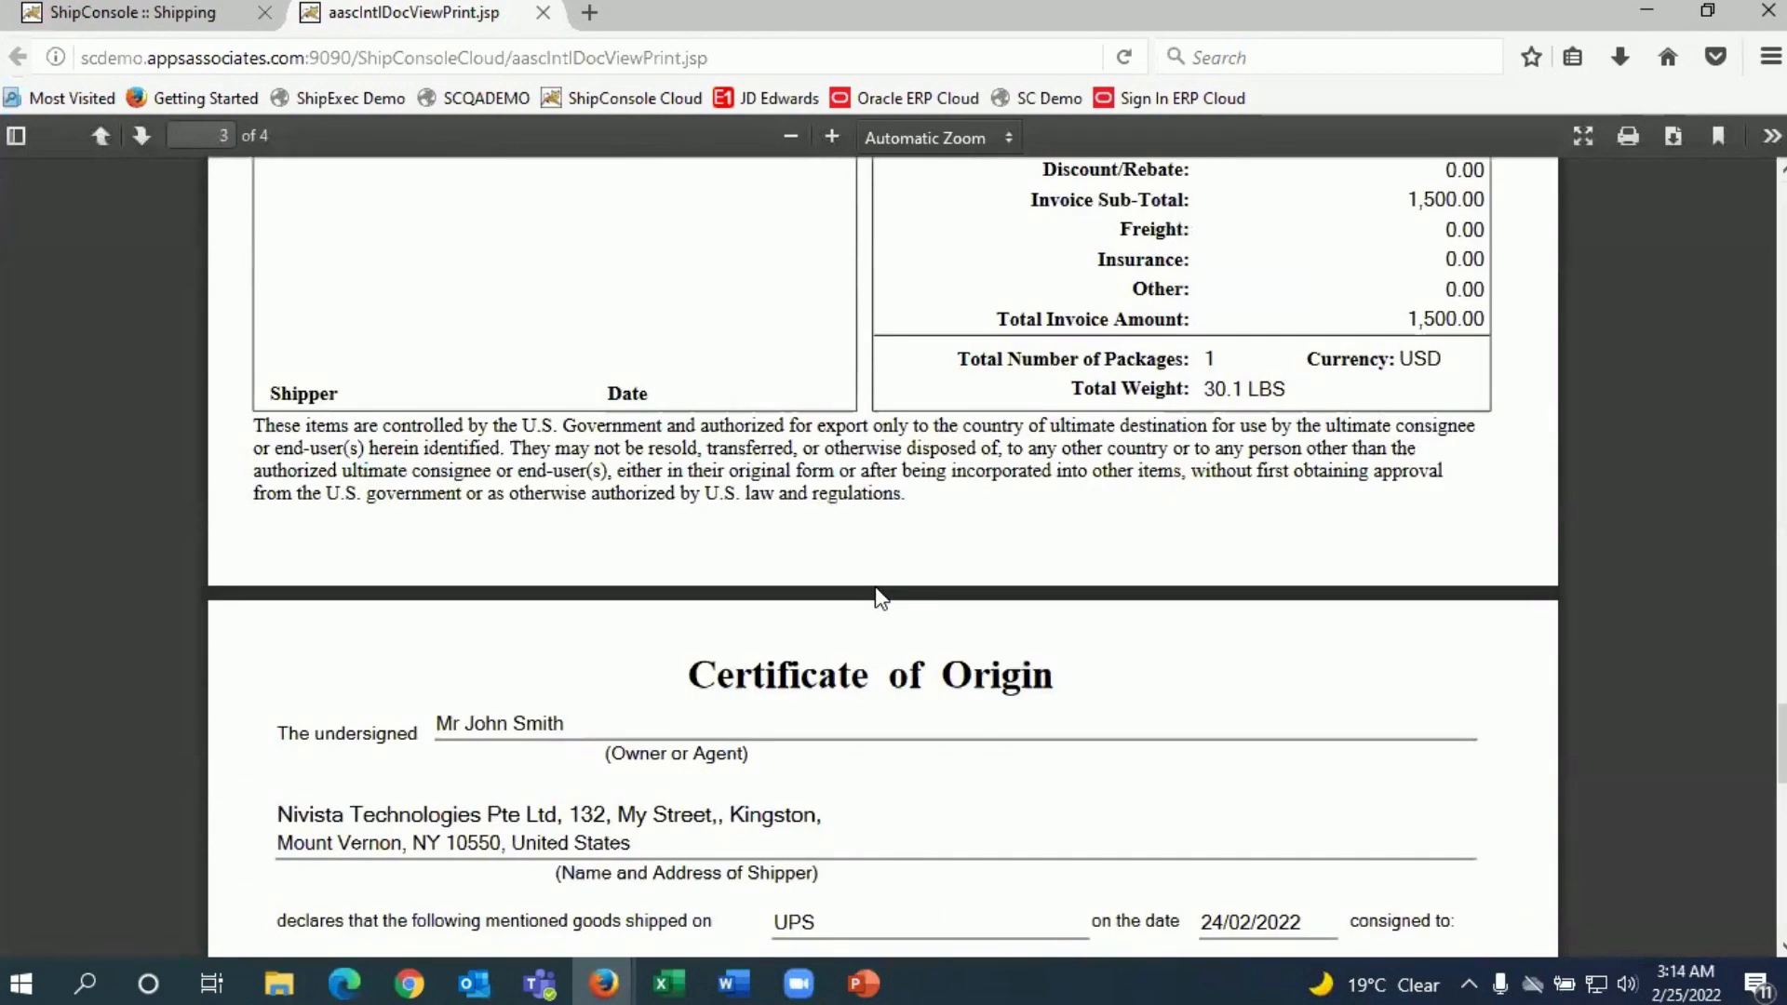
{"action": "scroll", "scroll_direction": "down", "scroll_amount": 3}
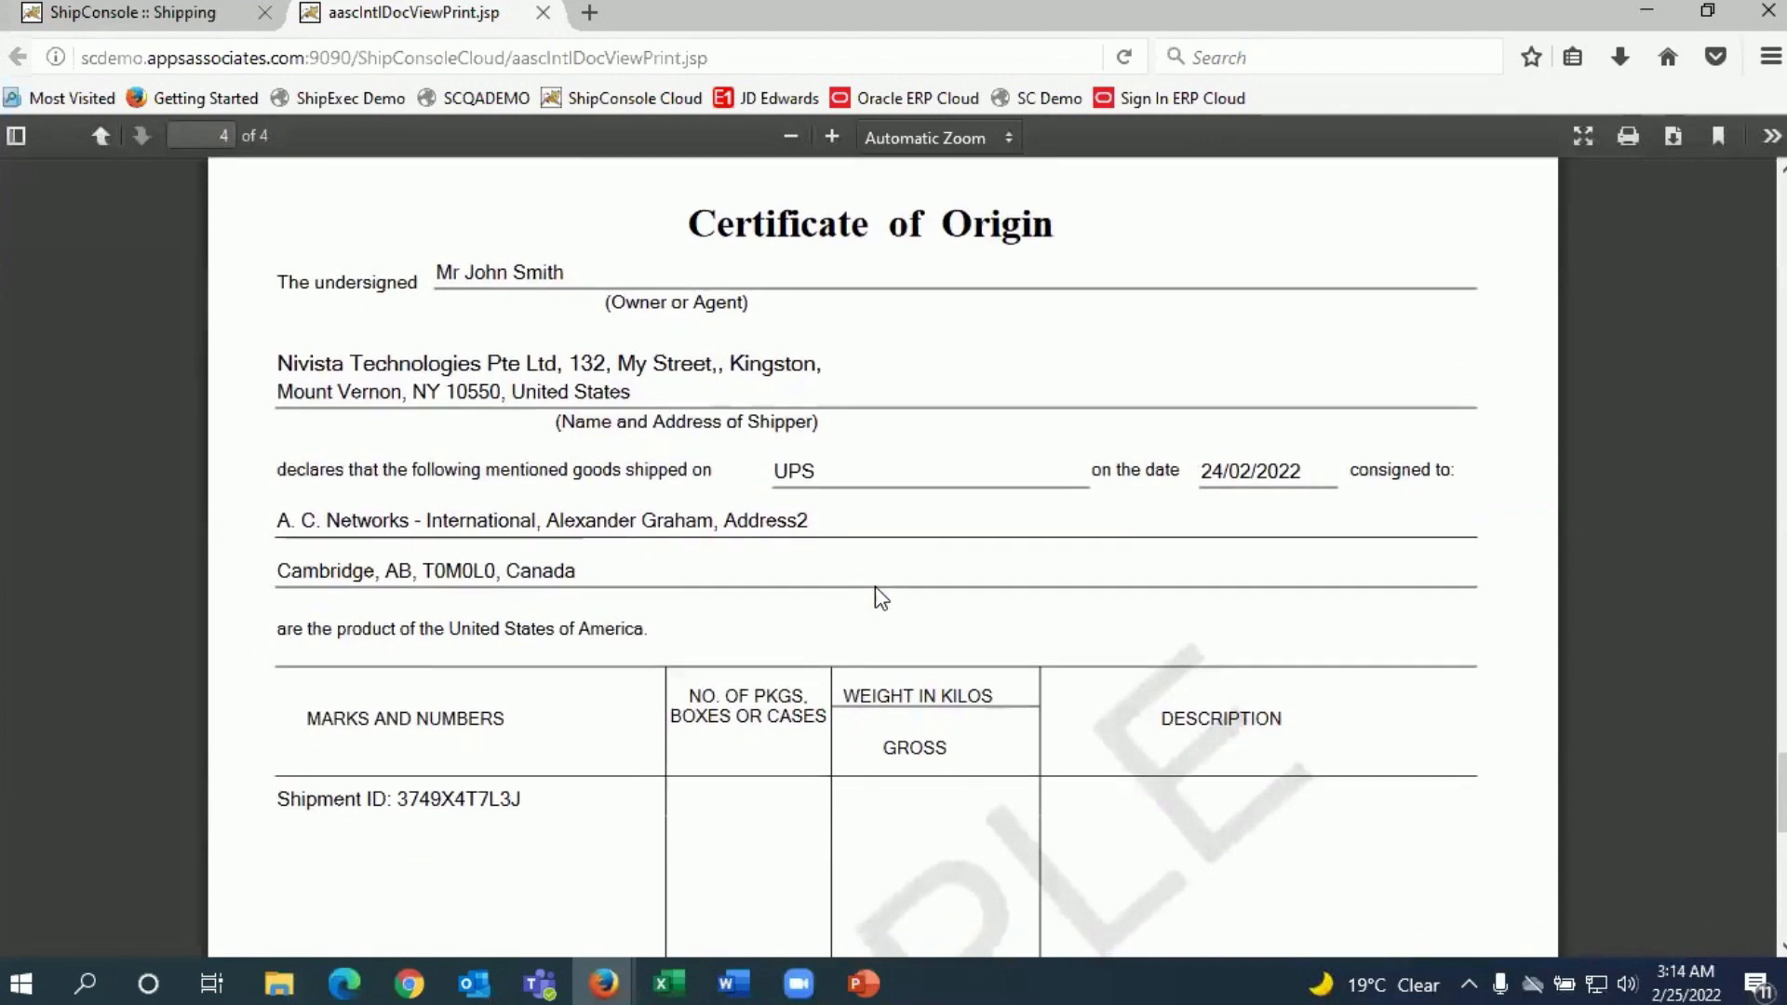
{"action": "scroll", "scroll_direction": "down", "scroll_amount": 3}
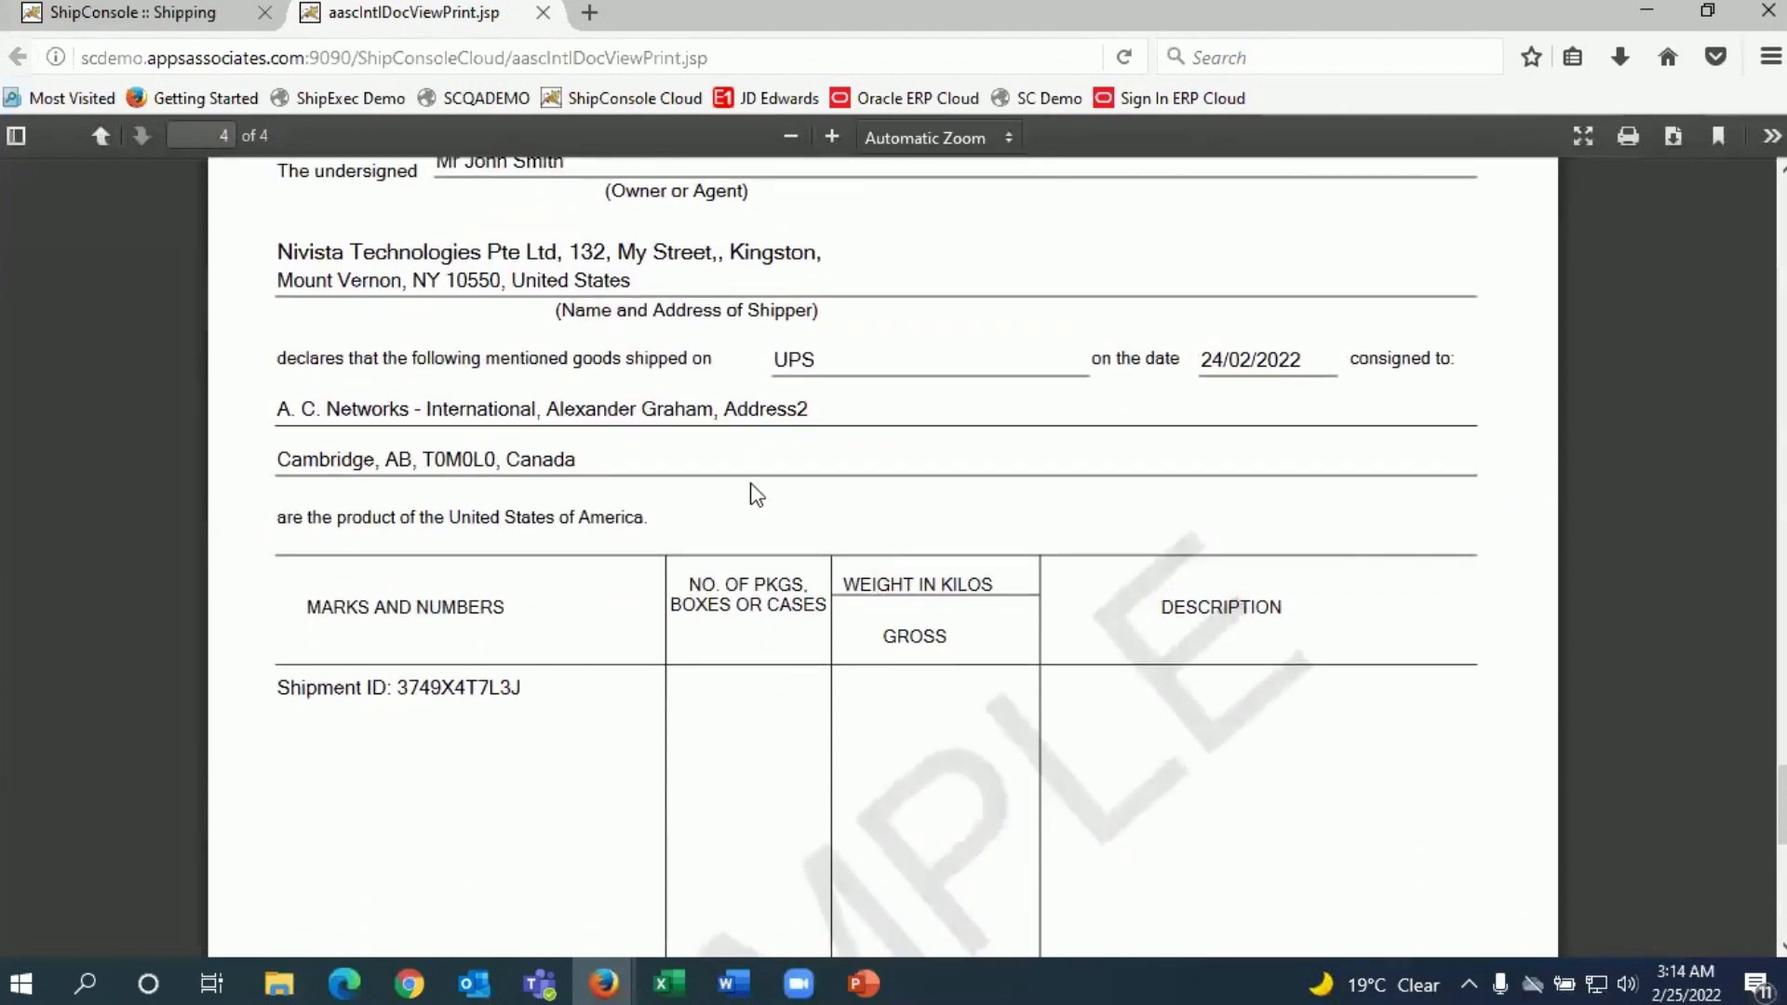
{"action": "mouse_move", "coordinate": [351, 393]}
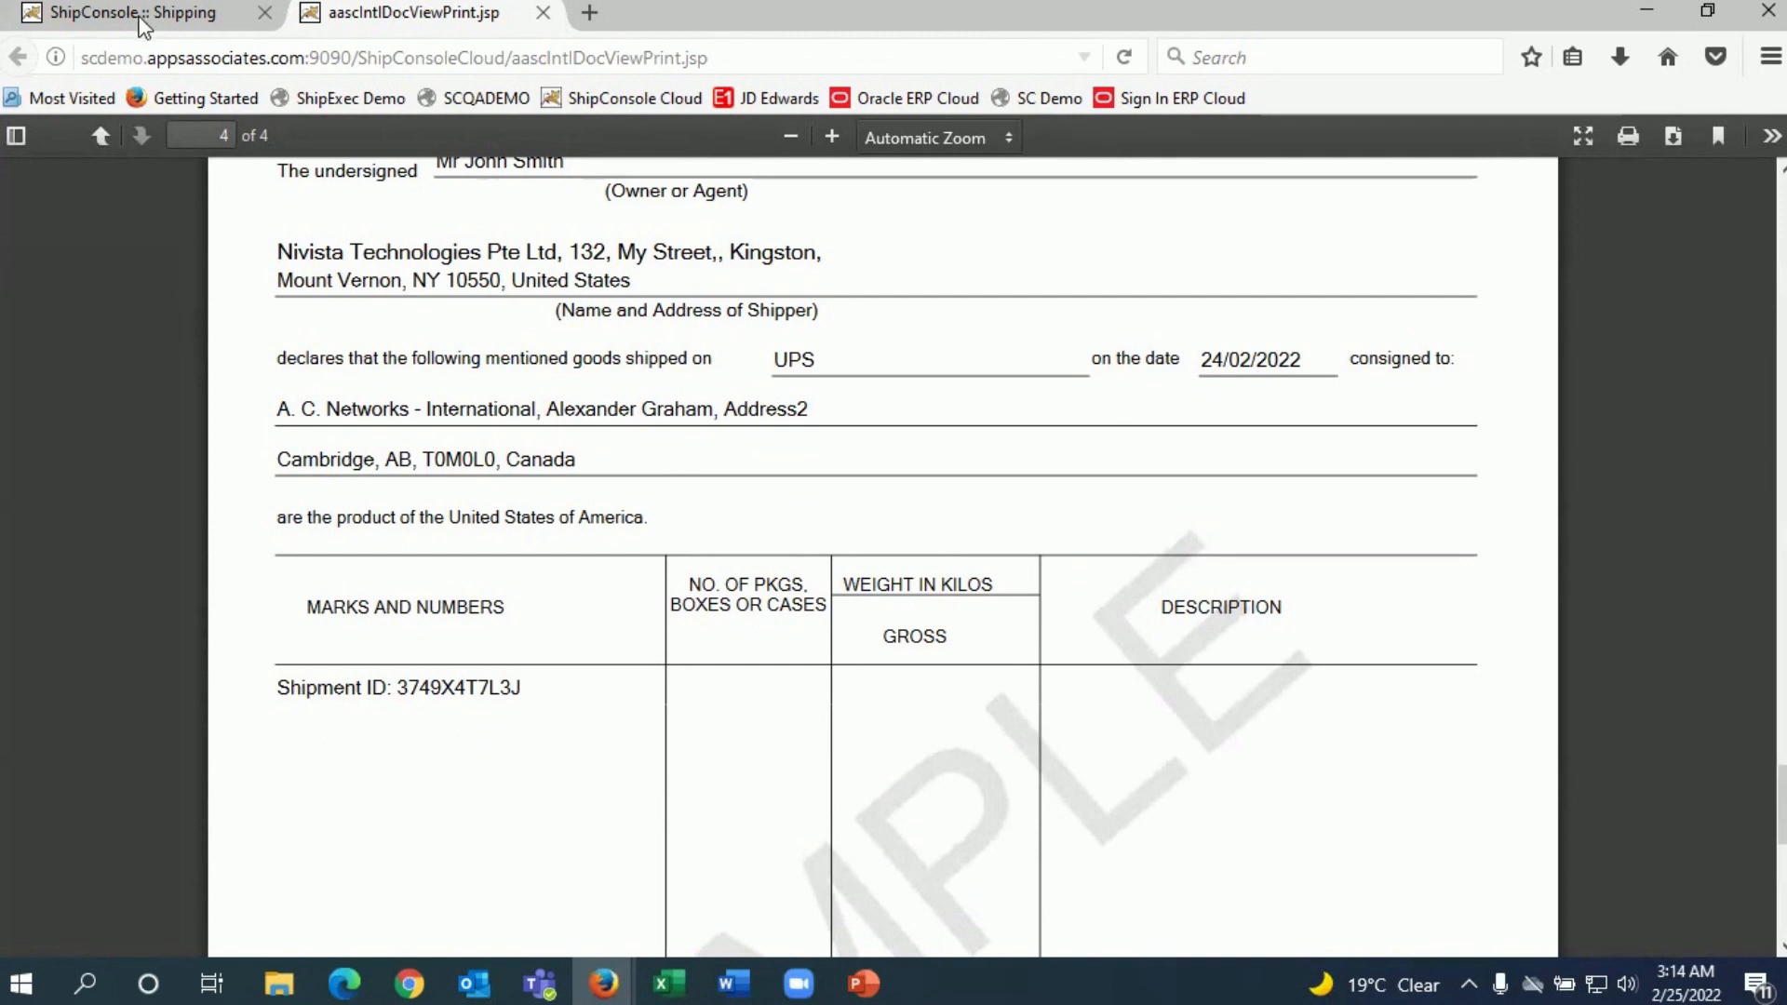
{"action": "left_click", "coordinate": [125, 12]}
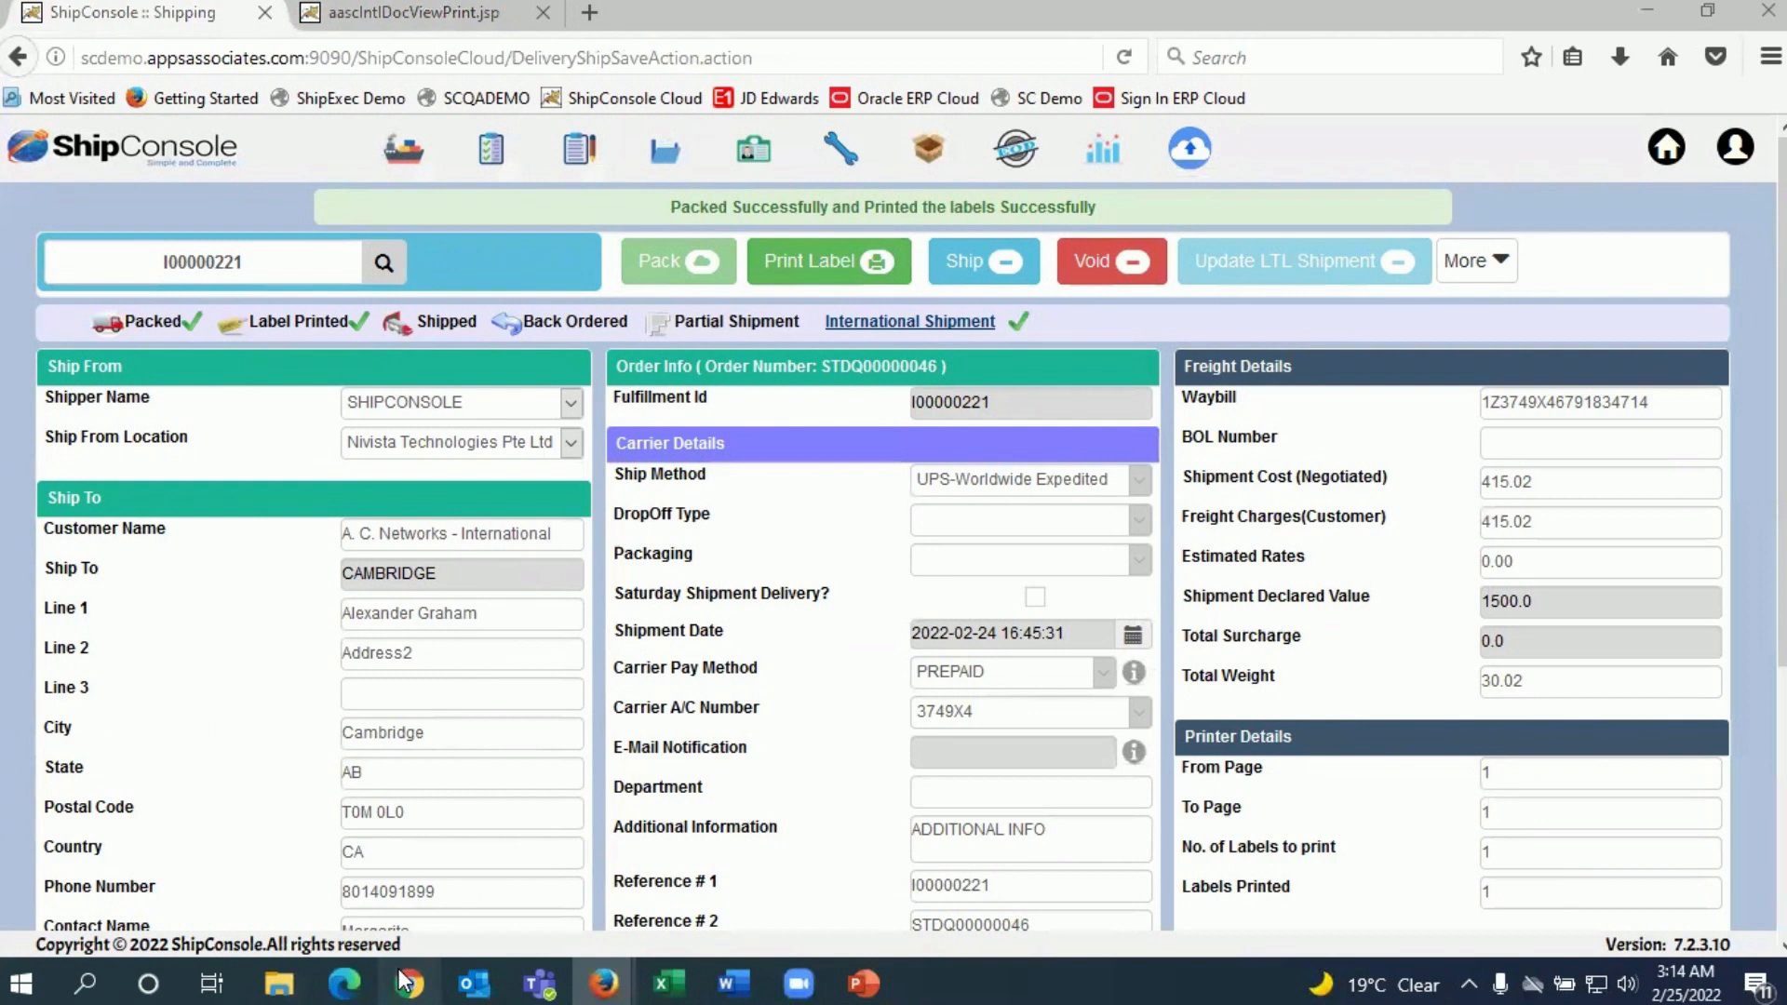
{"action": "left_click", "coordinate": [473, 12]}
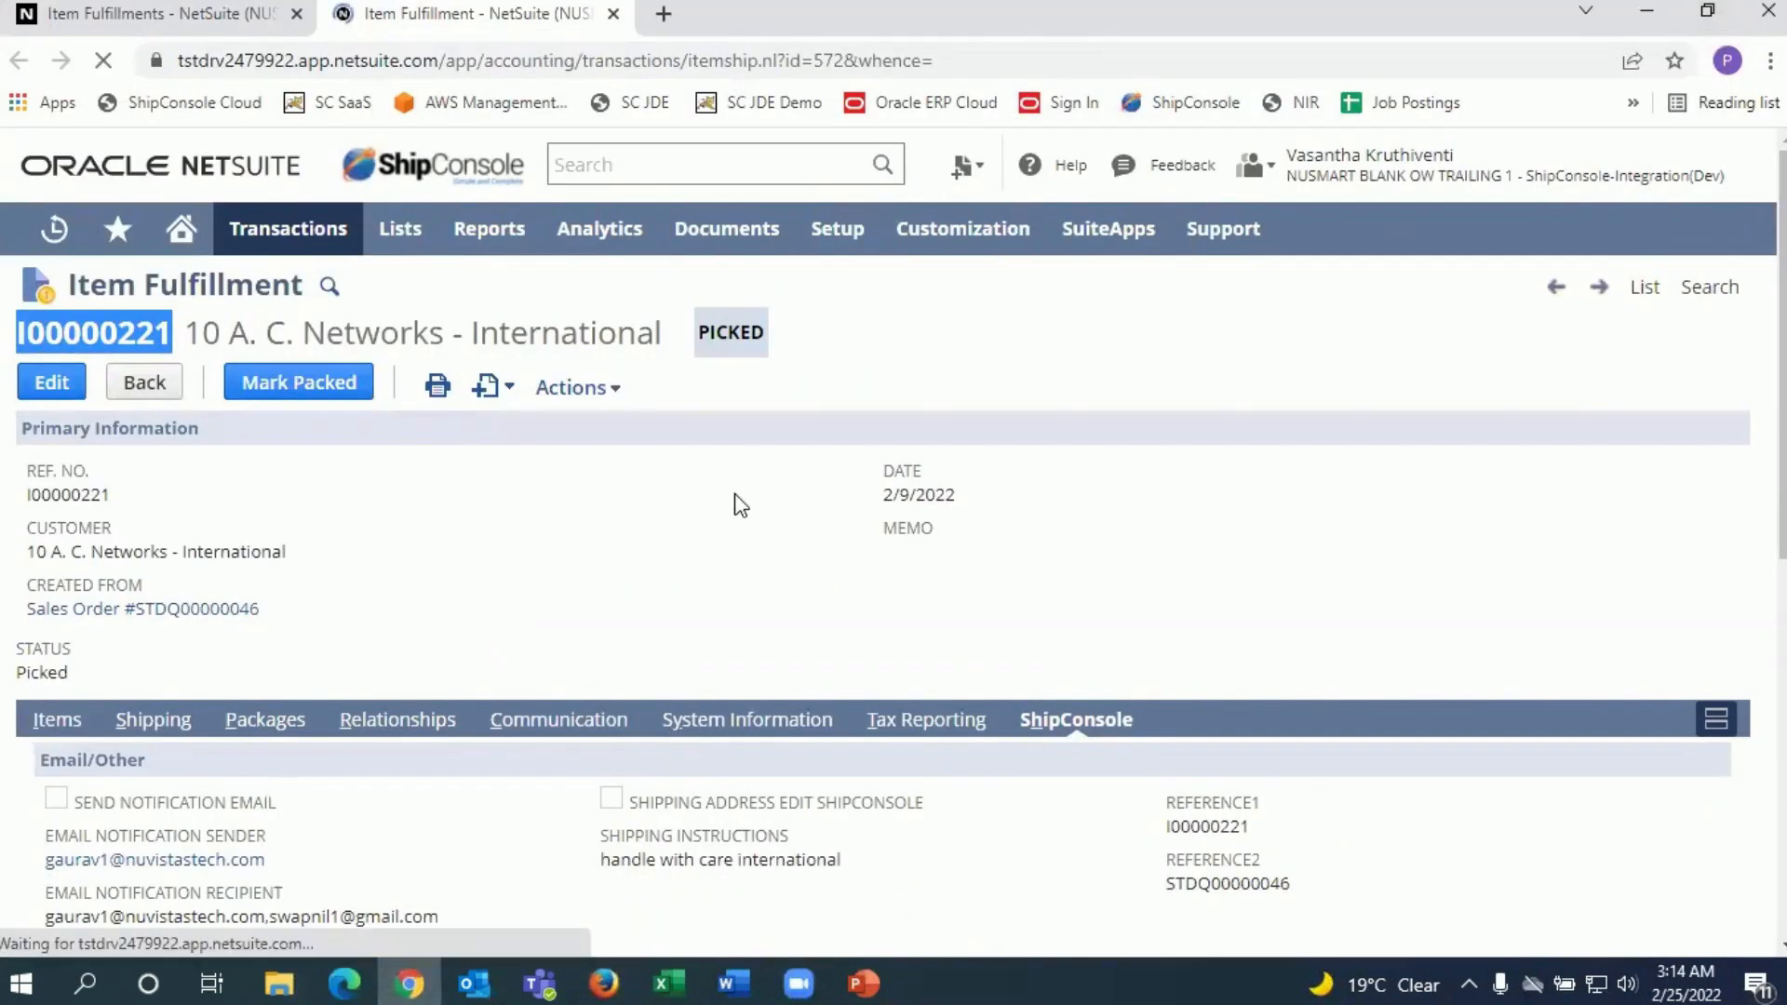
{"action": "left_click", "coordinate": [298, 382]}
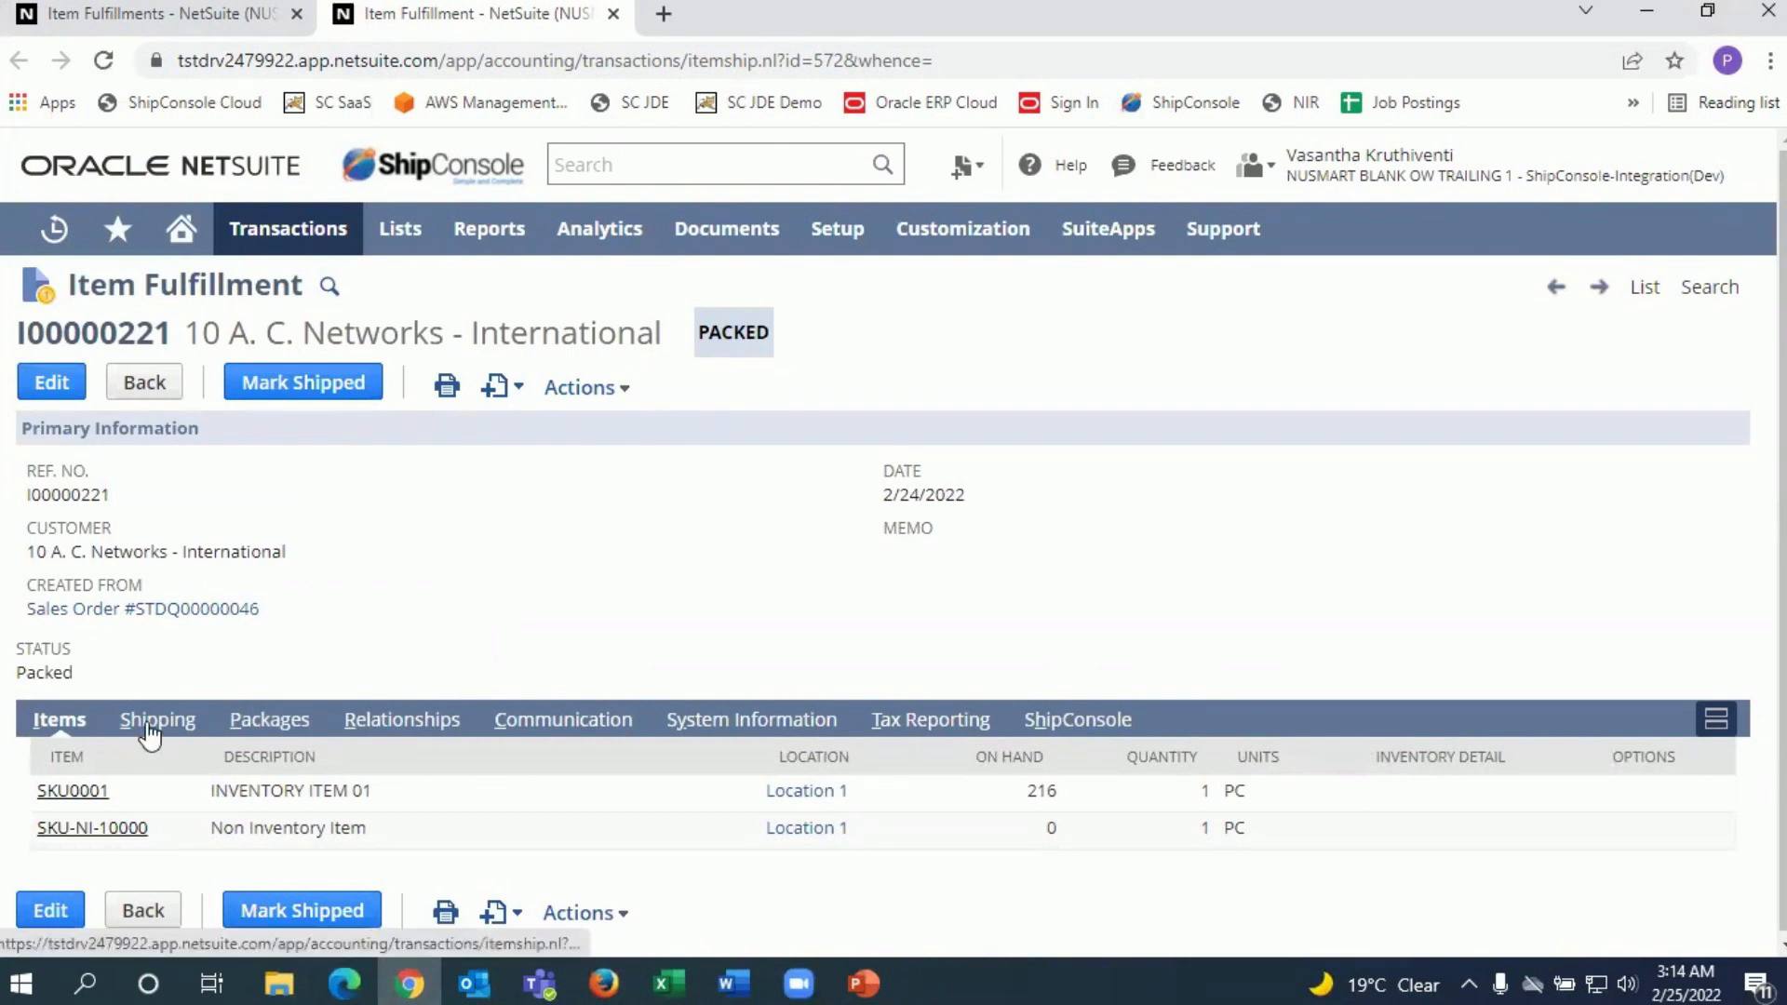
{"action": "left_click", "coordinate": [156, 720]}
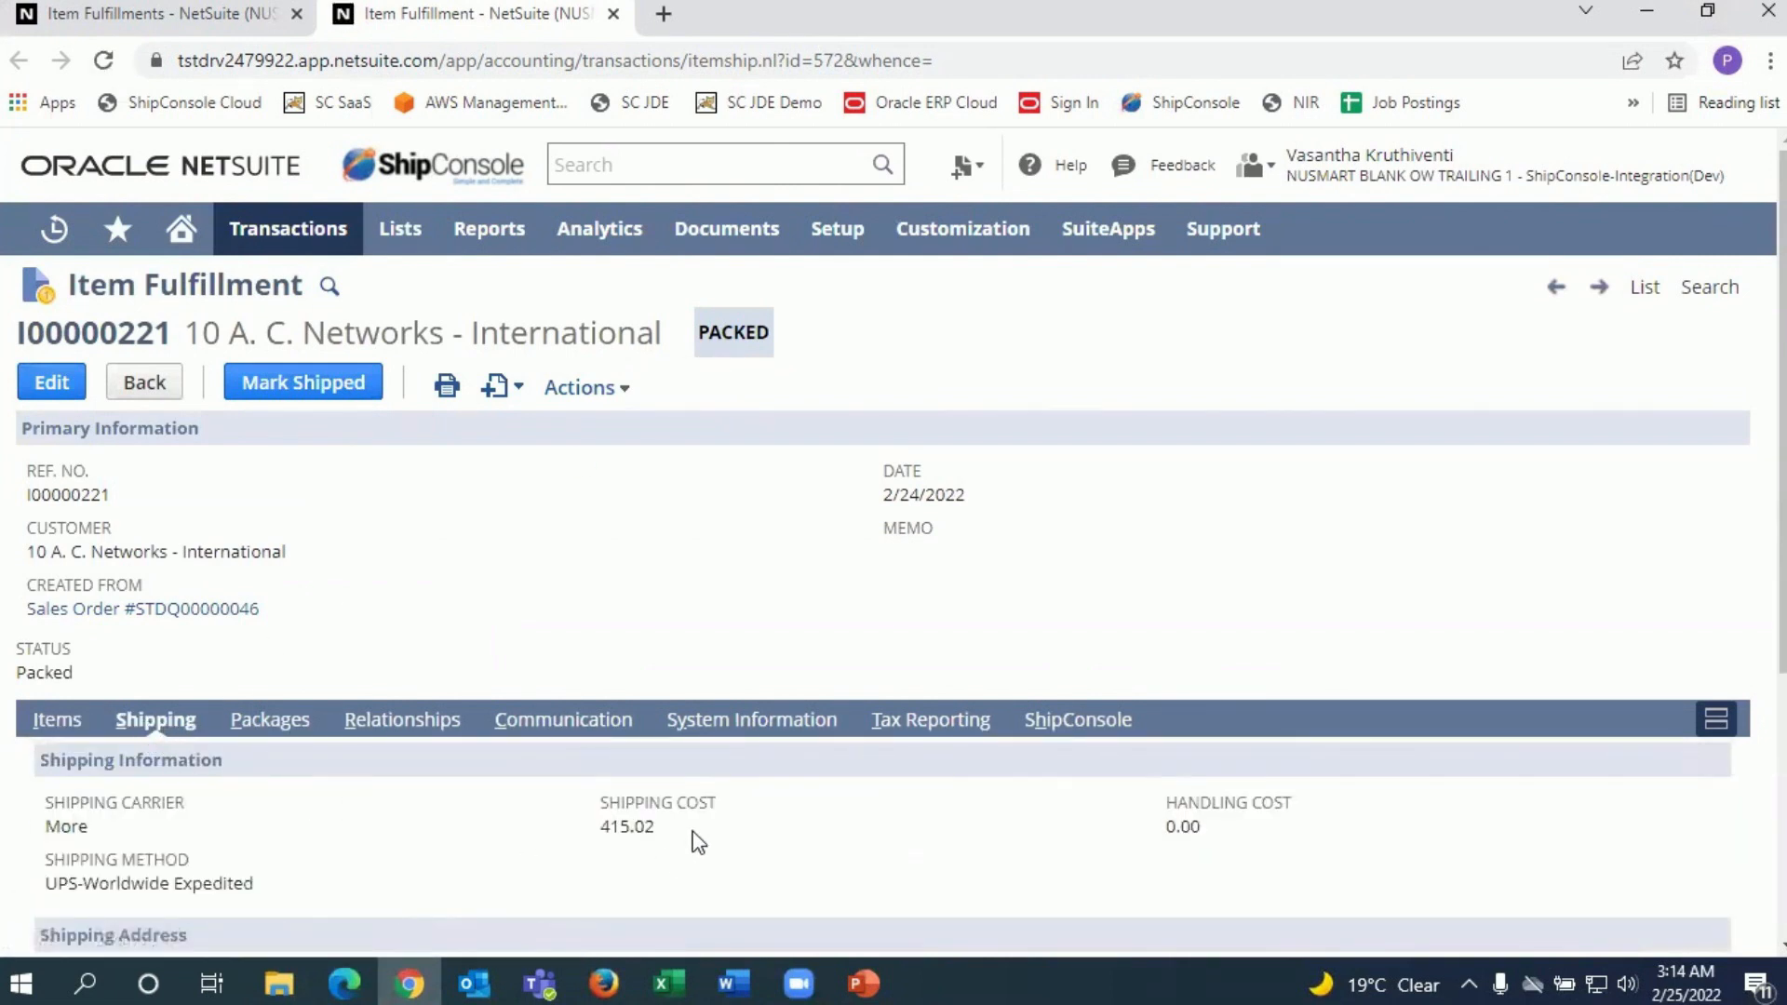
{"action": "mouse_move", "coordinate": [270, 730]}
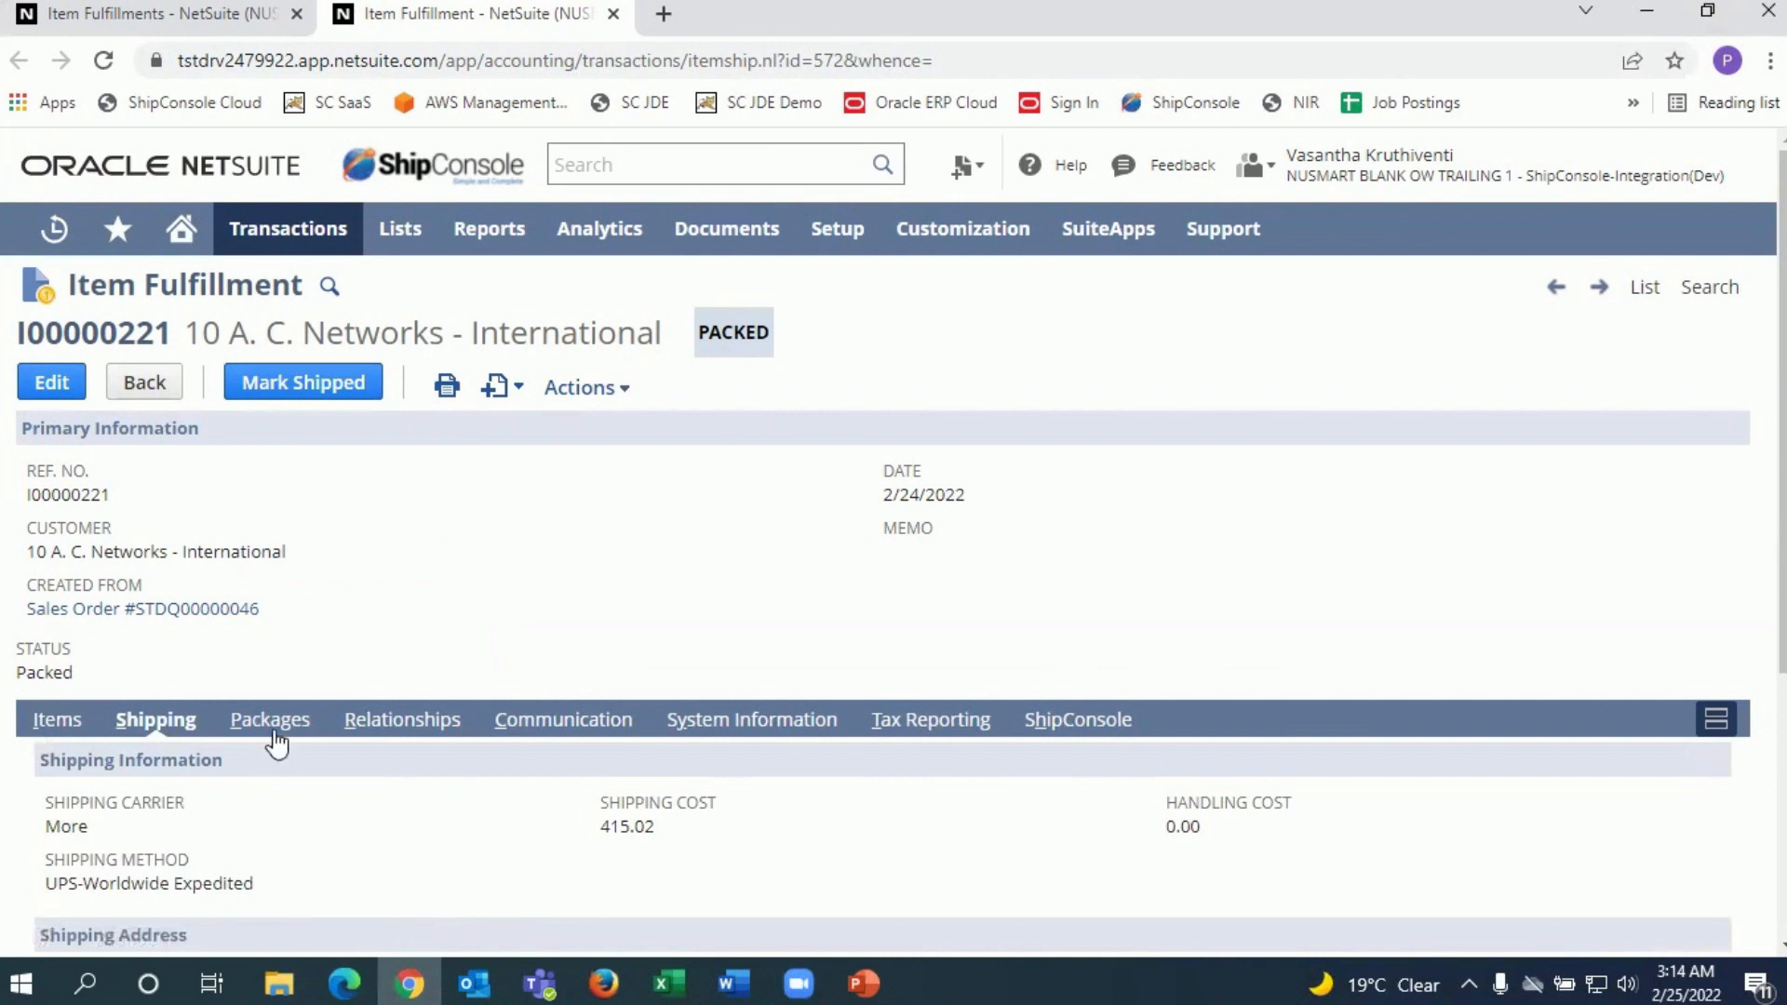
{"action": "left_click", "coordinate": [270, 719]}
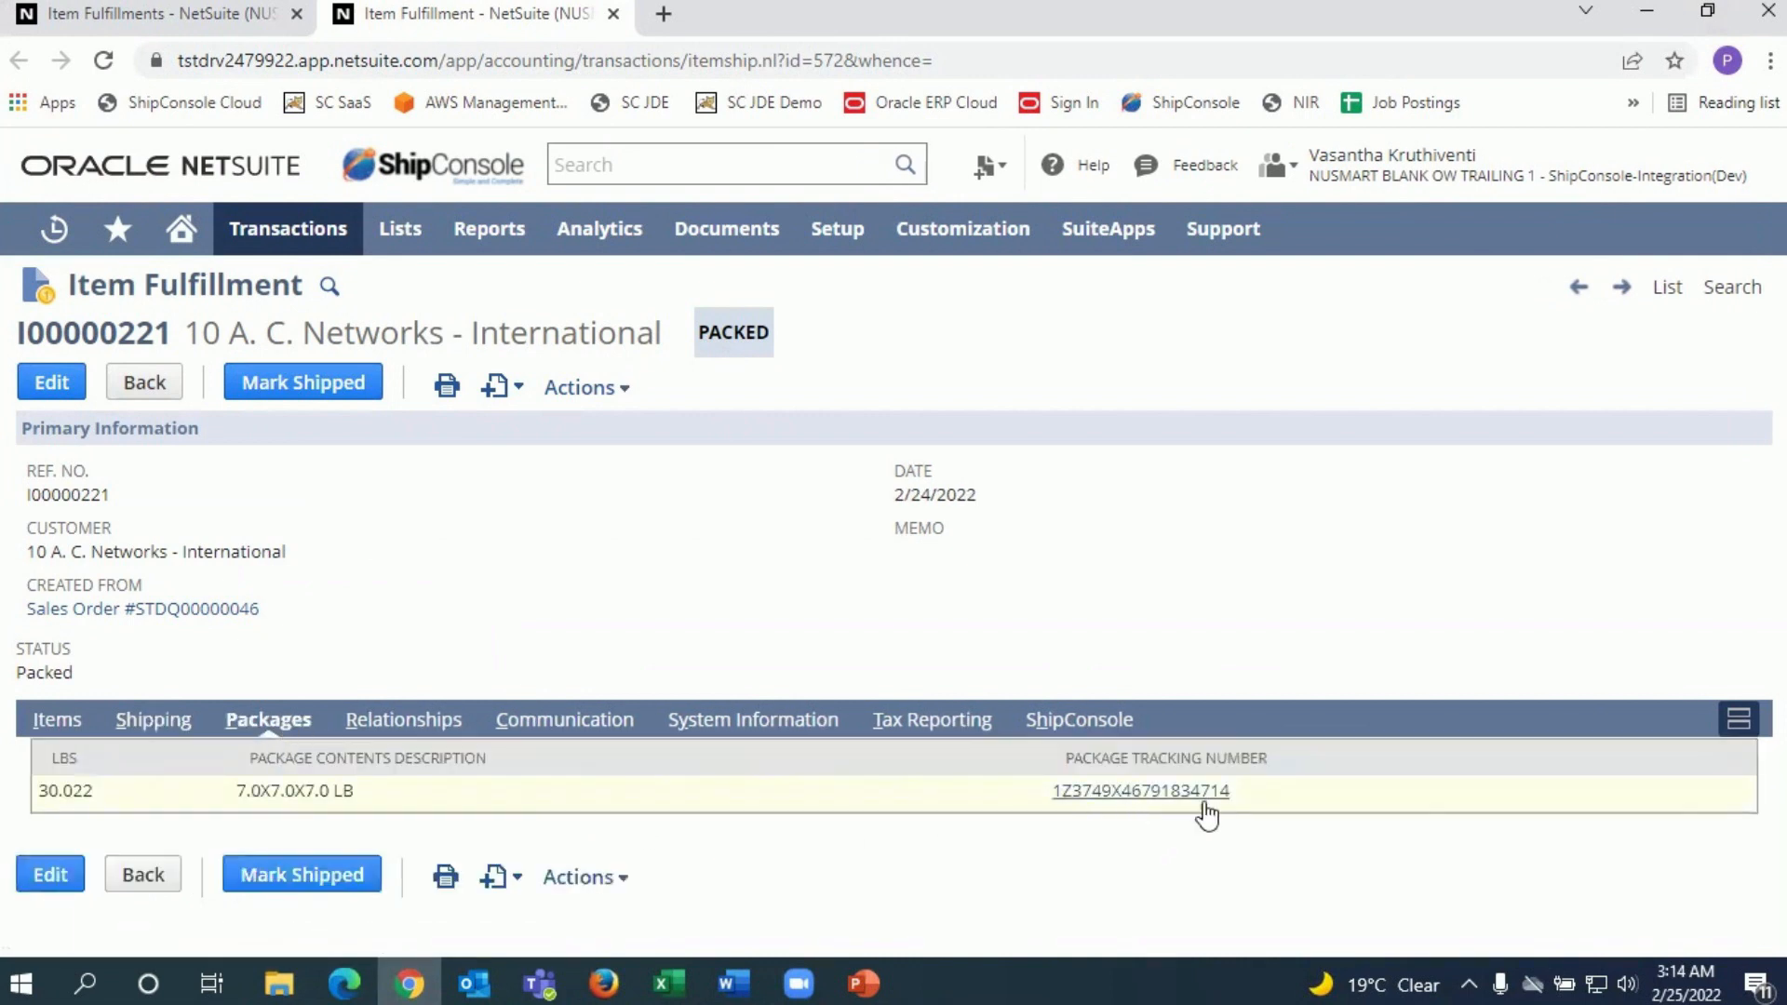
{"action": "mouse_move", "coordinate": [1273, 819]}
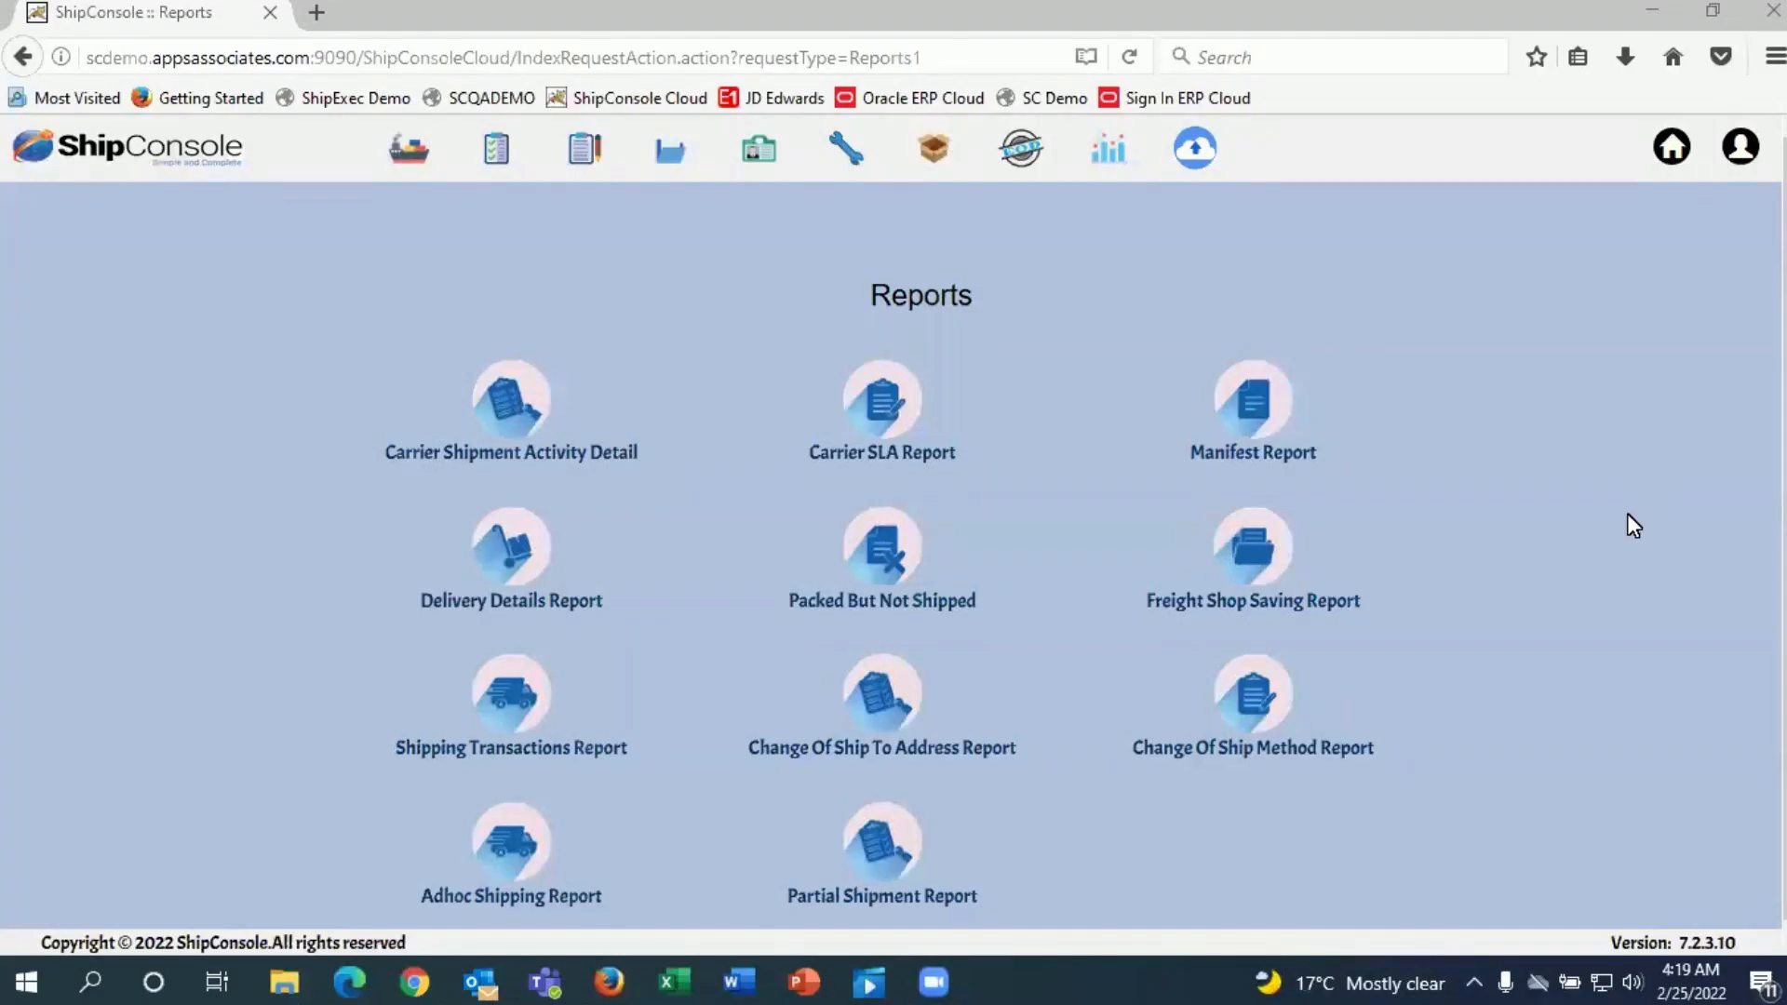
{"action": "mouse_move", "coordinate": [1615, 542]}
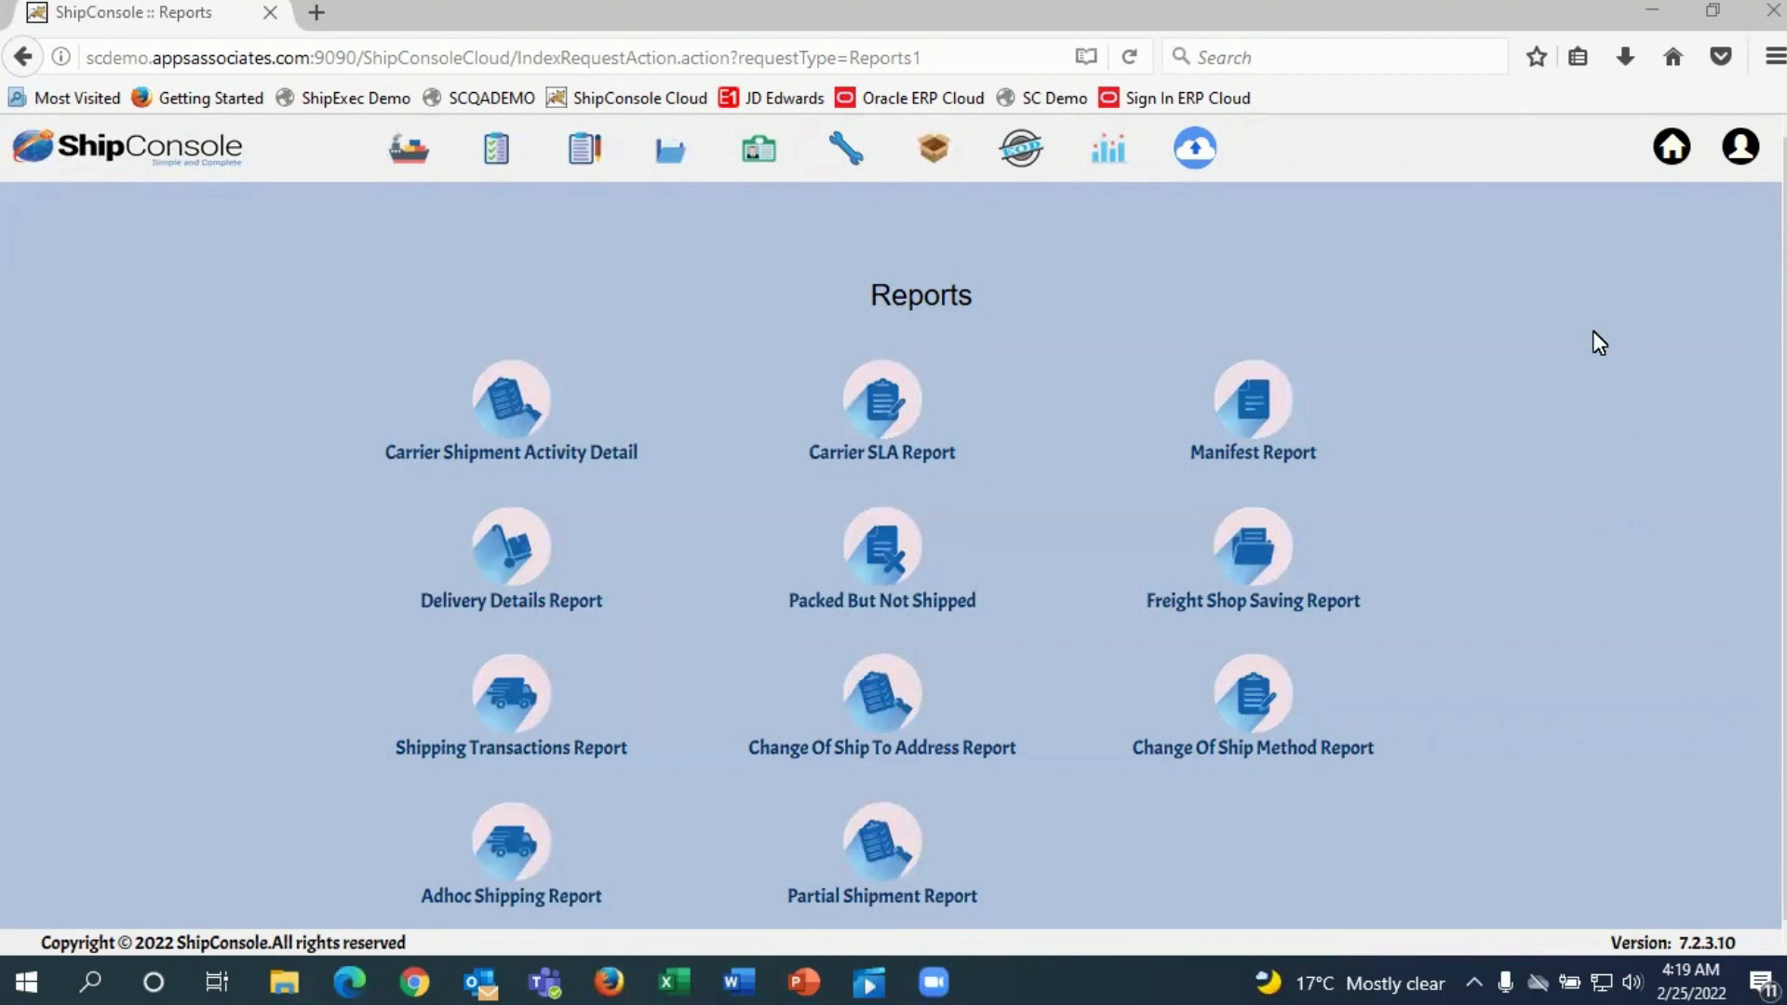
{"action": "mouse_move", "coordinate": [1500, 308]}
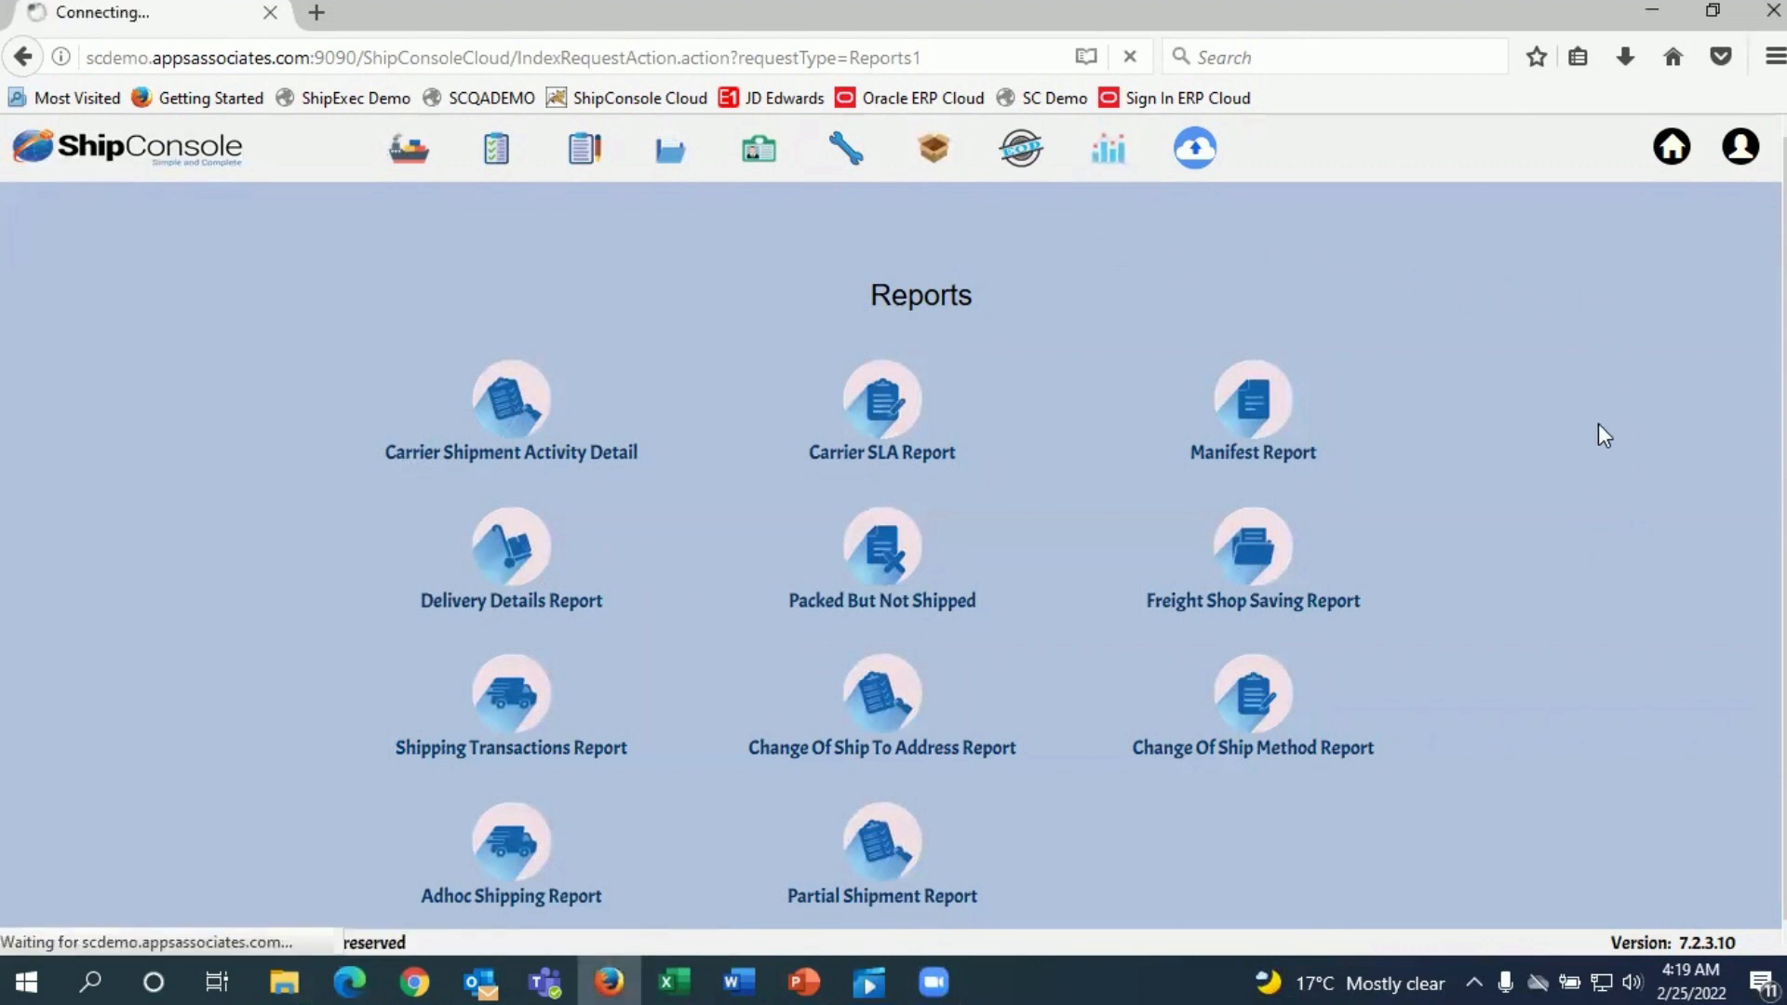
- Load the Transportation Spend report listing 13 UPS shipments with freight charges, costs and waybills
{"action": "left_click", "coordinate": [1106, 148]}
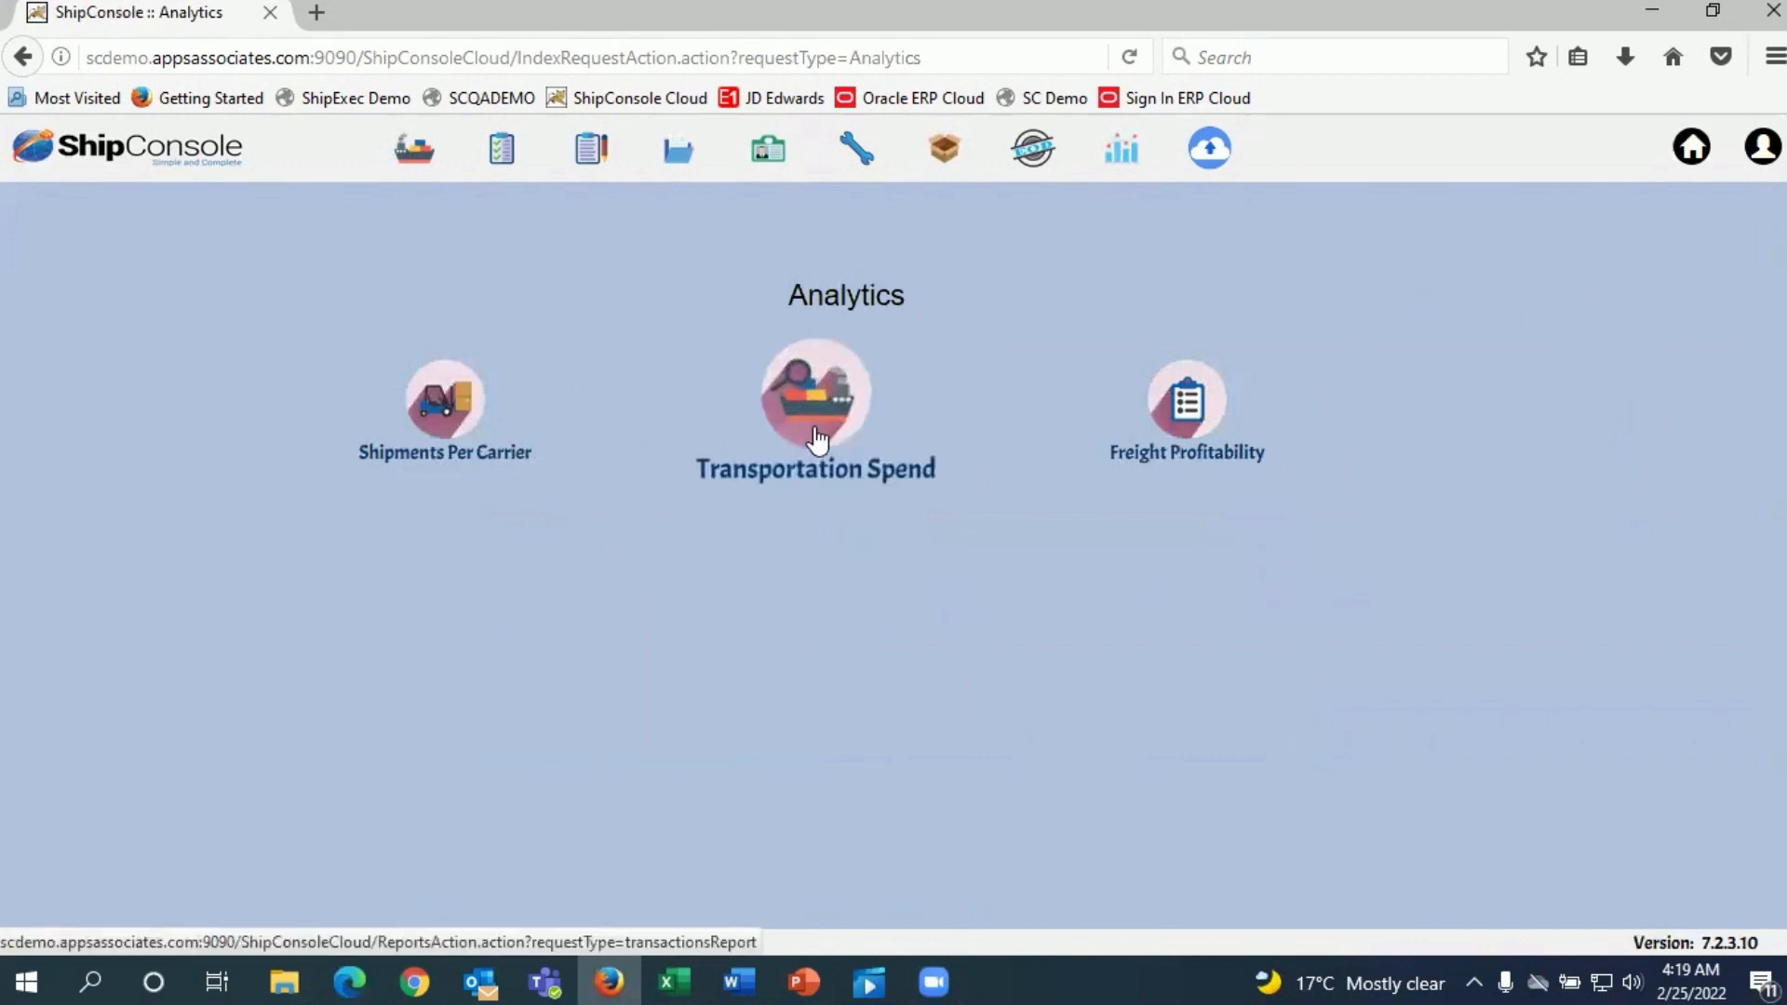
{"action": "left_click", "coordinate": [815, 400]}
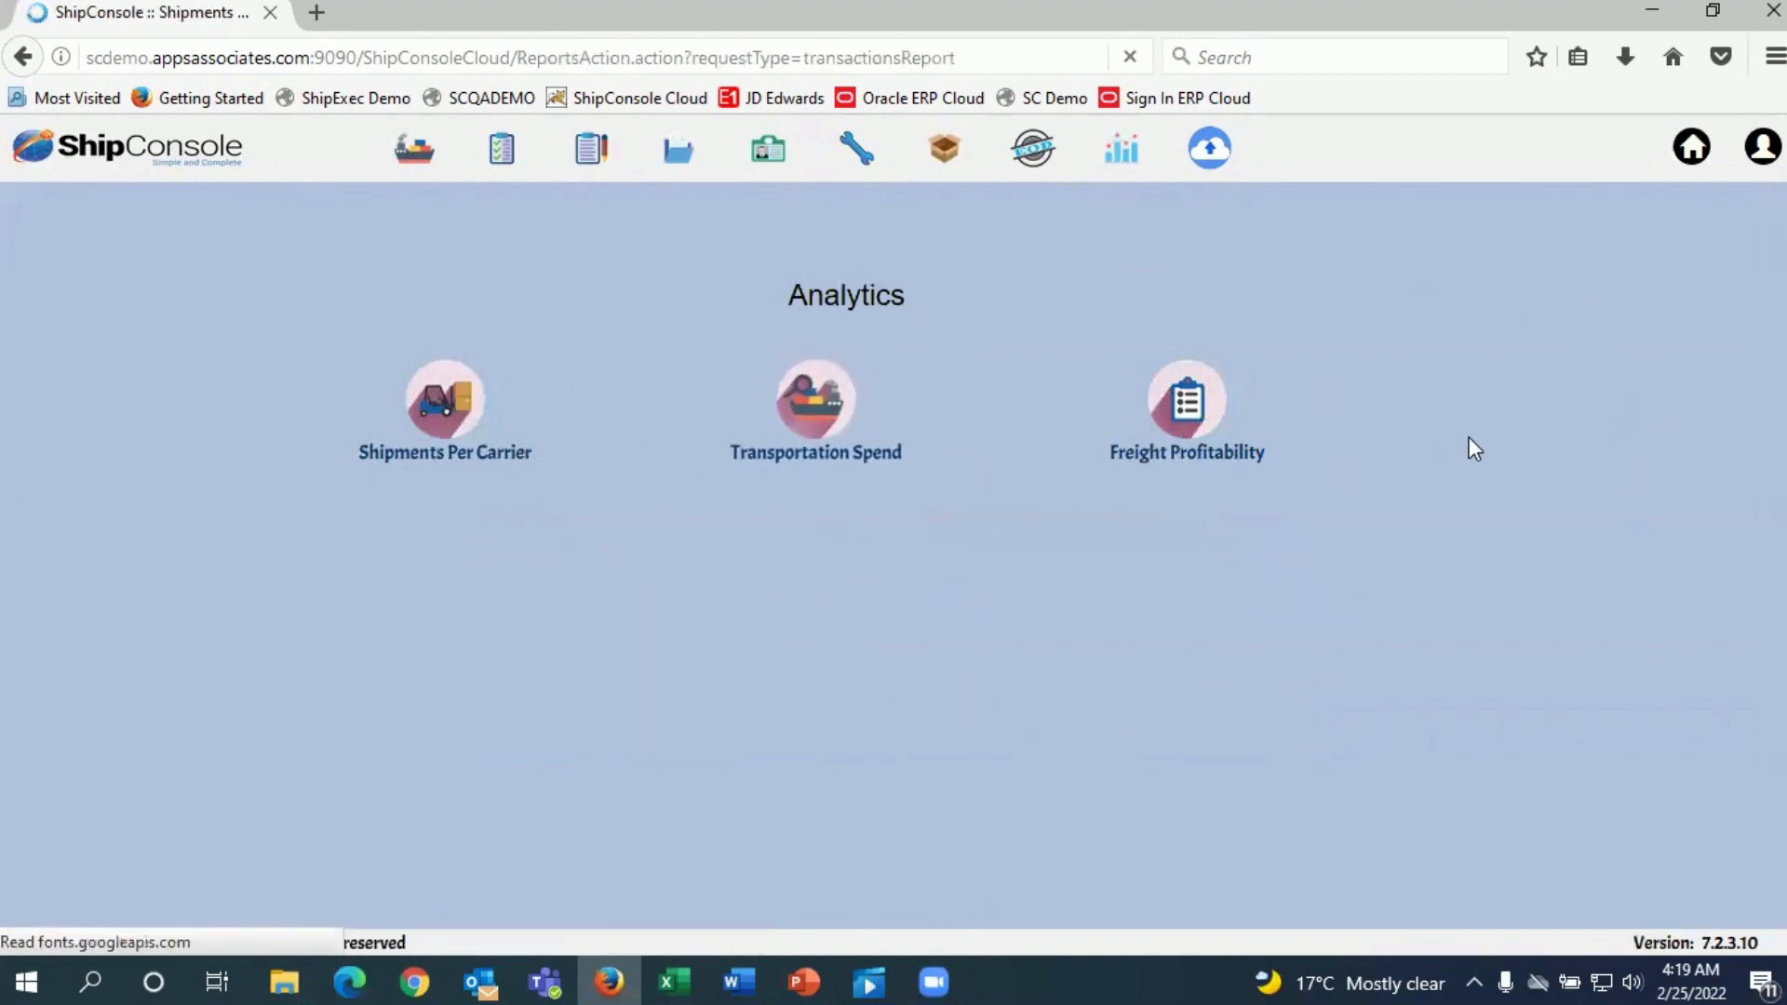
{"action": "left_click", "coordinate": [813, 399]}
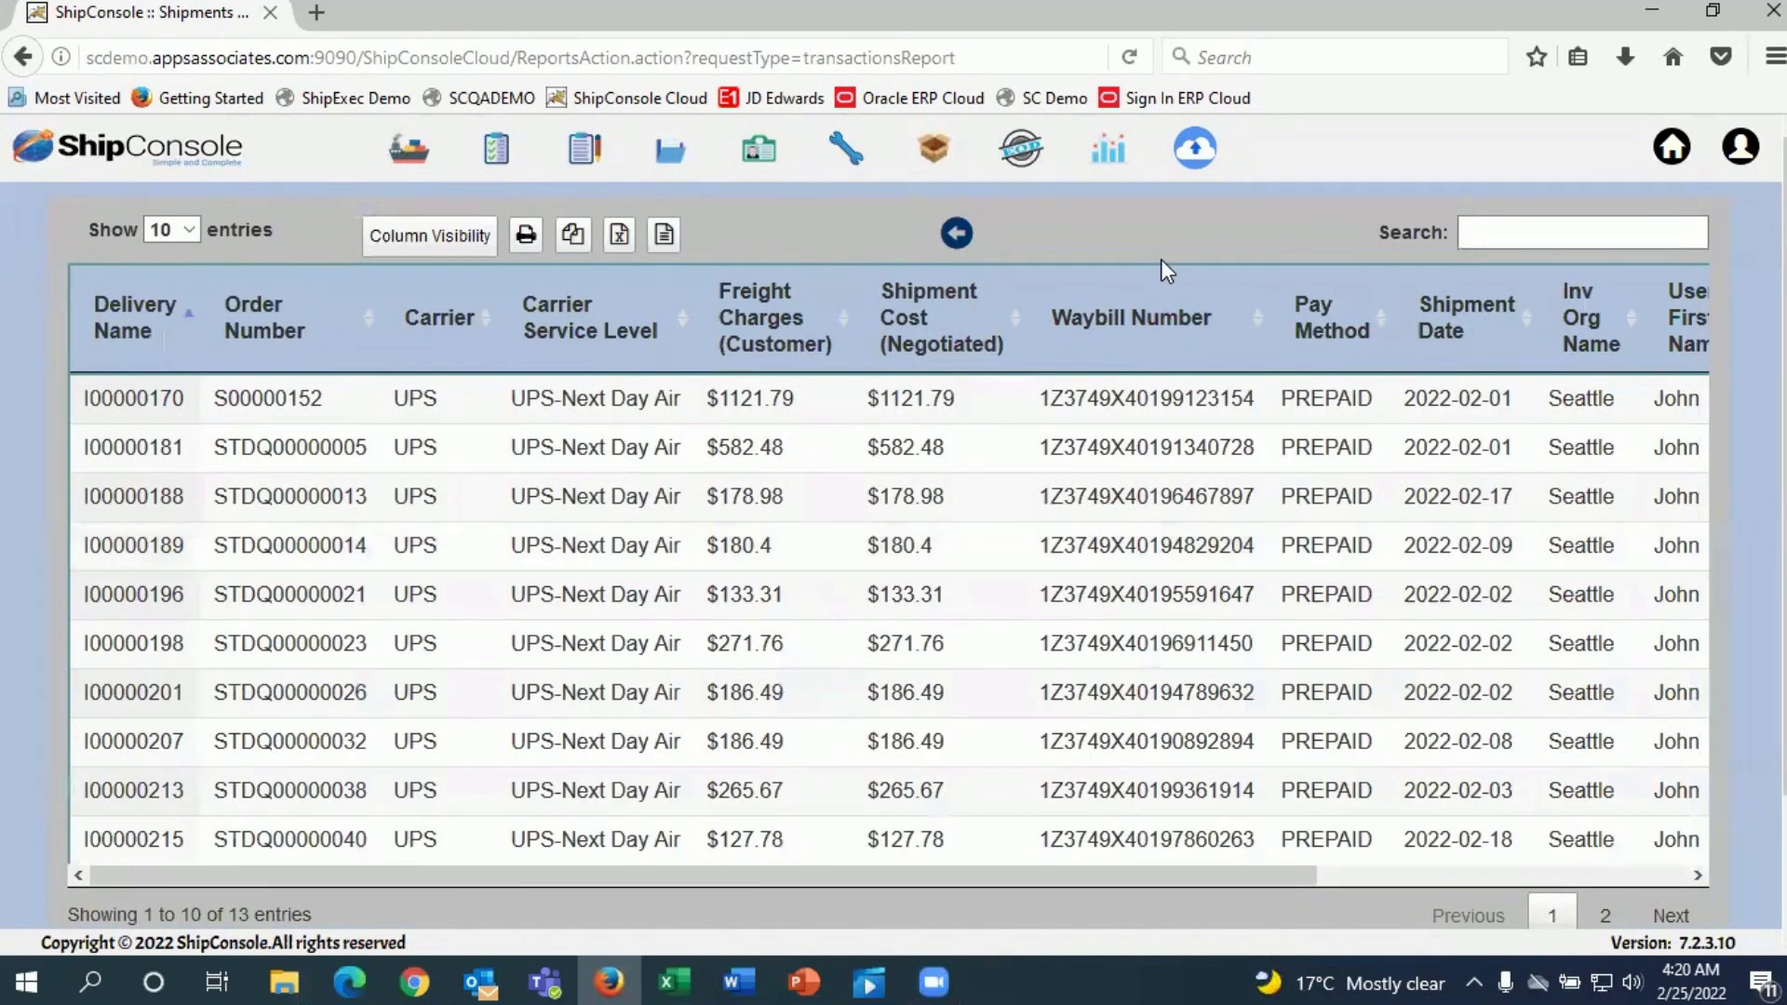
{"action": "mouse_move", "coordinate": [270, 178]}
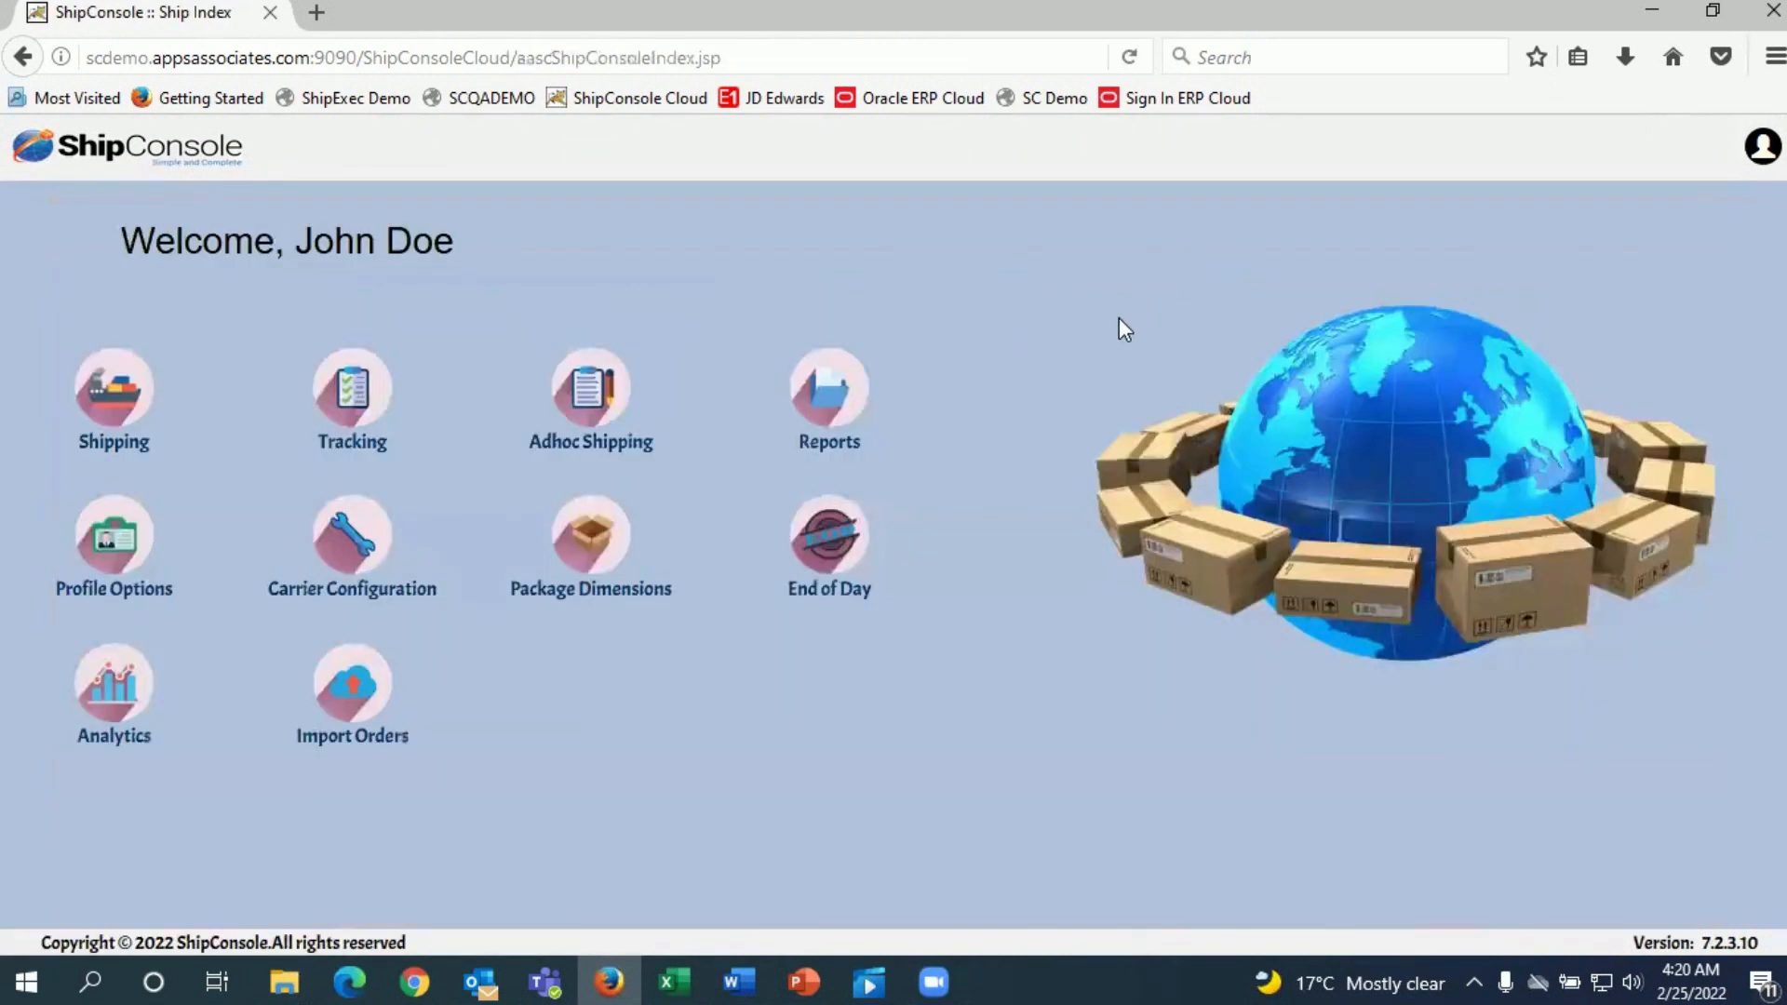
{"action": "mouse_move", "coordinate": [1083, 370]}
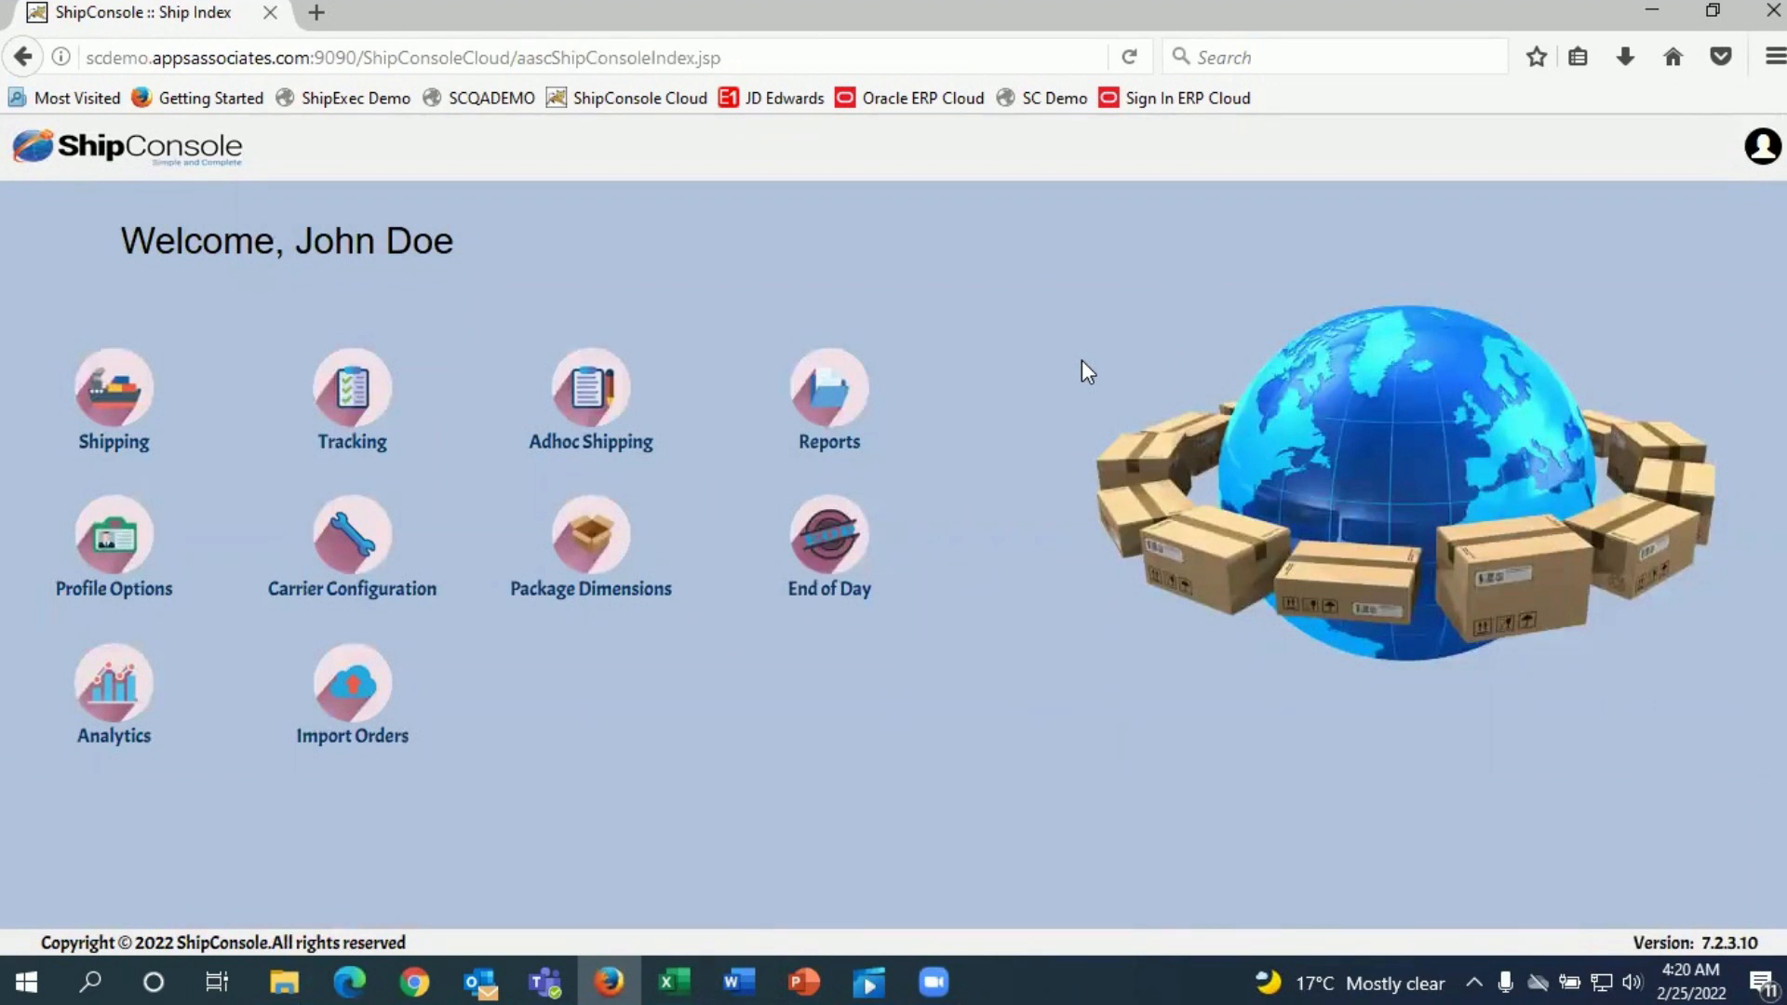
{"action": "mouse_move", "coordinate": [1092, 403]}
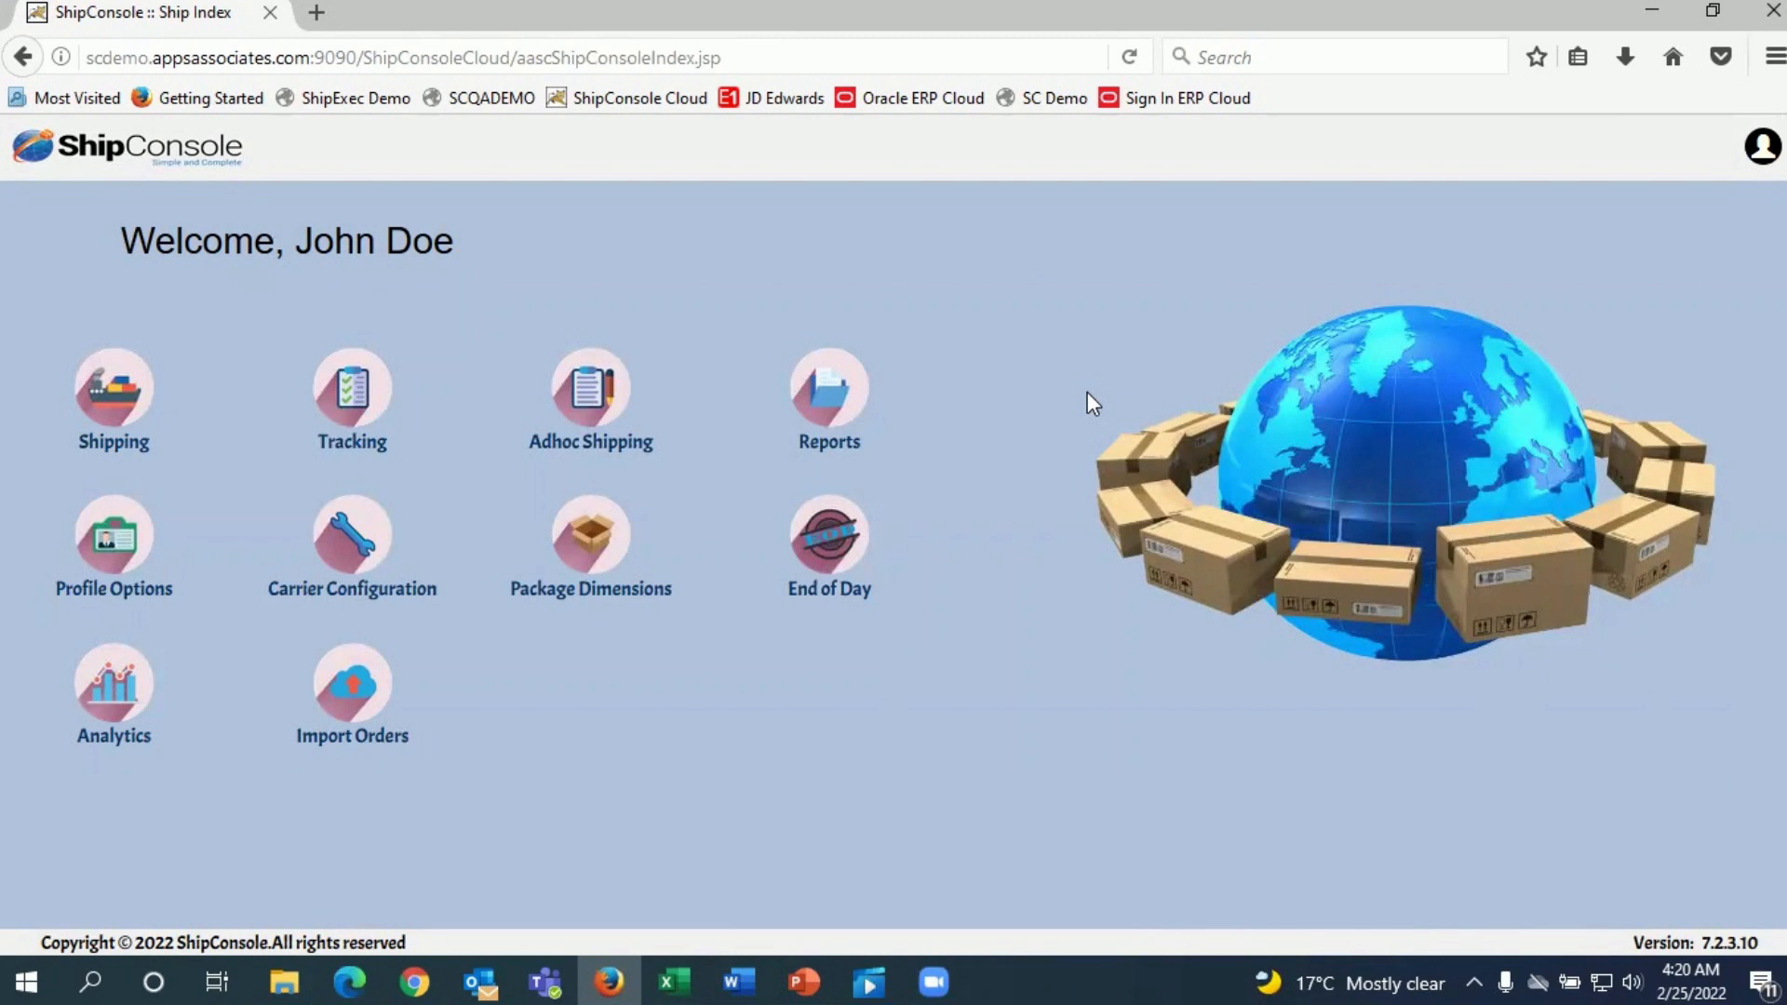
{"action": "mouse_move", "coordinate": [1078, 424]}
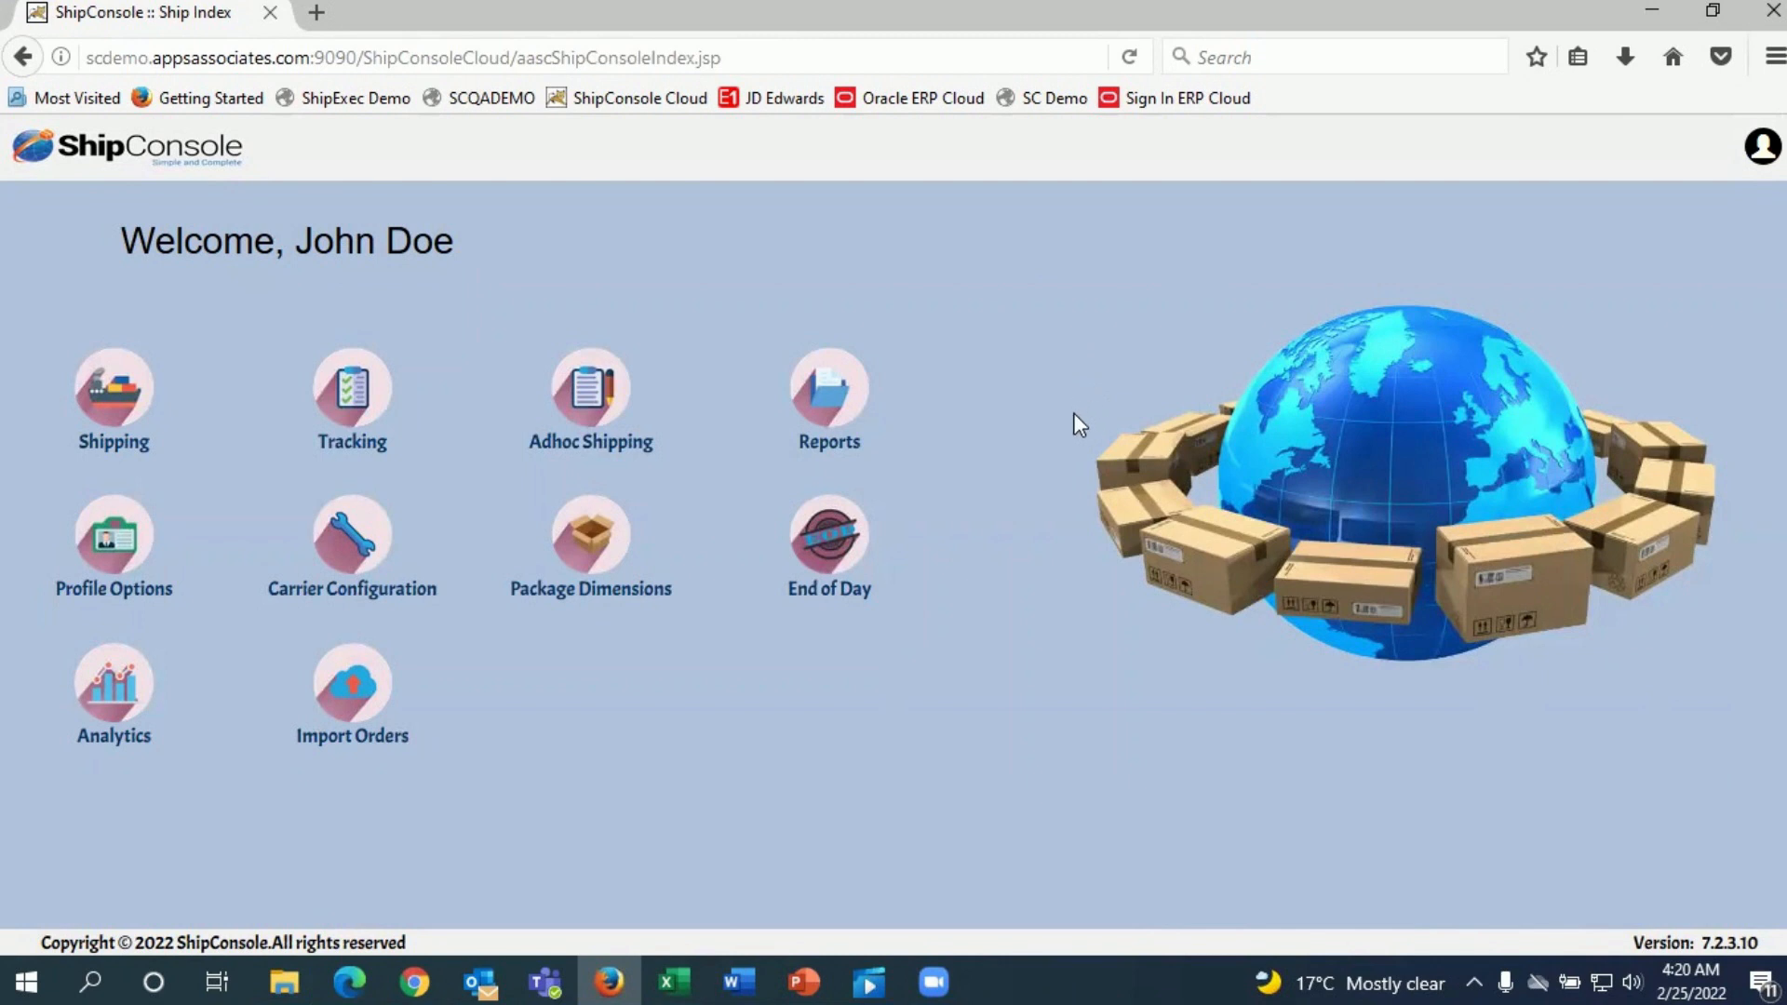